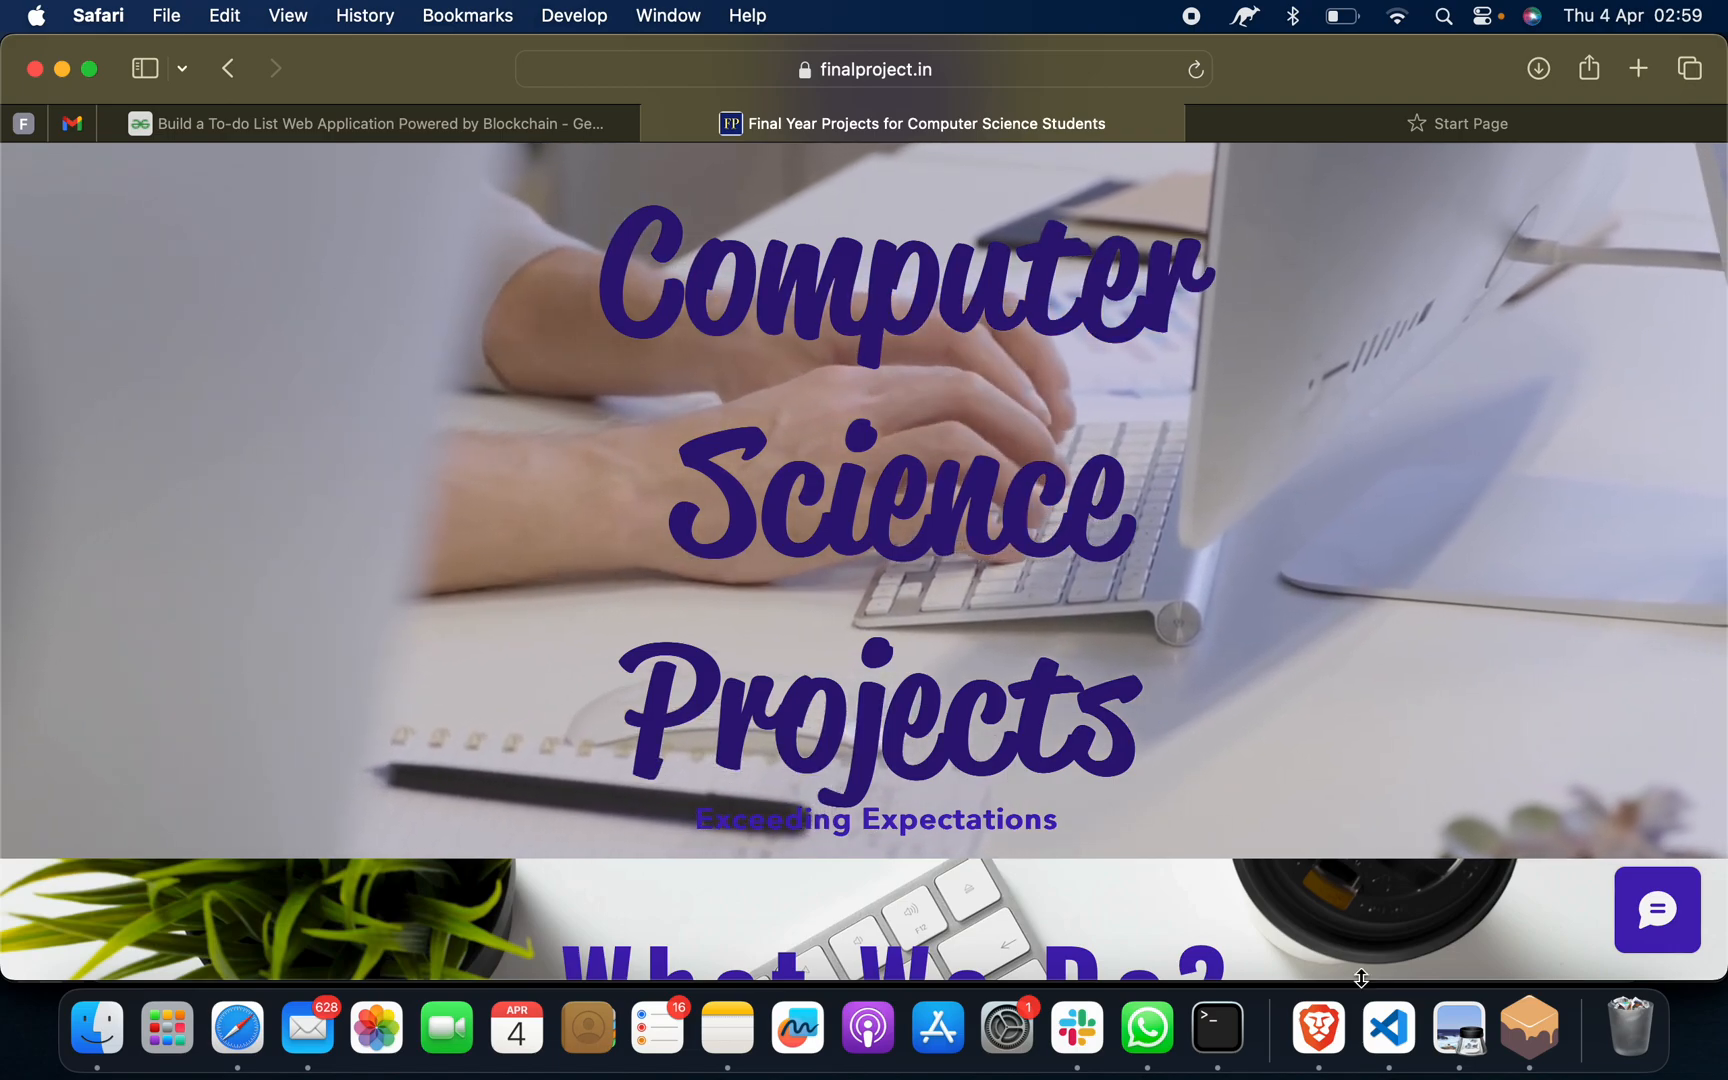
pyautogui.moveTo(1388, 1027)
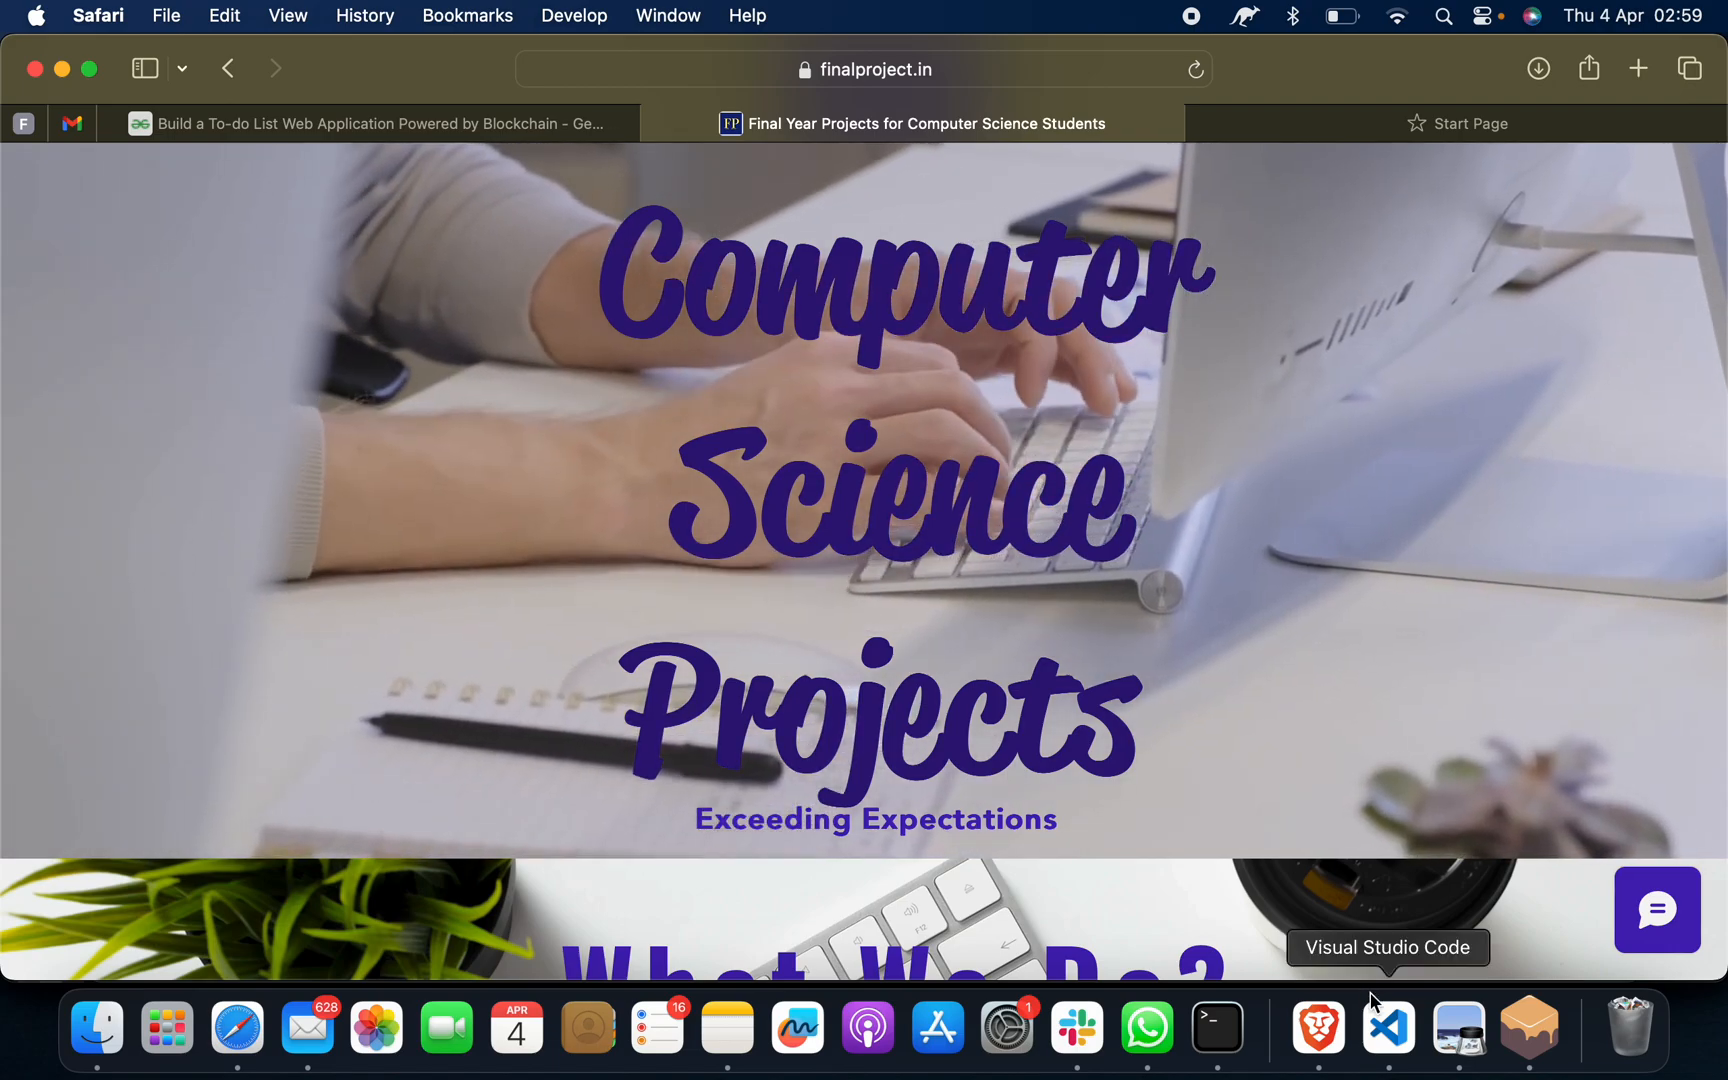
# Switch to VS Code and open a new integrated terminal from the Terminal menu
pyautogui.click(1387, 1027)
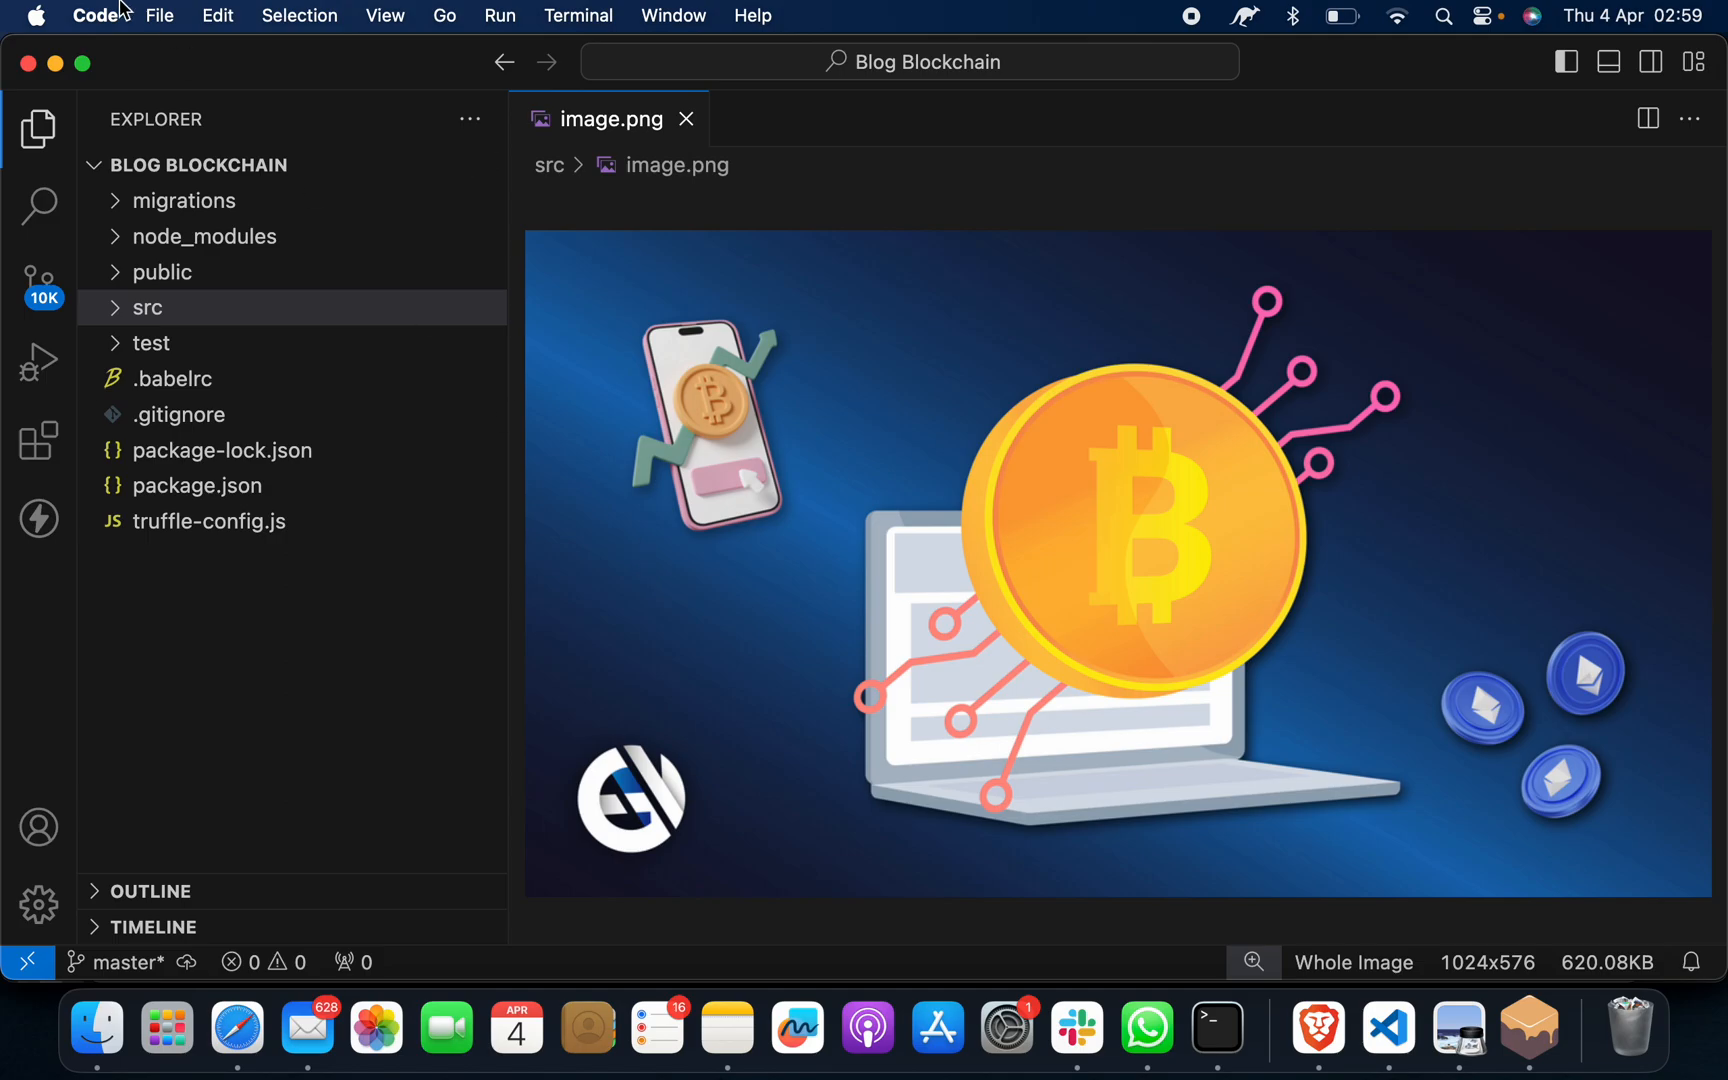
pyautogui.click(158, 15)
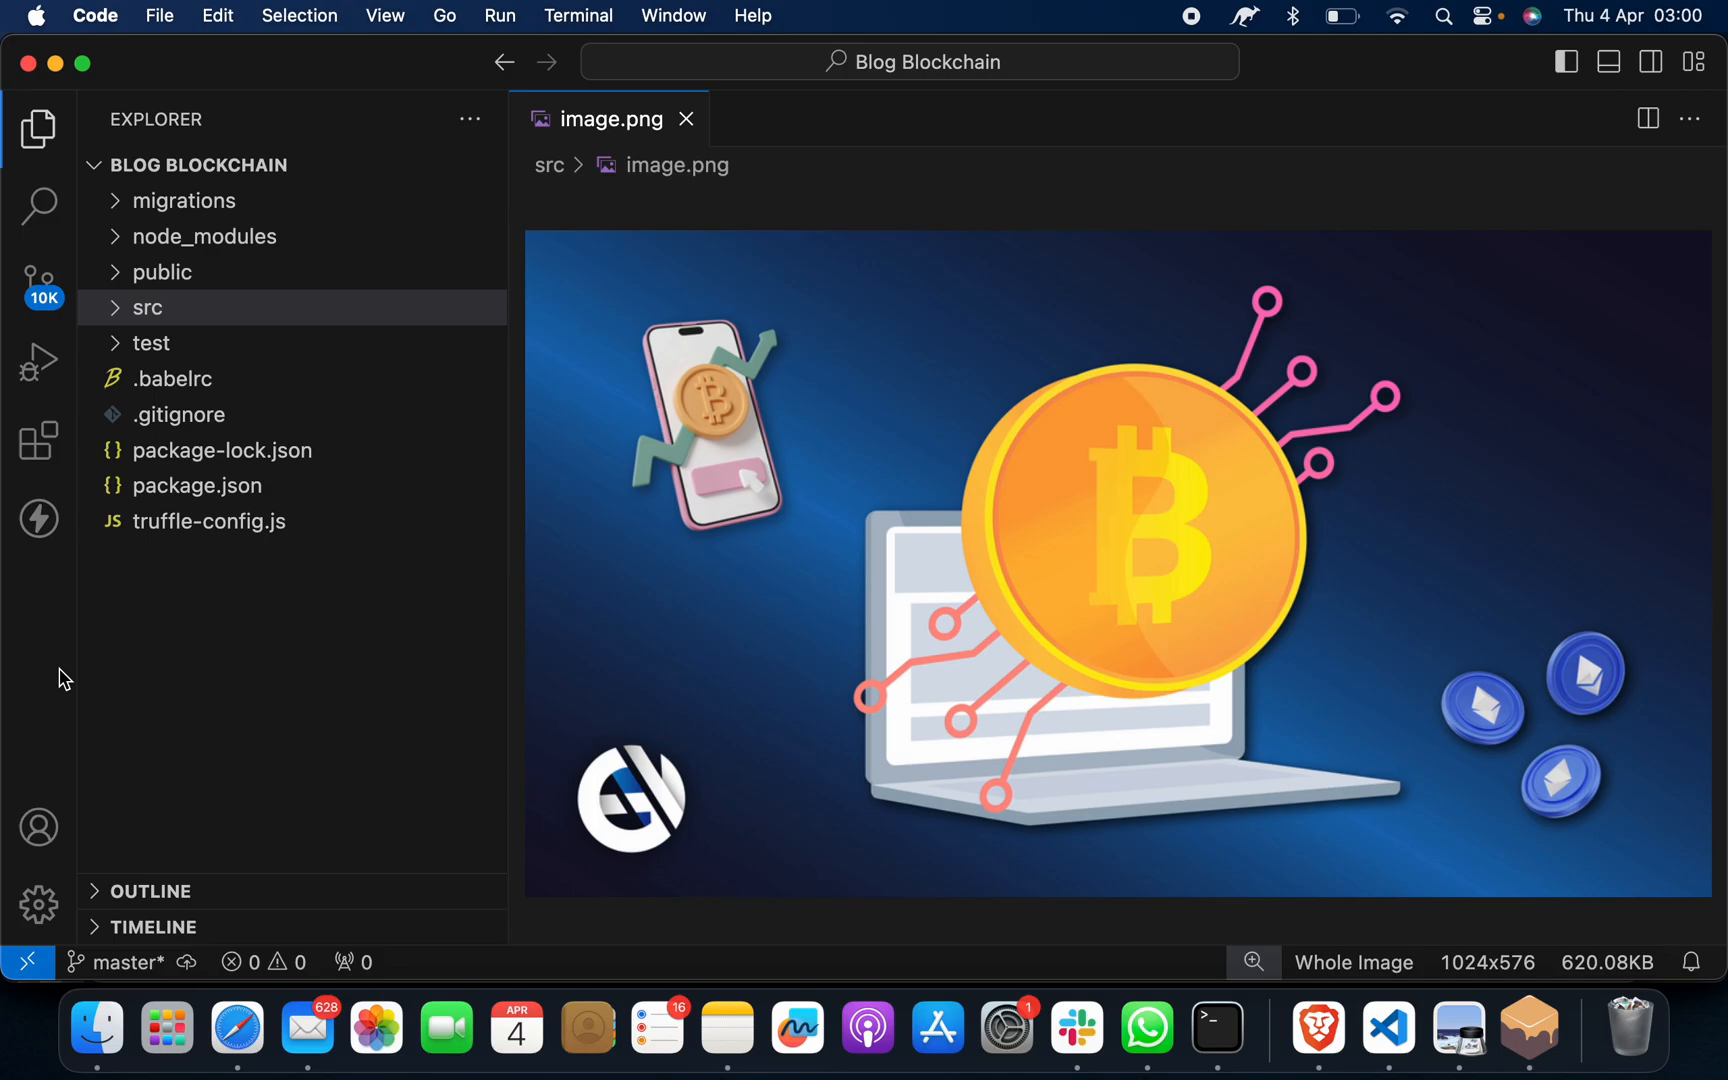
pyautogui.moveTo(404, 687)
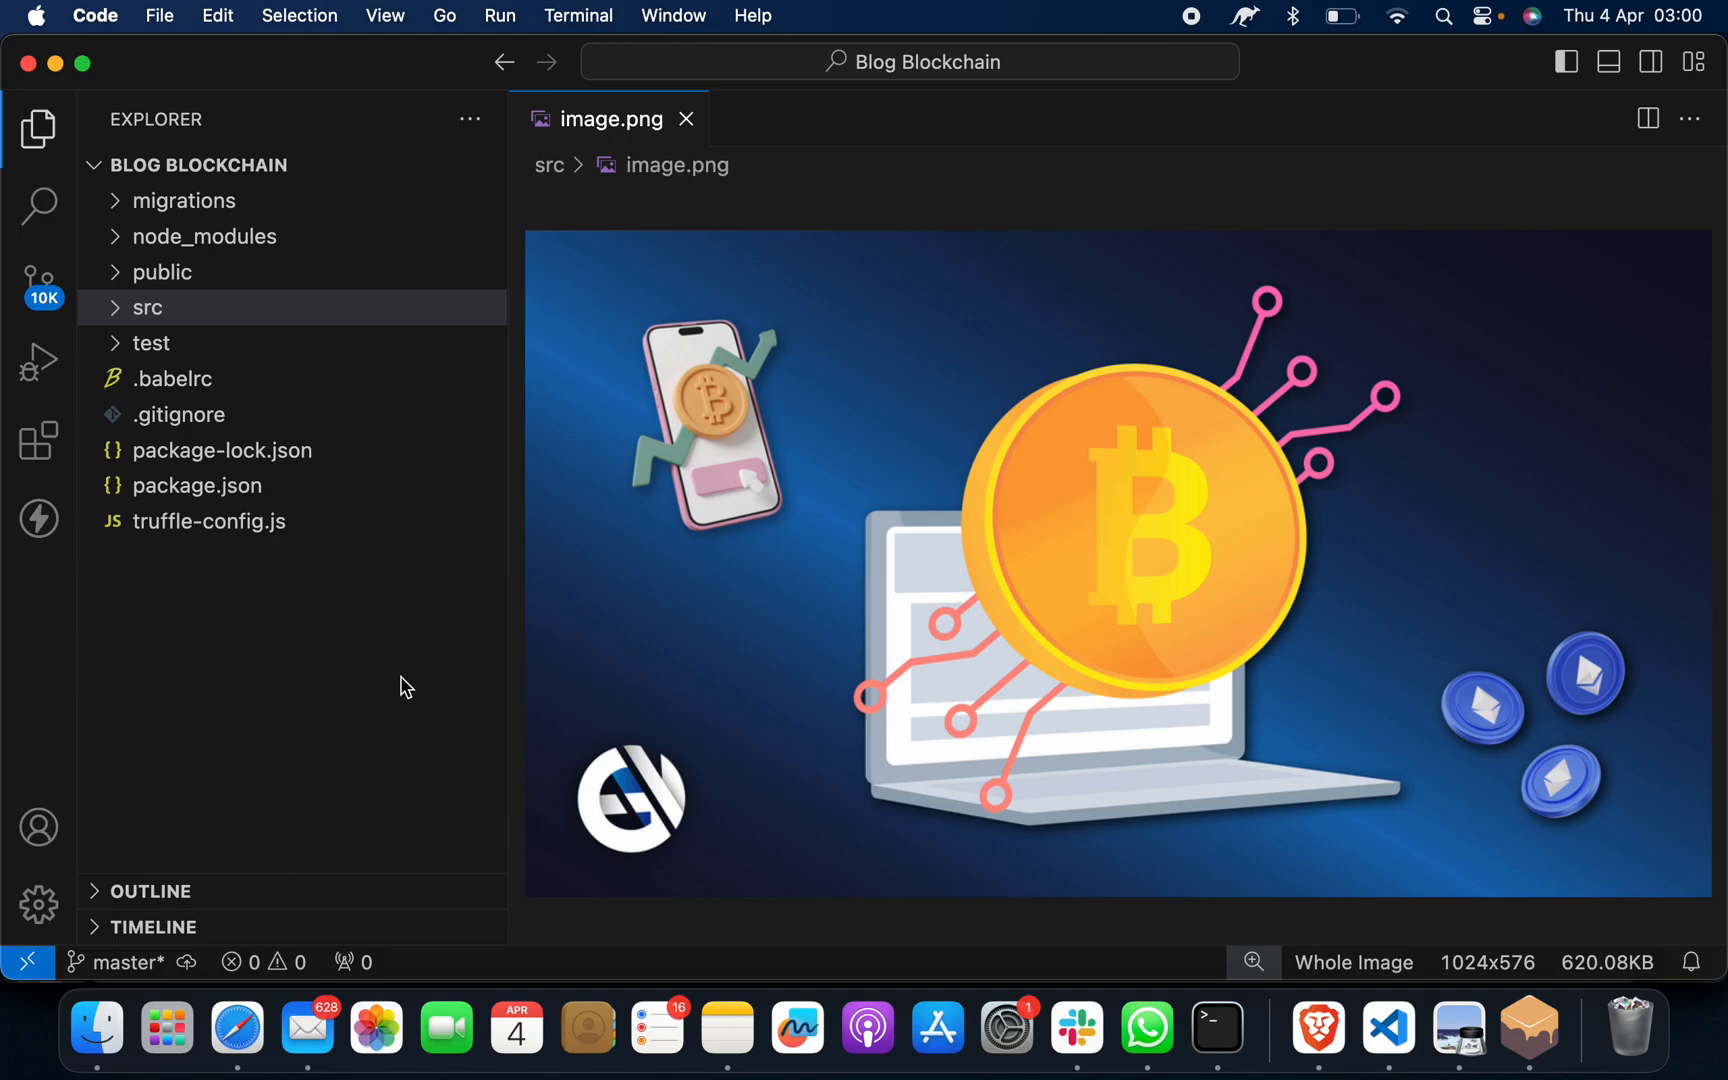
pyautogui.moveTo(178, 16)
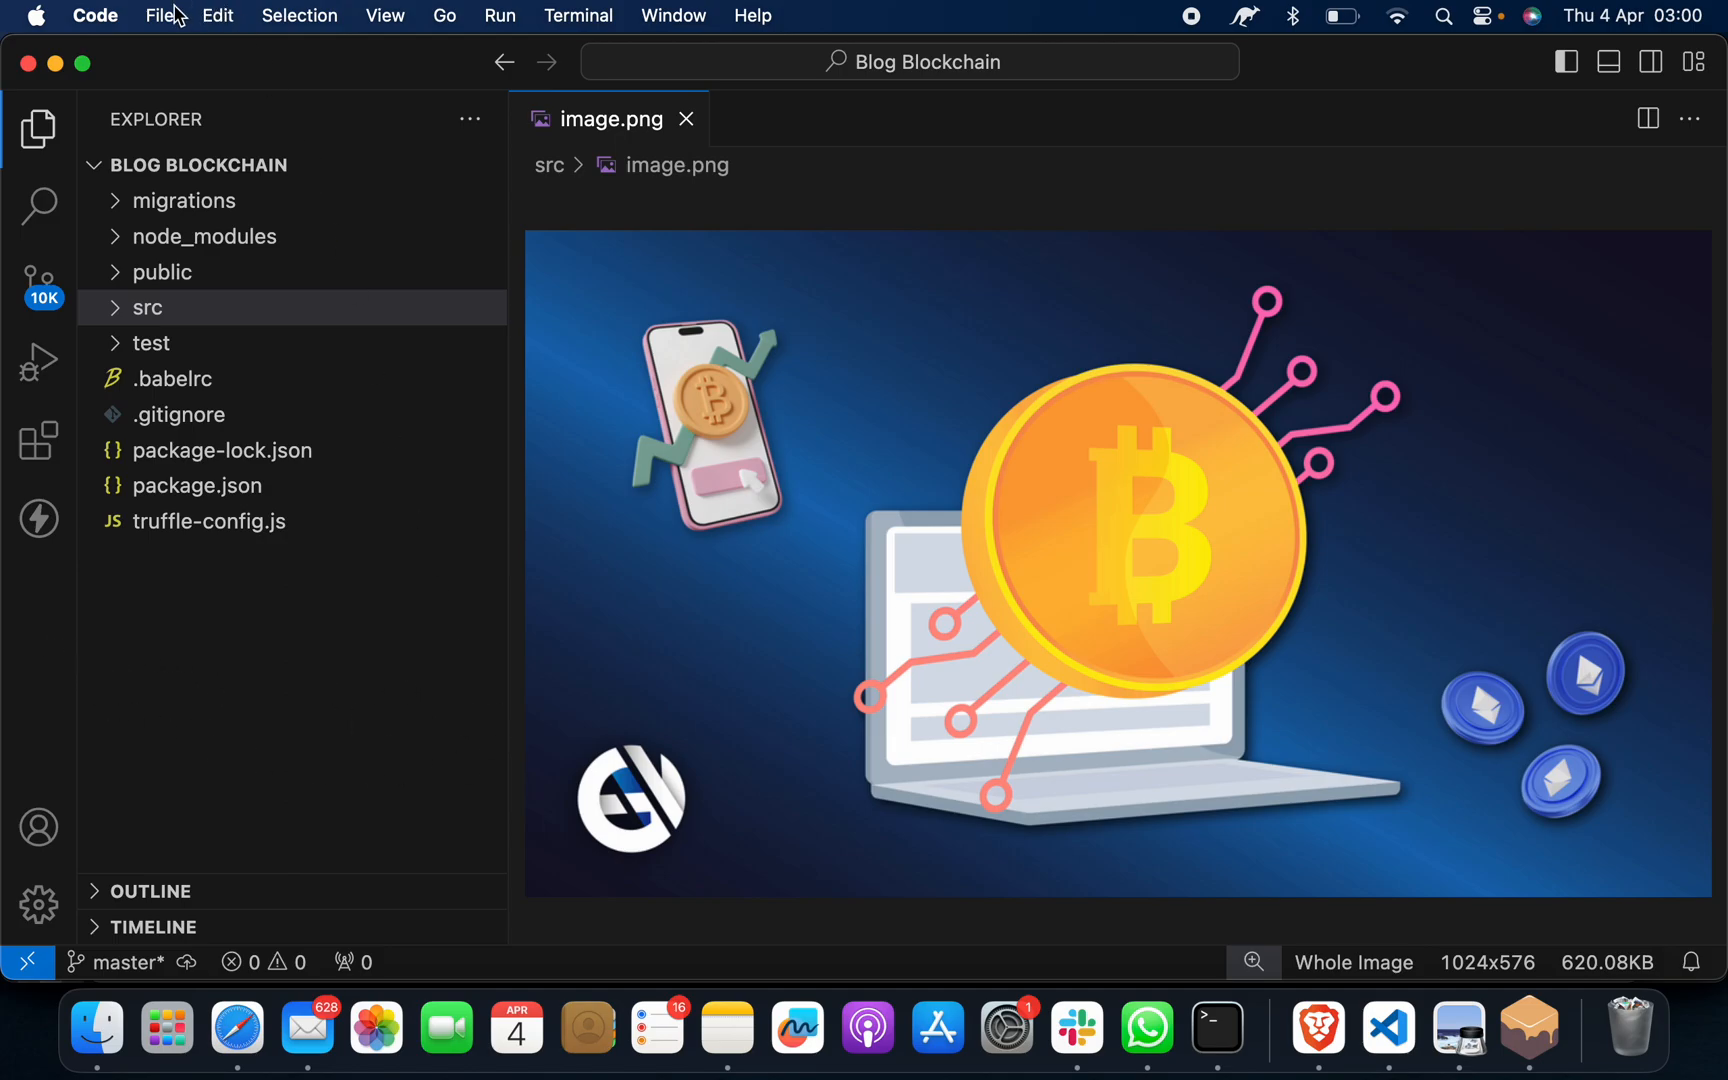
pyautogui.click(159, 15)
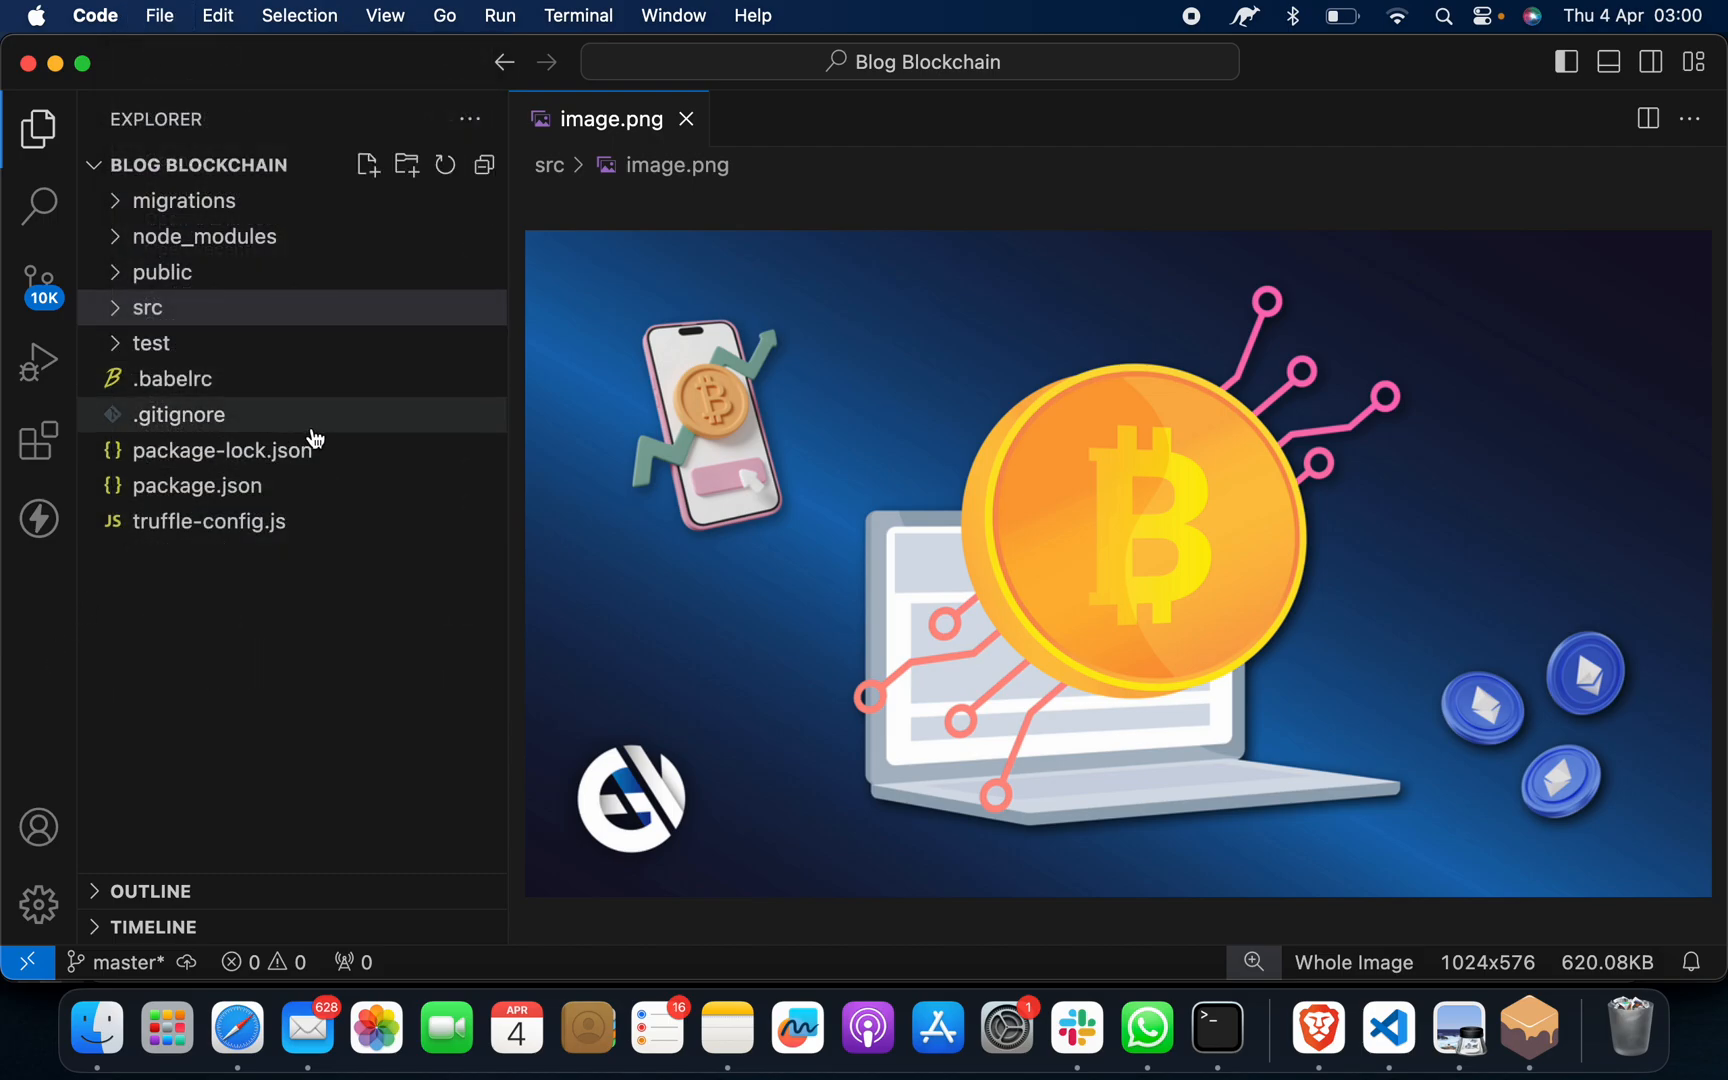
pyautogui.moveTo(577, 37)
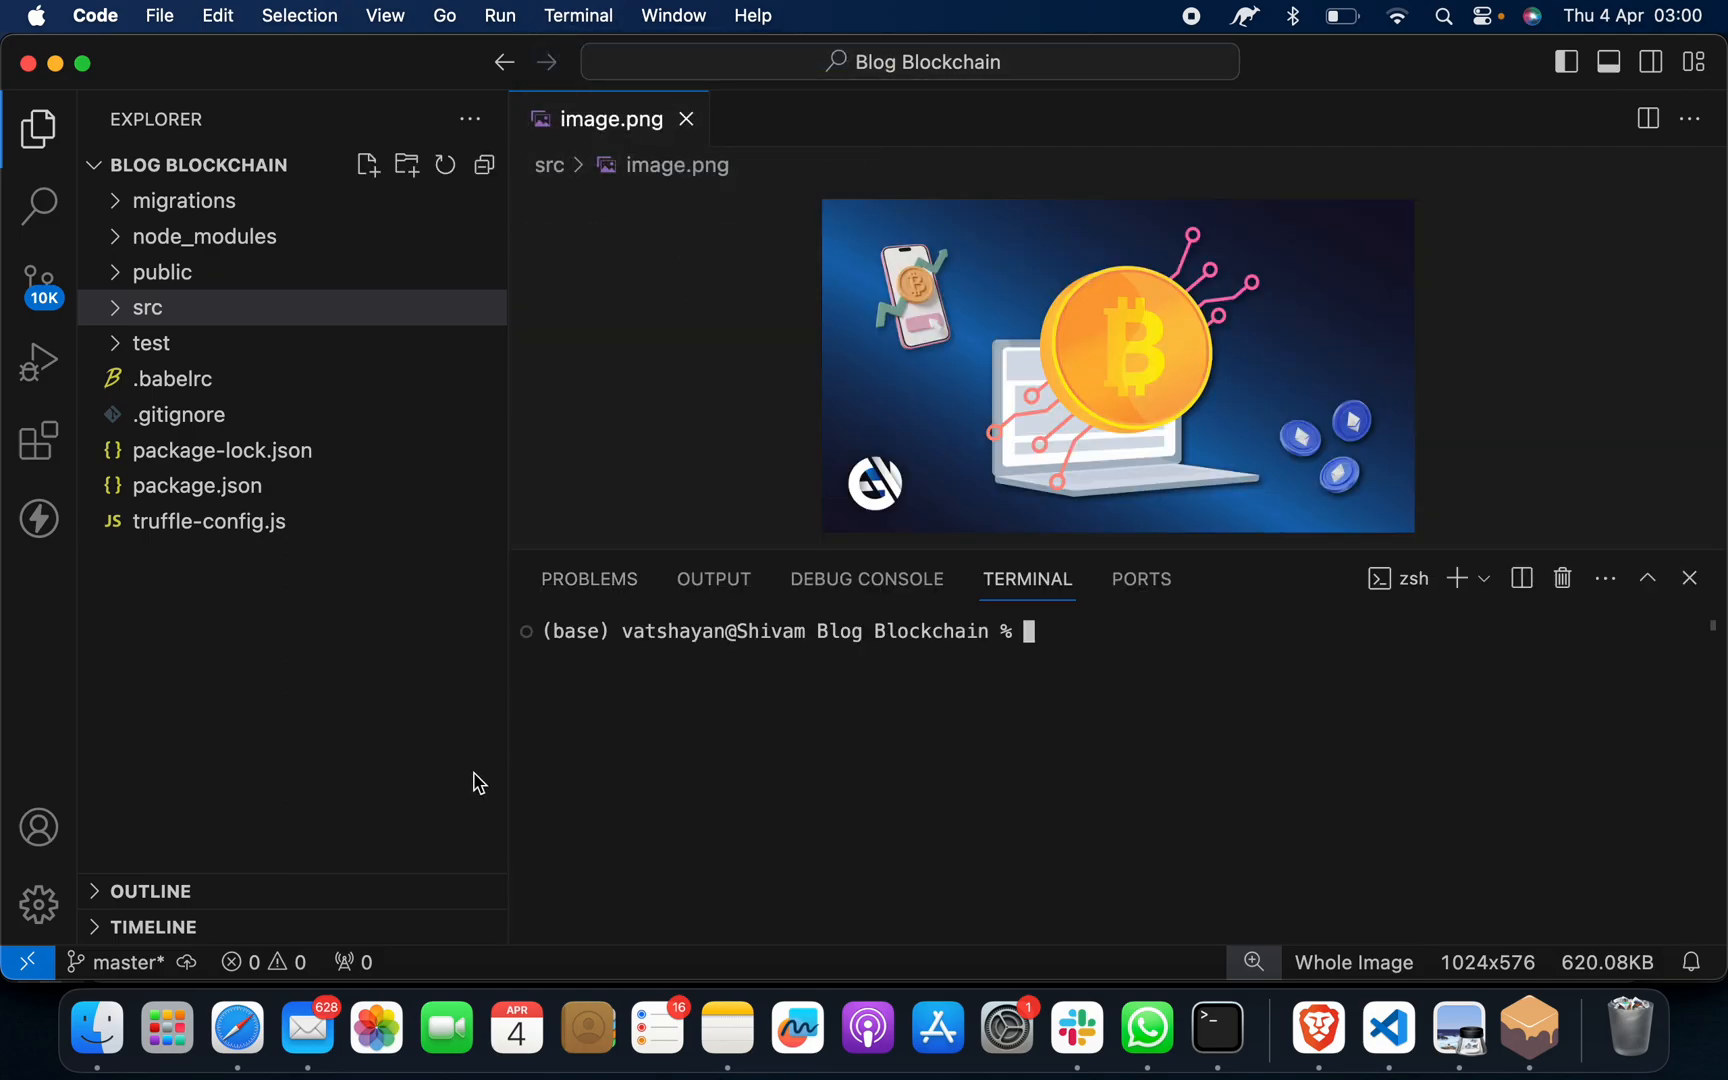
# Replace a half-typed npm install with 'truffle migrate-reset' in the terminal, then switch to Brave
pyautogui.write('npm install')
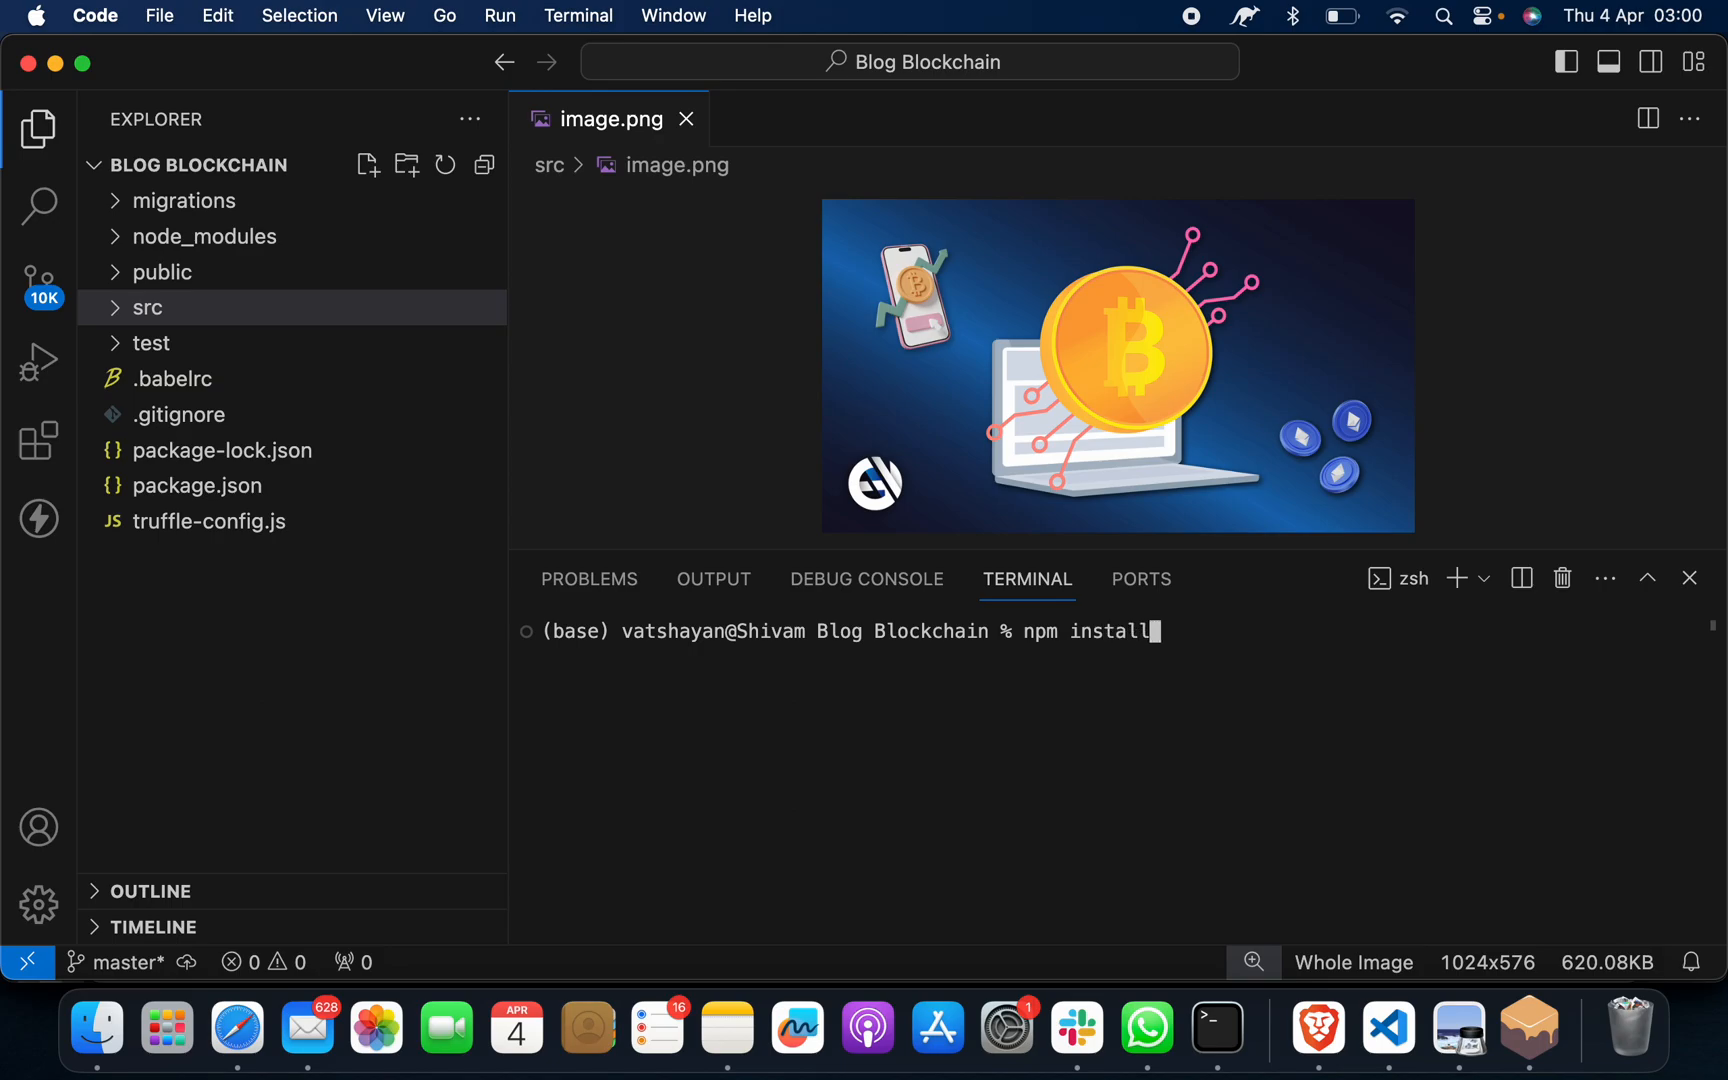
pyautogui.press('Backspace')
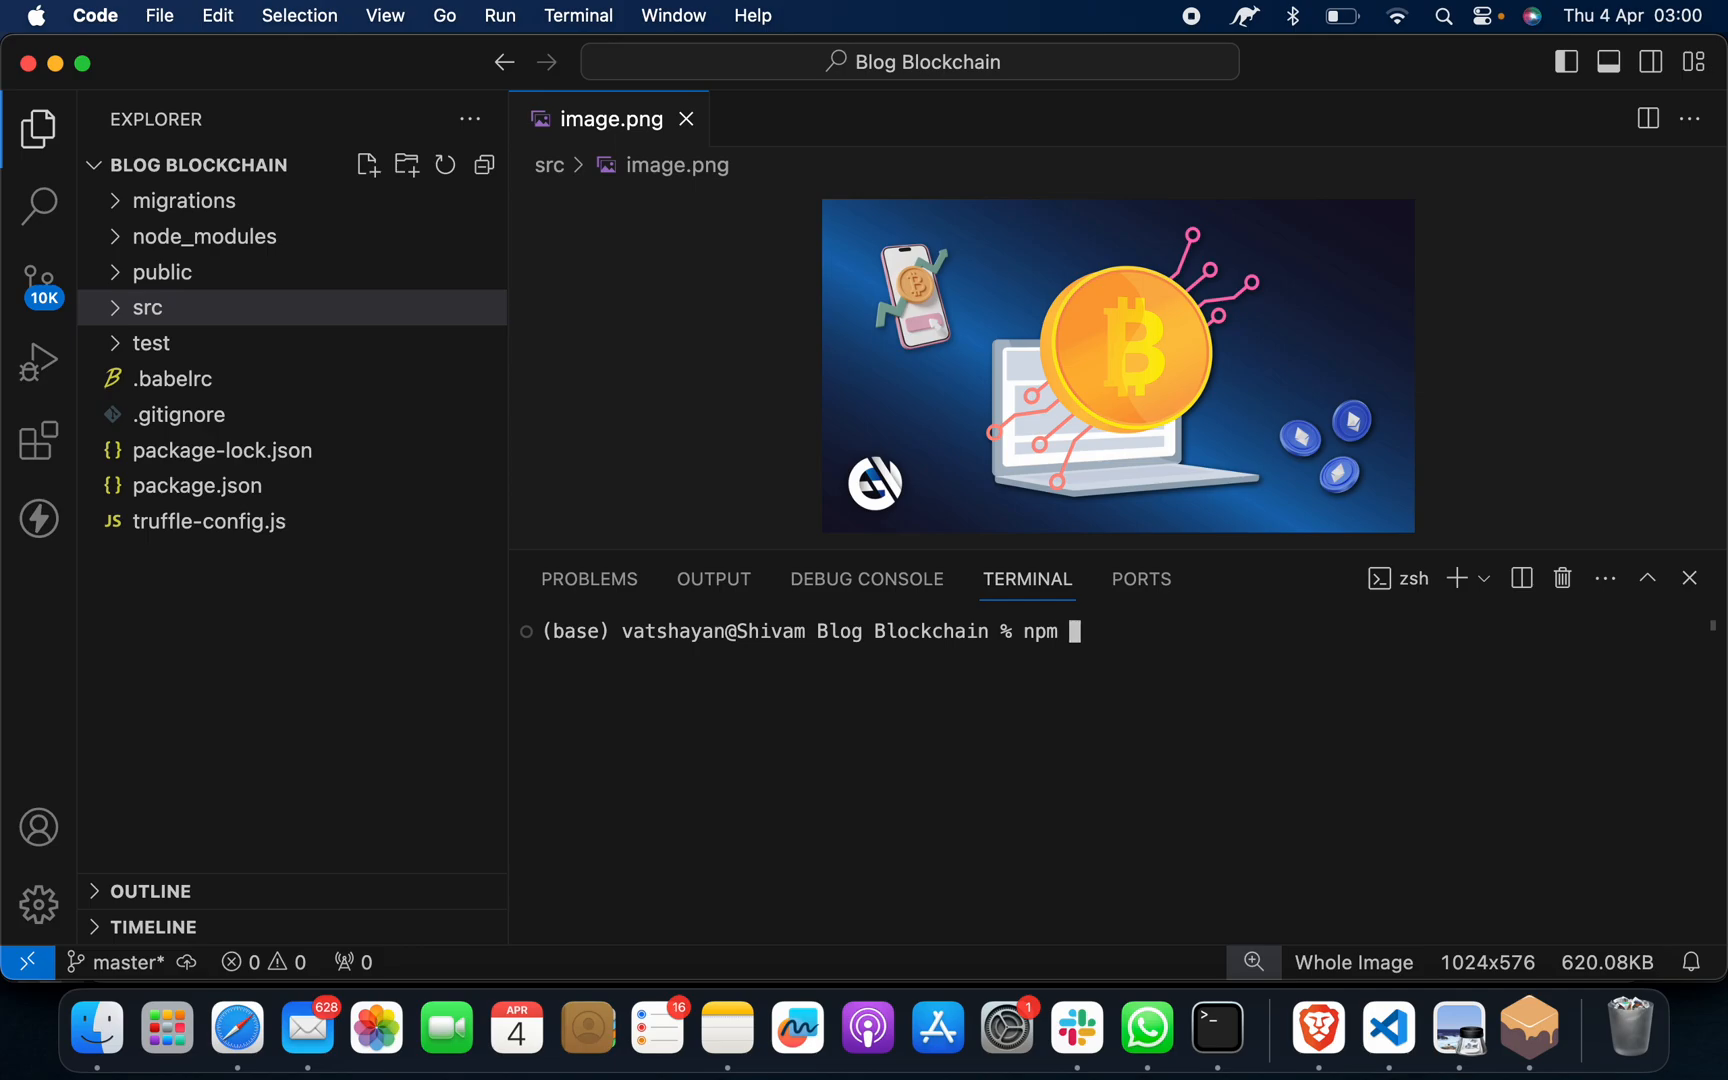
pyautogui.press('Backspace')
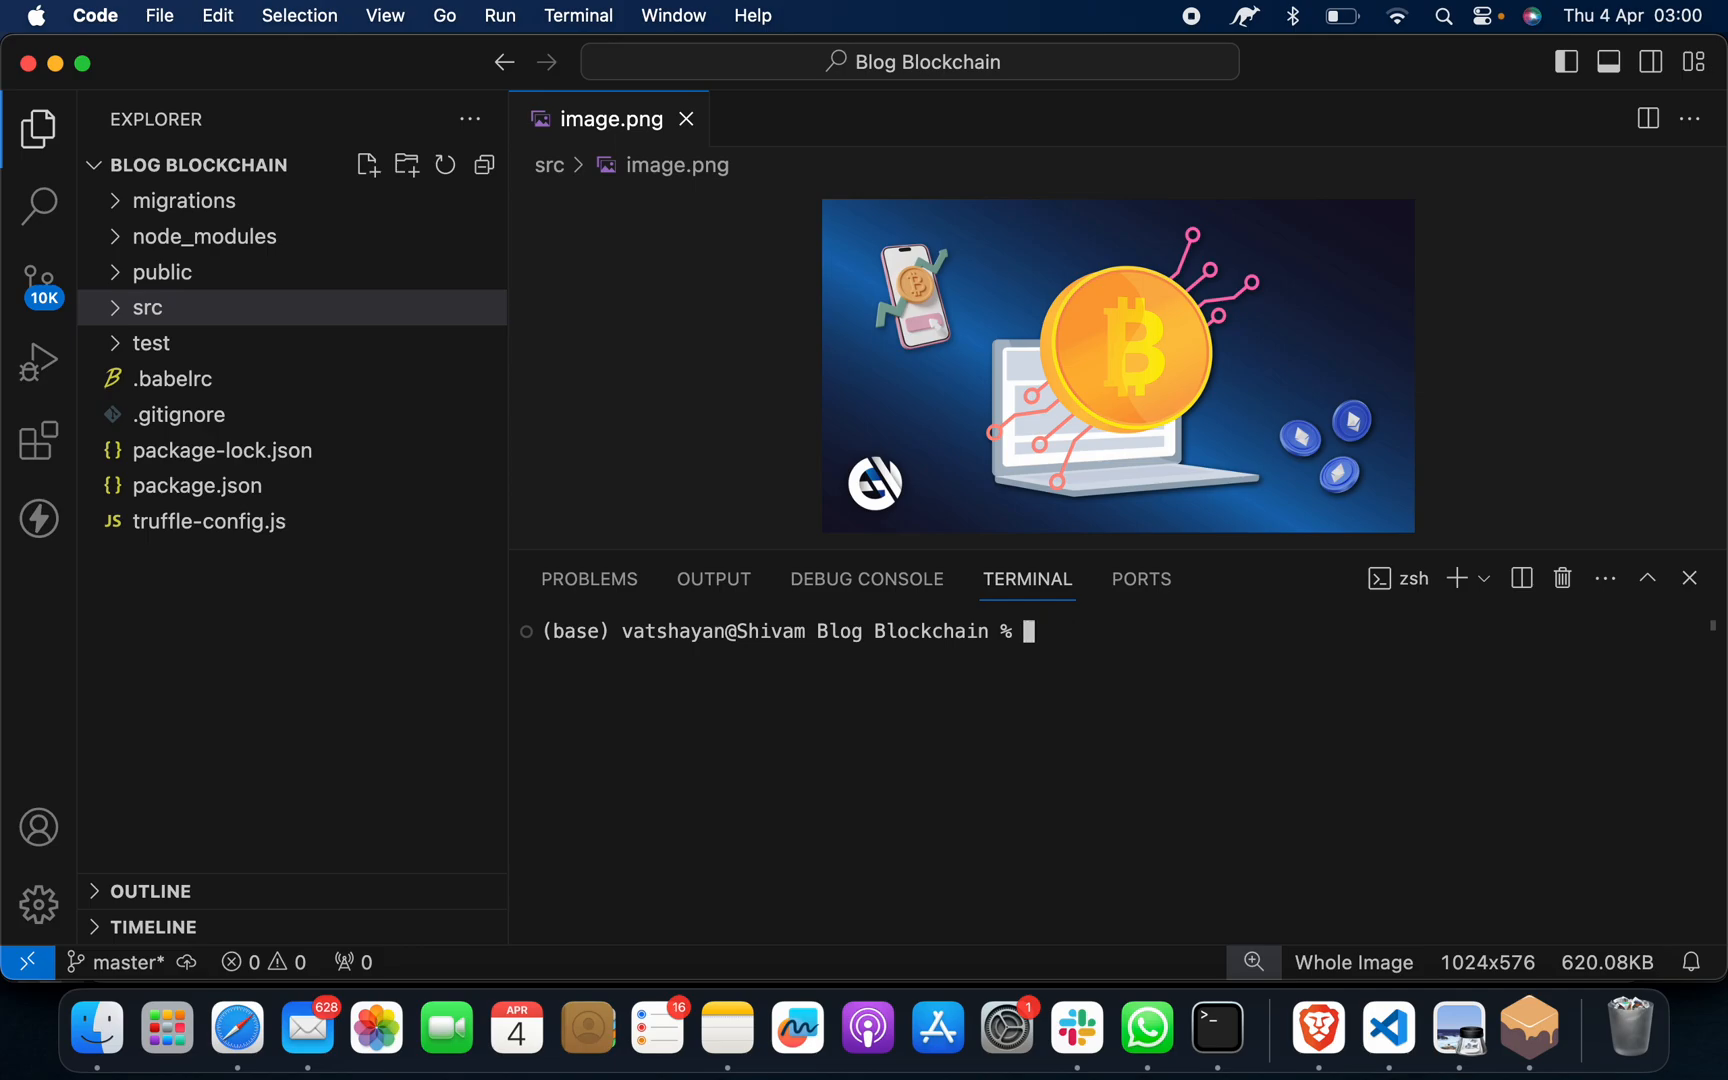
pyautogui.write('truffle')
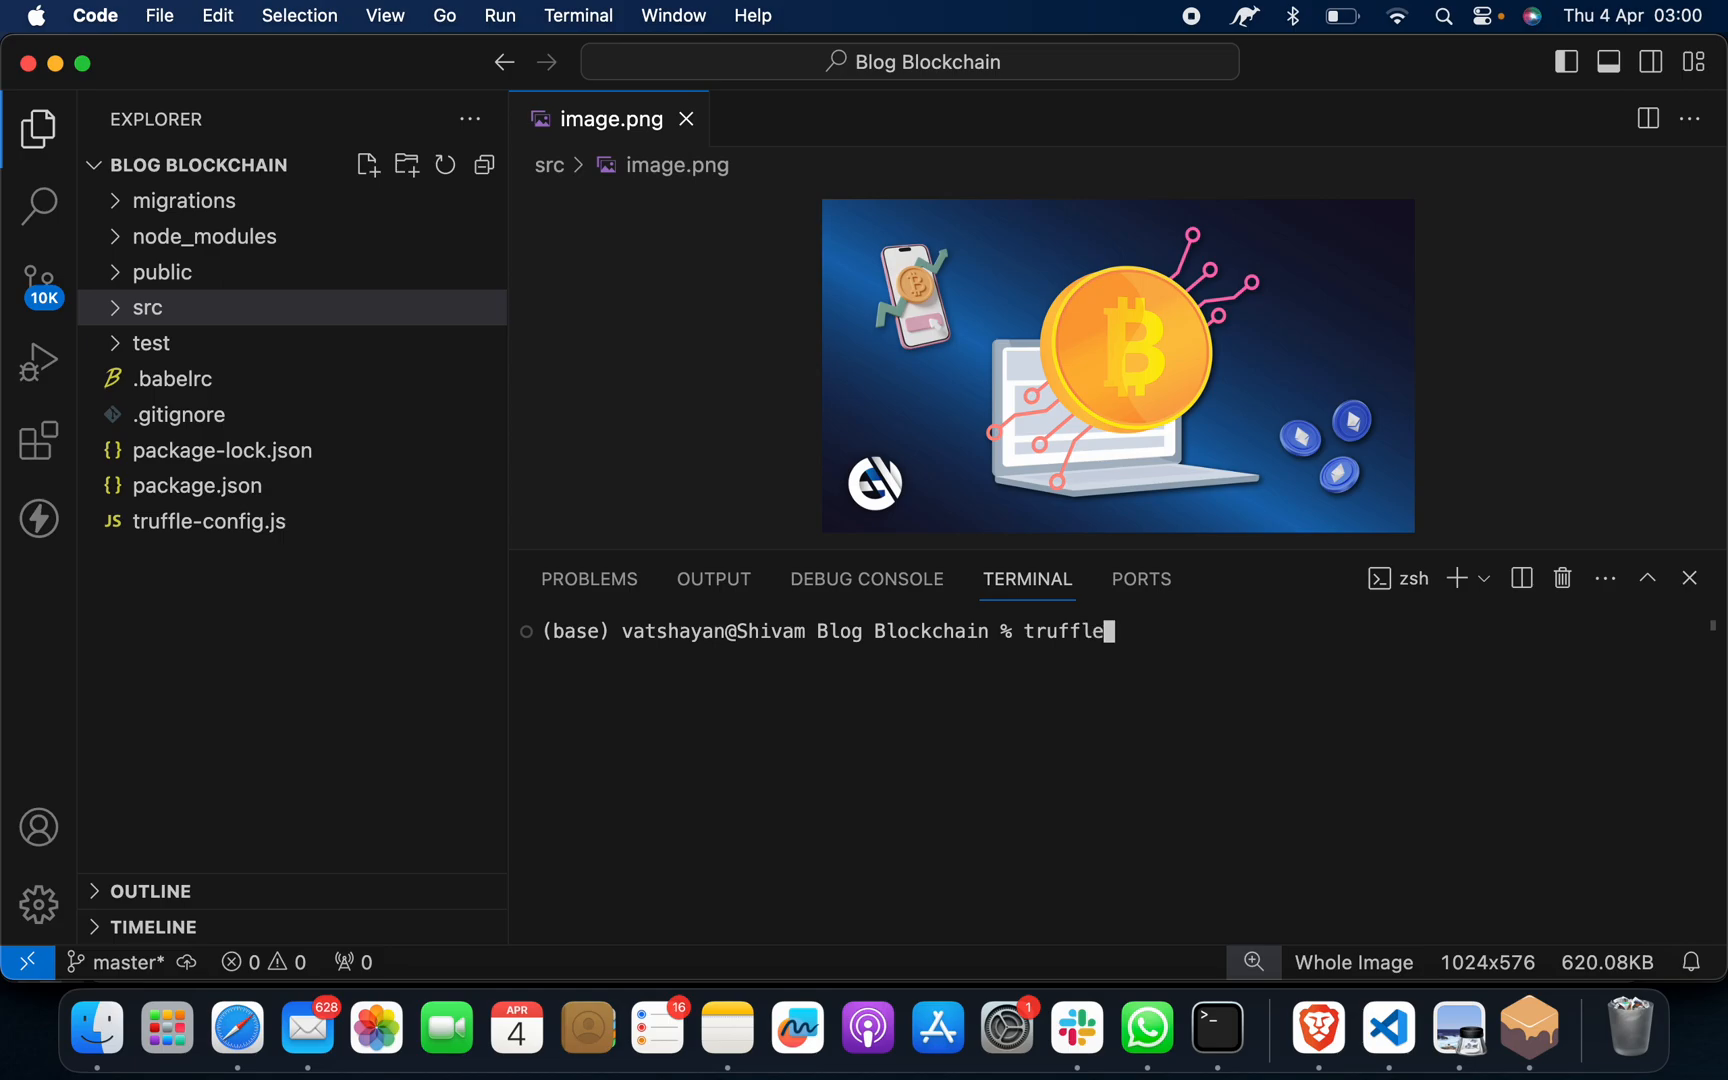
pyautogui.write('migrate')
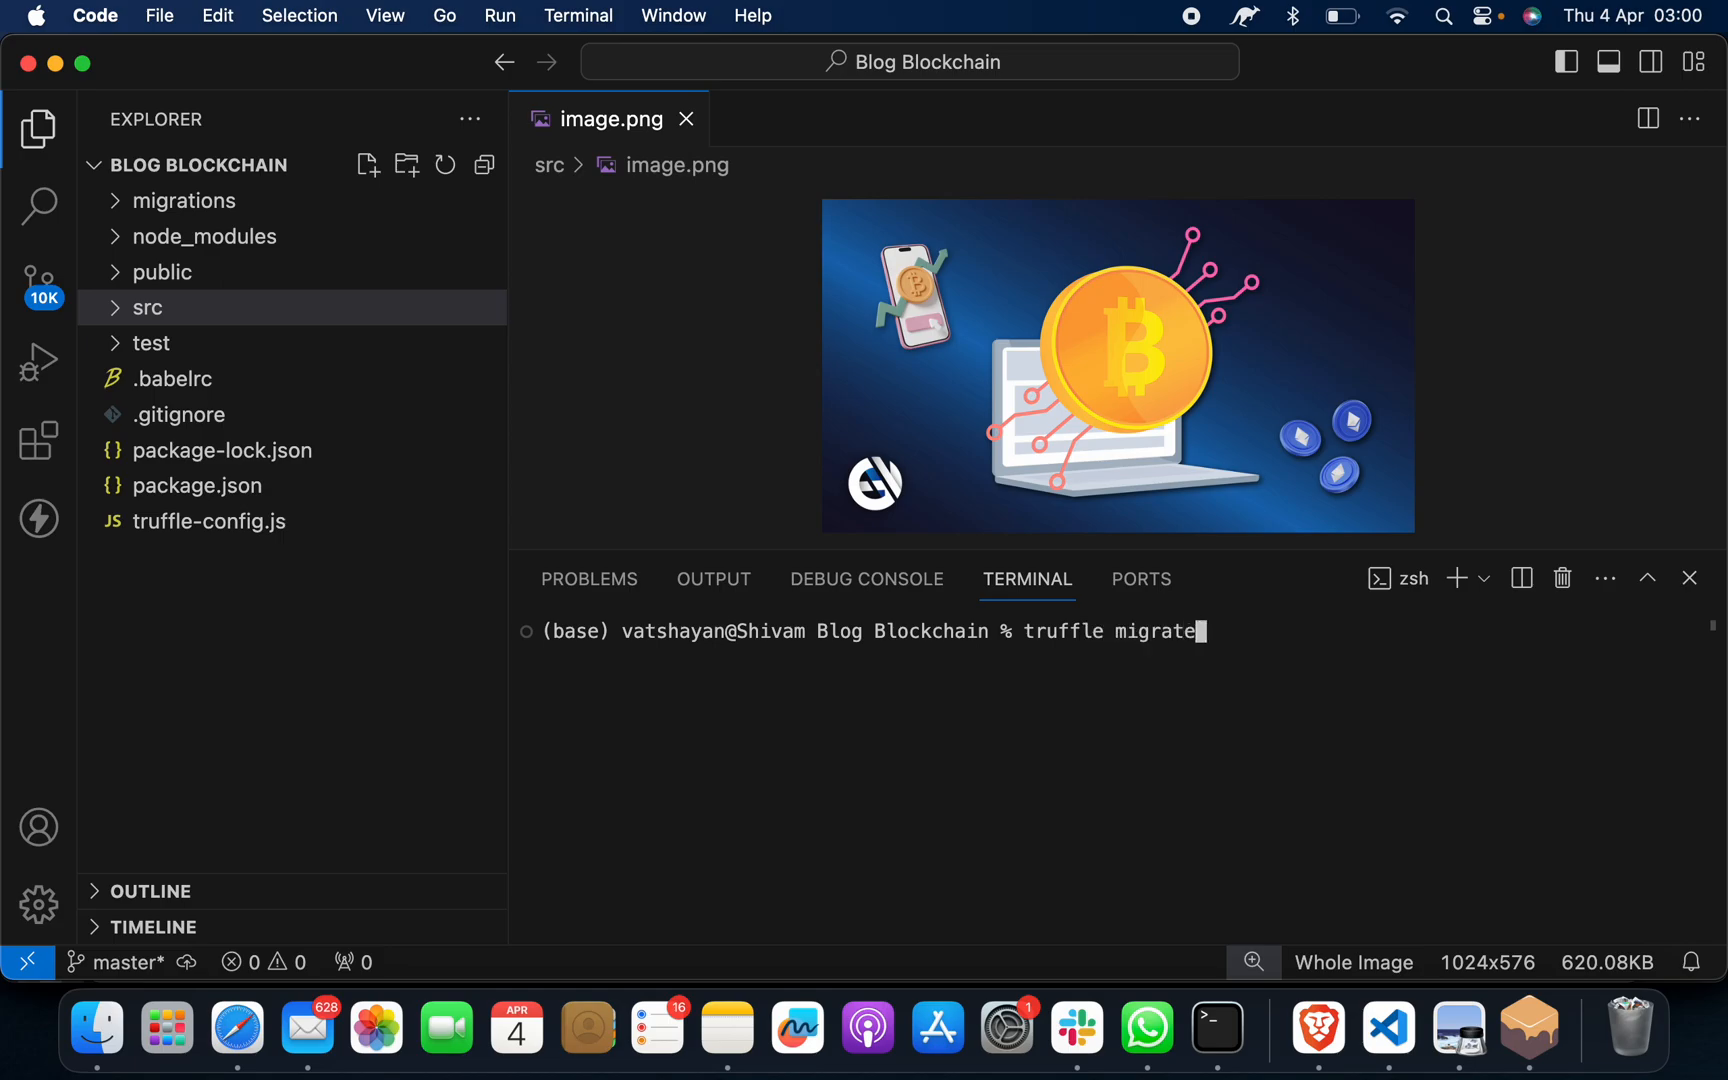
pyautogui.write('-res')
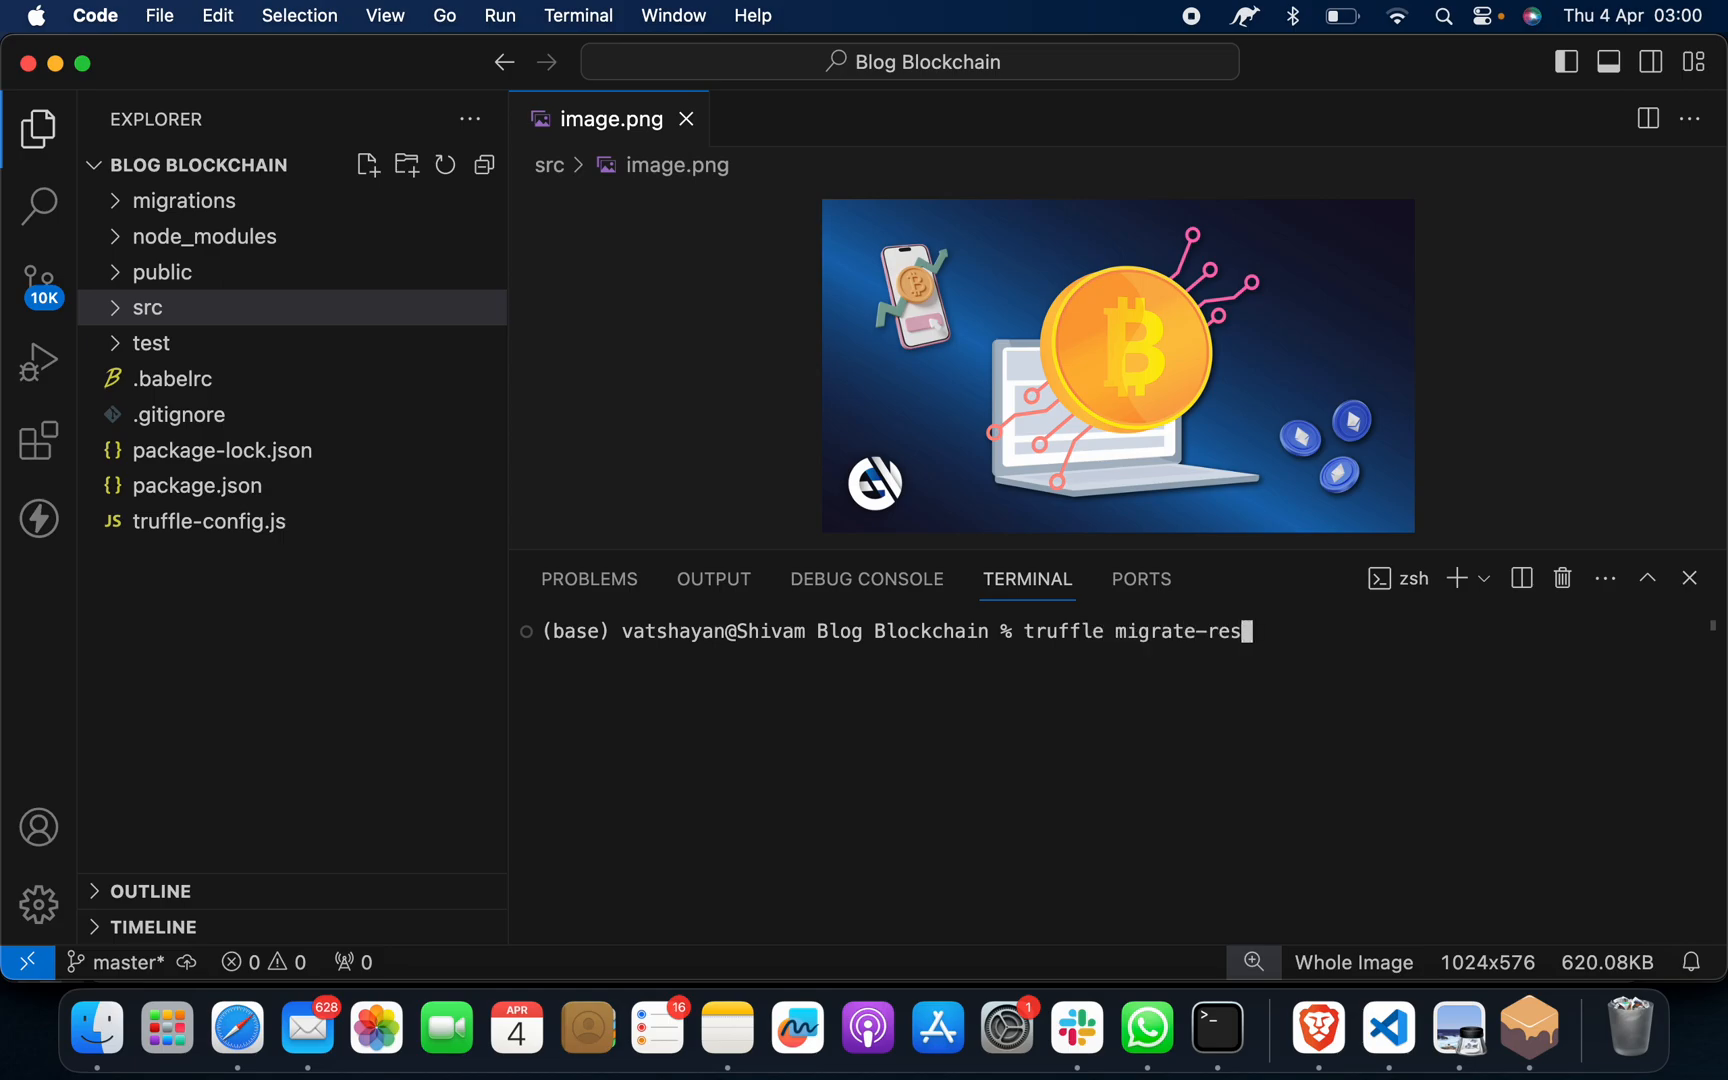
pyautogui.press('Cmd+Tab')
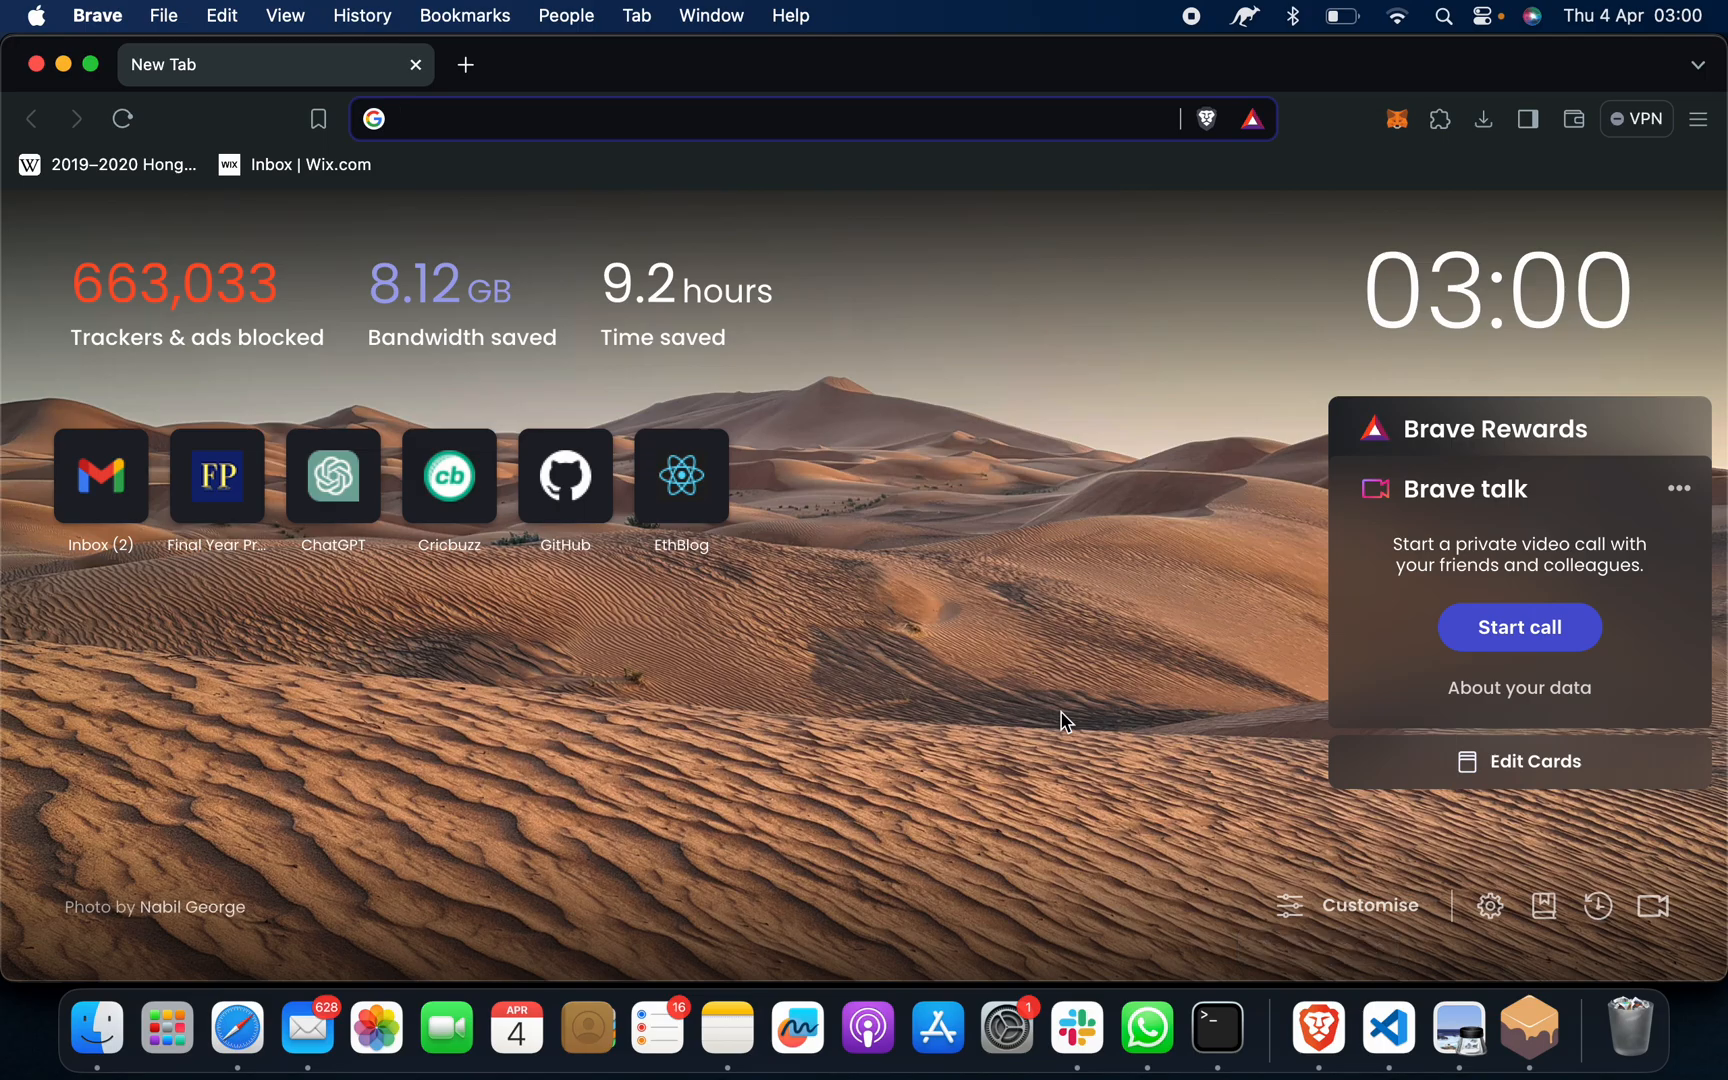
# Open the Ganache Truffle Suite page and the MetaMask wallet site in separate Brave tabs
pyautogui.write('gana')
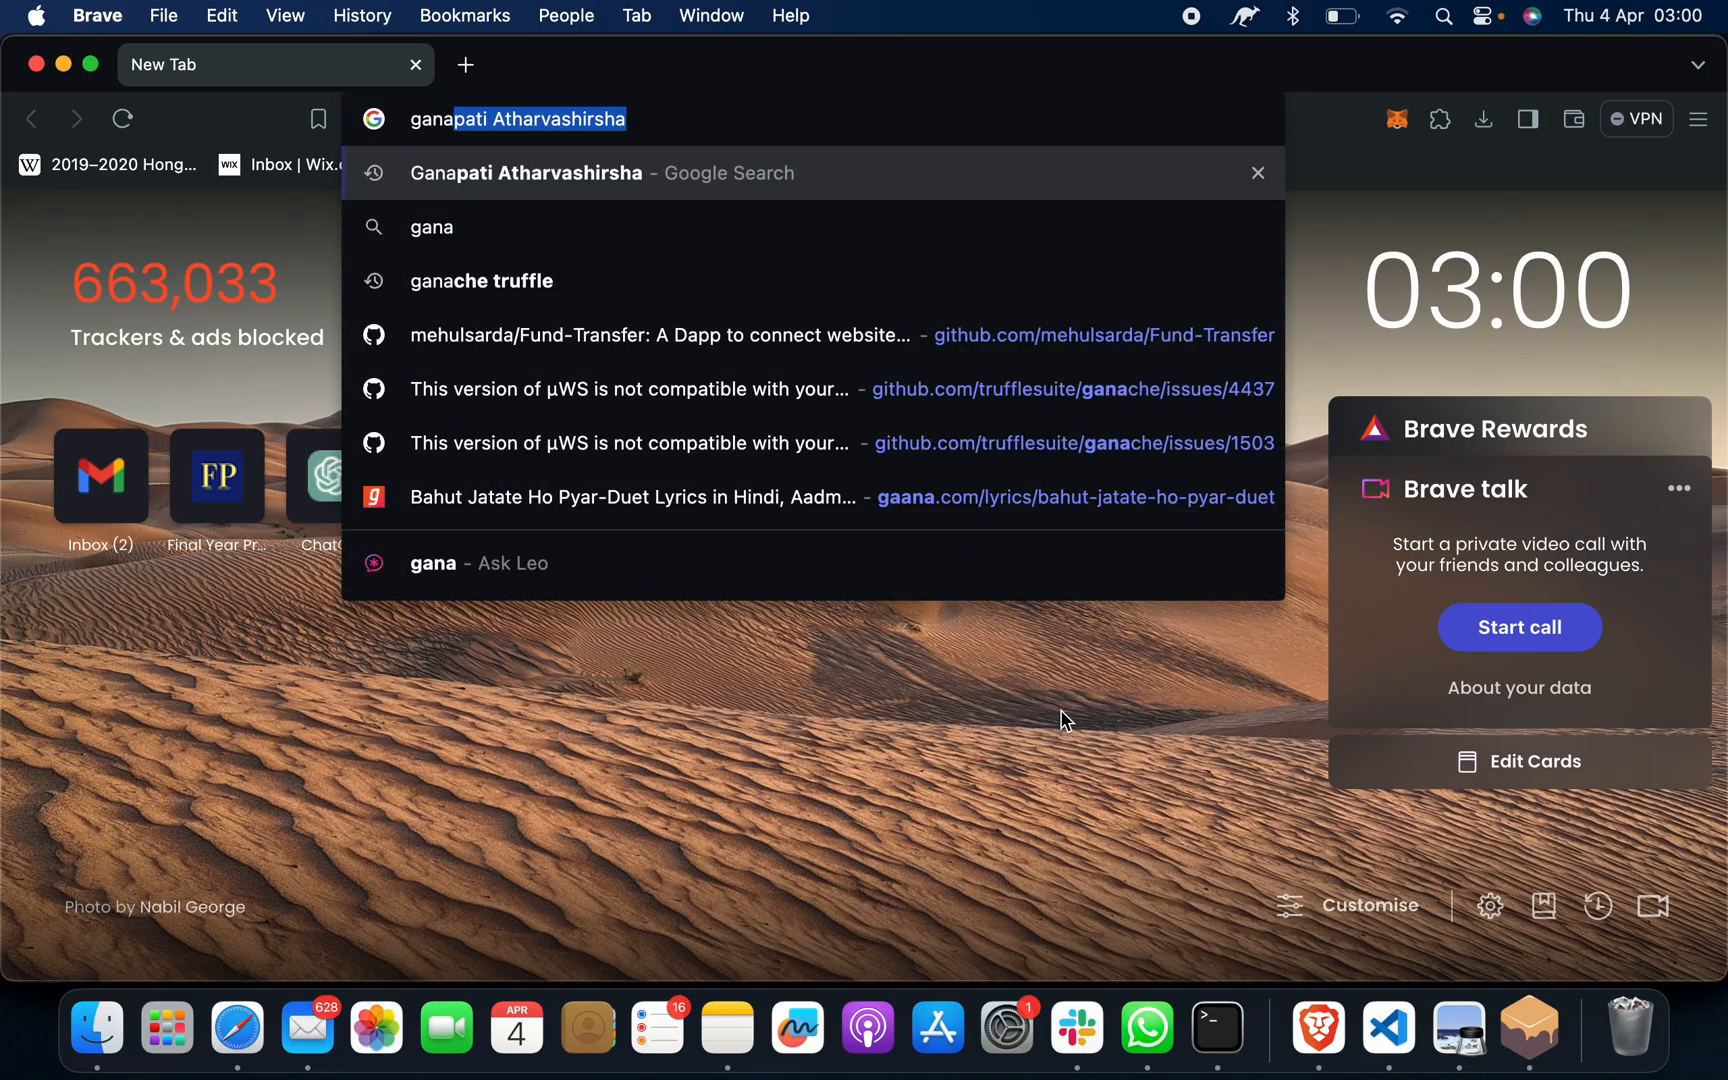
pyautogui.click(481, 281)
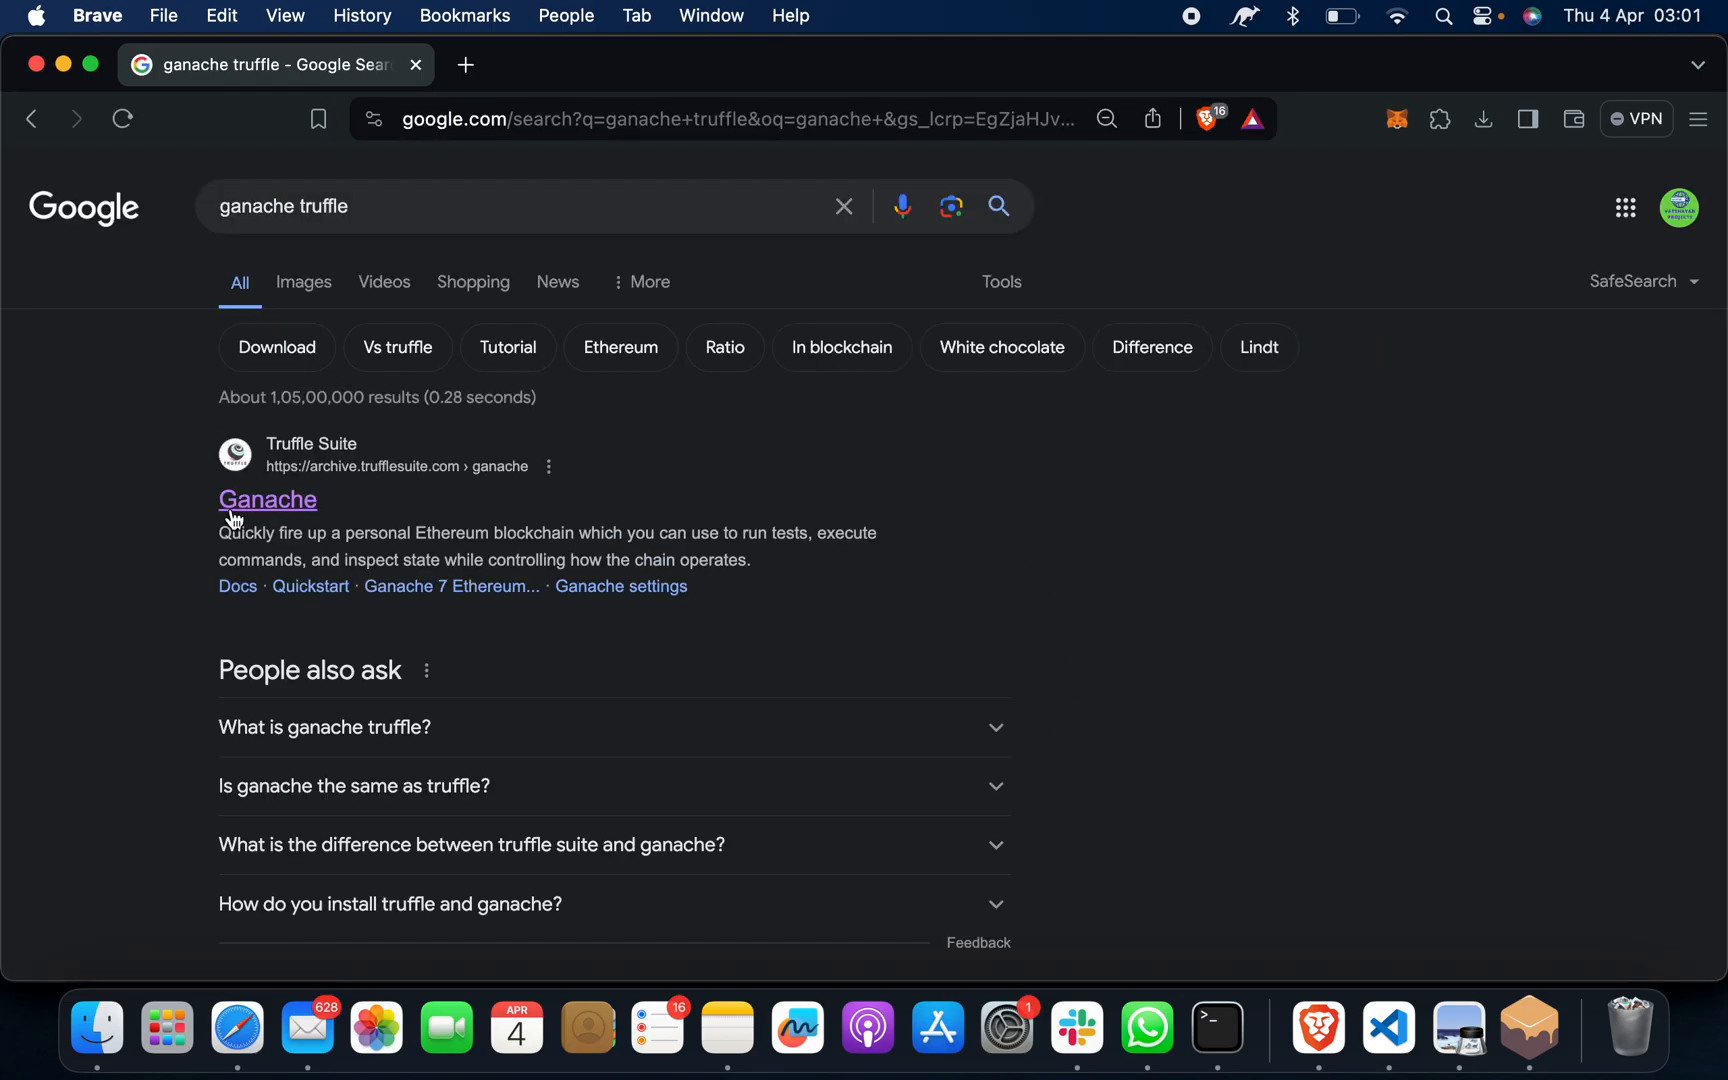
pyautogui.click(267, 499)
pyautogui.write('met')
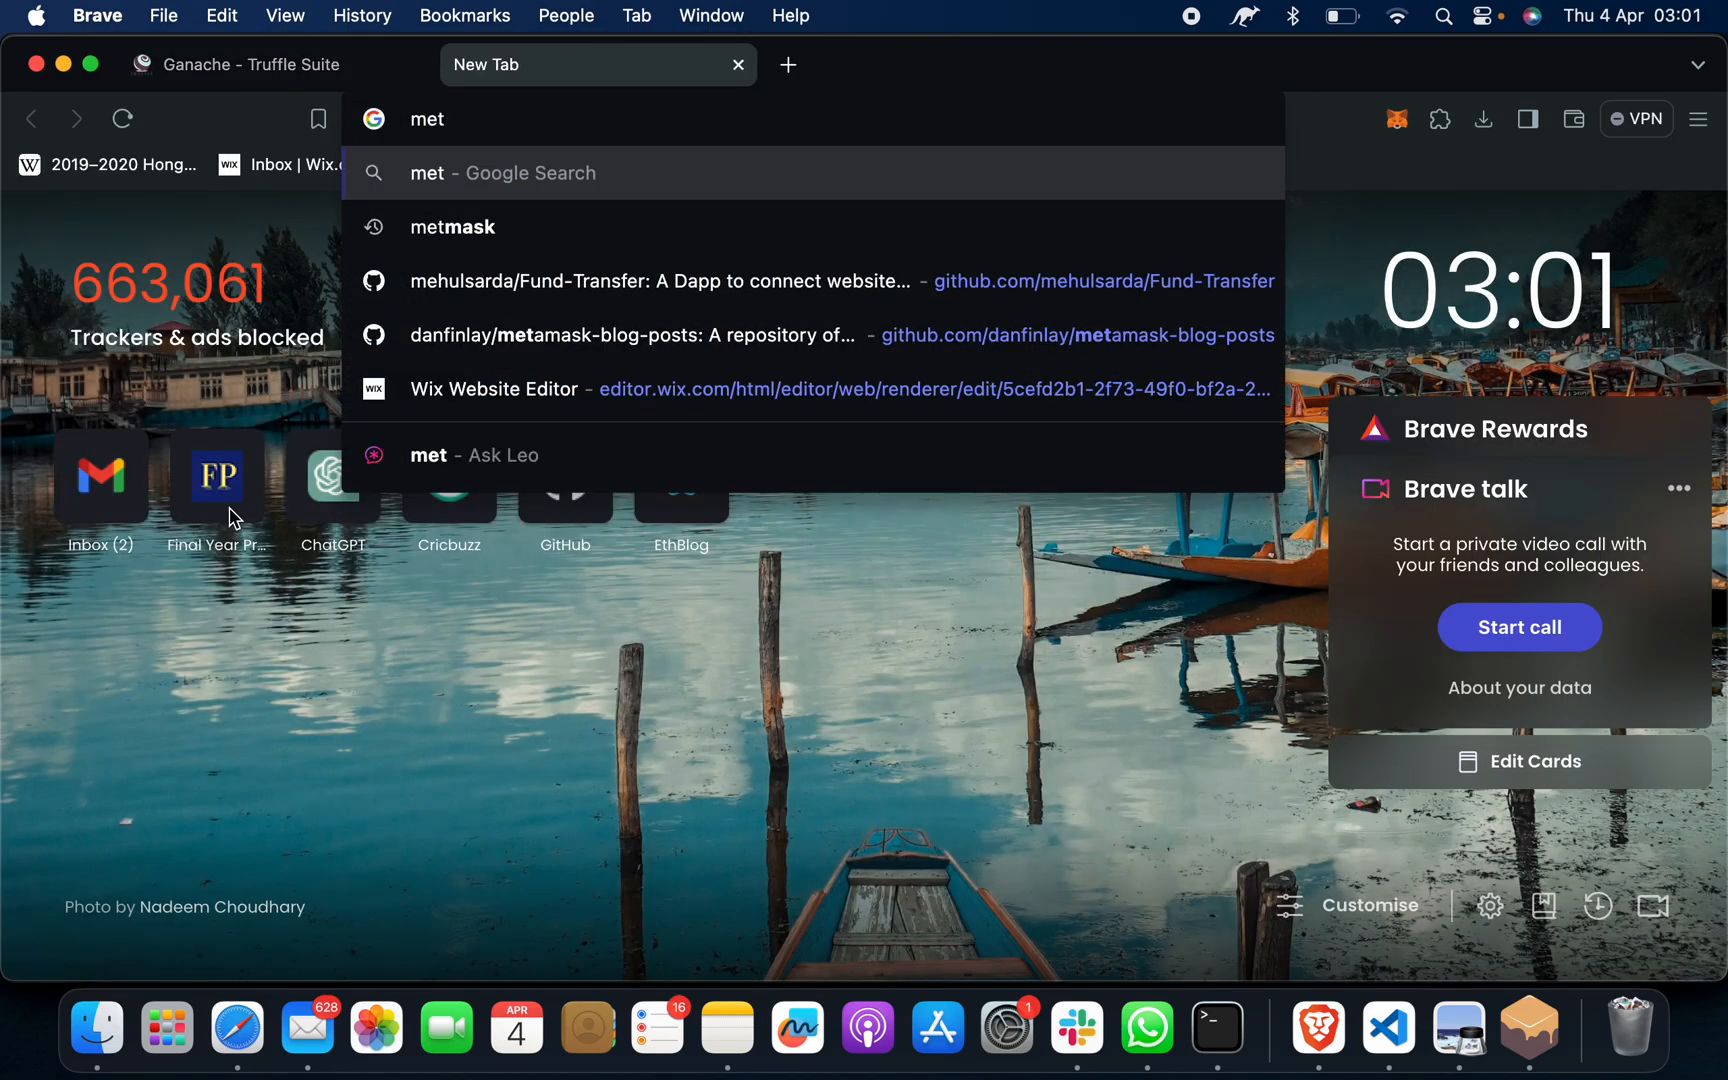
pyautogui.write('amask')
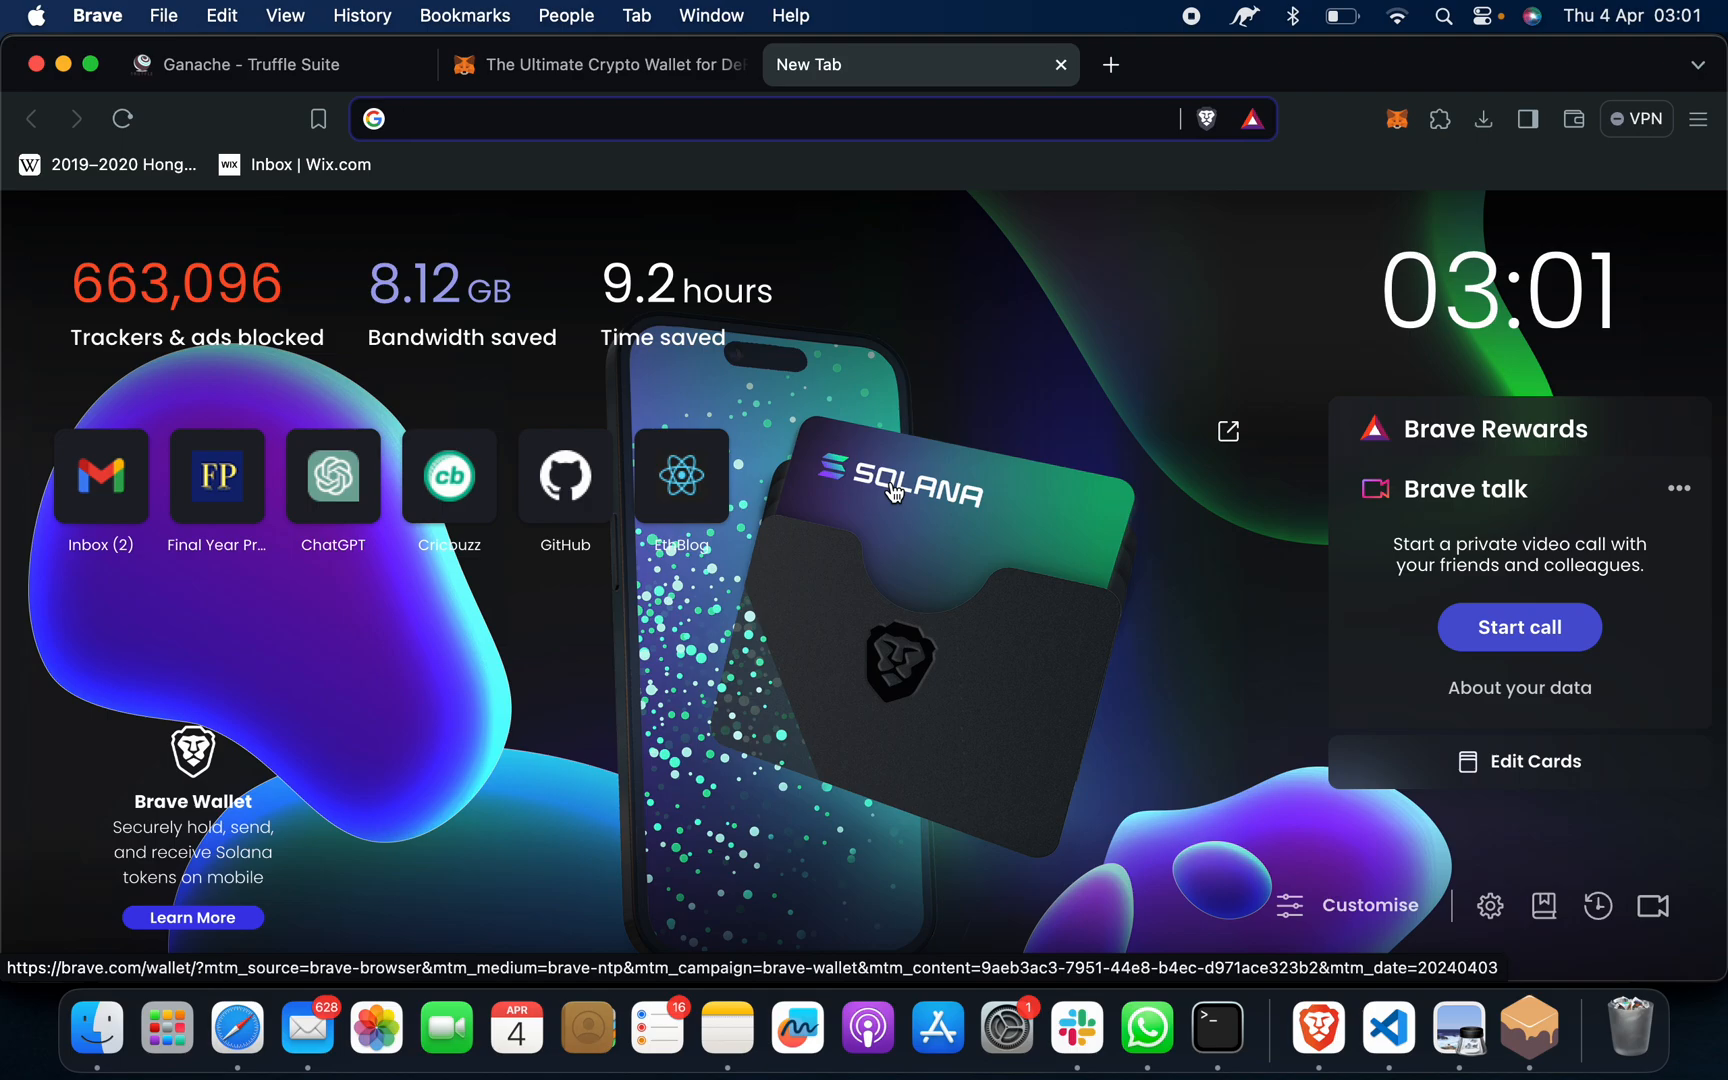
# Run truffle migrate-reset in the VS Code terminal, which reports the contracts up to date
pyautogui.click(1388, 1031)
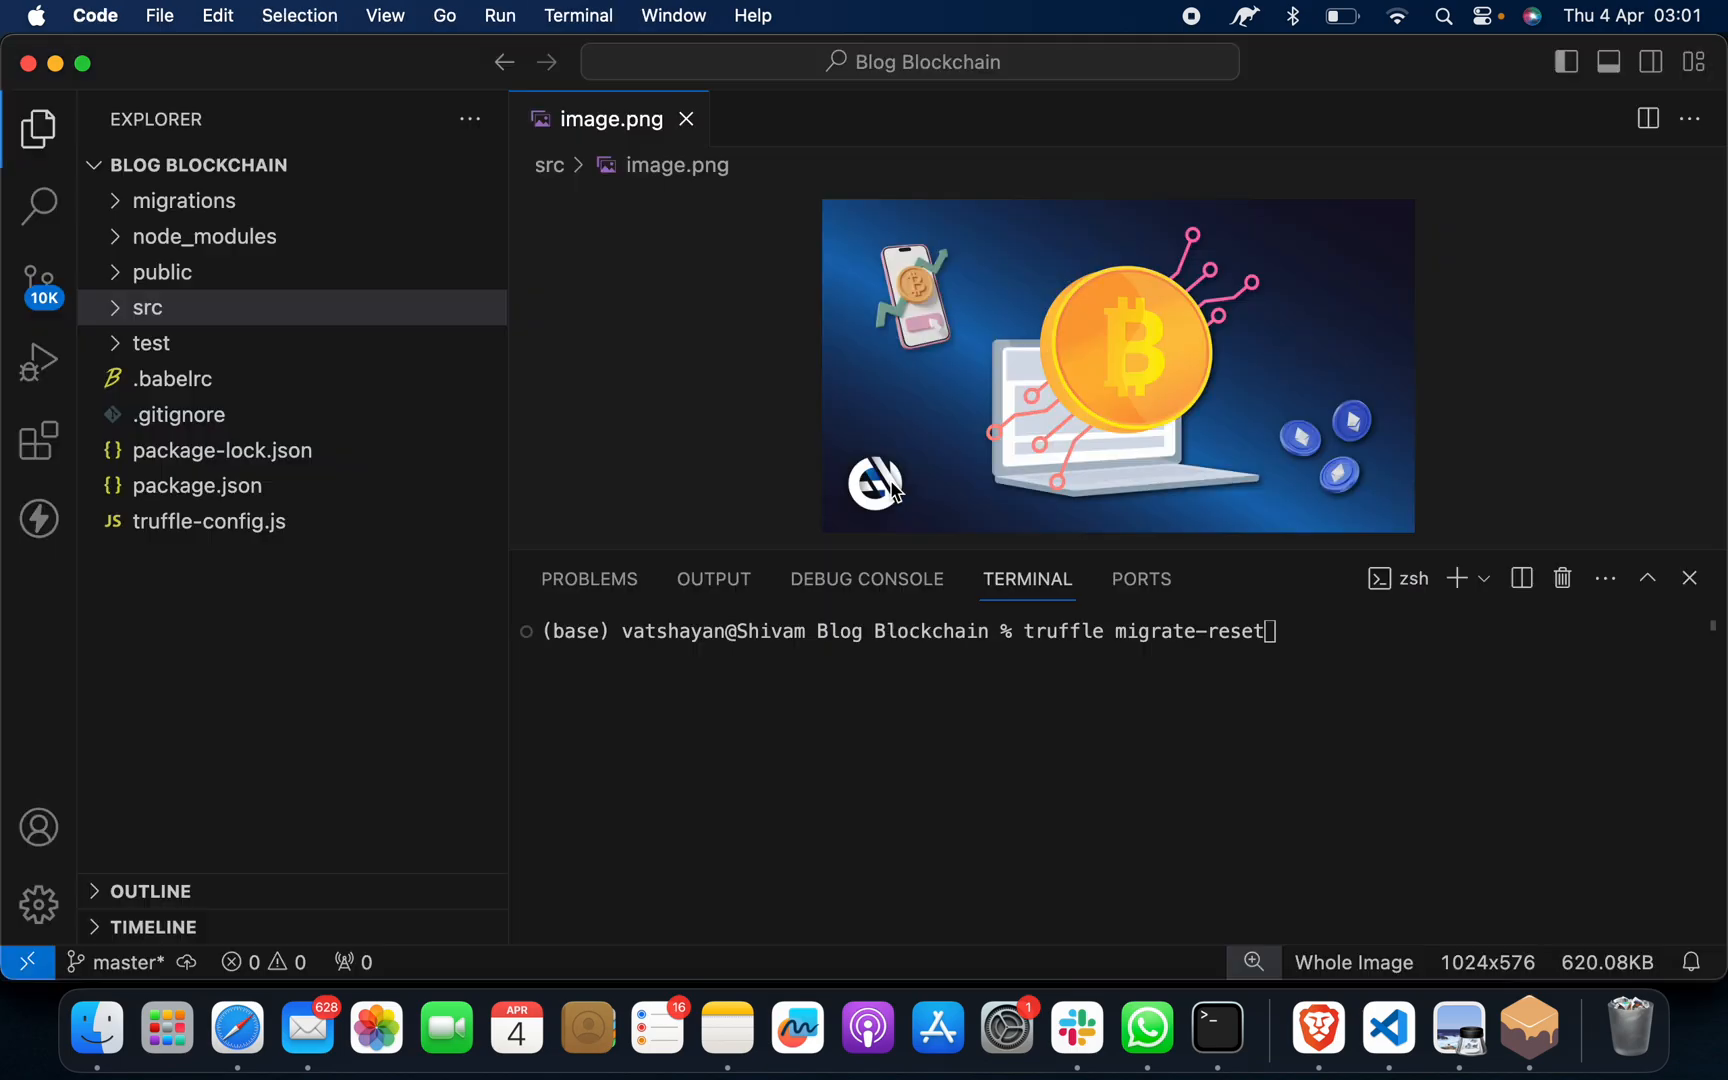
pyautogui.moveTo(1364, 665)
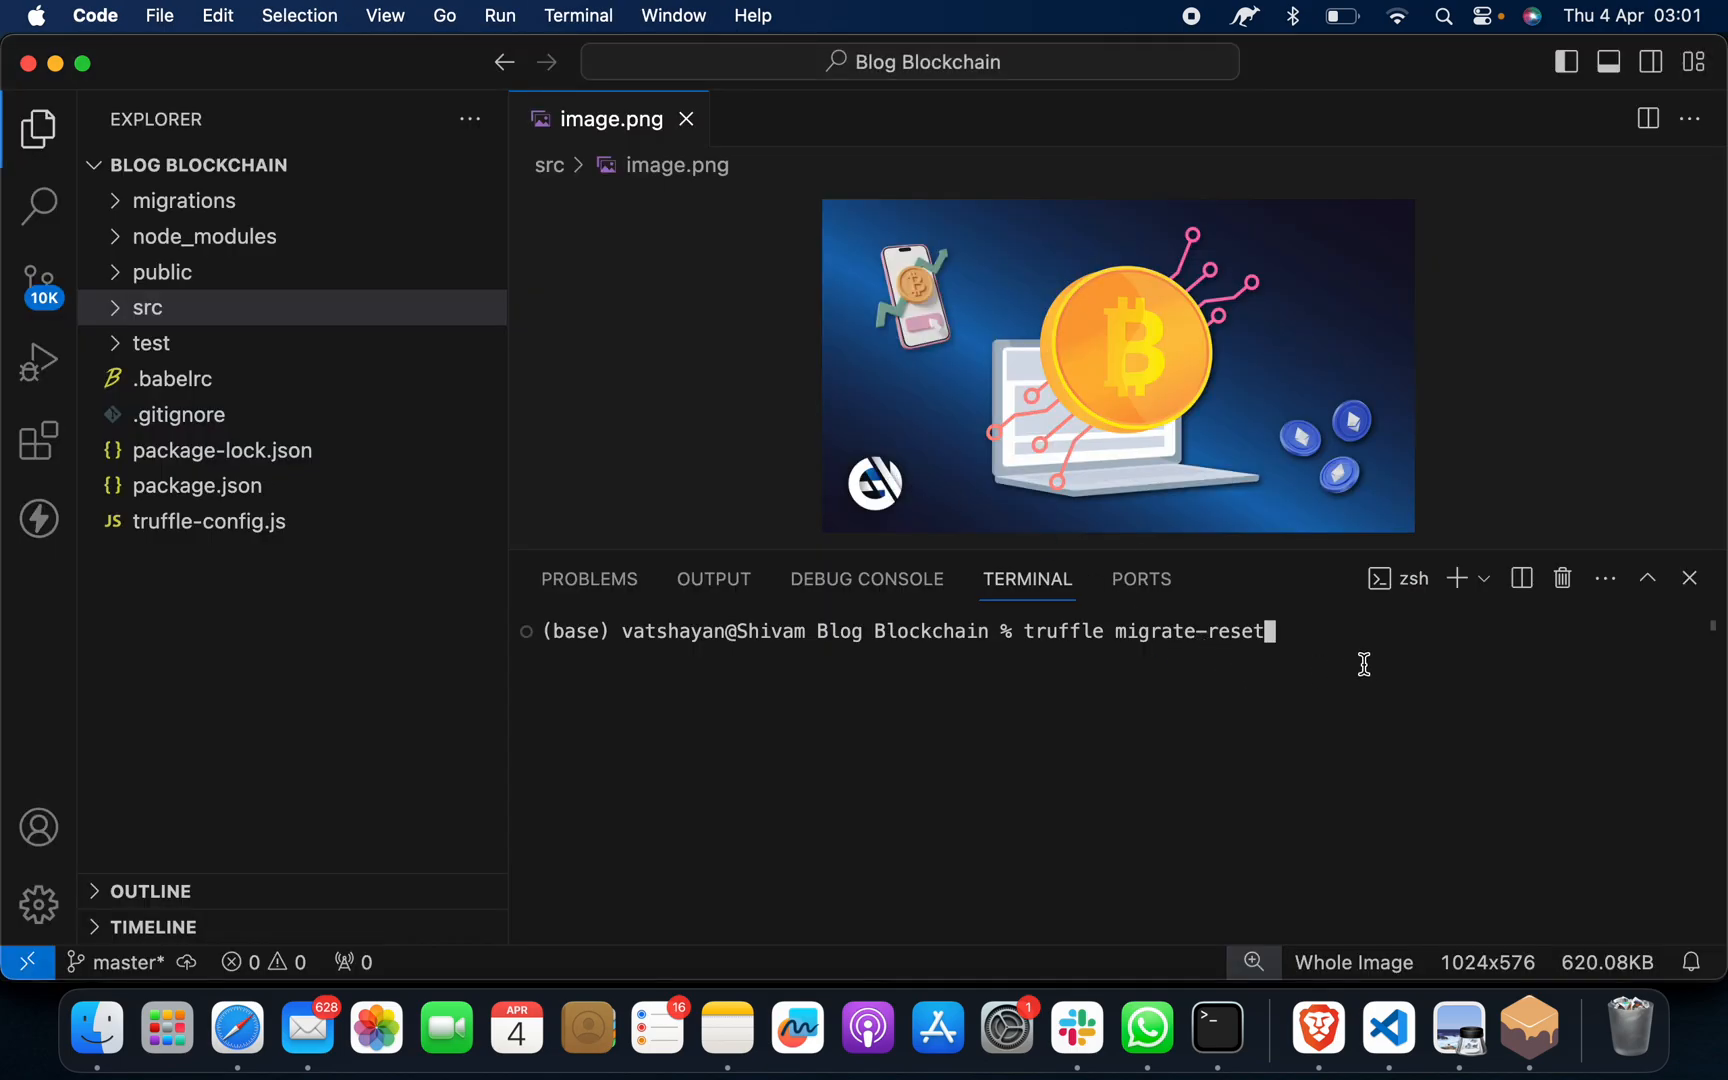
pyautogui.press('Enter')
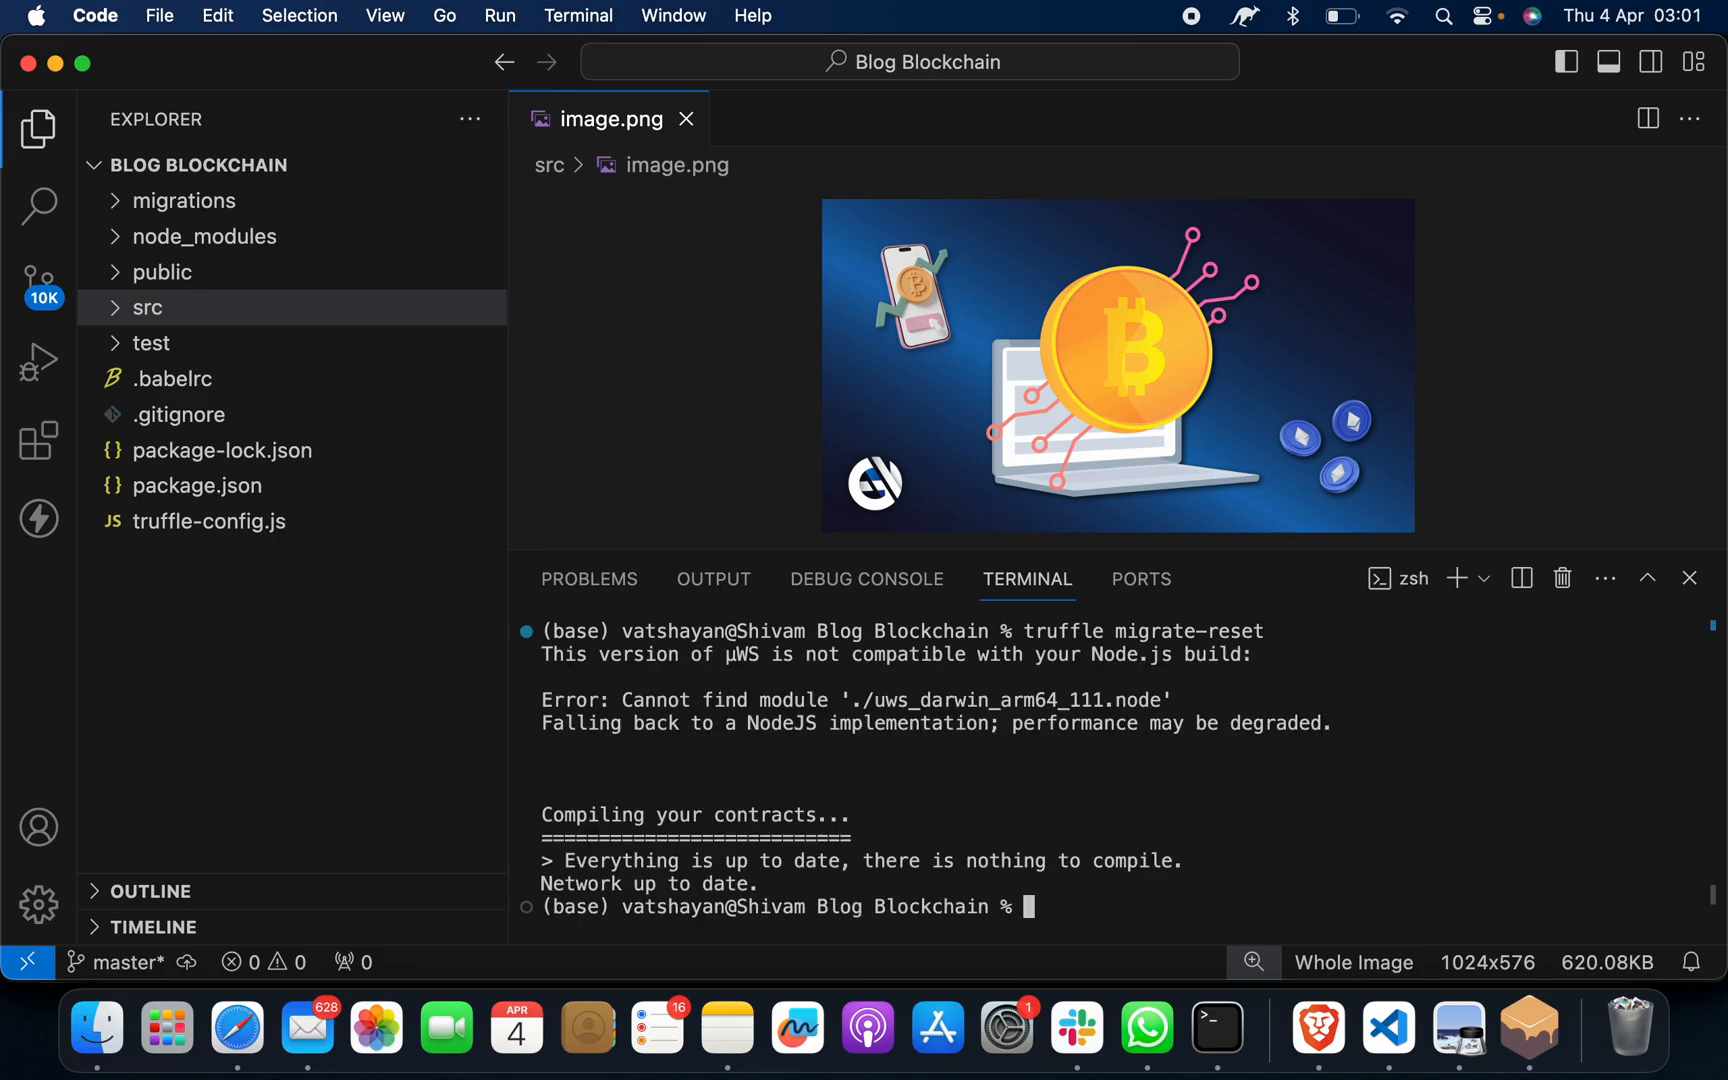
pyautogui.write('npmm')
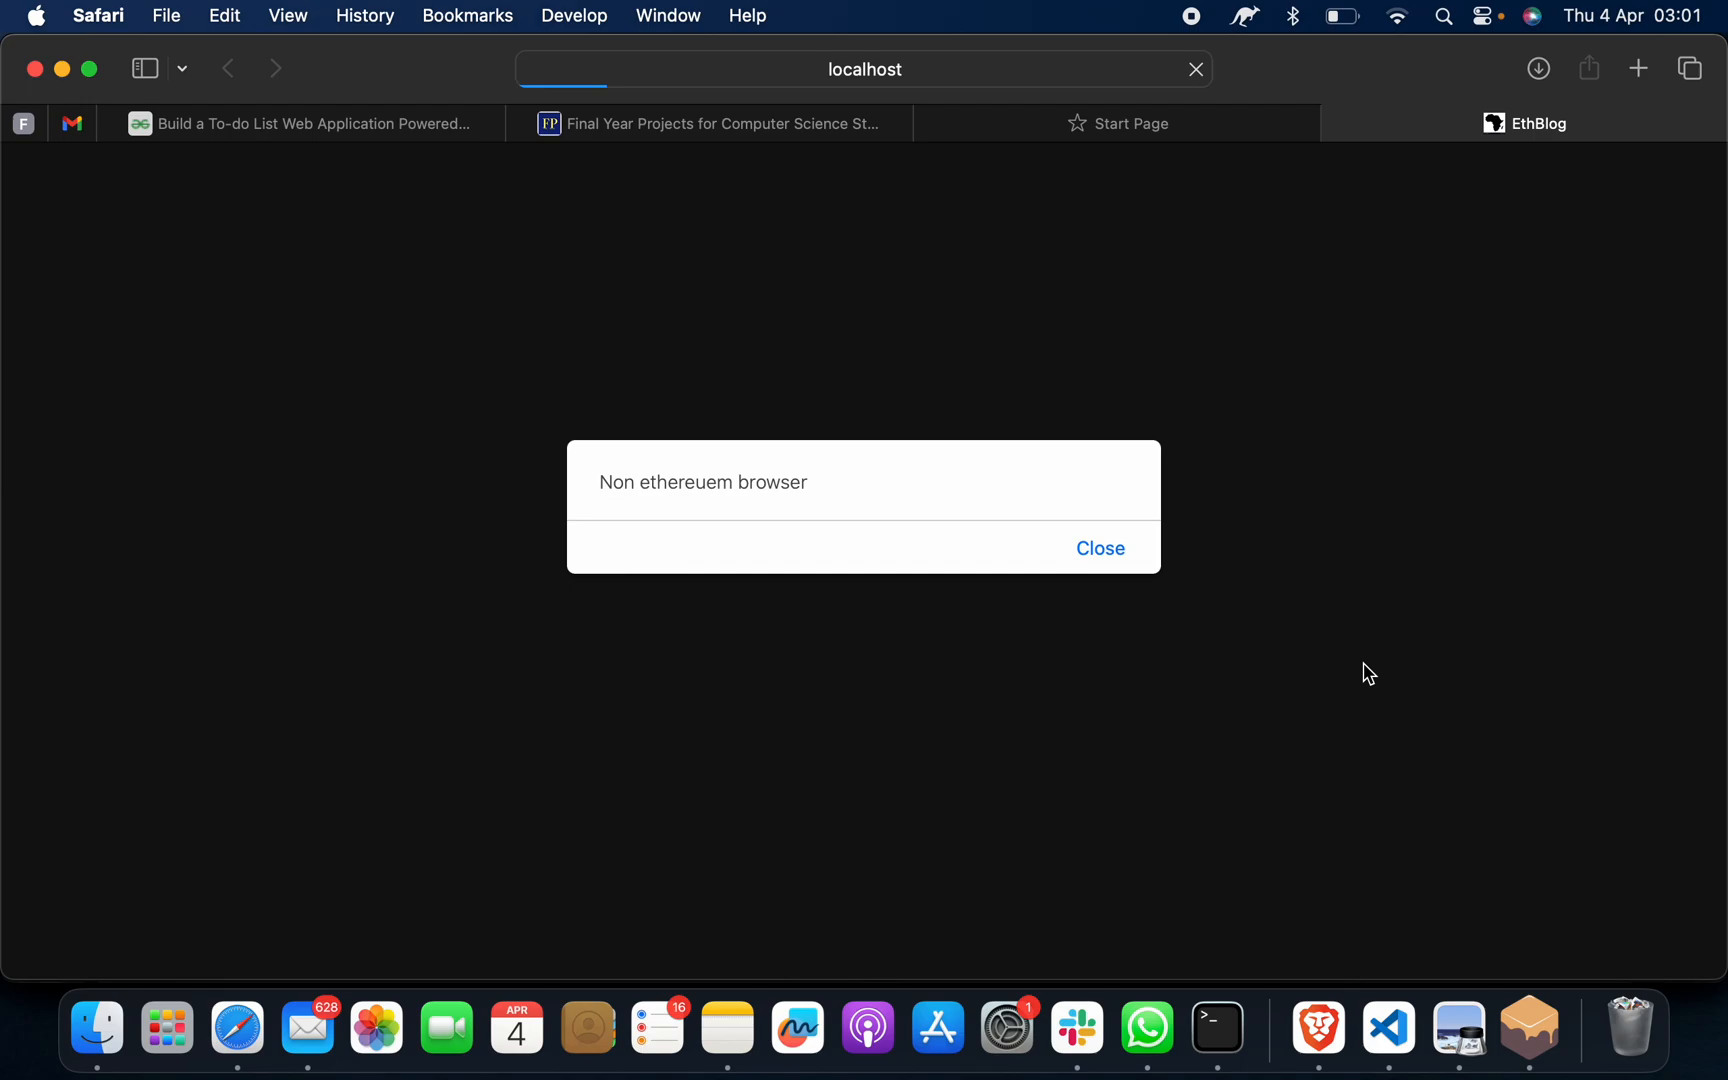
pyautogui.moveTo(953, 76)
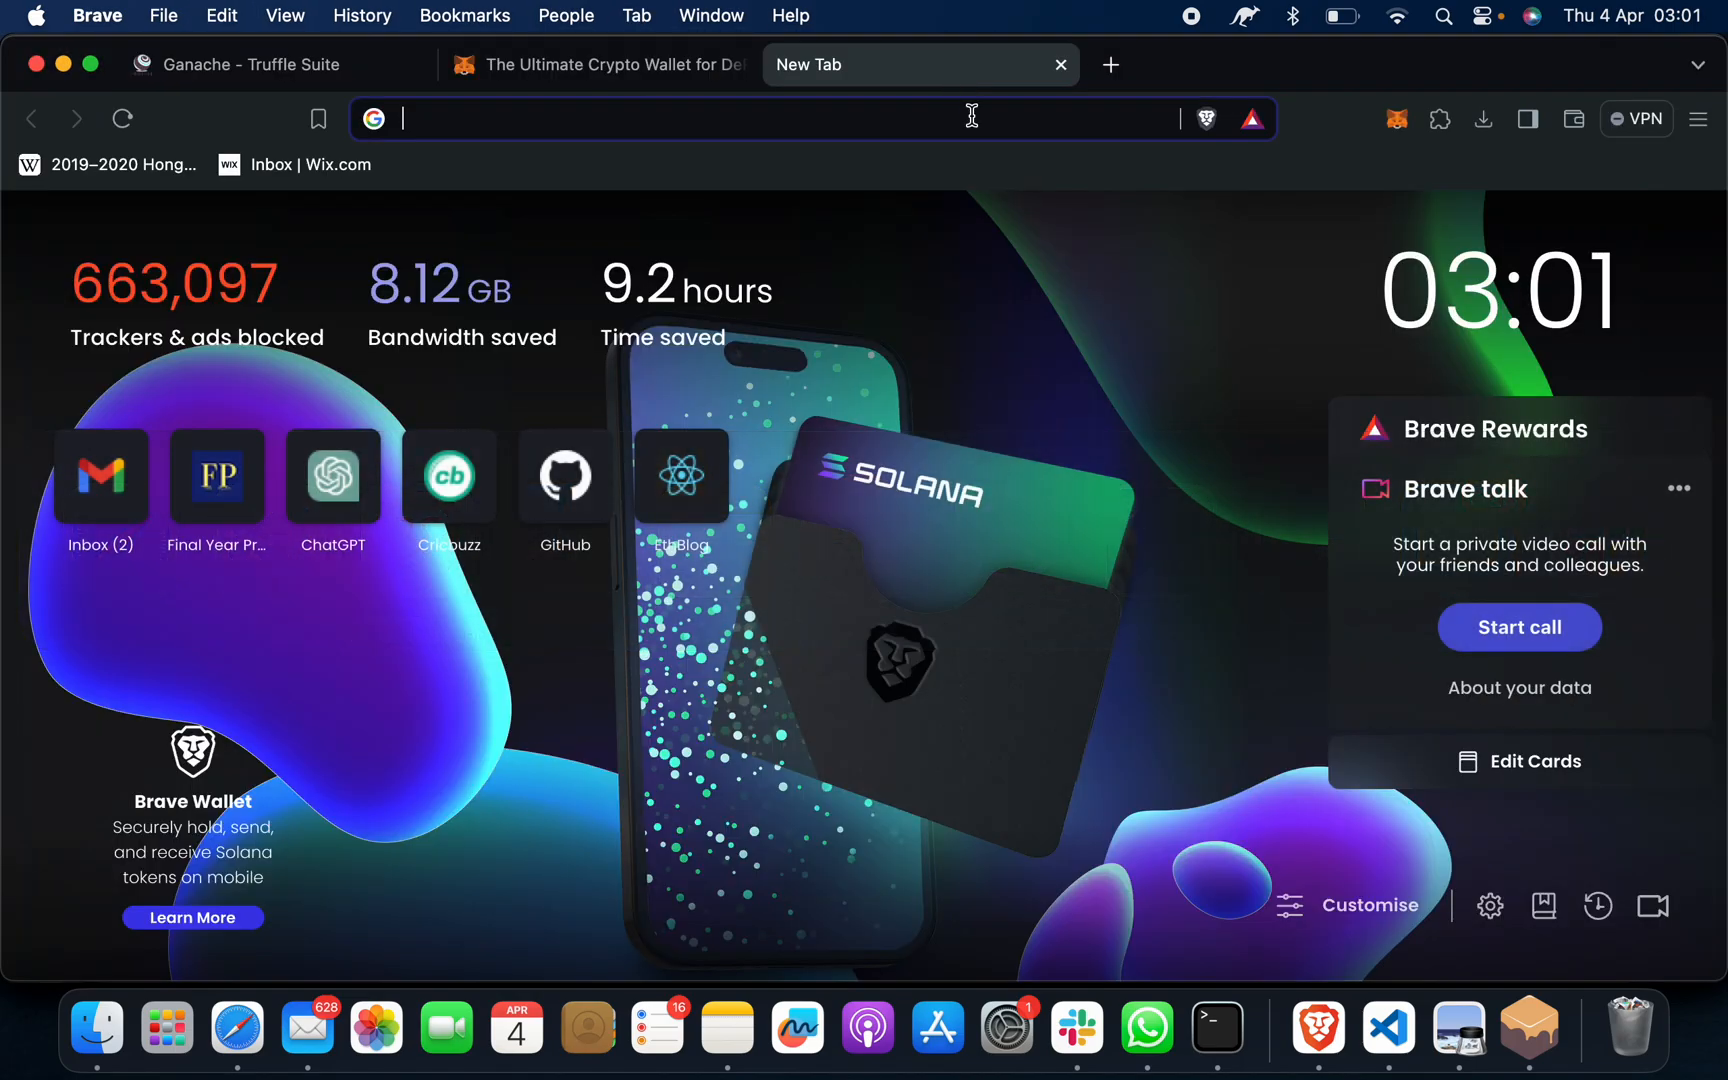
# Load the EthBlog app at localhost:3000 in Brave with the user account connected
pyautogui.click(681, 474)
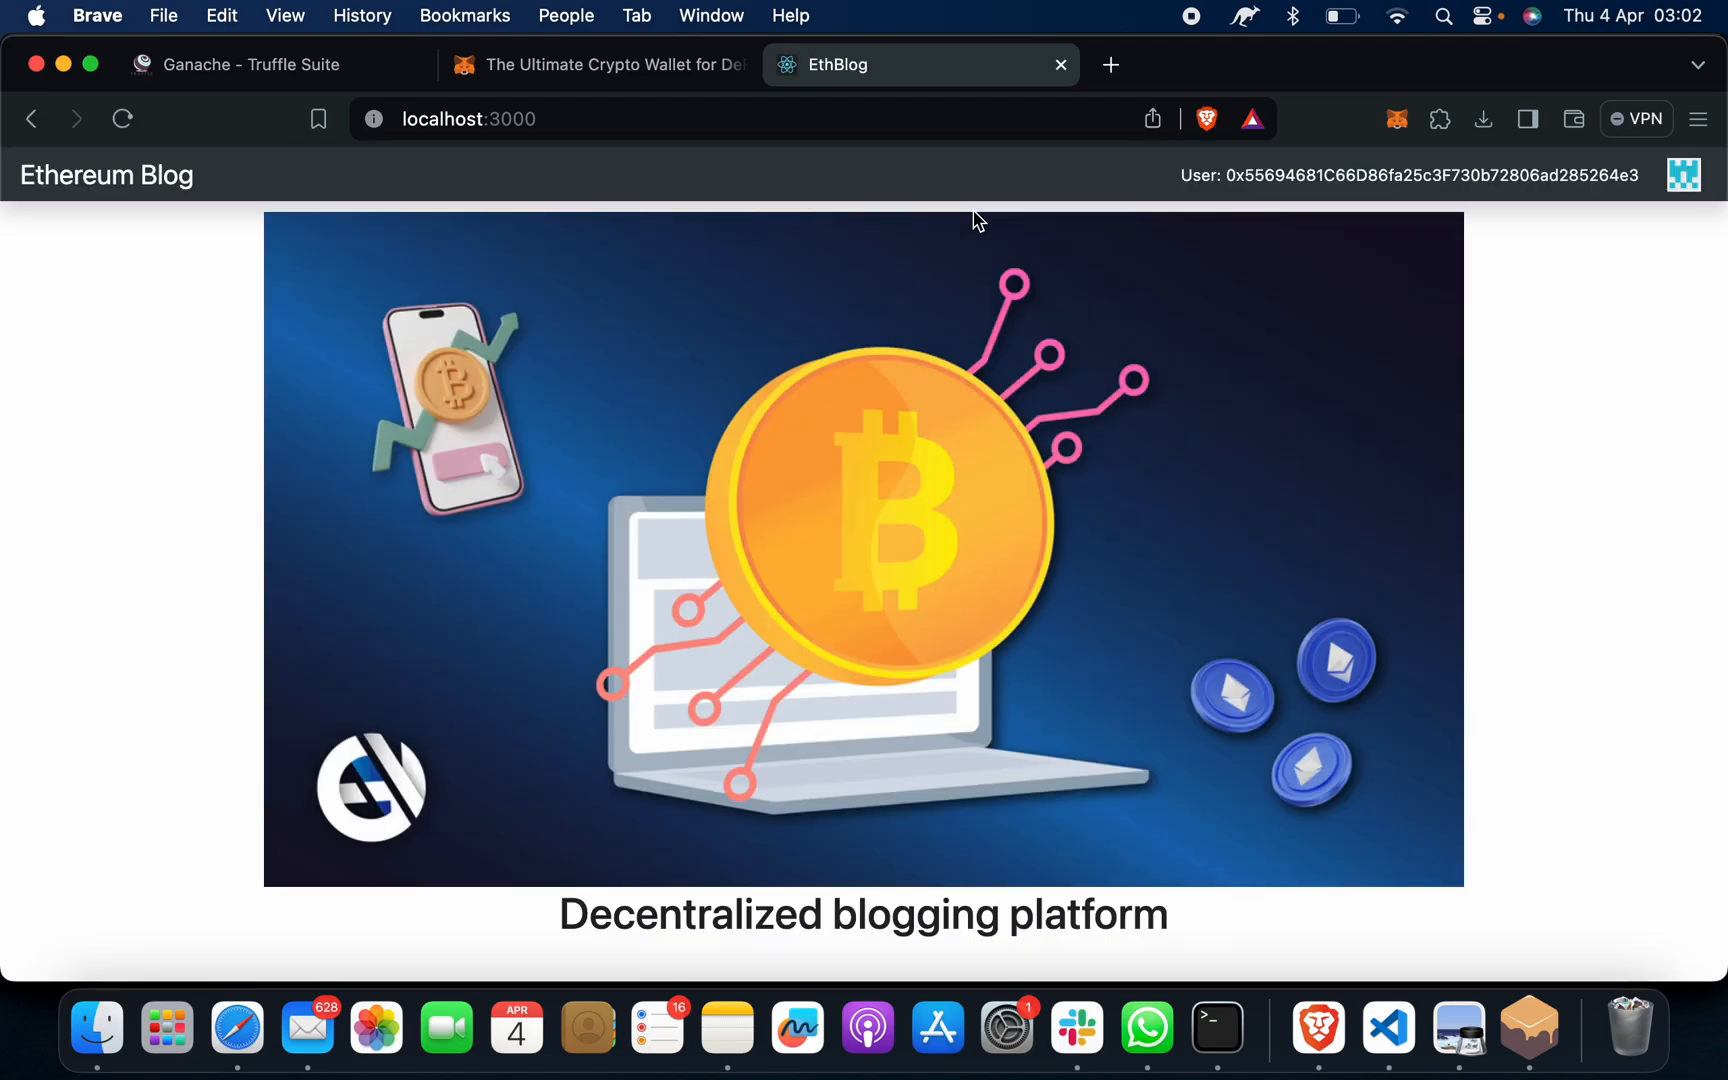
pyautogui.moveTo(1289, 229)
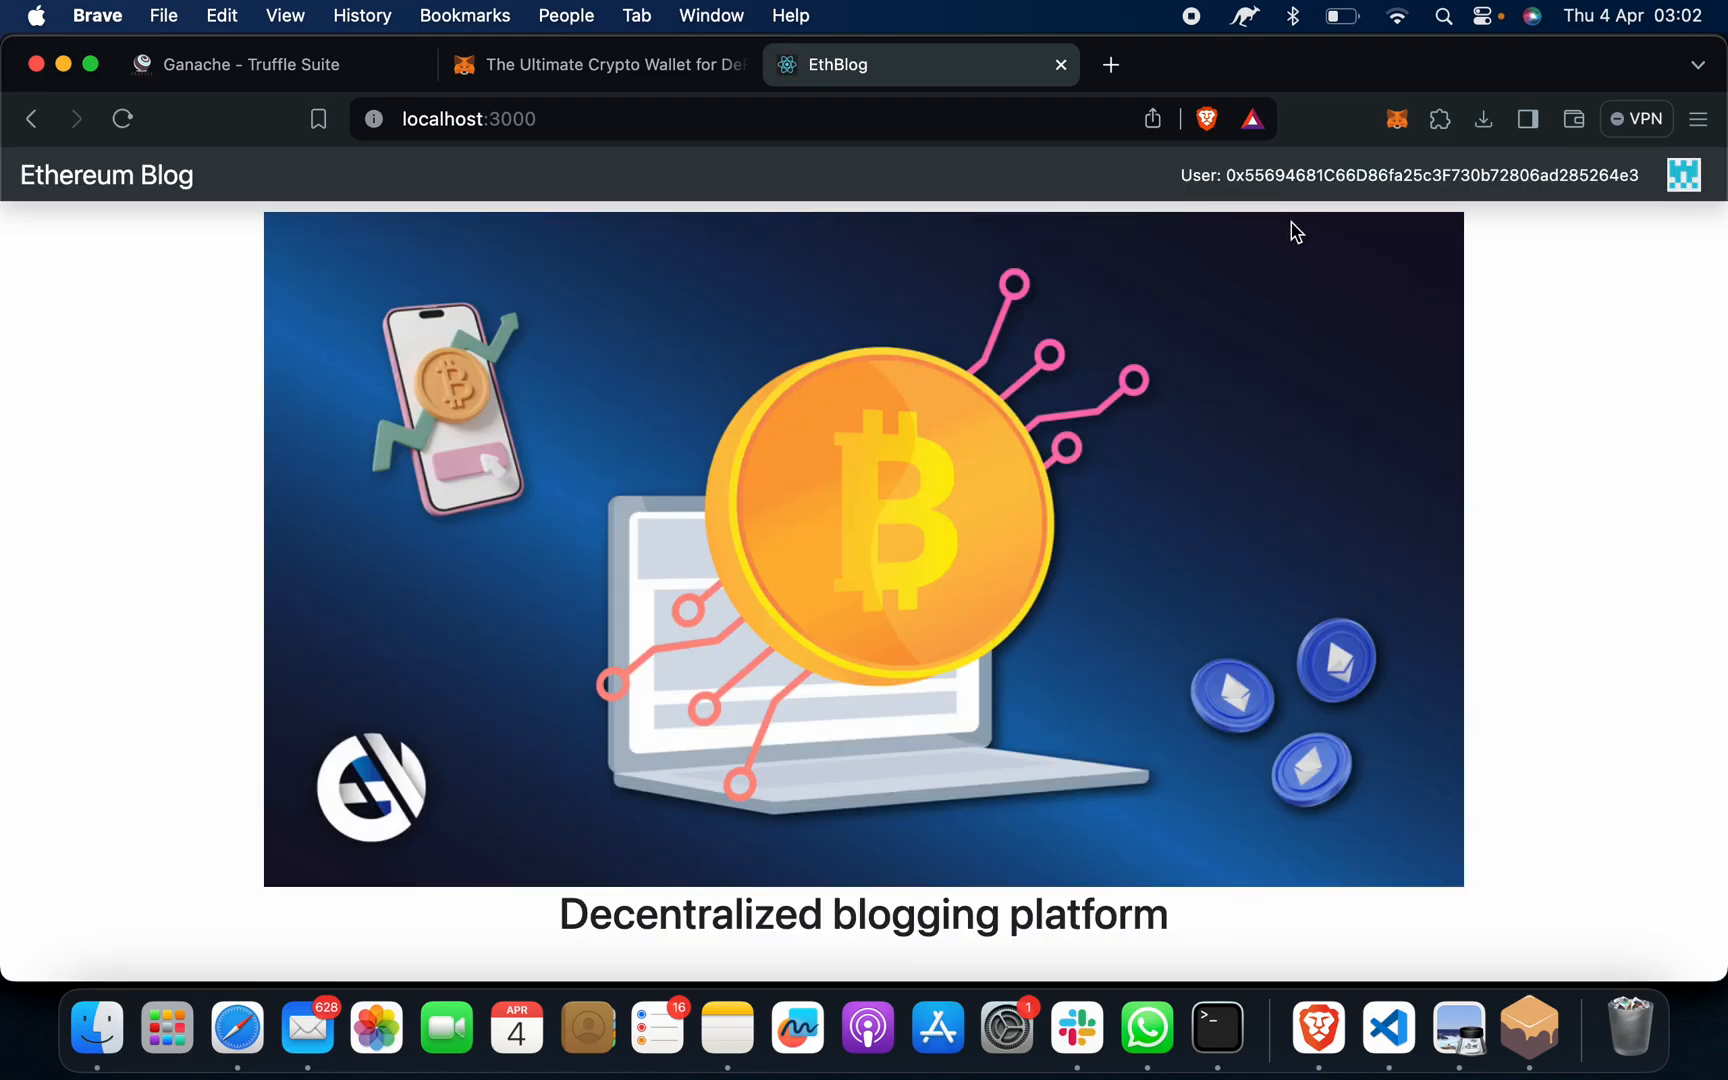
pyautogui.click(1396, 118)
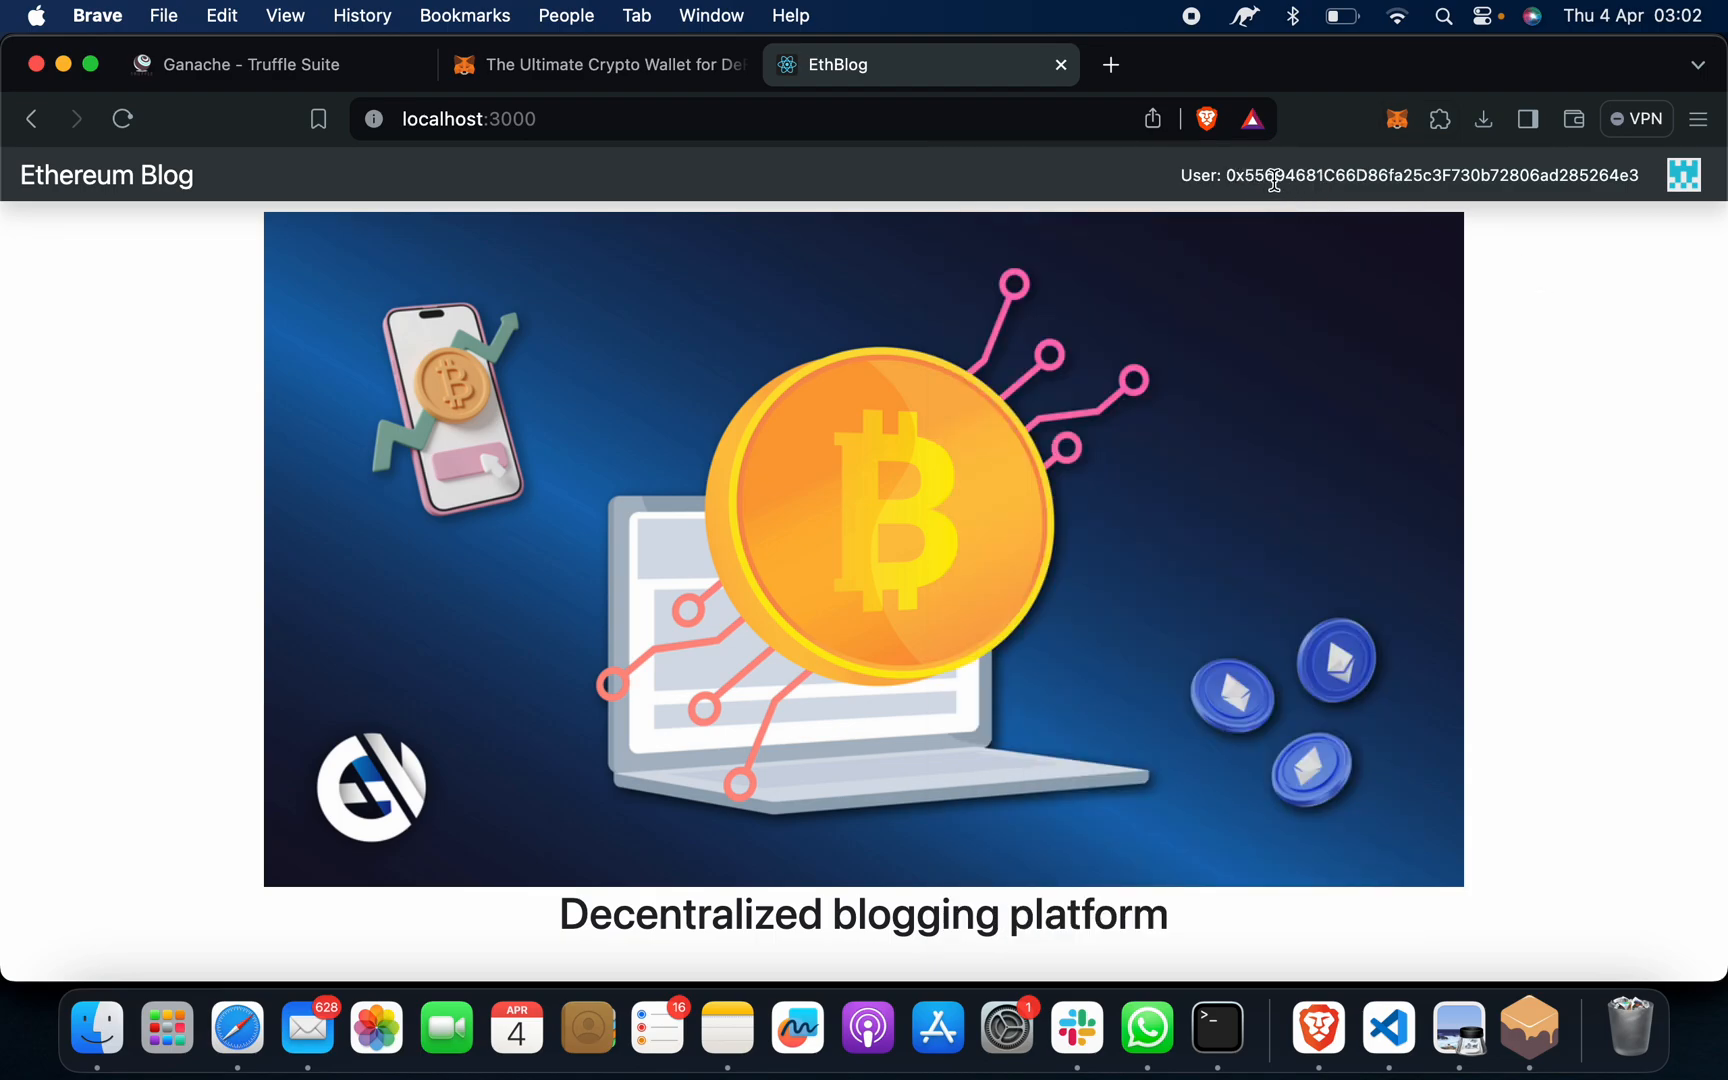
pyautogui.moveTo(1370, 194)
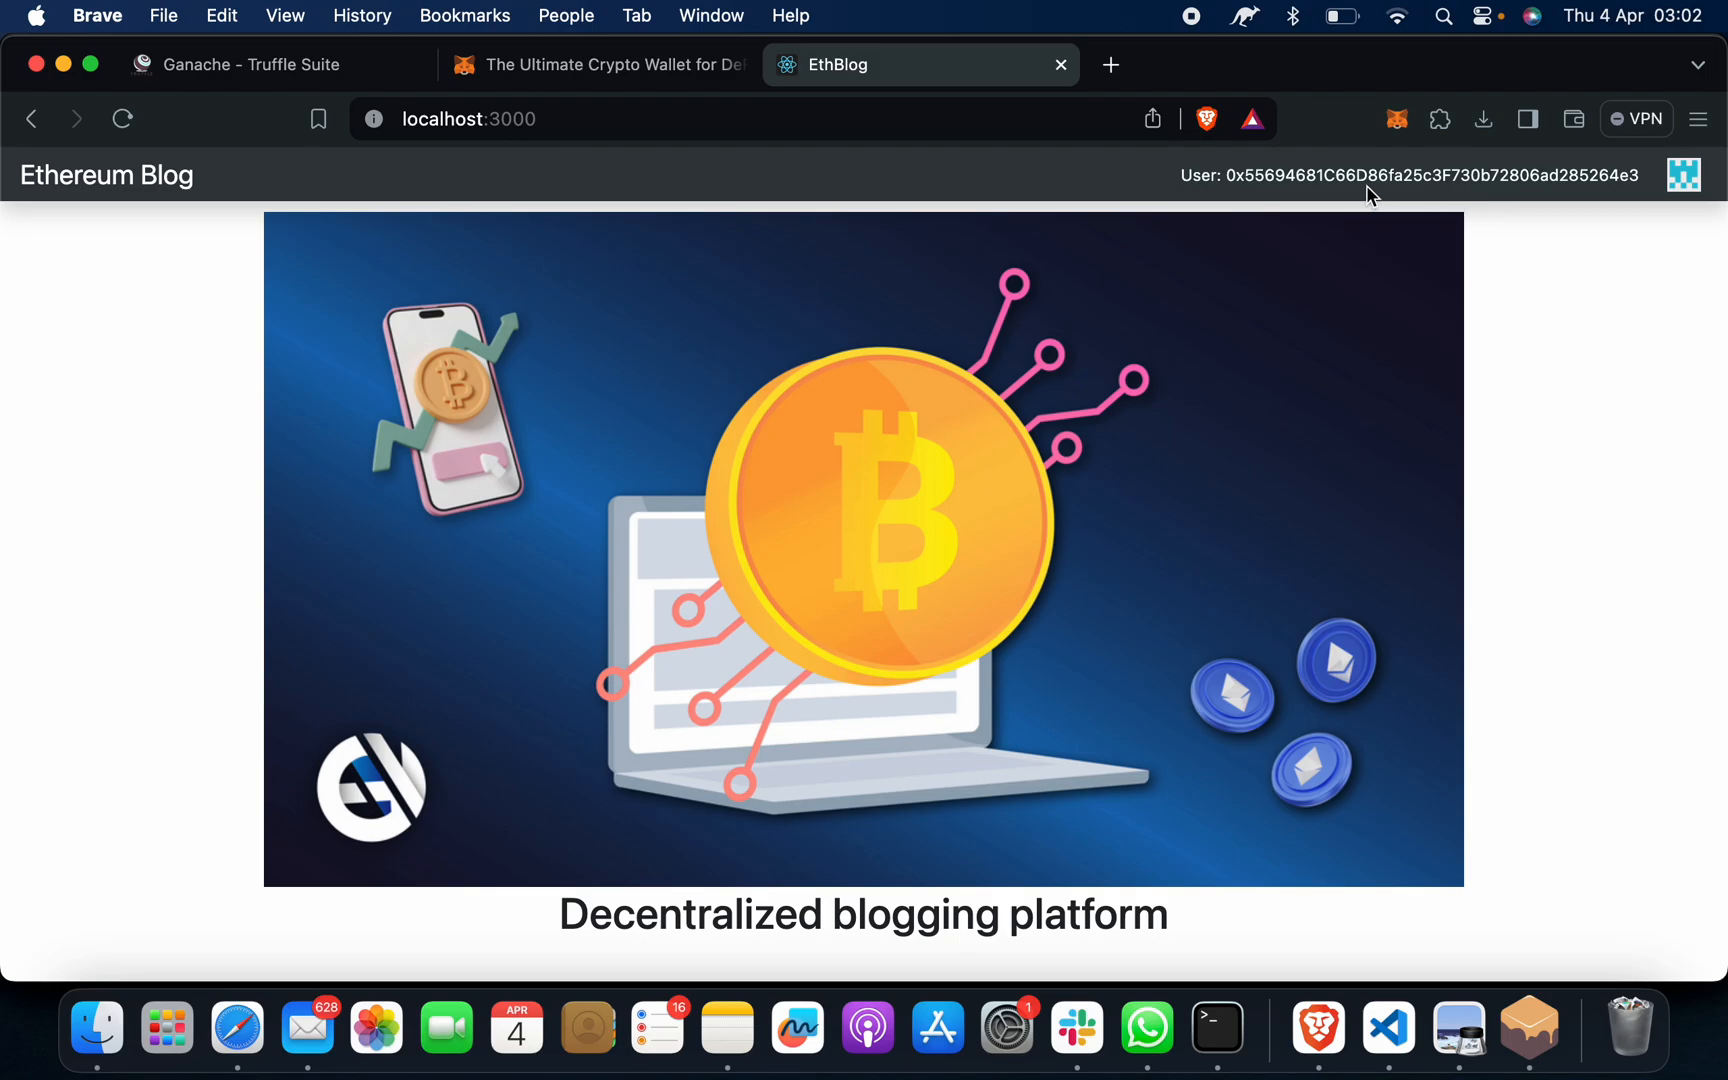
pyautogui.moveTo(123, 428)
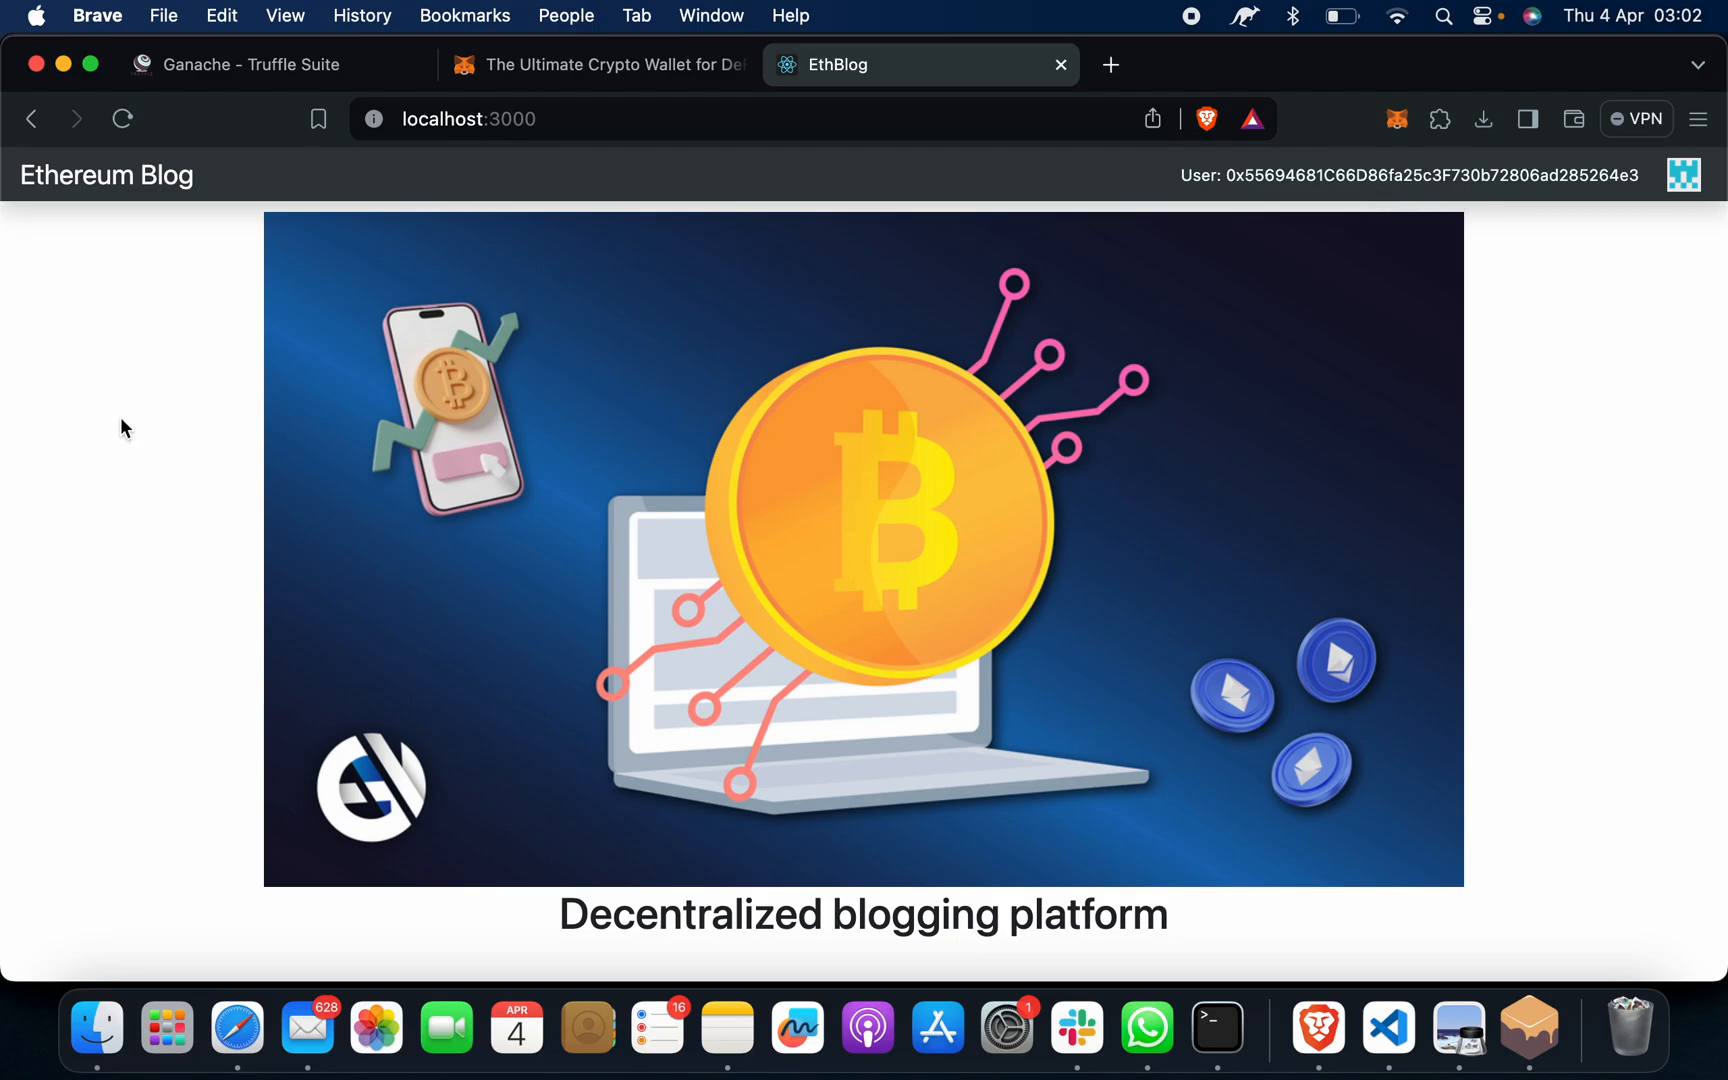
pyautogui.moveTo(174, 532)
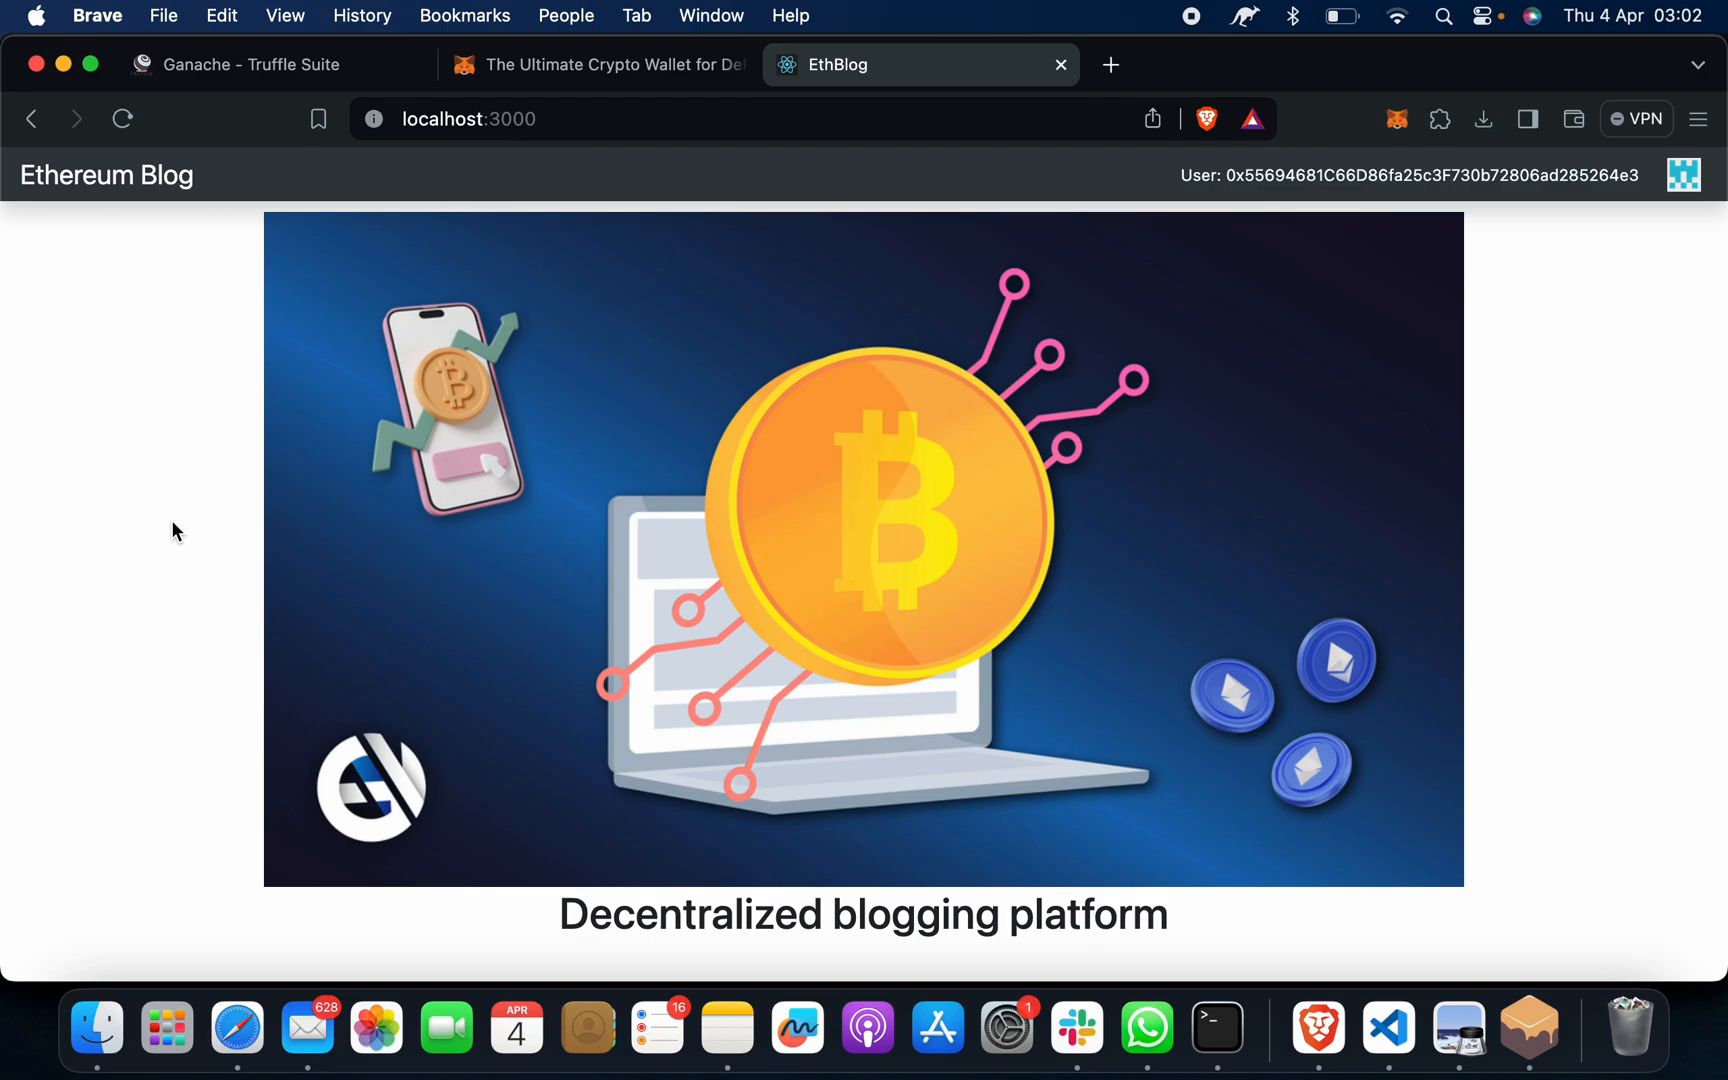
# Type 'PM Modi may win 2024 election. we wish him best !' into the post content box
pyautogui.scroll(-3)
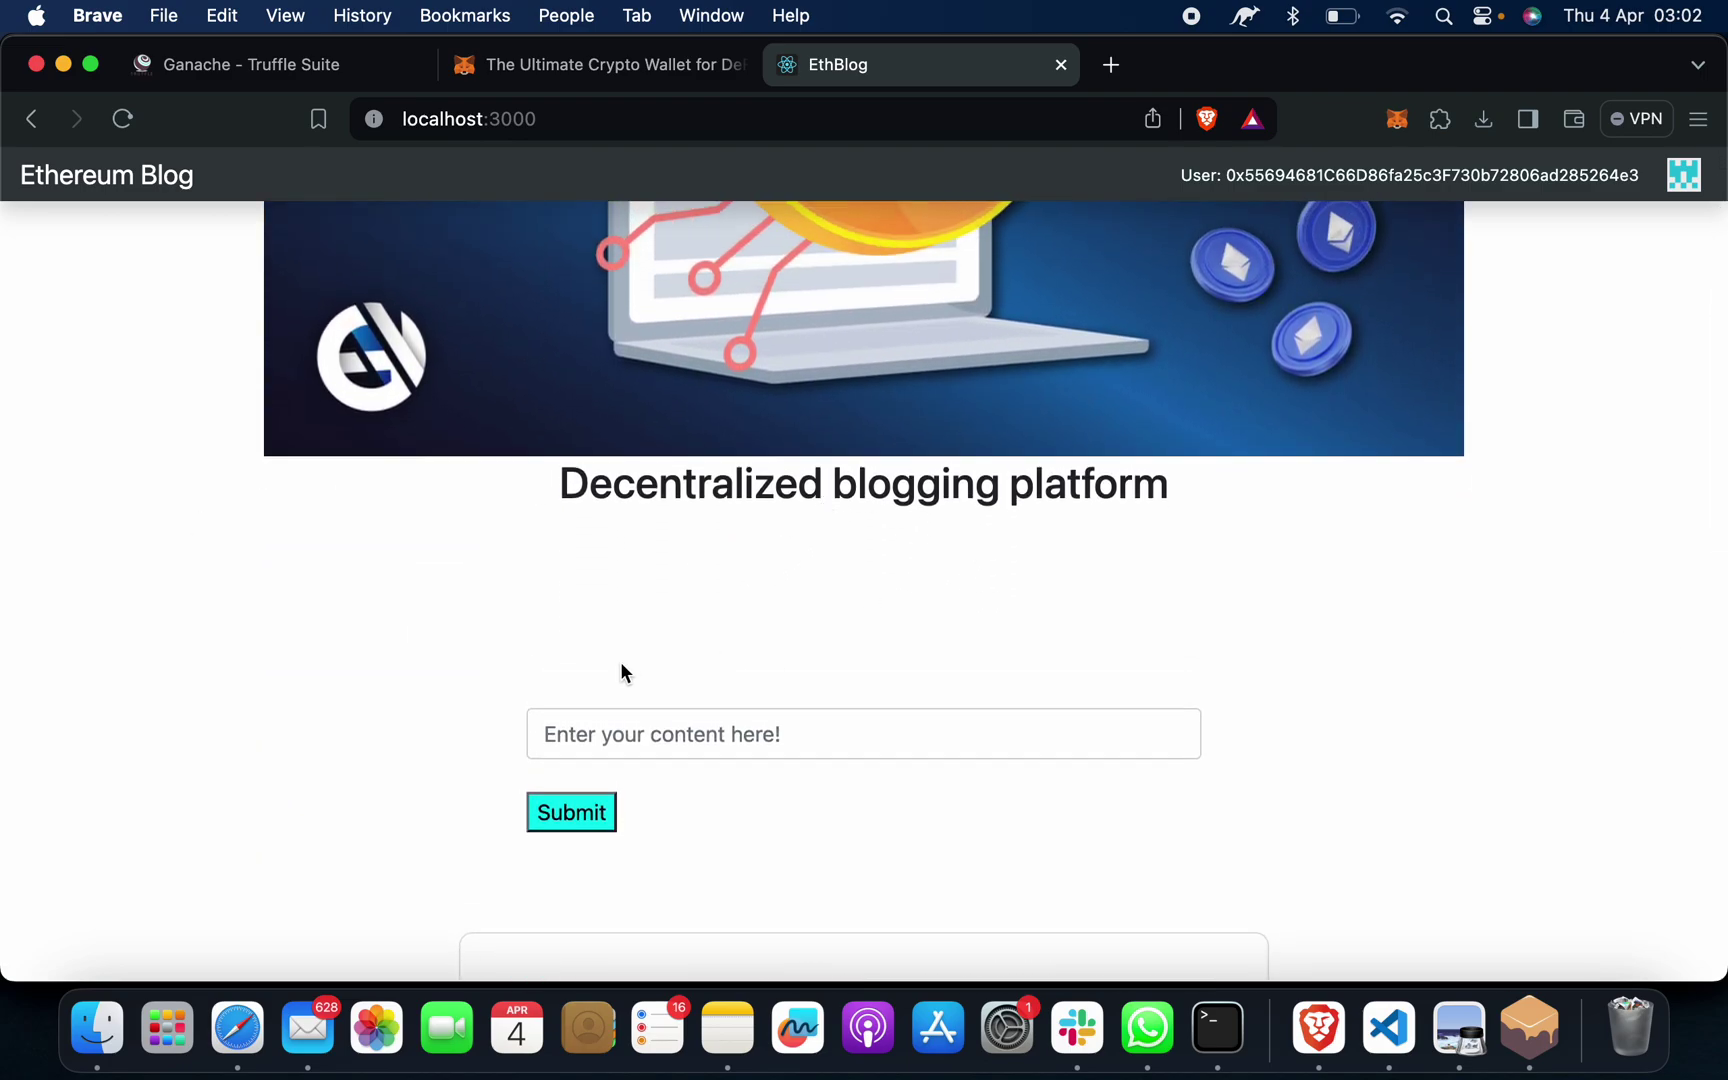
pyautogui.click(862, 734)
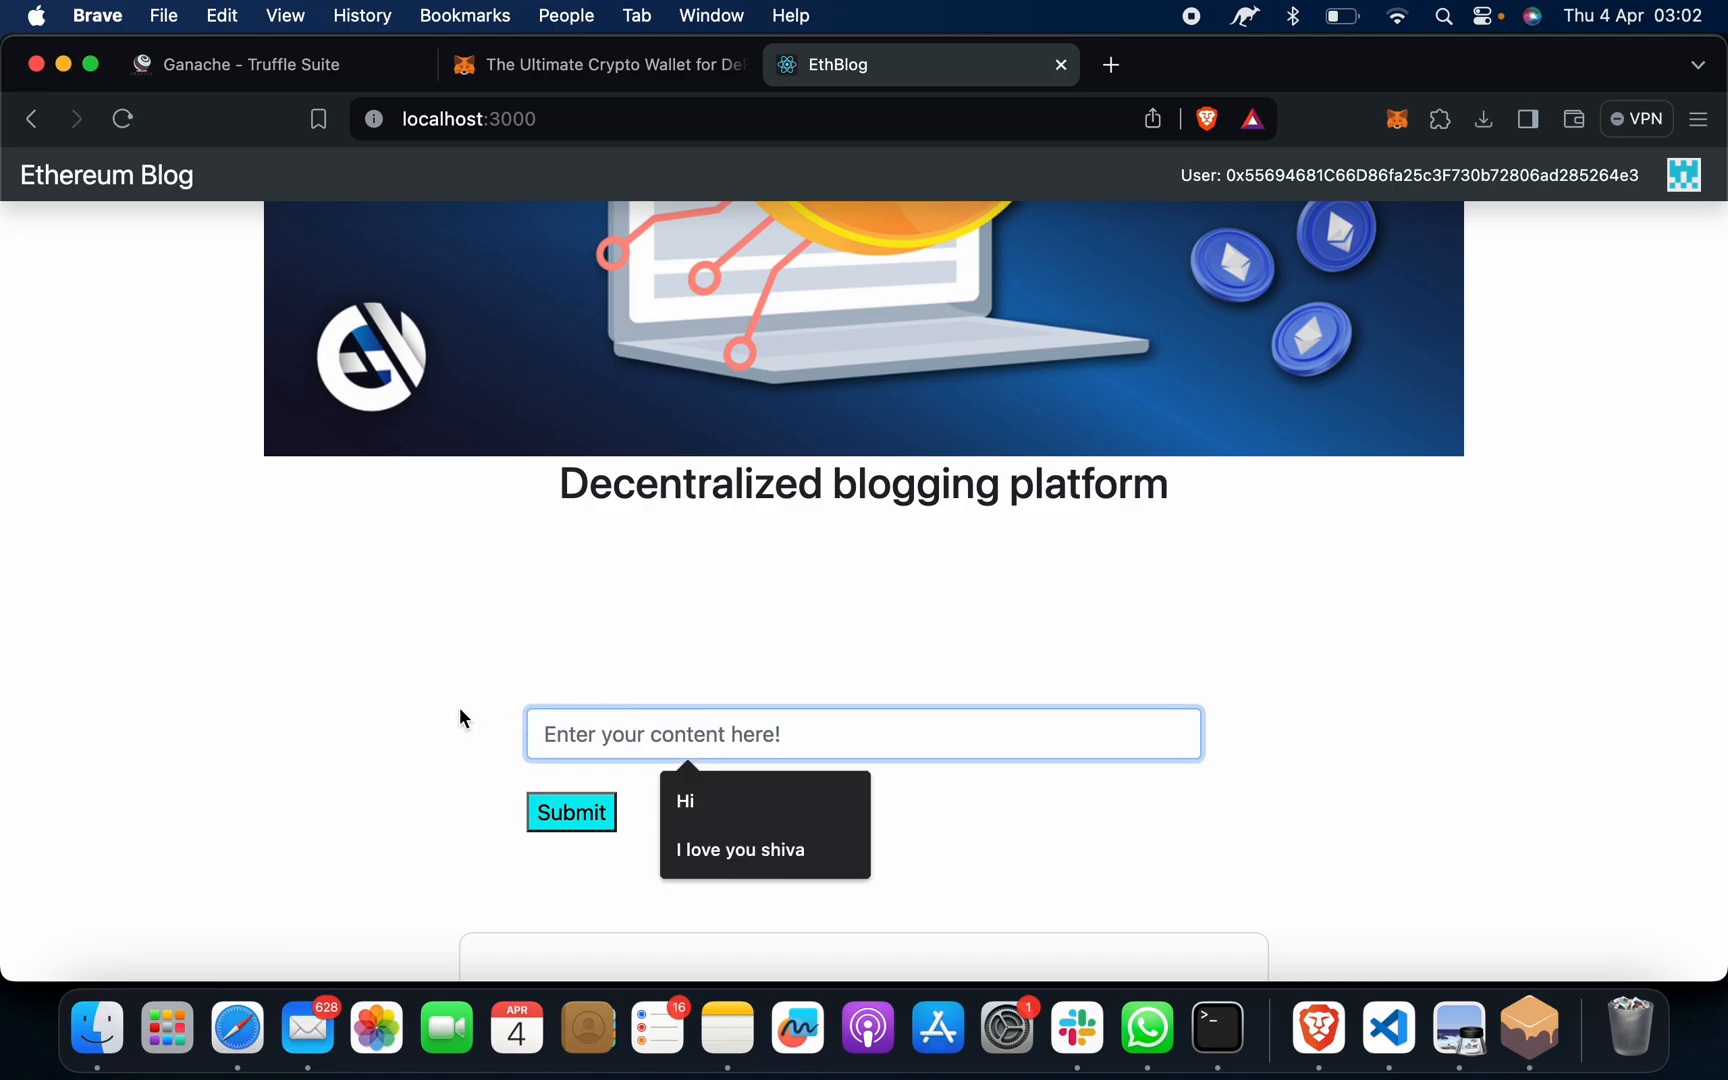
pyautogui.write('PM Modi')
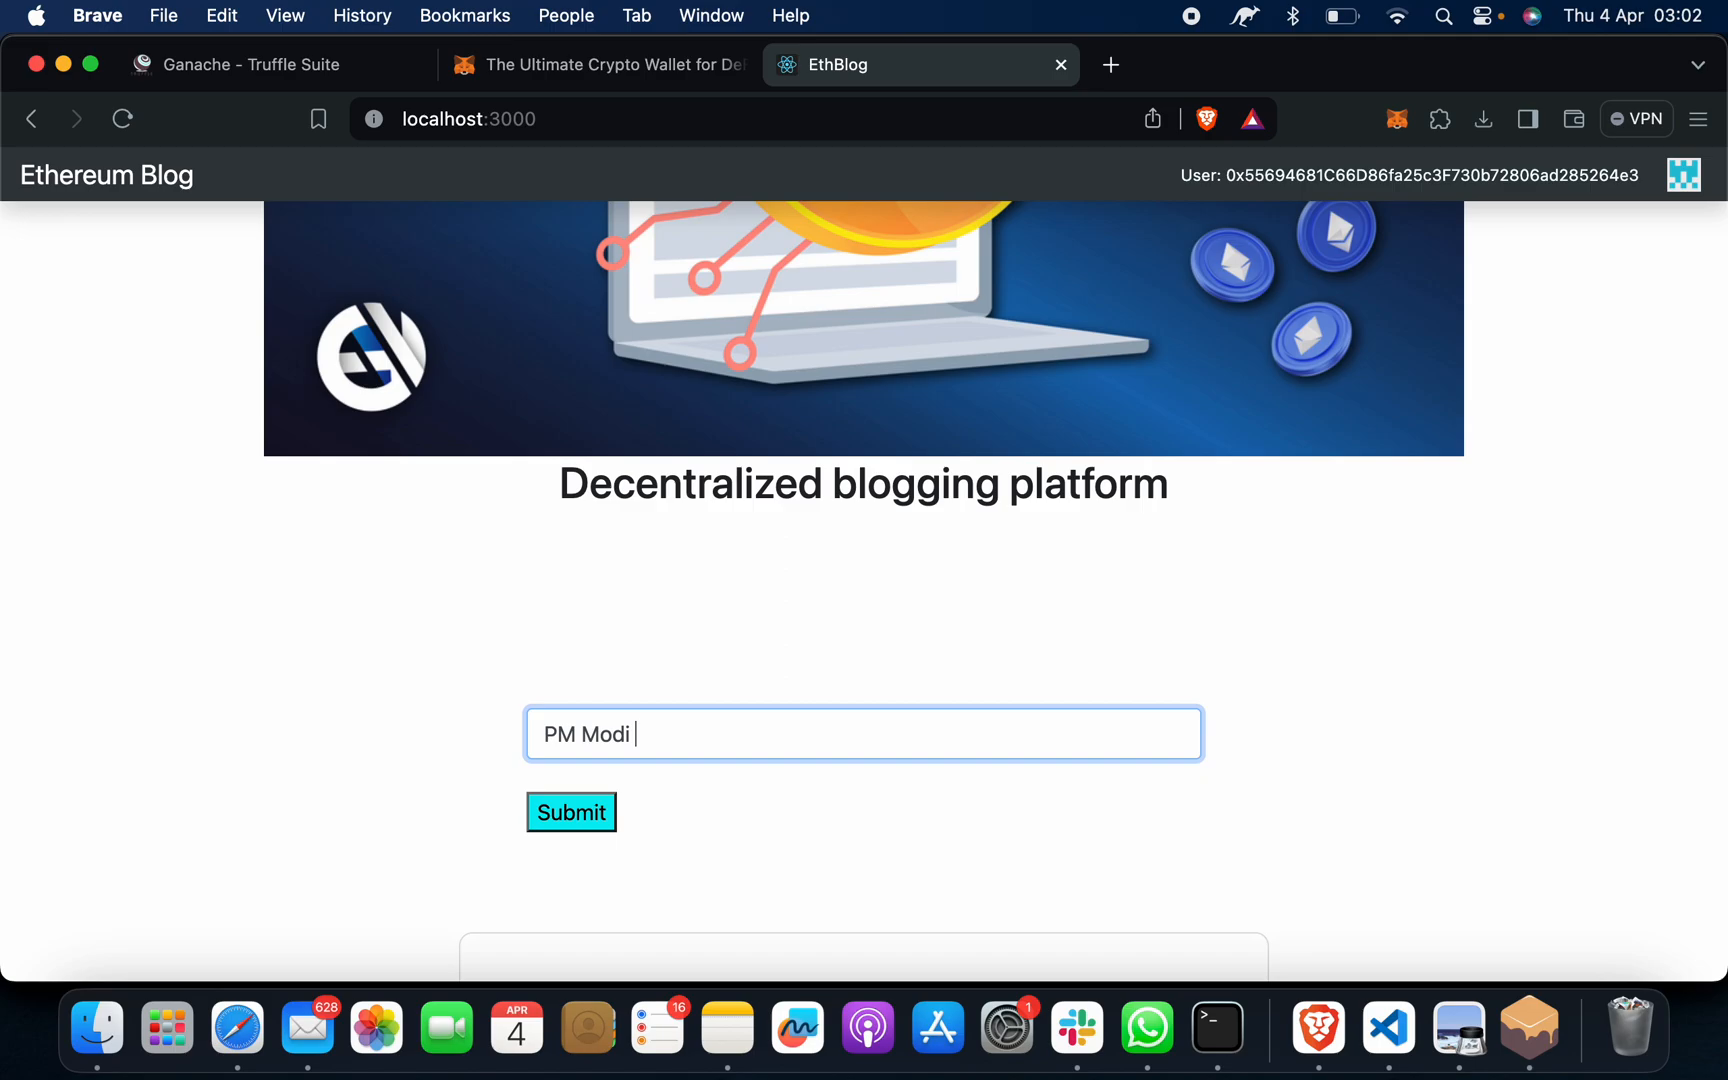
pyautogui.write('may win')
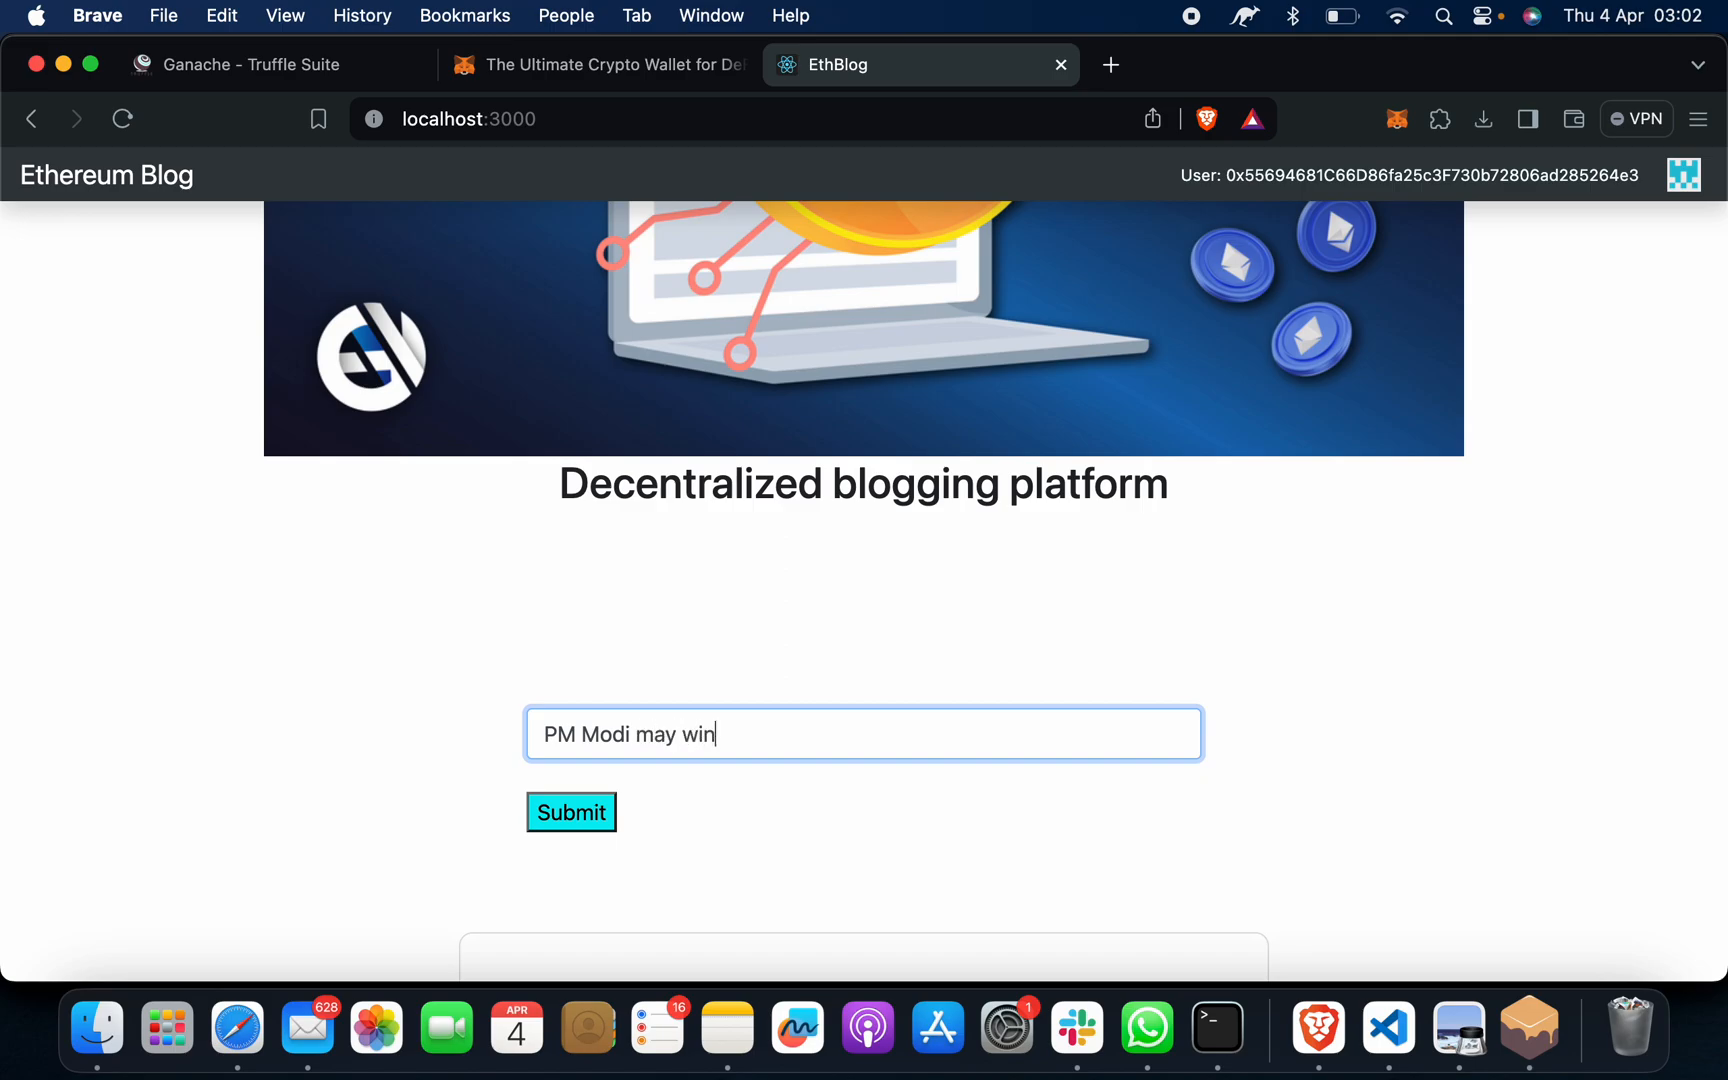
pyautogui.write('2024')
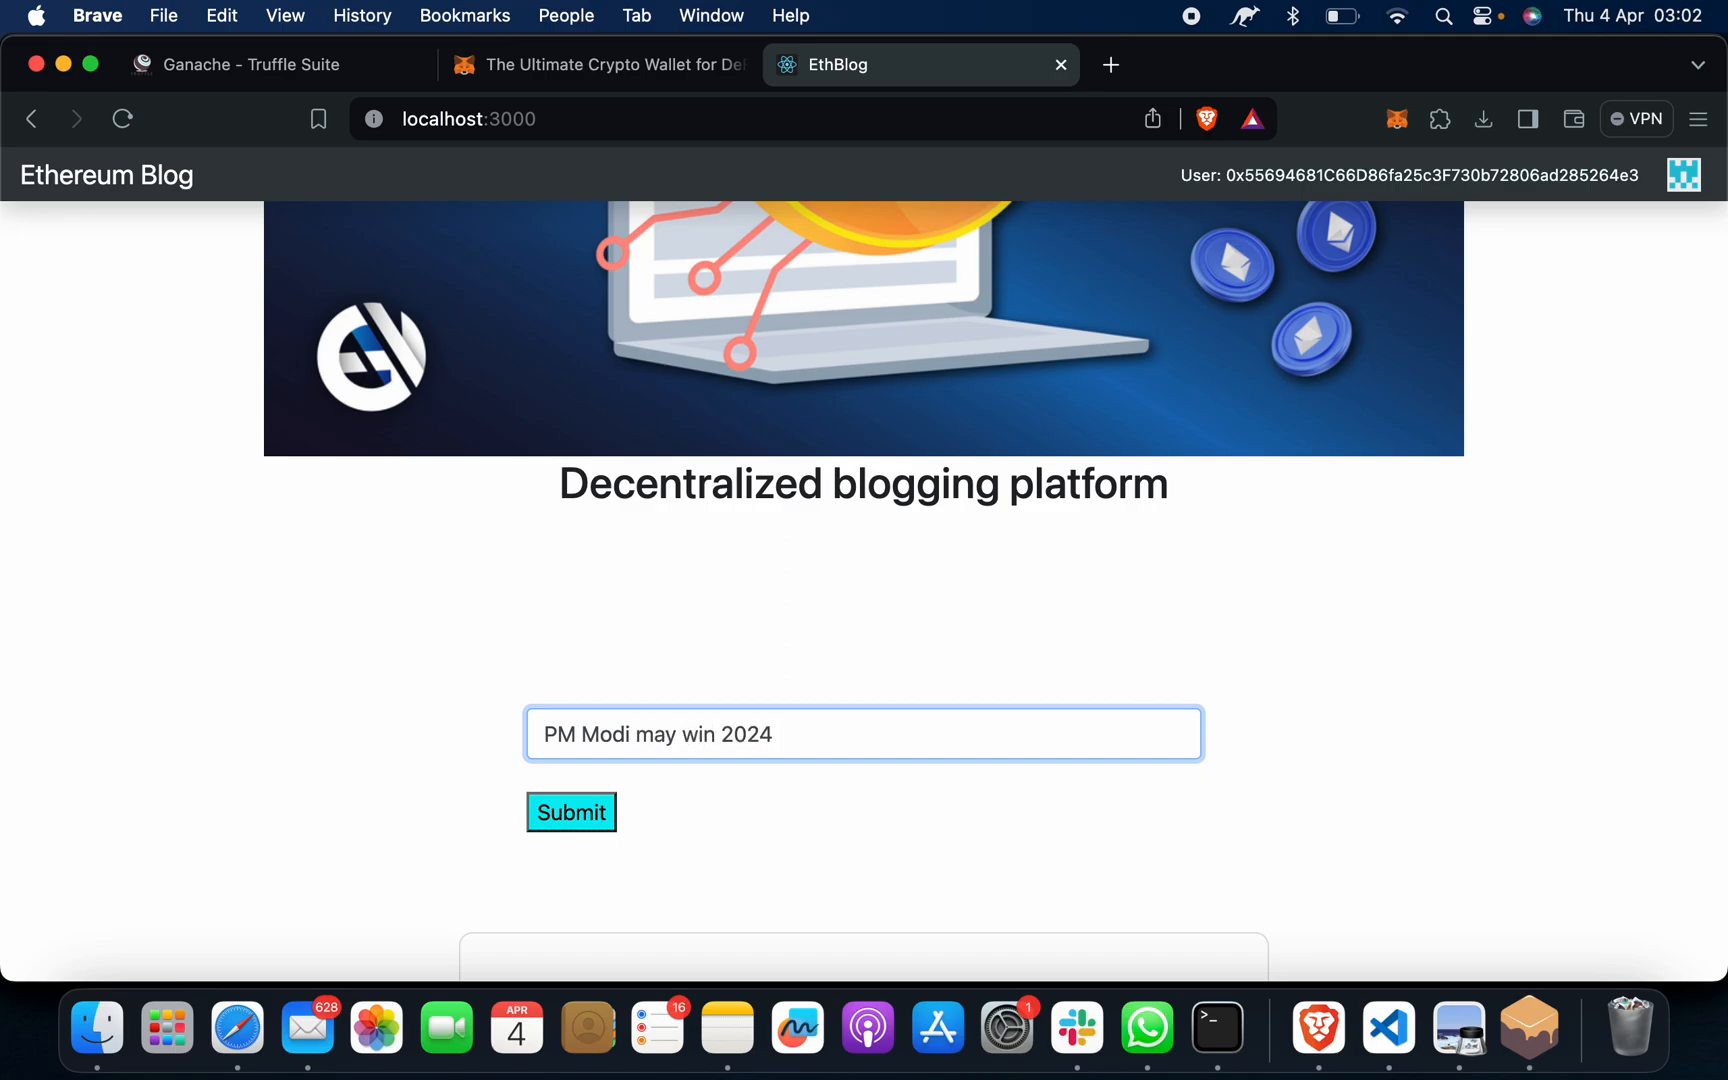
pyautogui.write('election')
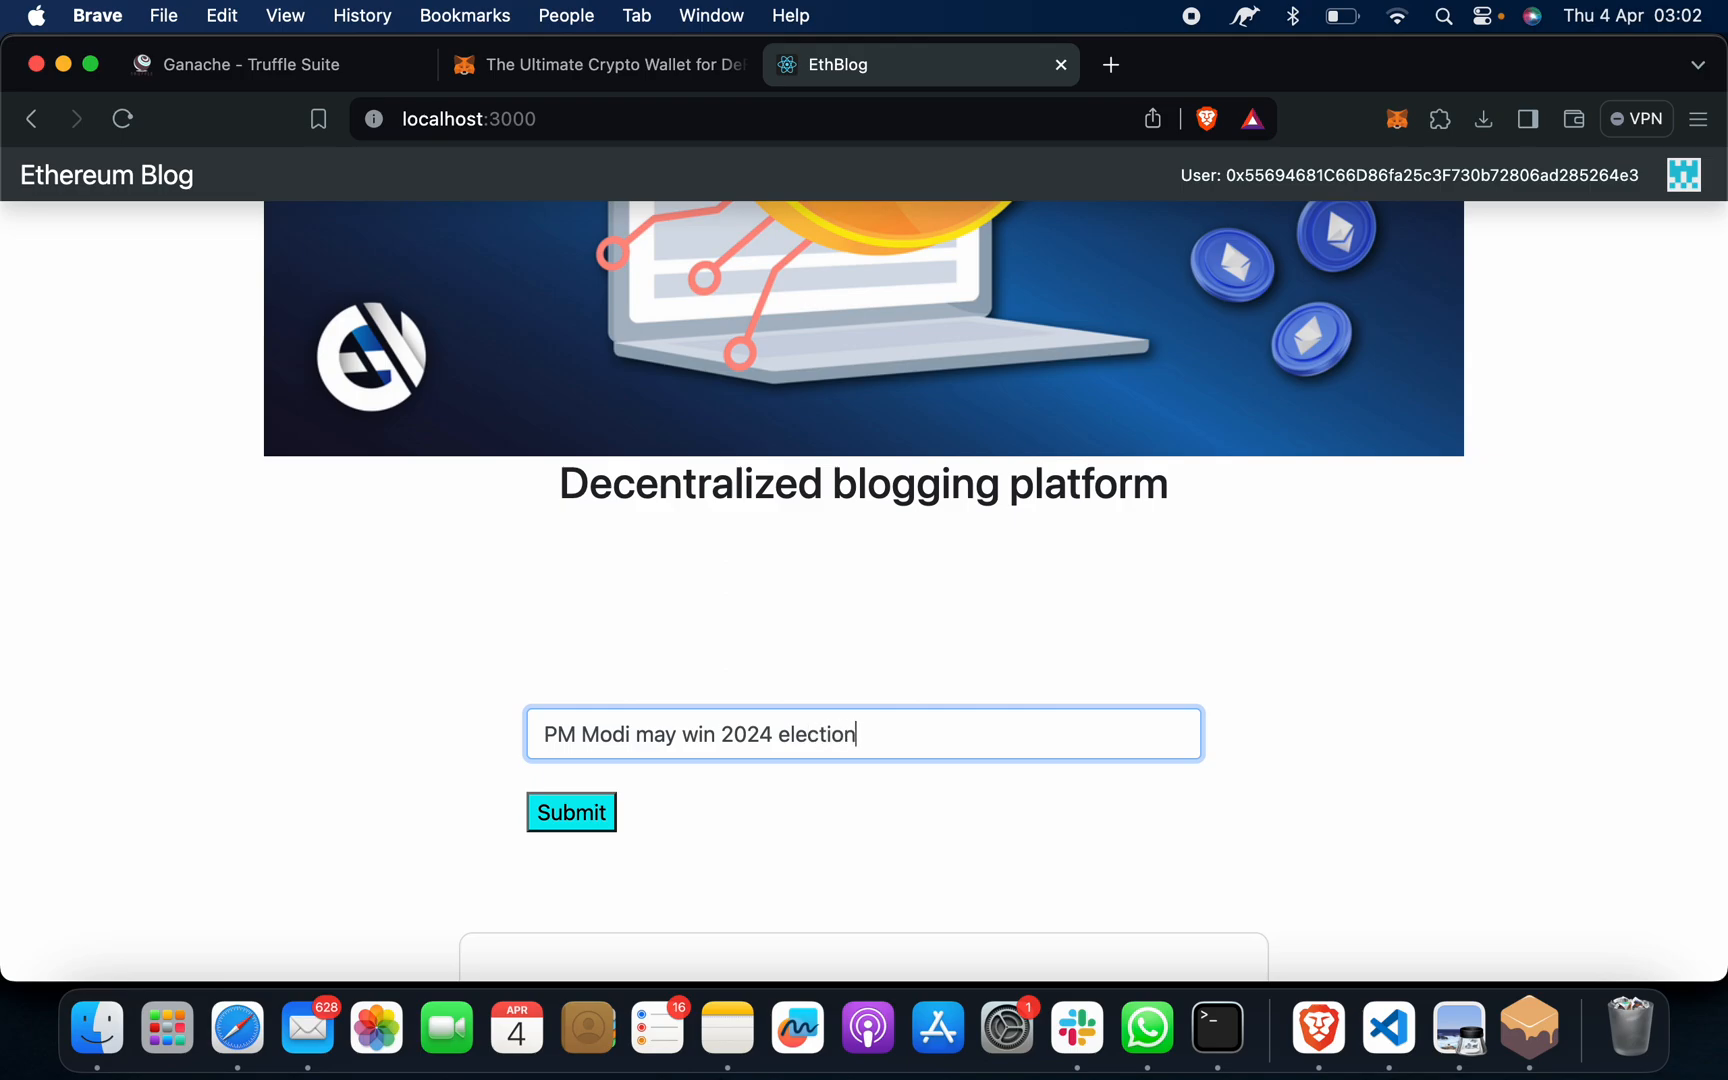
pyautogui.write('. we wish him b')
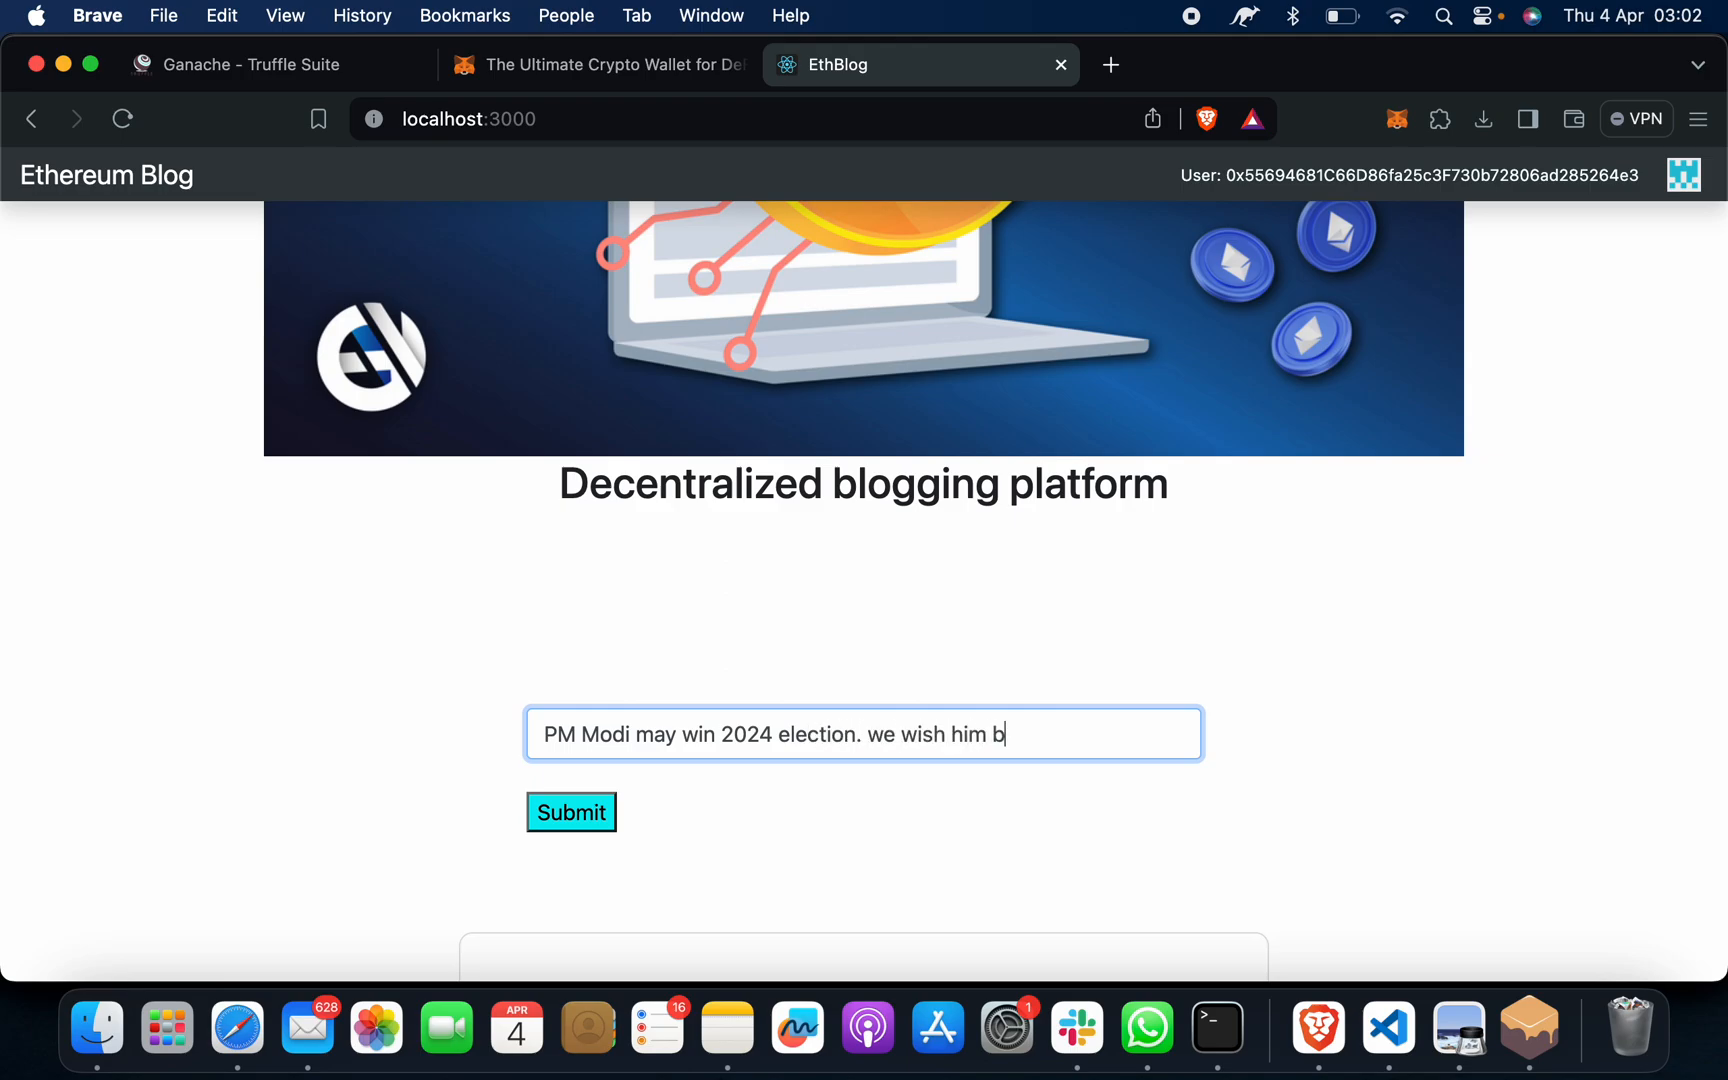
pyautogui.write('est !')
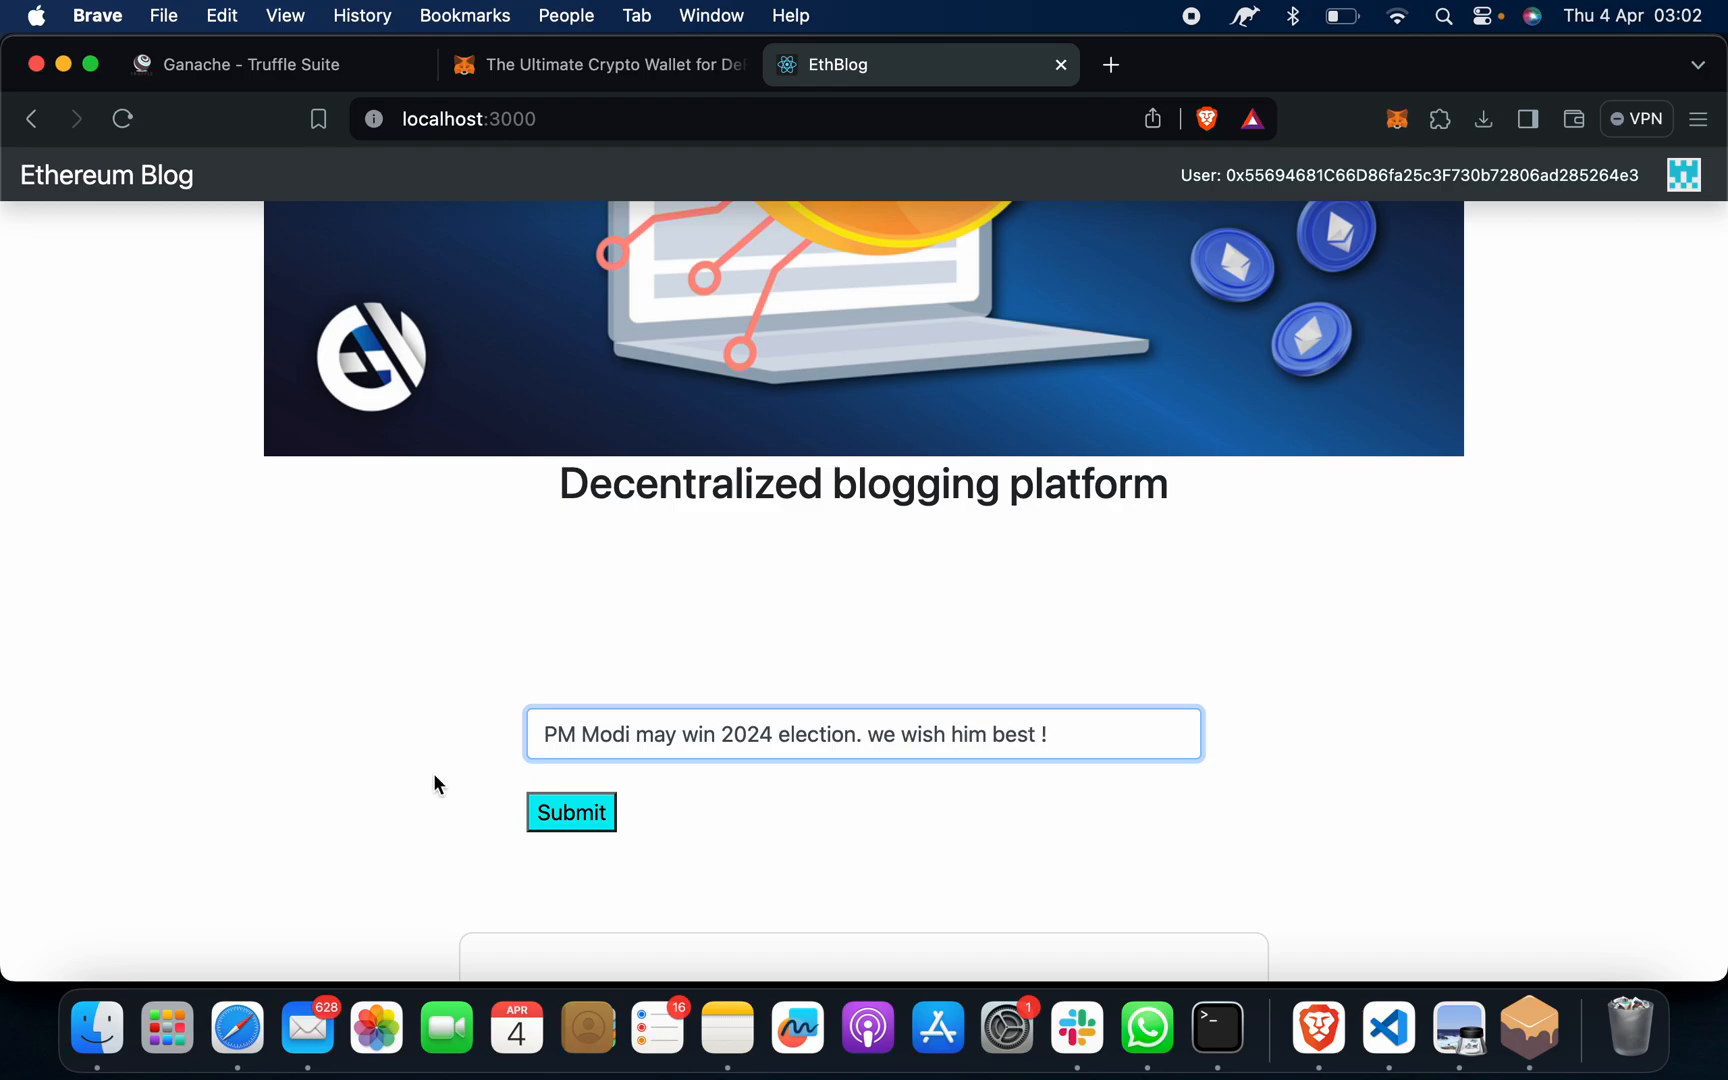
pyautogui.moveTo(689, 788)
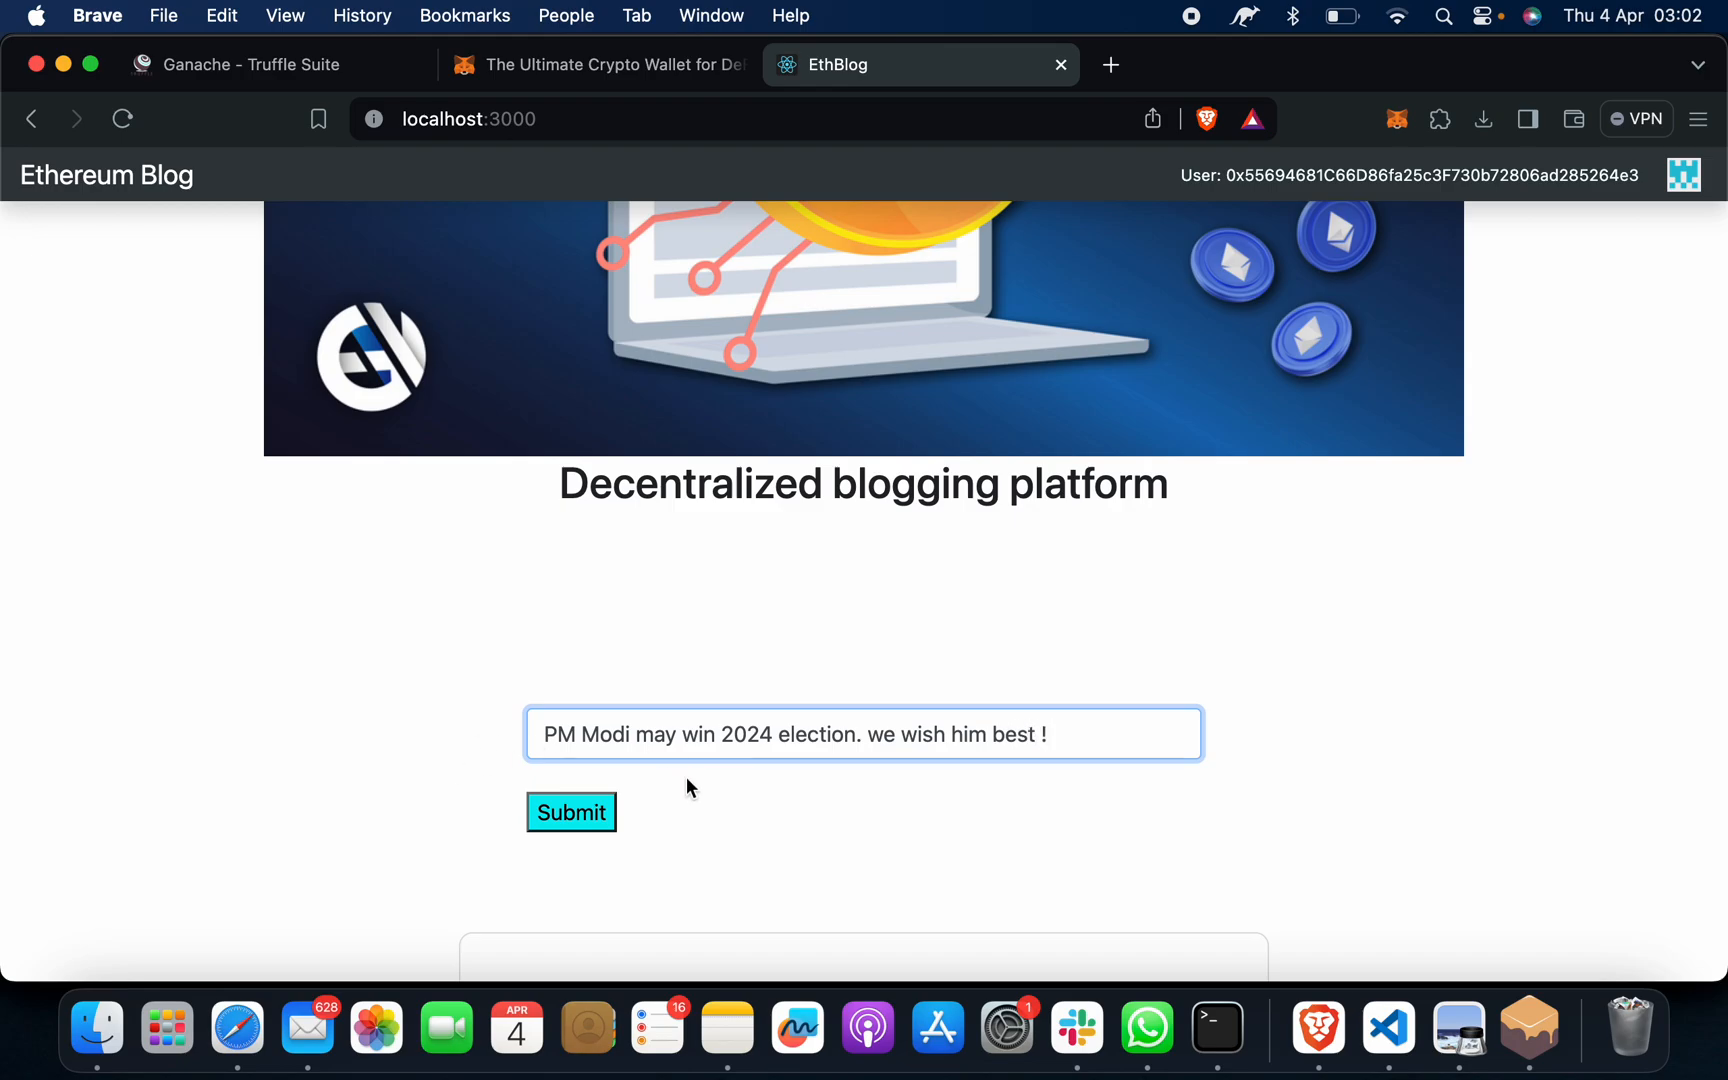
# Submit the PM Modi post and confirm its transaction in the MetaMask popup
pyautogui.click(571, 812)
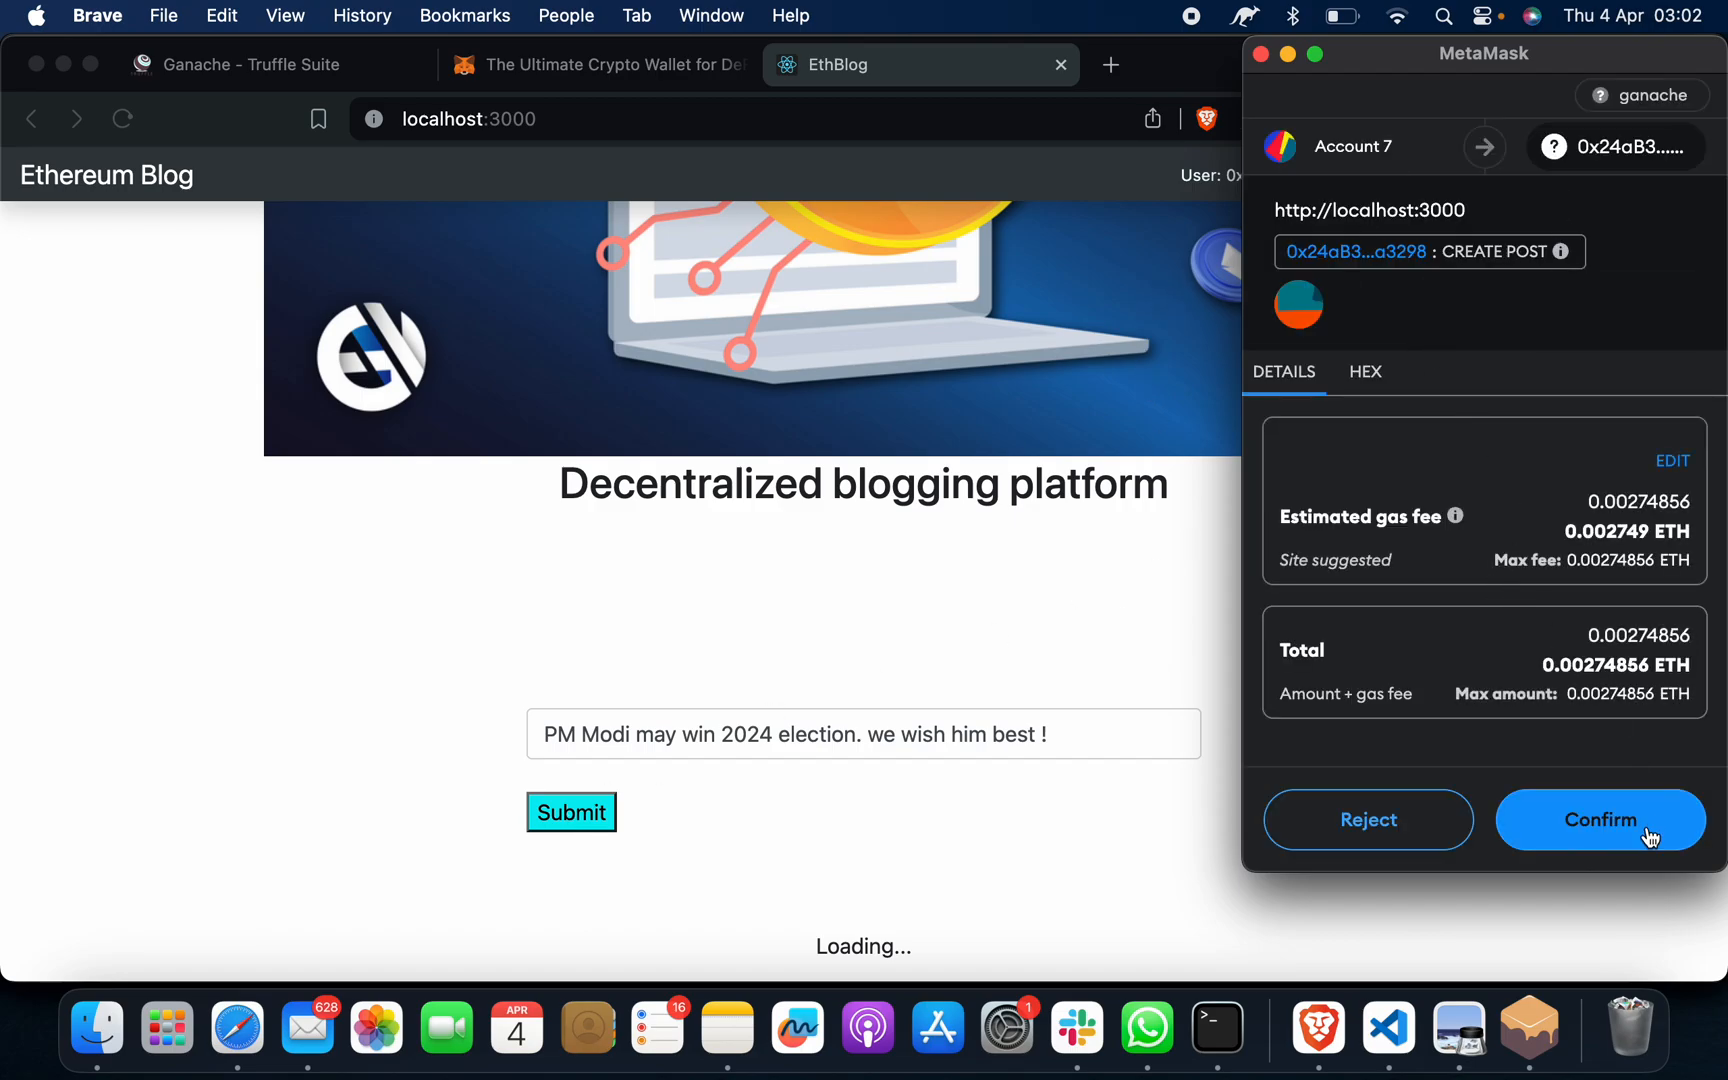
pyautogui.click(1600, 819)
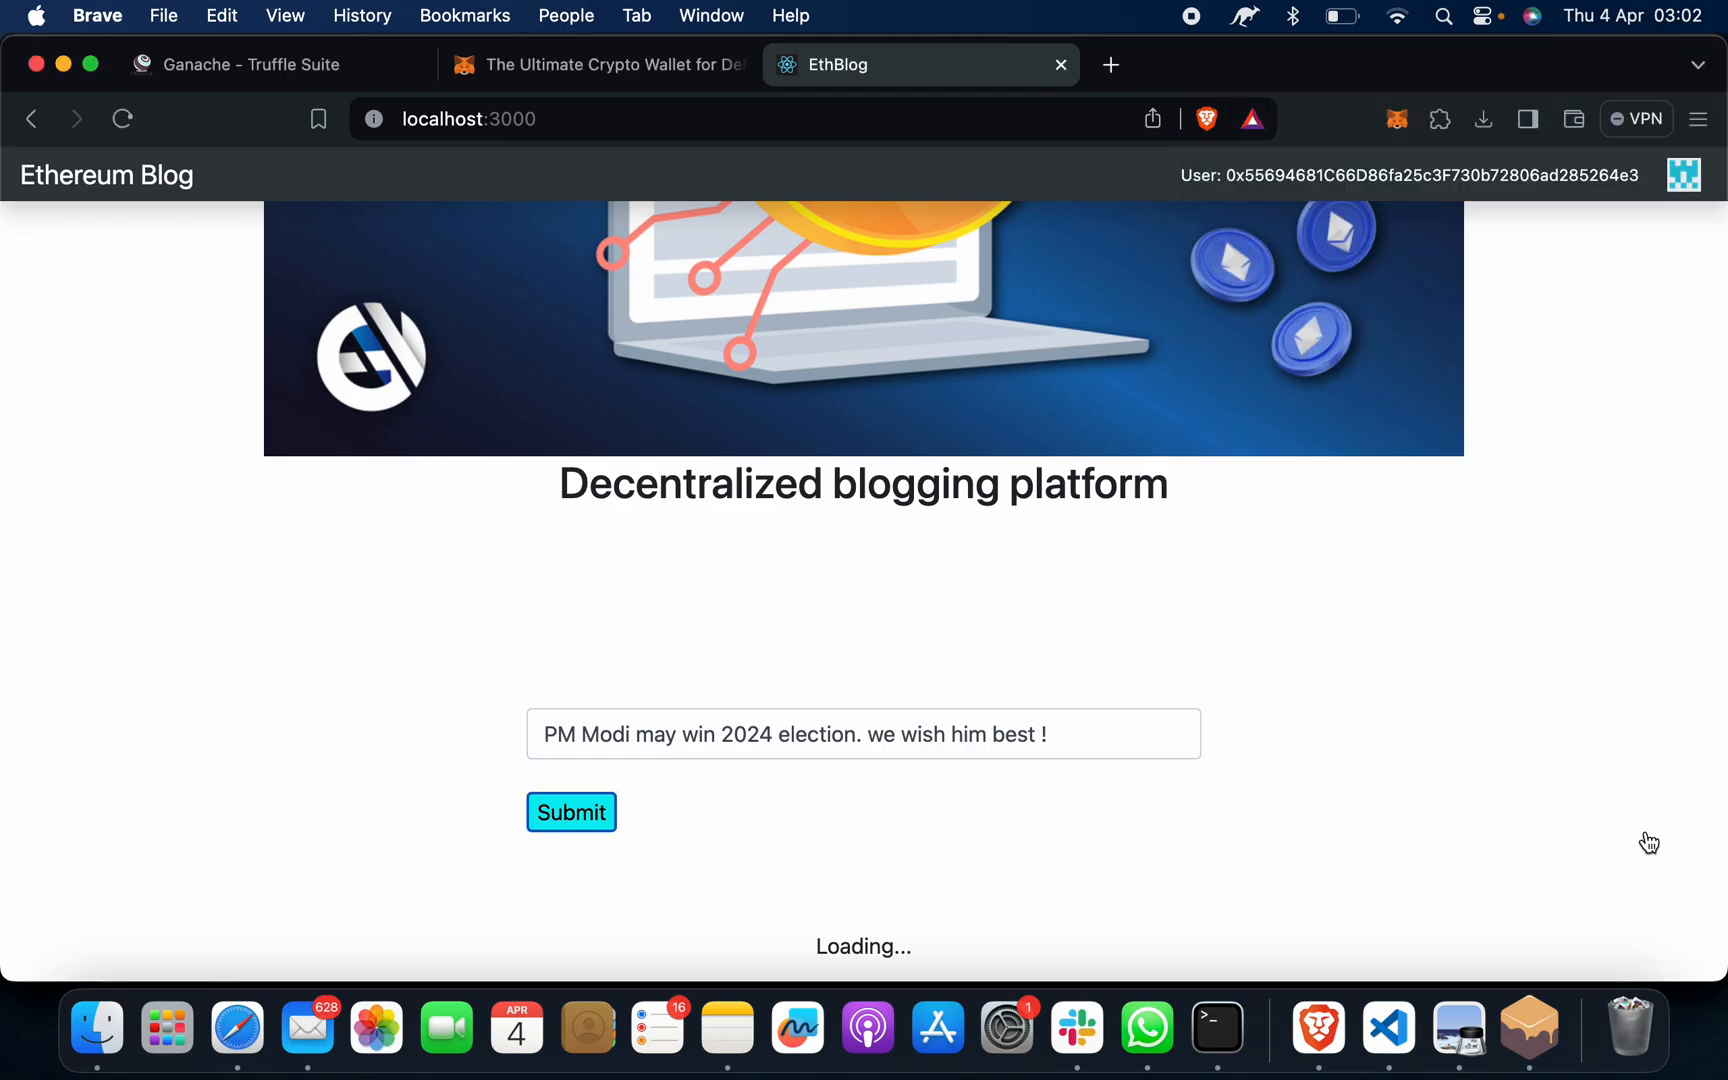
pyautogui.moveTo(350, 678)
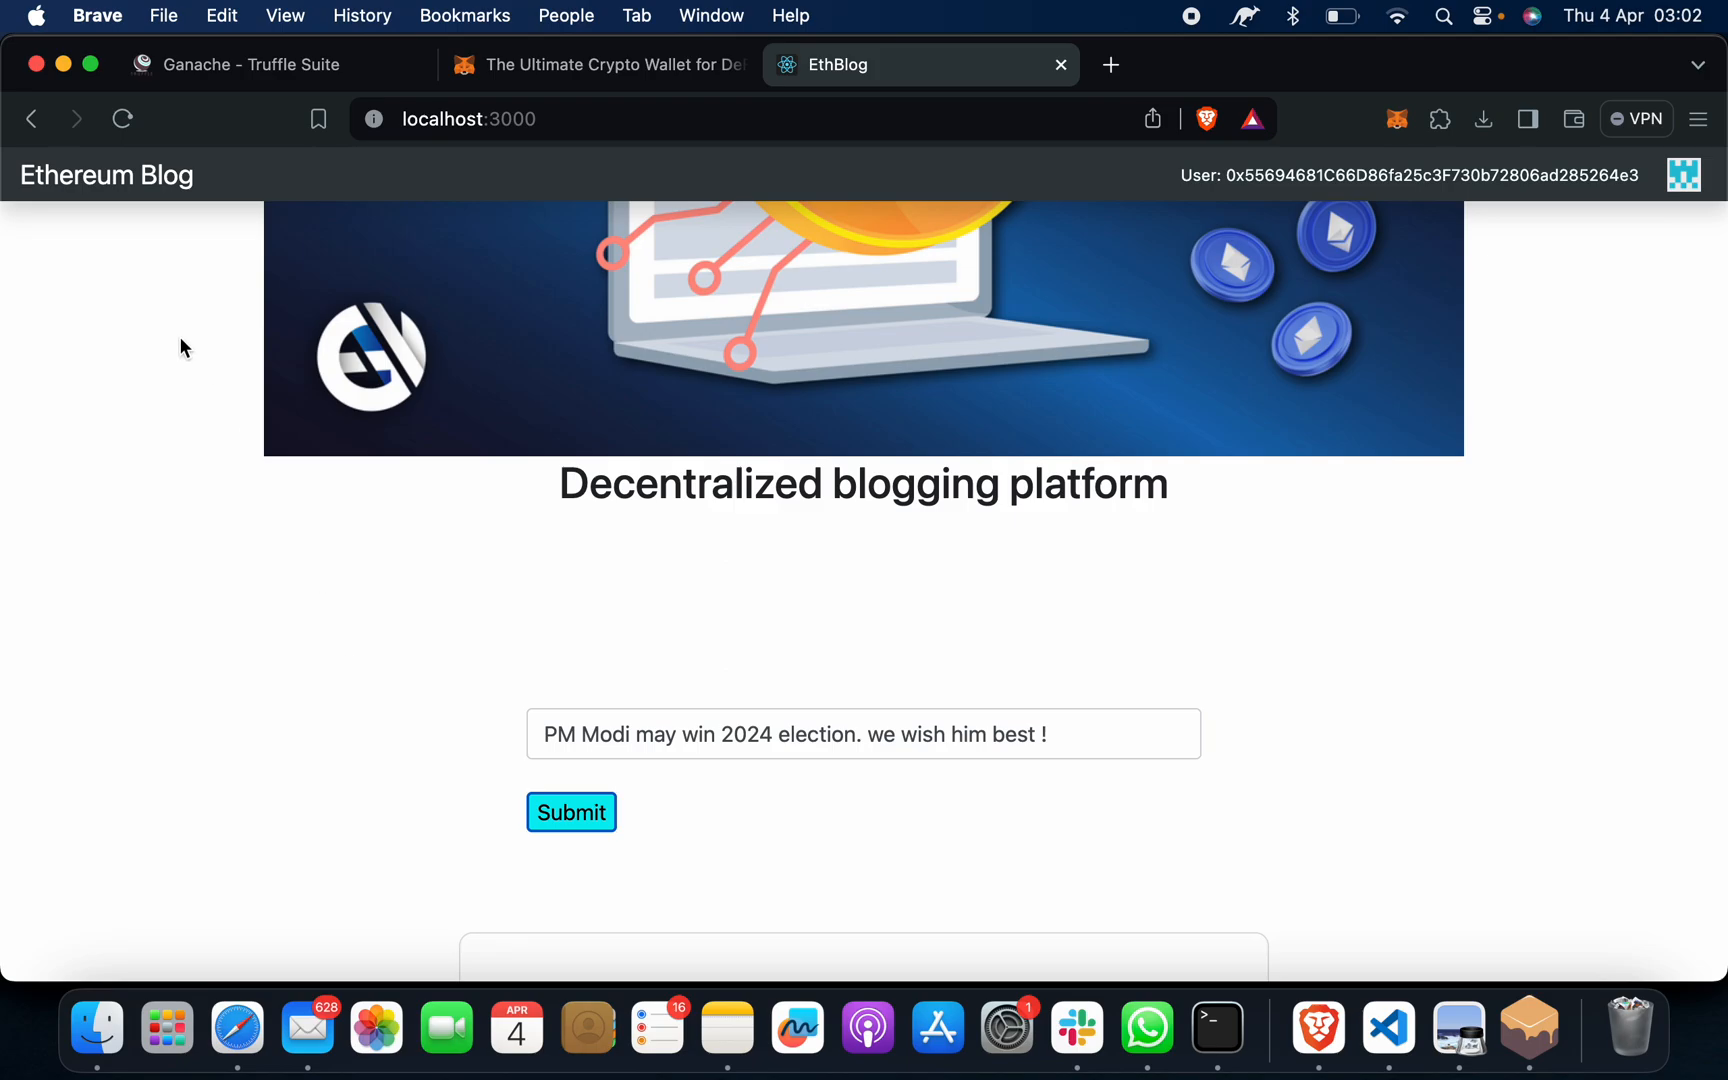
pyautogui.moveTo(112, 232)
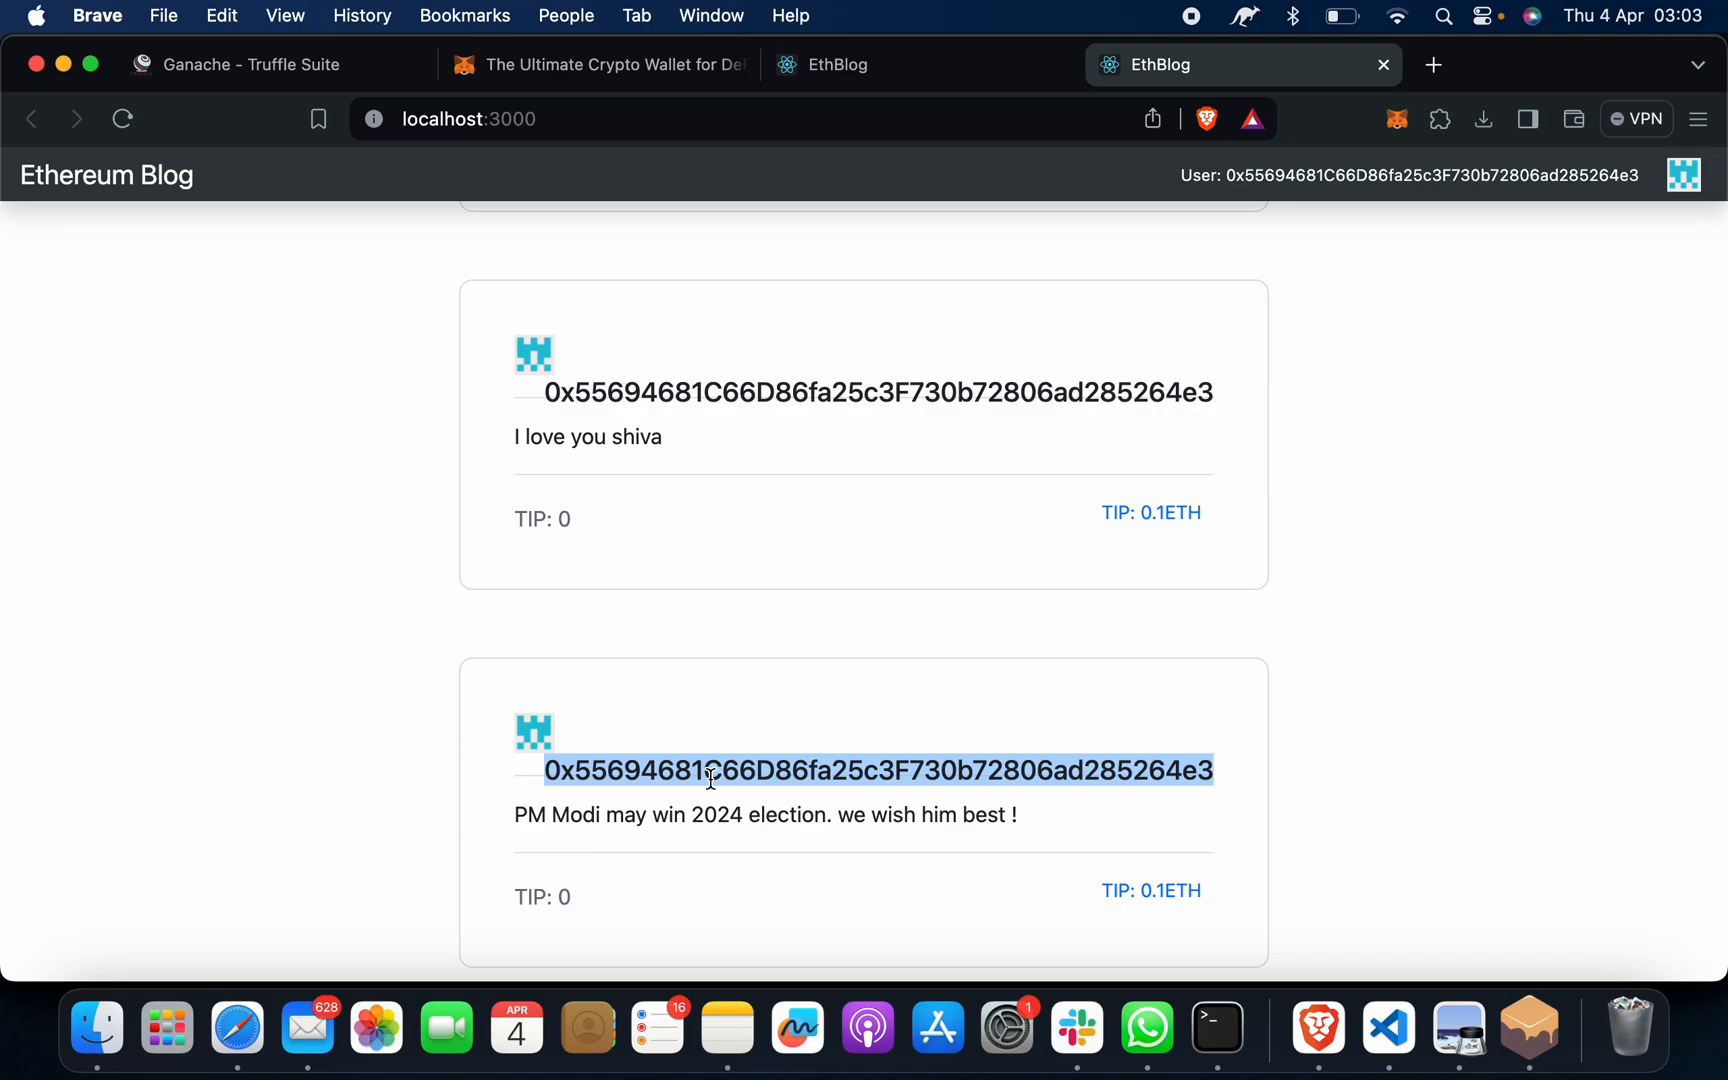
pyautogui.moveTo(663, 782)
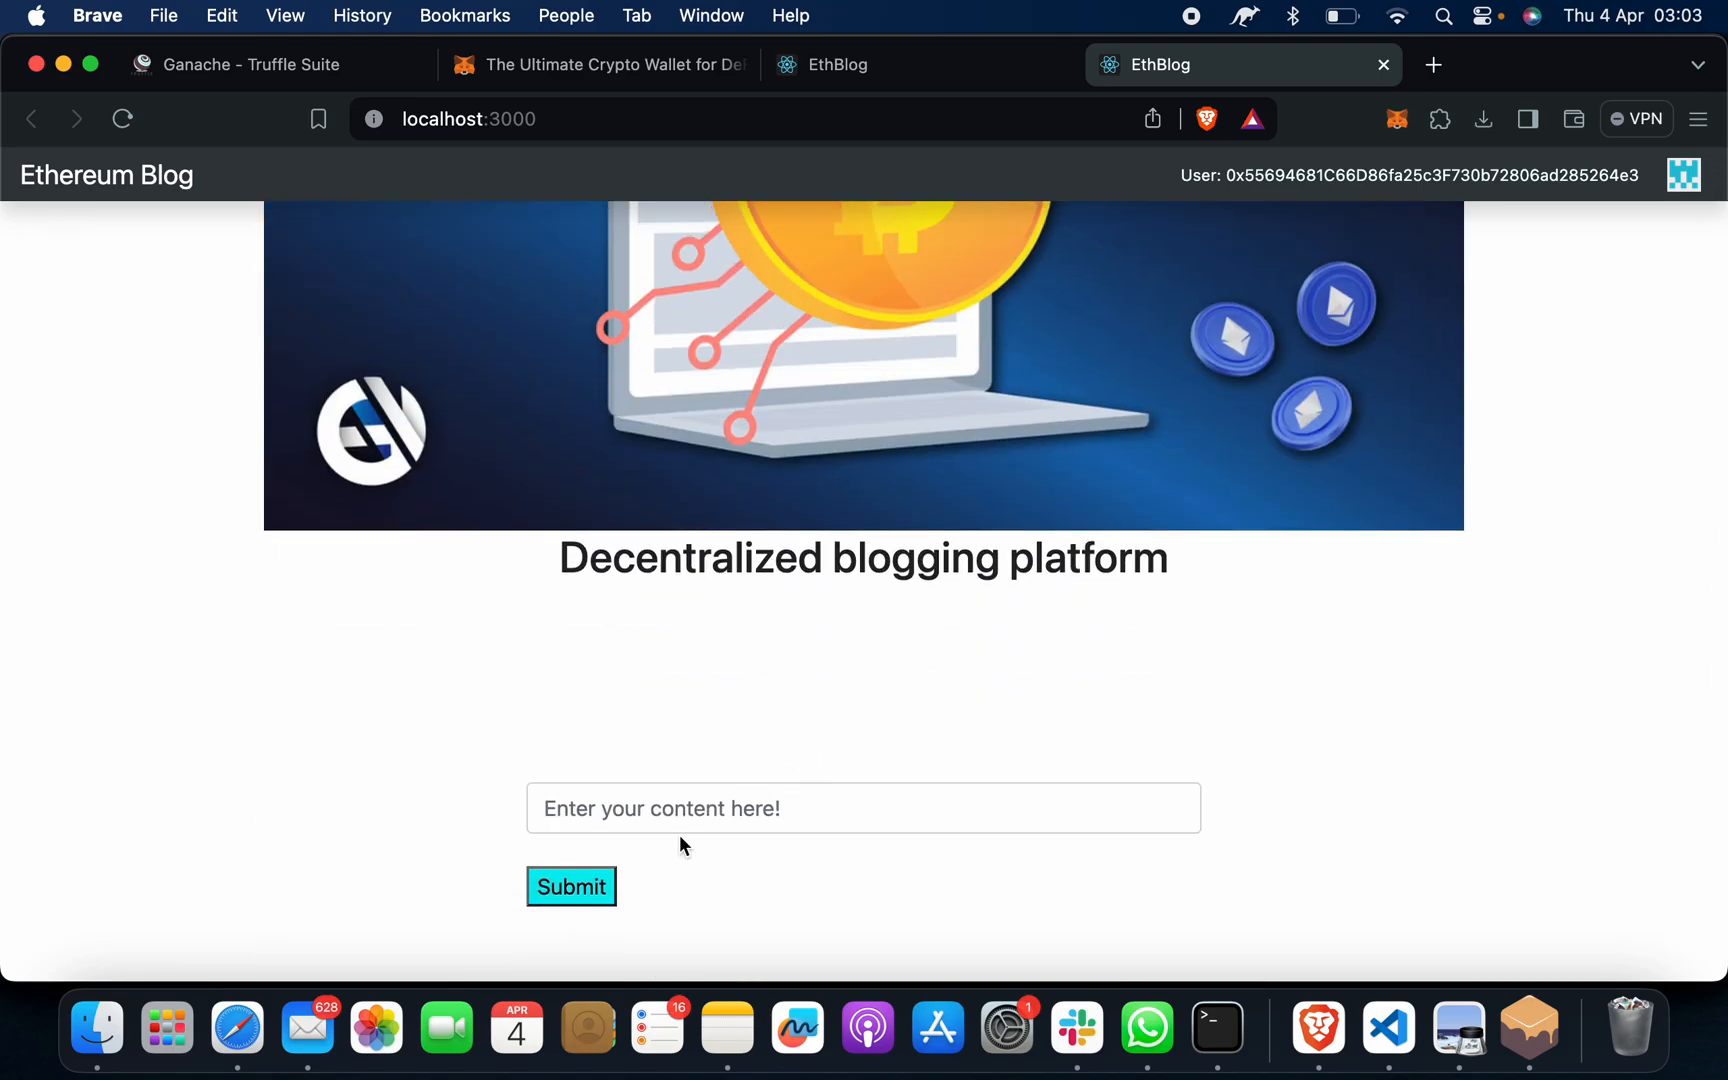
# Type the post naming Allu Arjun, Mahesh Babu, Rajnikant, Salman and Akshay as friends, then submit
pyautogui.click(862, 808)
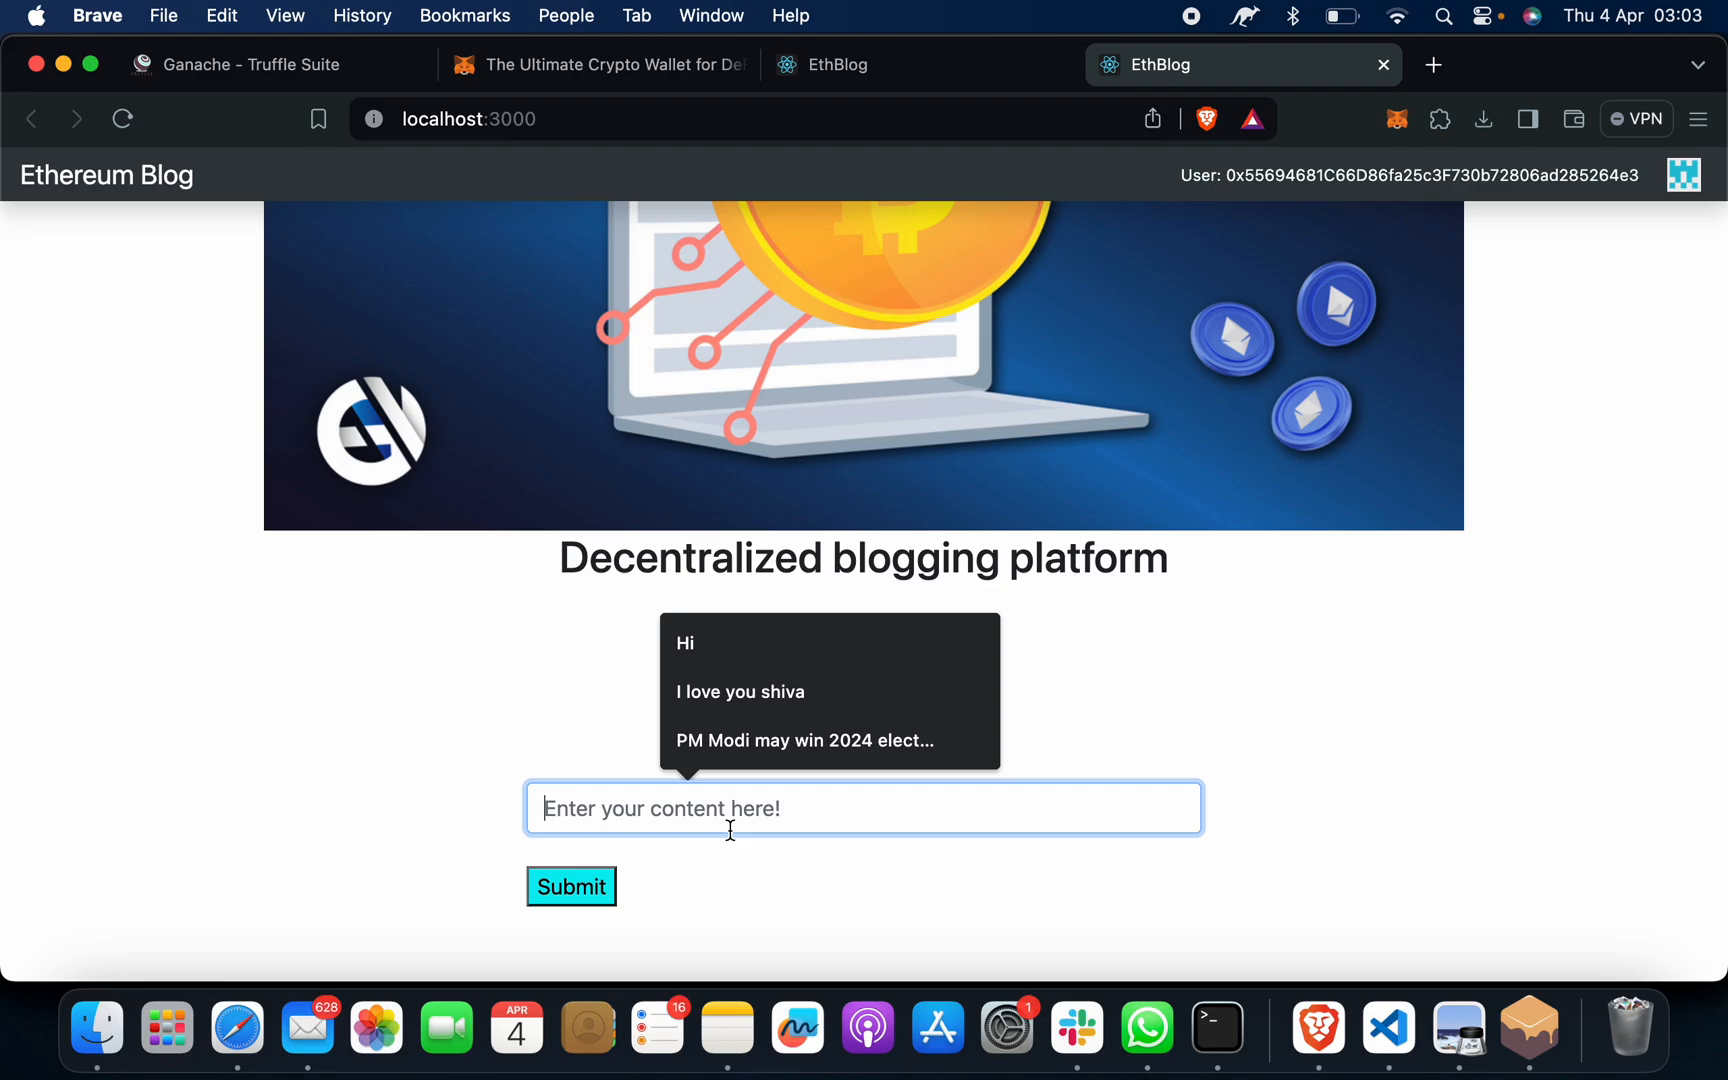
pyautogui.write('Allu Arj')
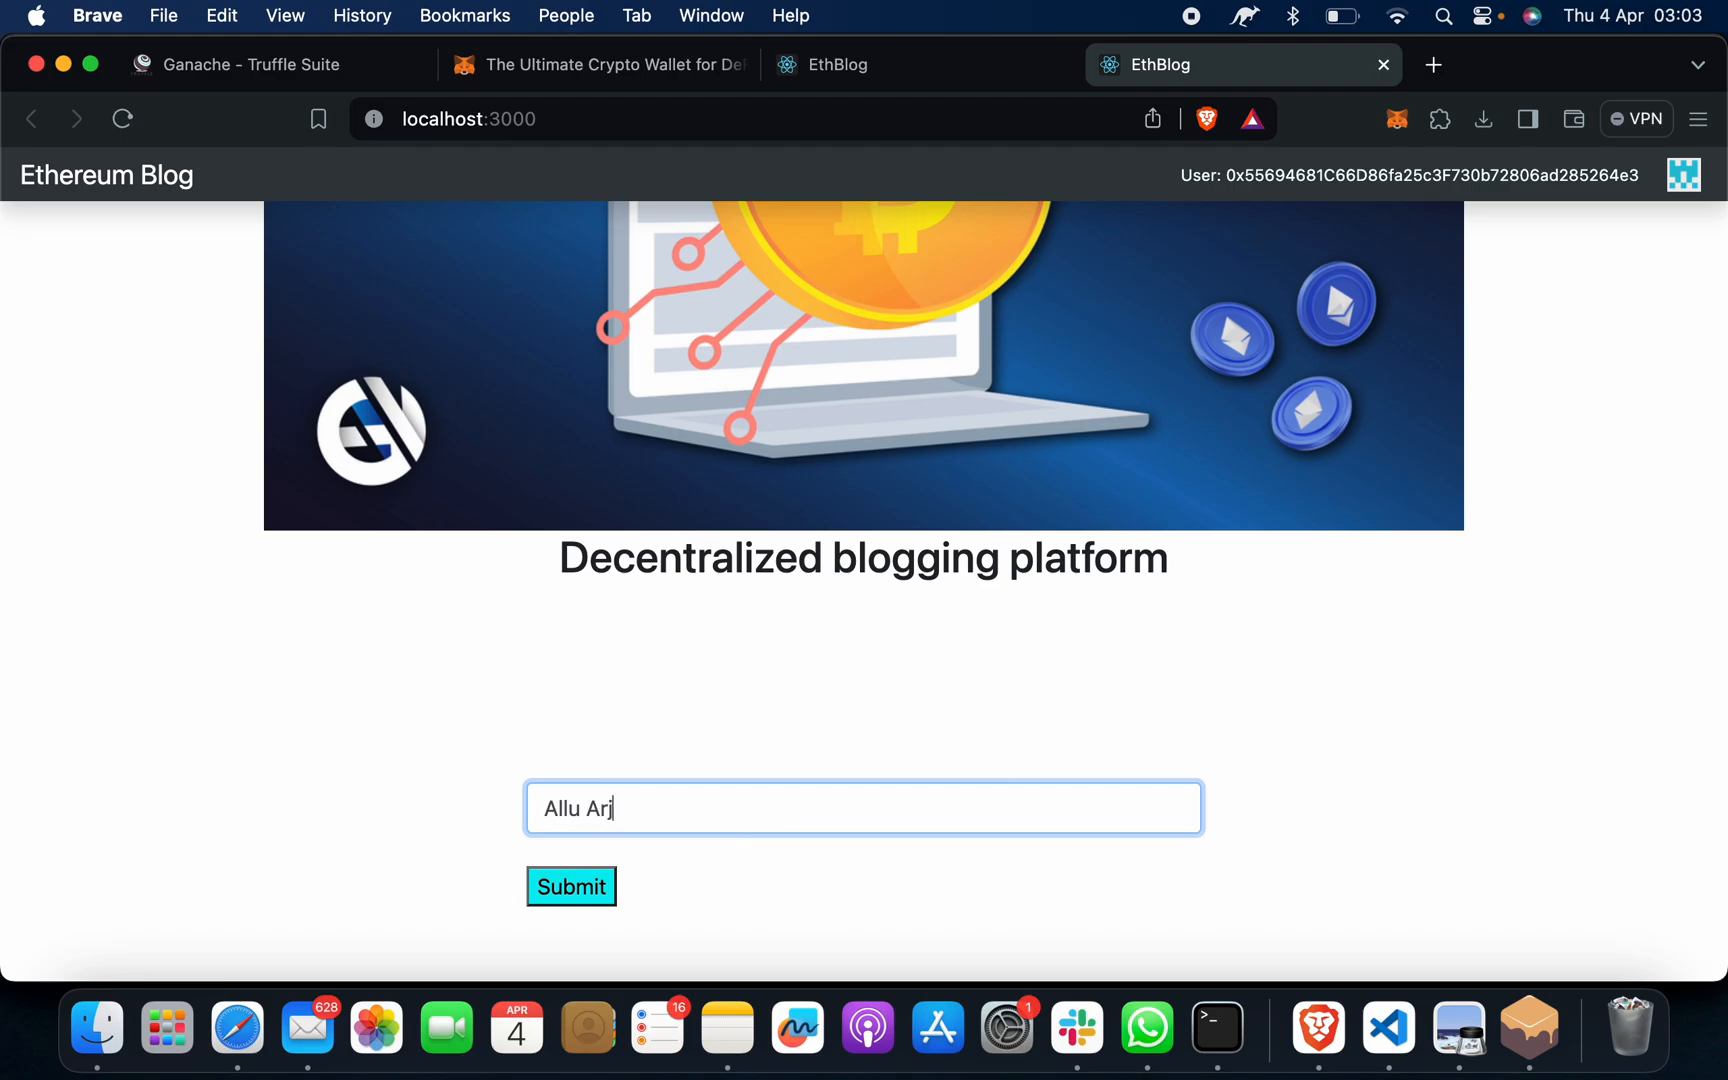
pyautogui.write('un, mahesh')
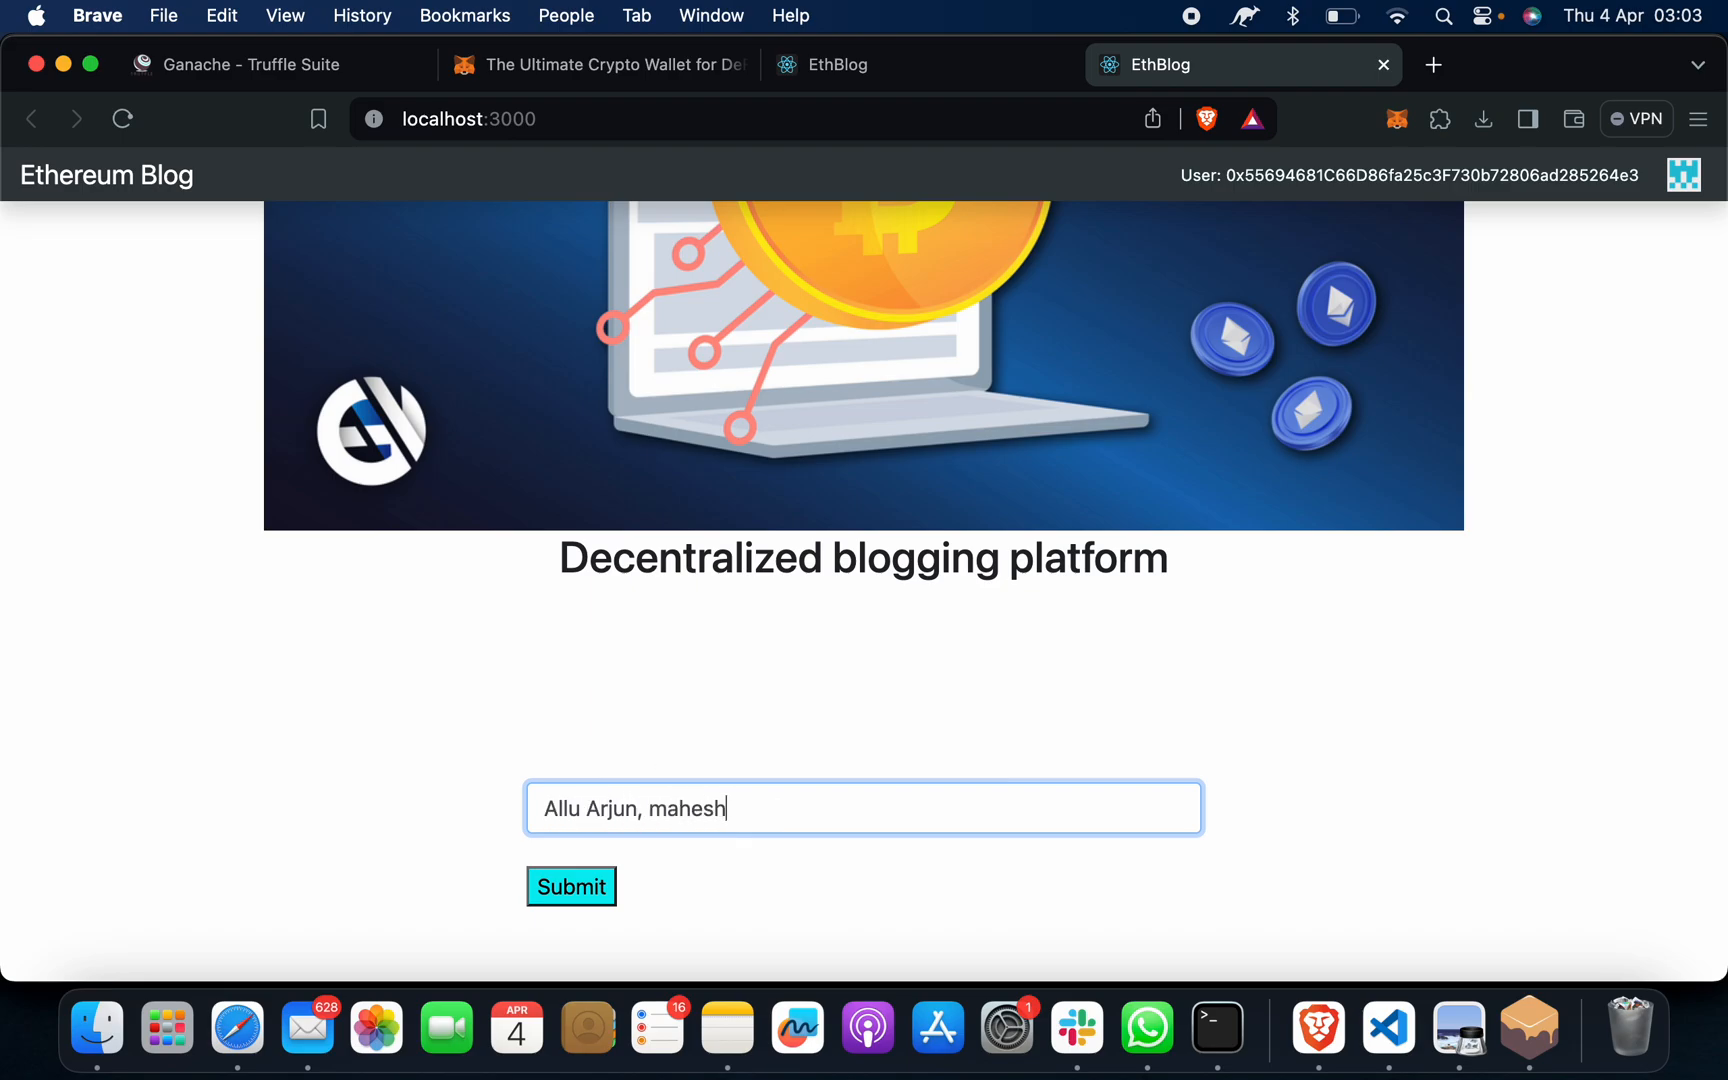
pyautogui.write('babu,')
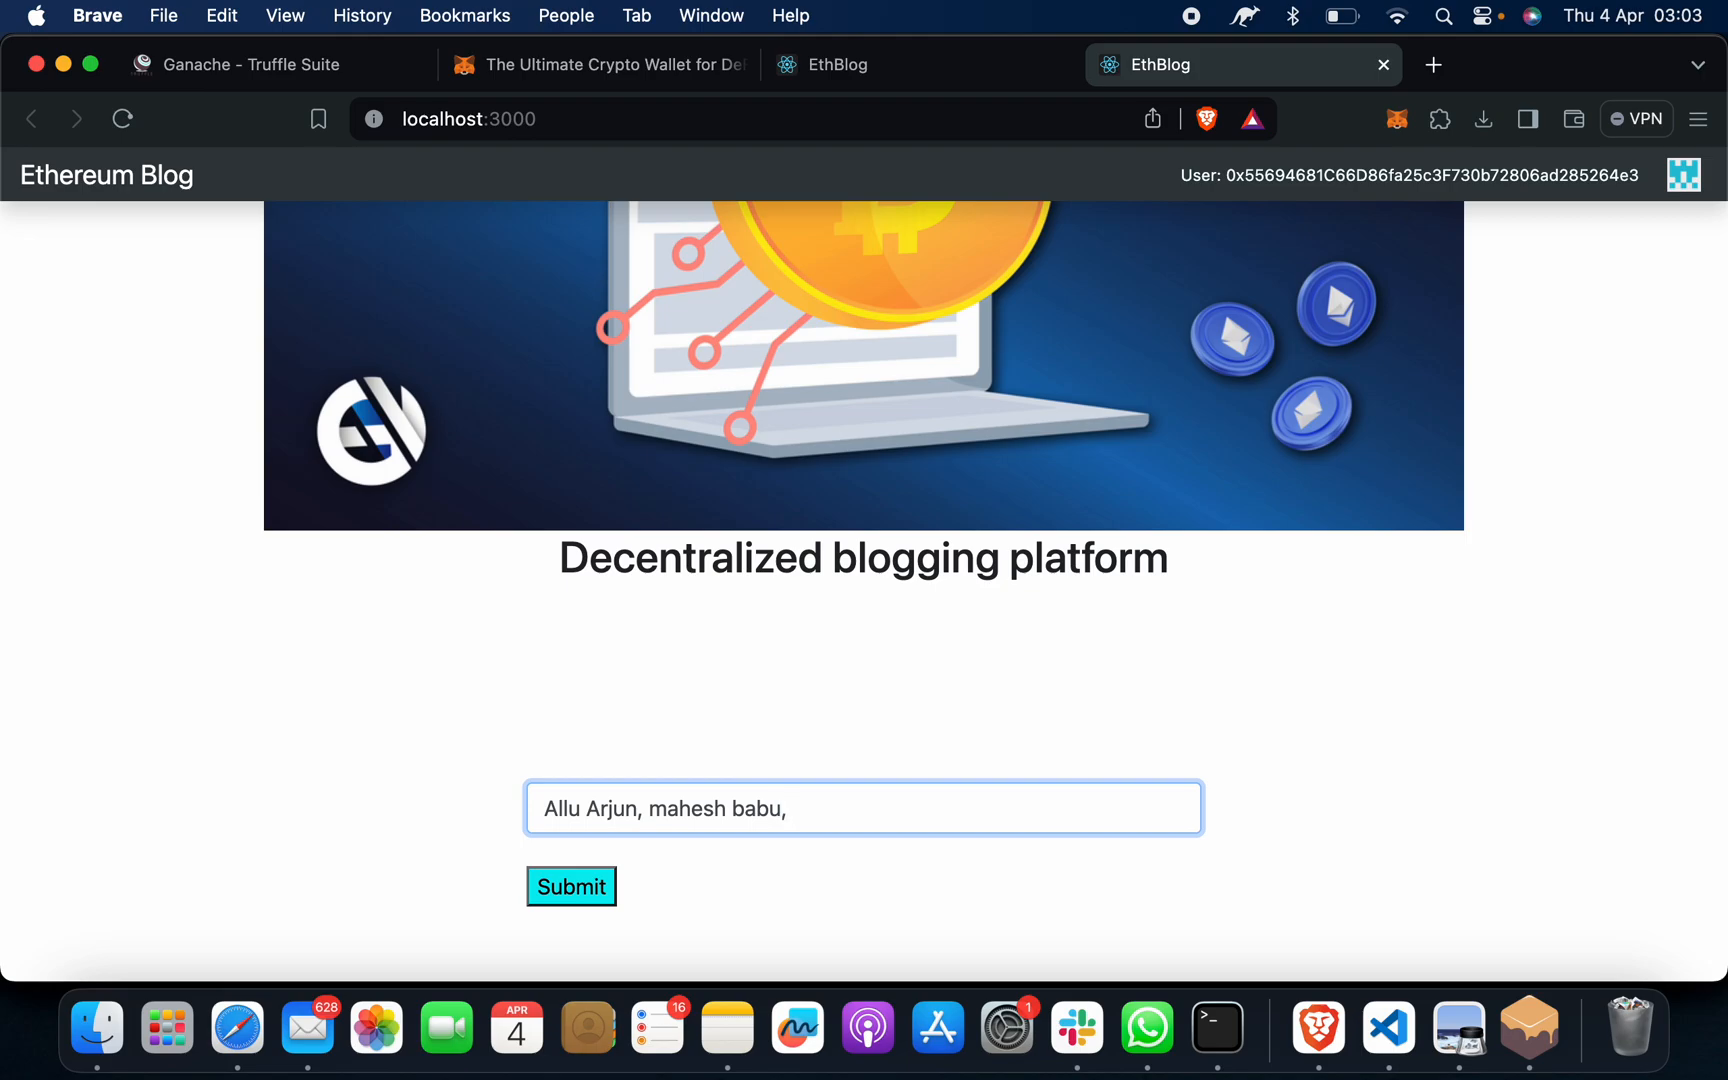
pyautogui.write('rajnikant,')
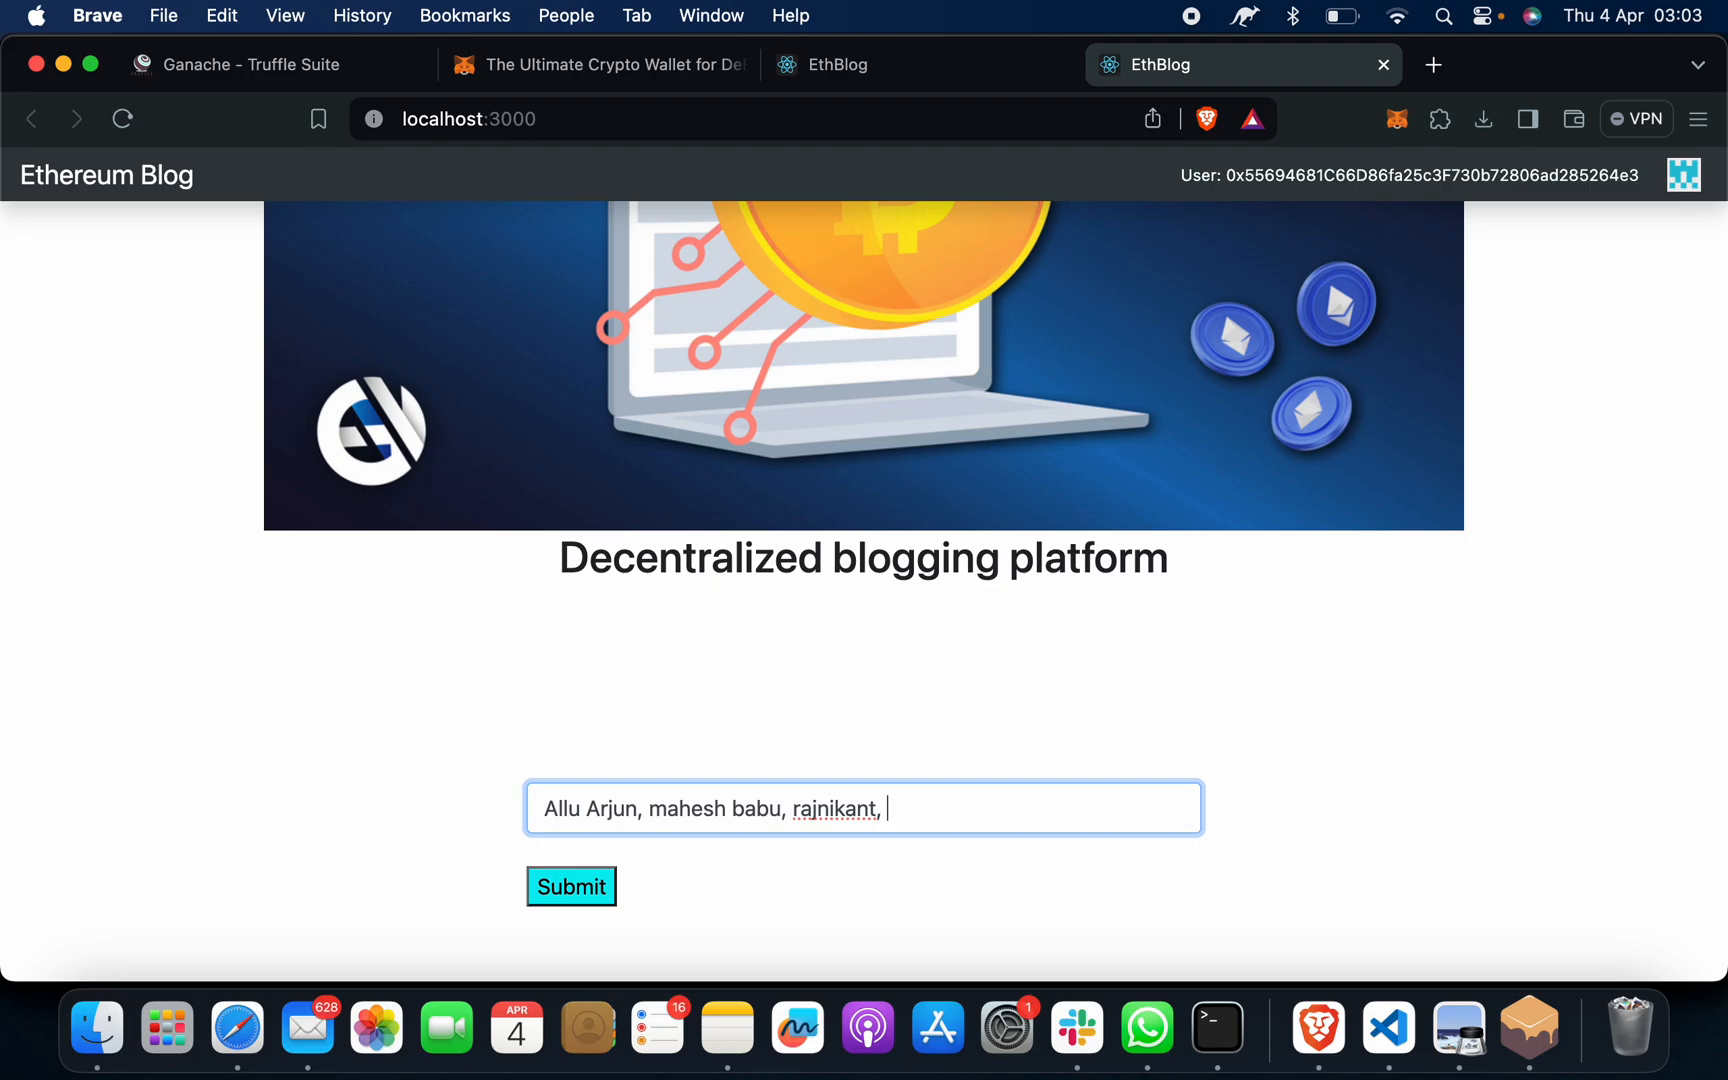
pyautogui.write('slaman')
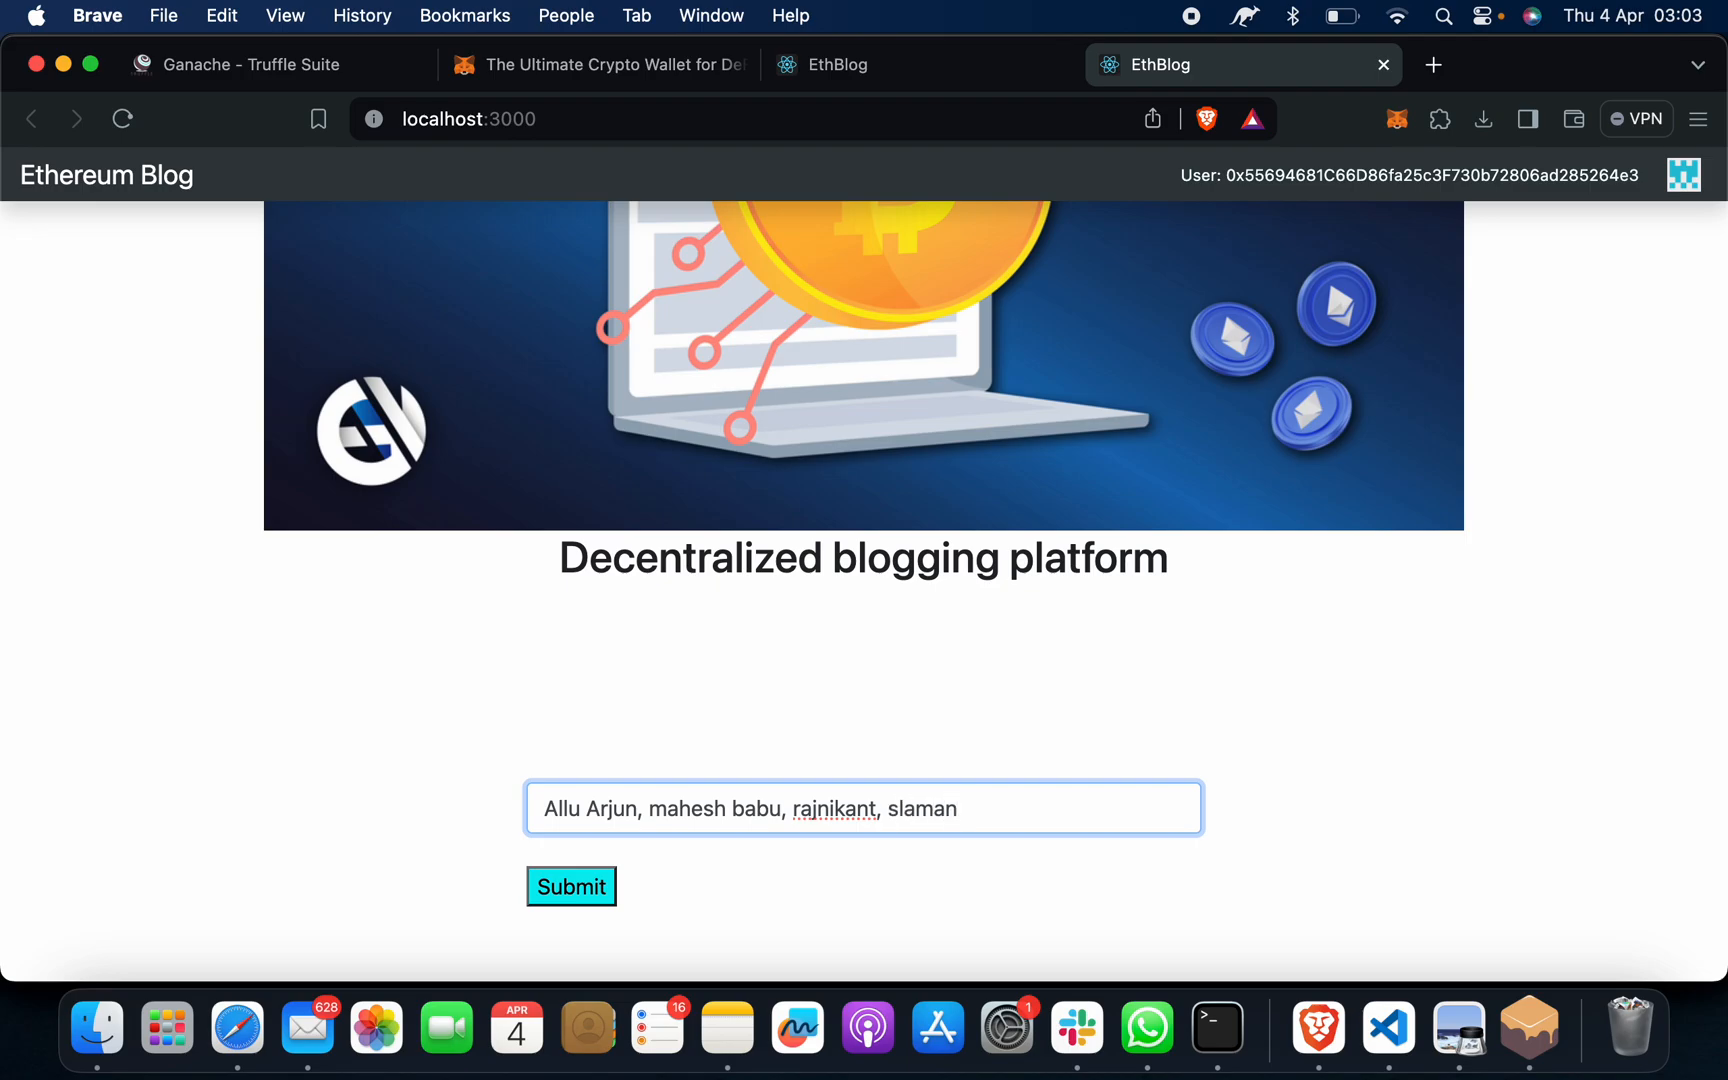
pyautogui.write('salman,')
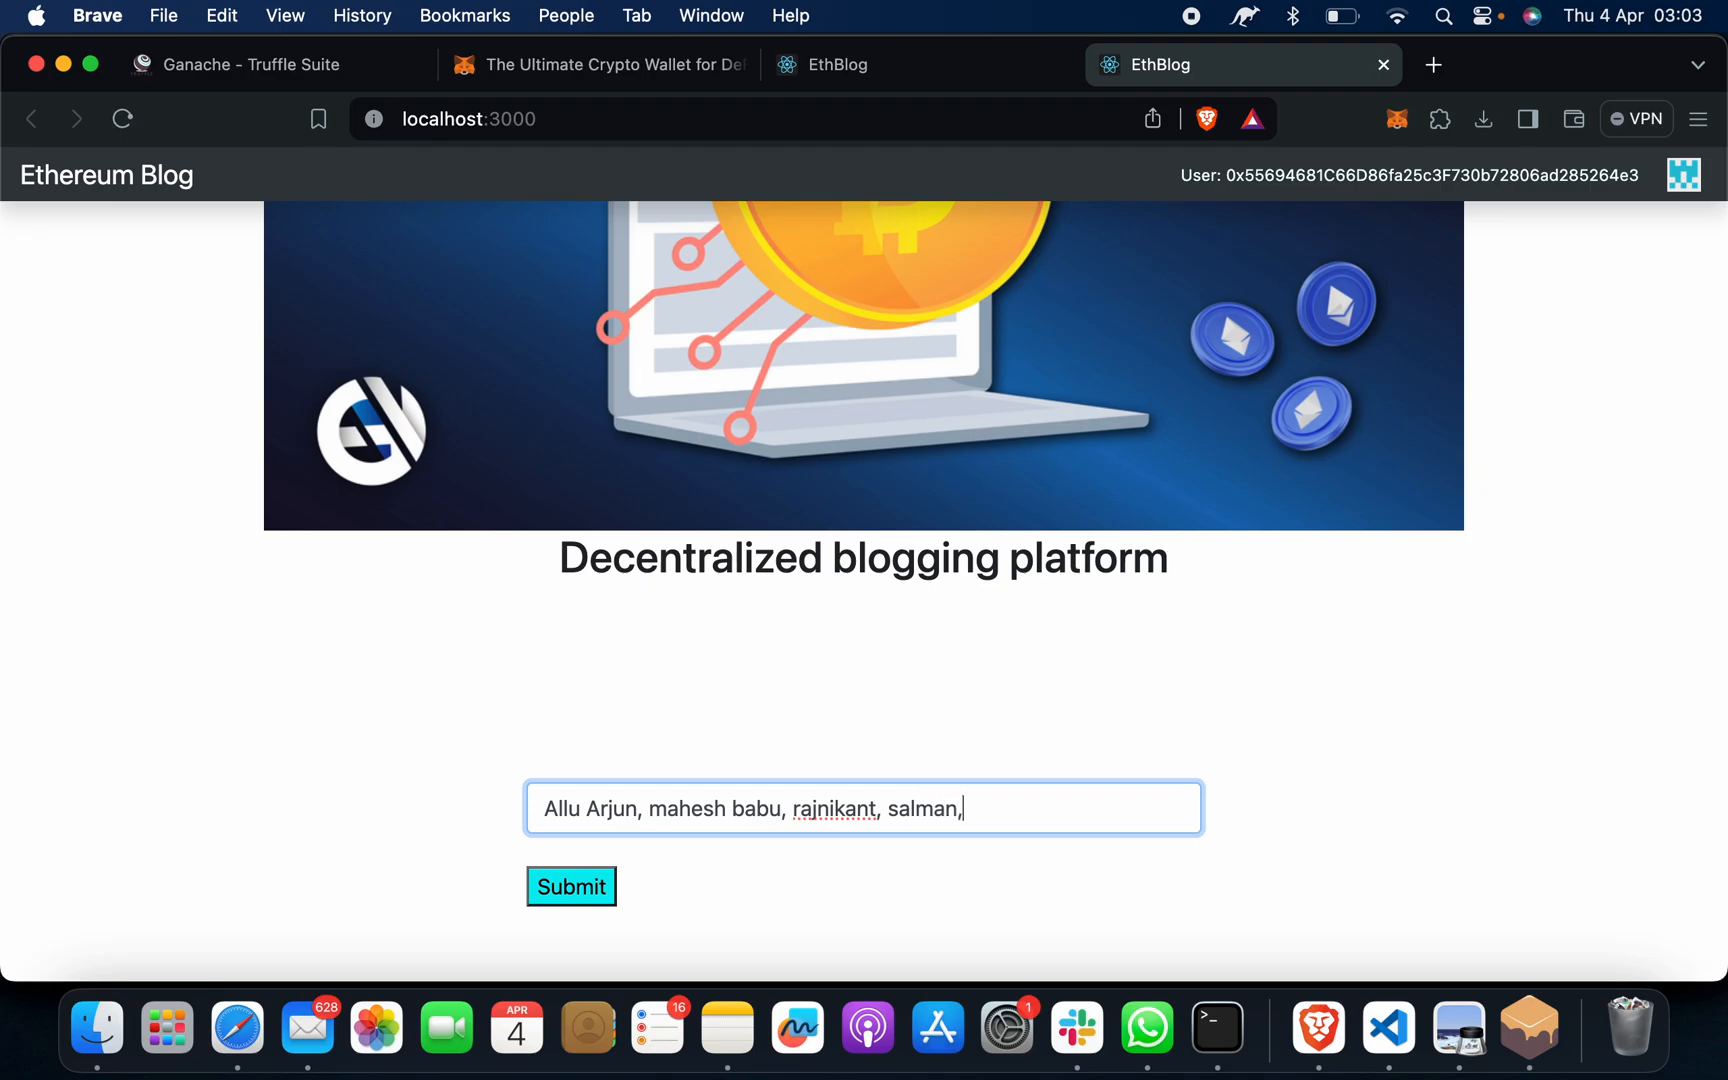
pyautogui.write('&')
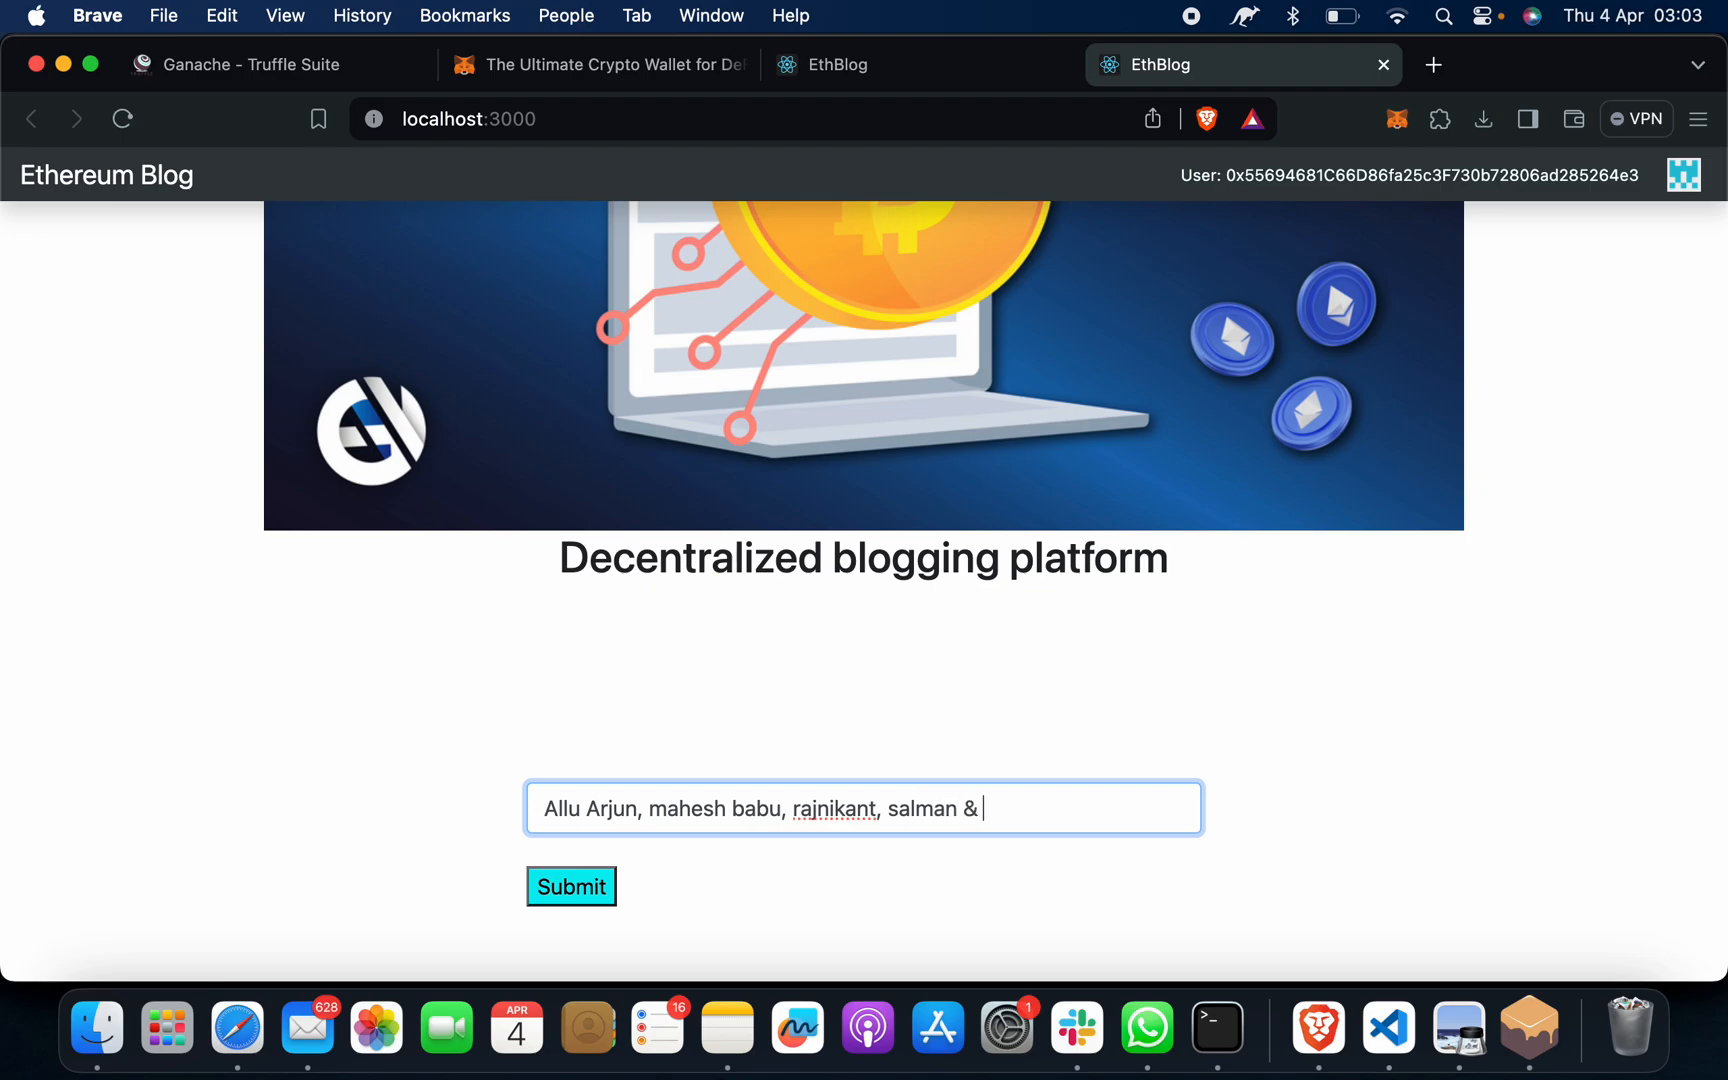
pyautogui.write('akshay all')
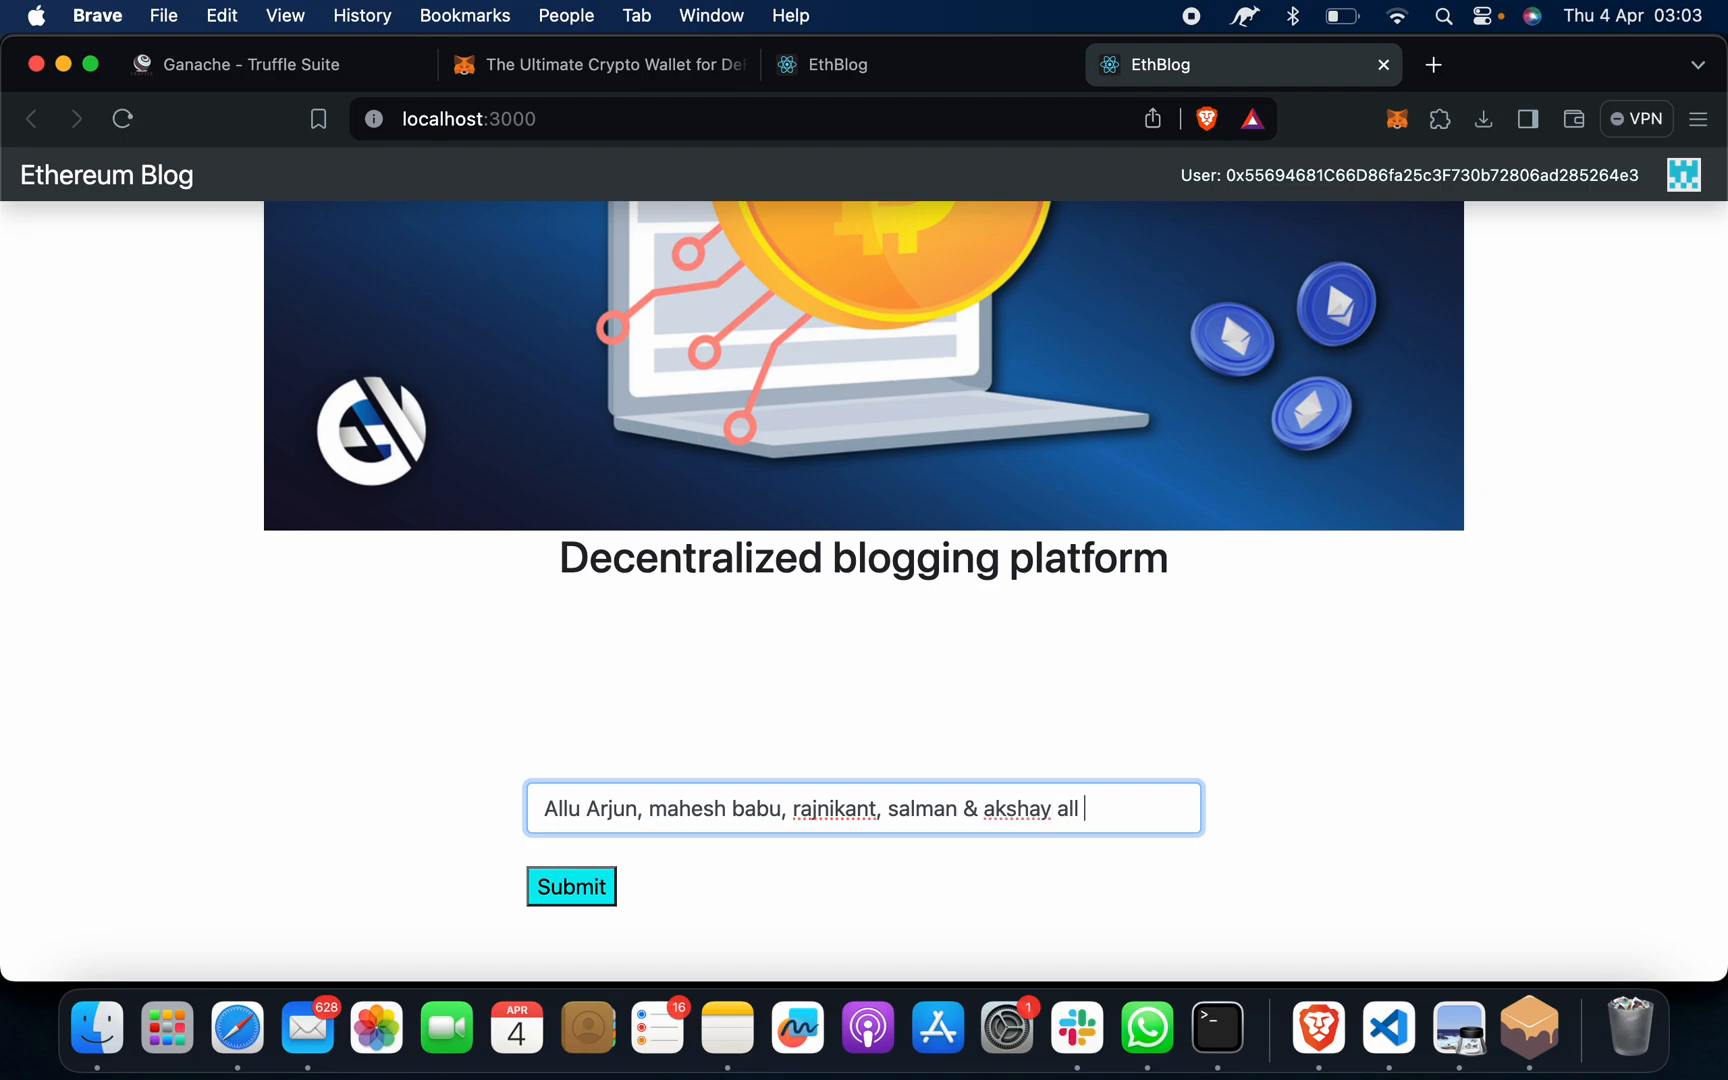
pyautogui.write('these are')
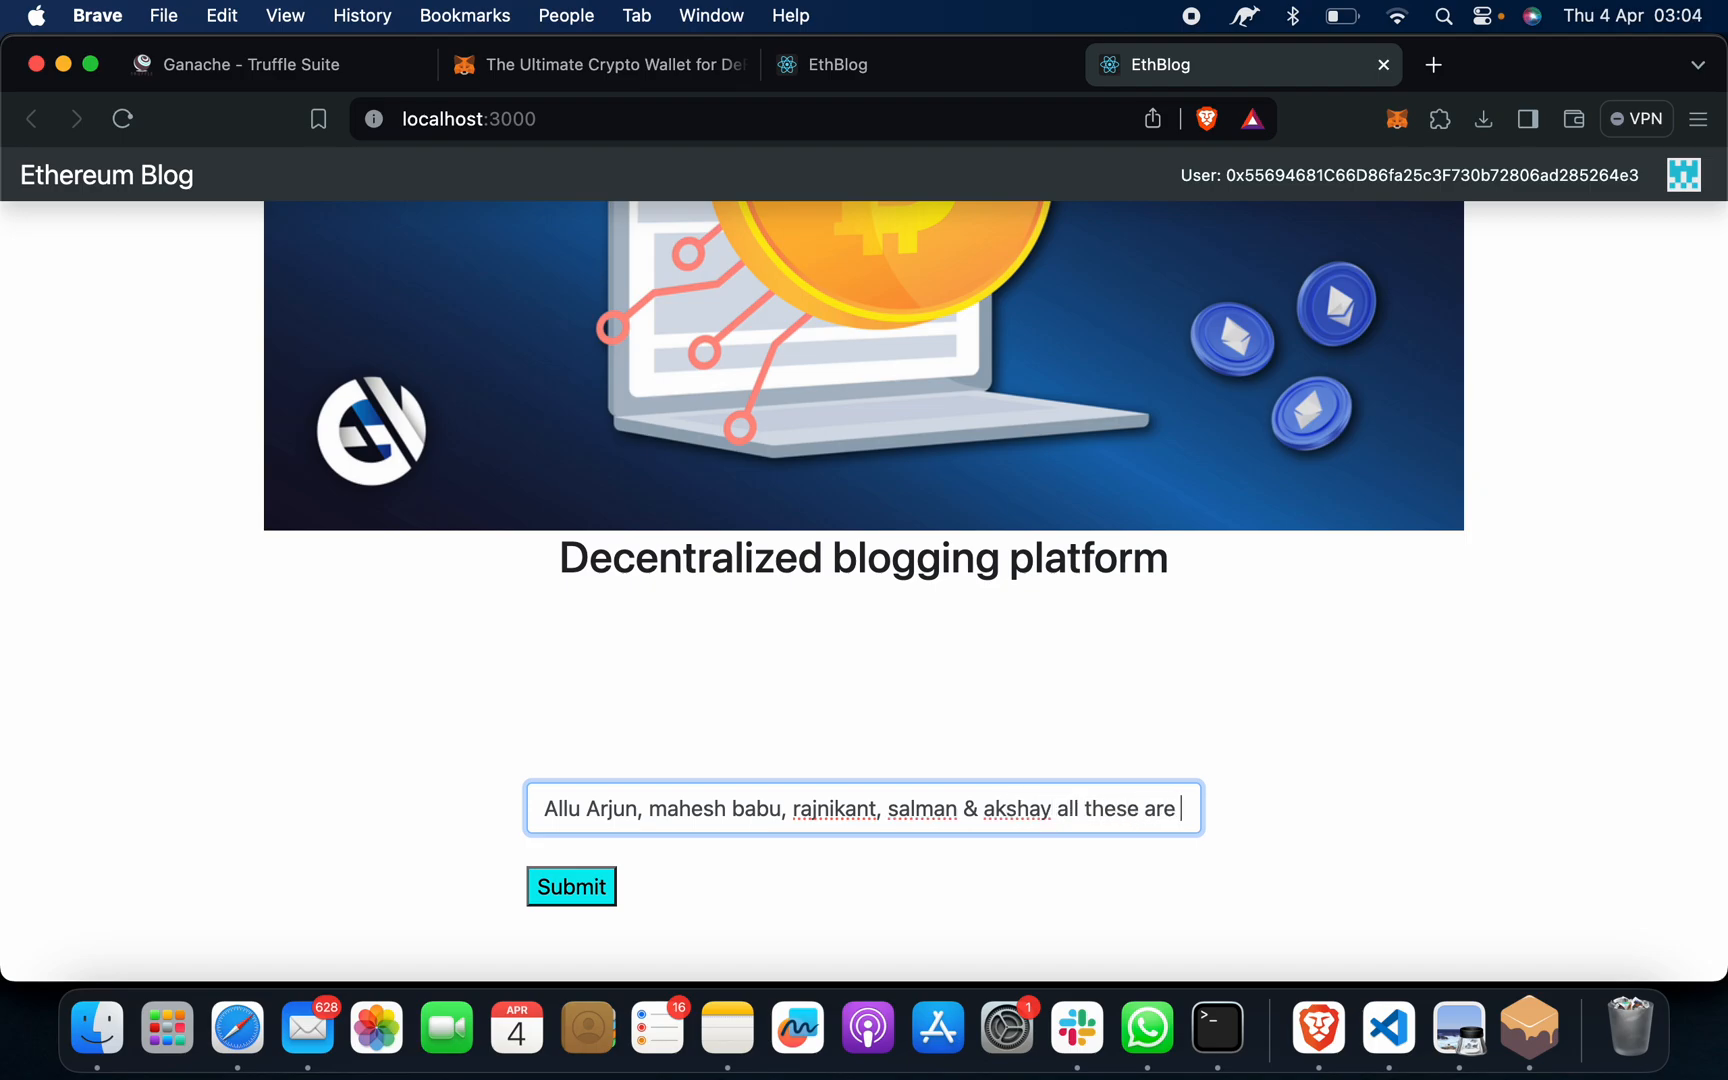
pyautogui.write('friends a')
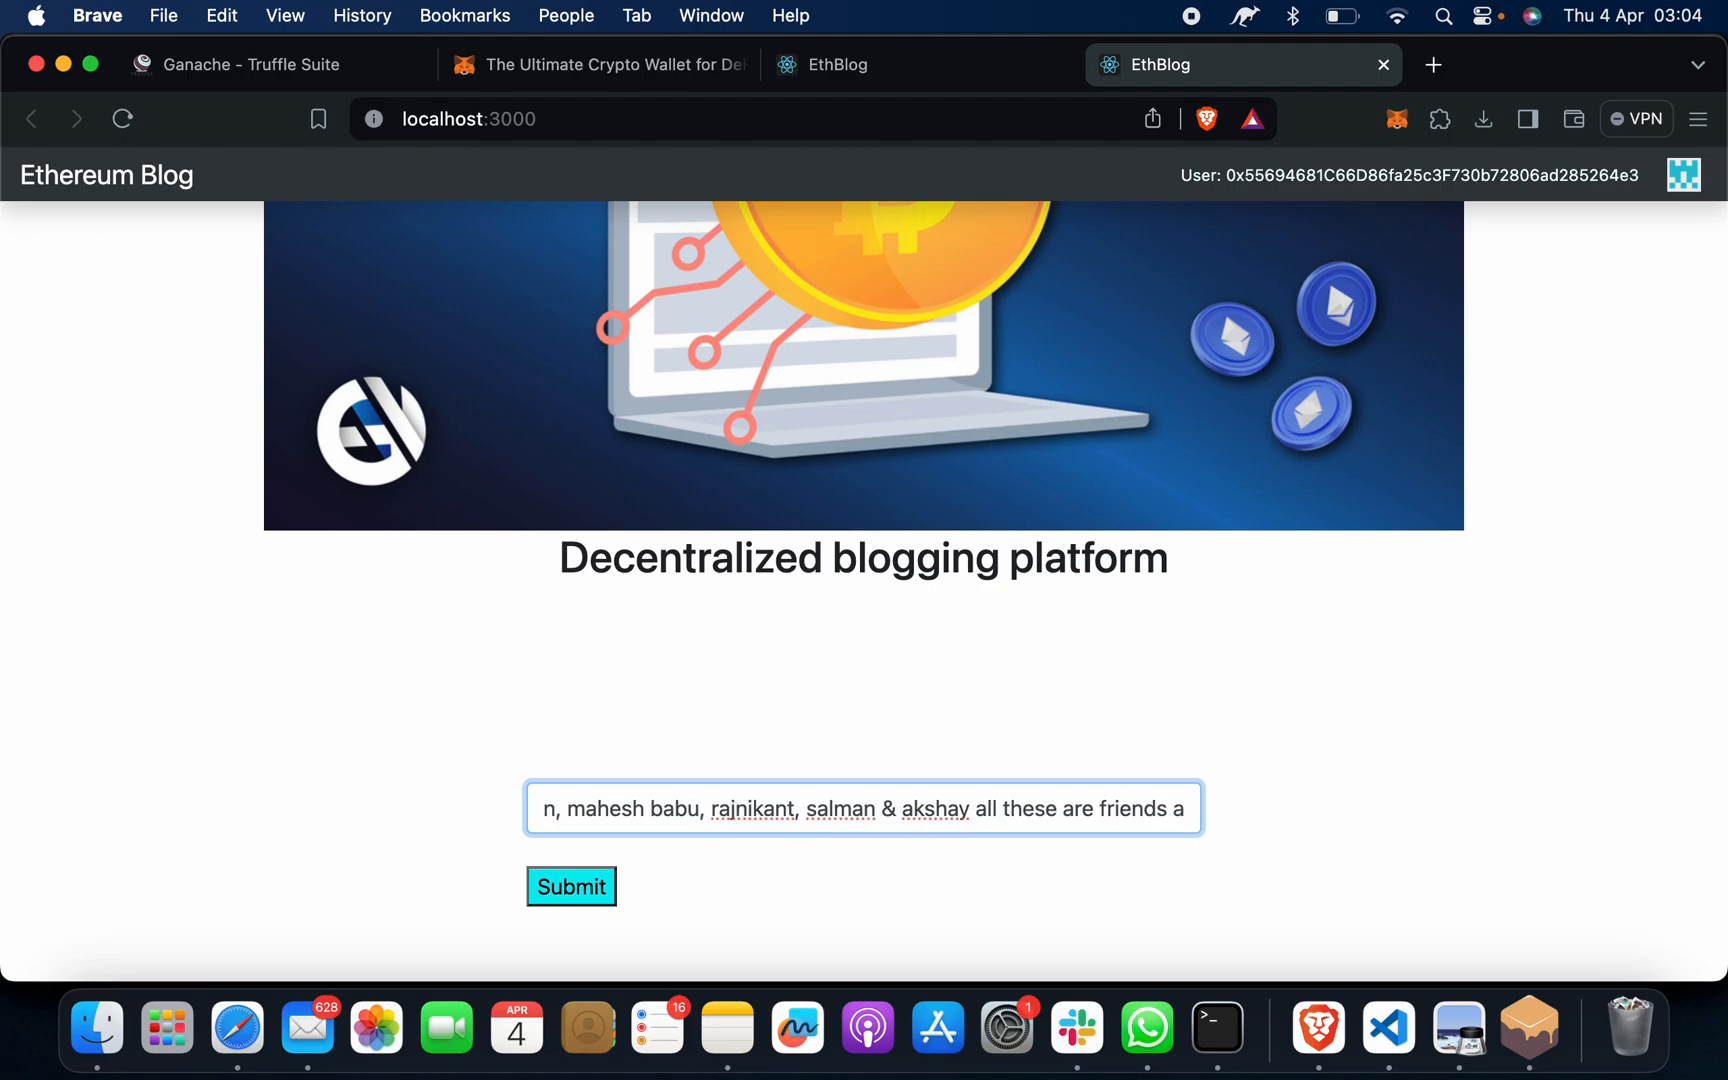
pyautogui.write('and they help each othe')
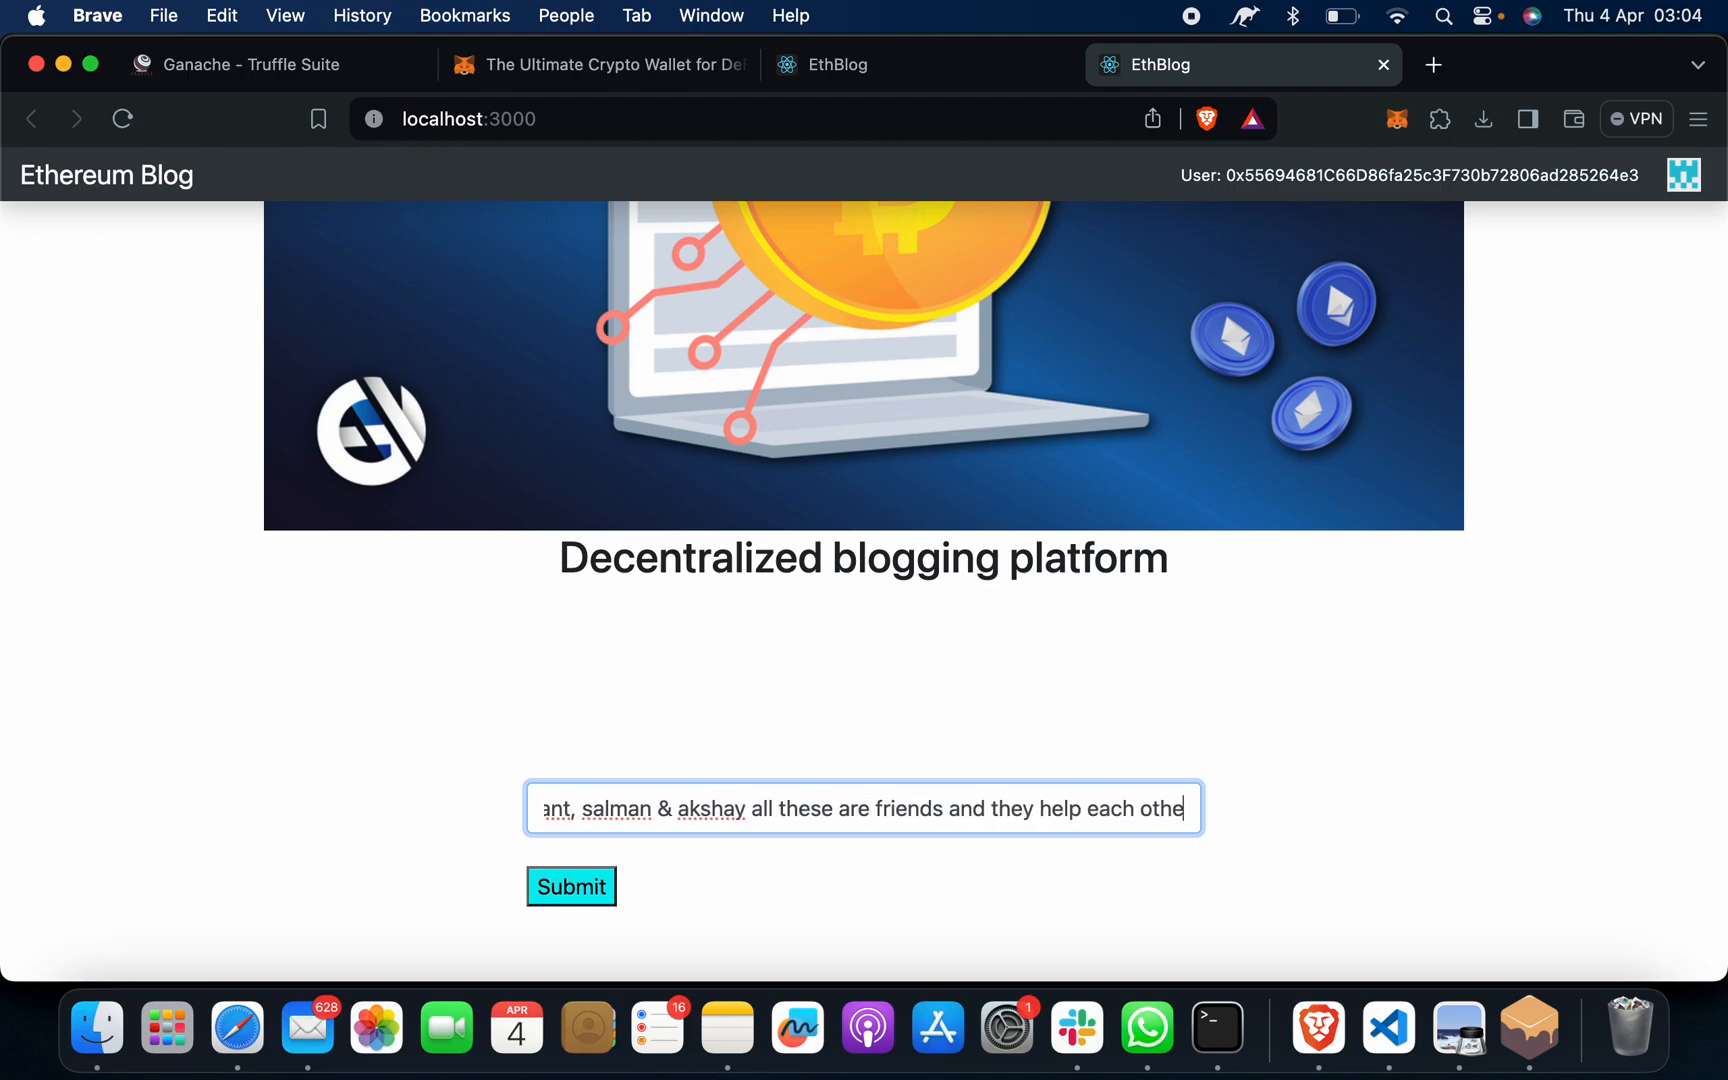
pyautogui.write('r.')
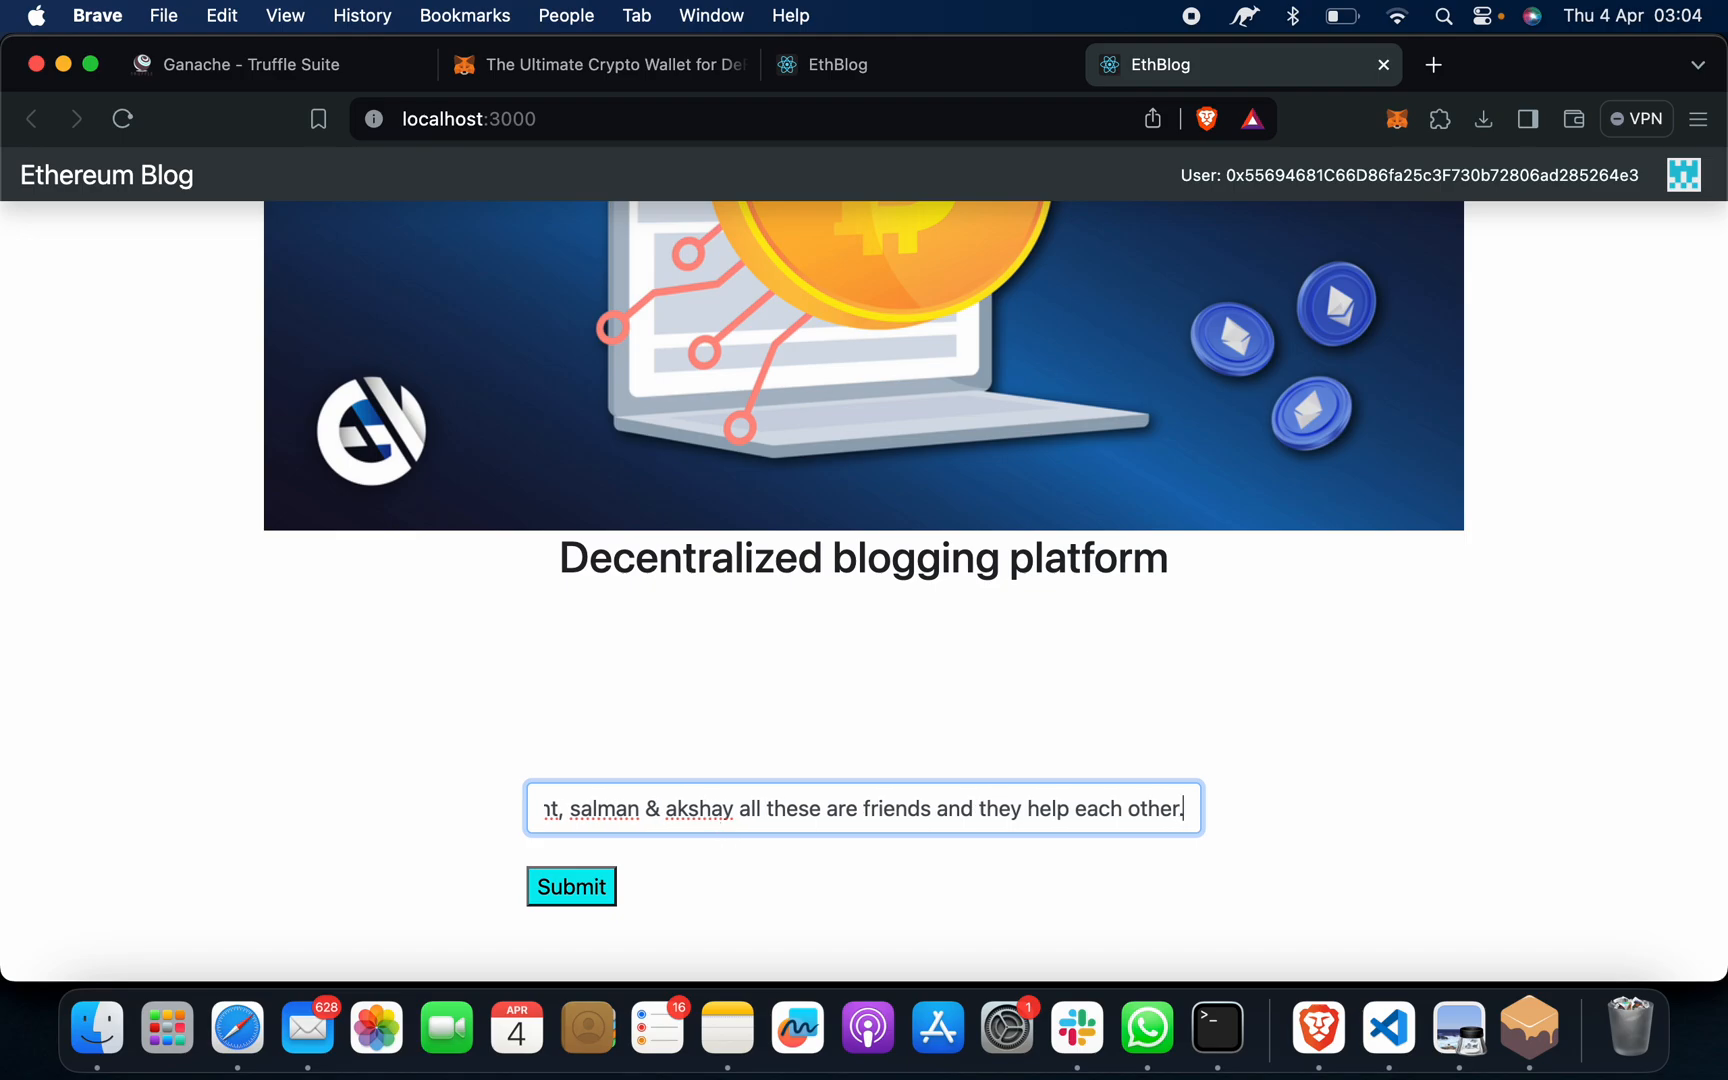
pyautogui.moveTo(665, 882)
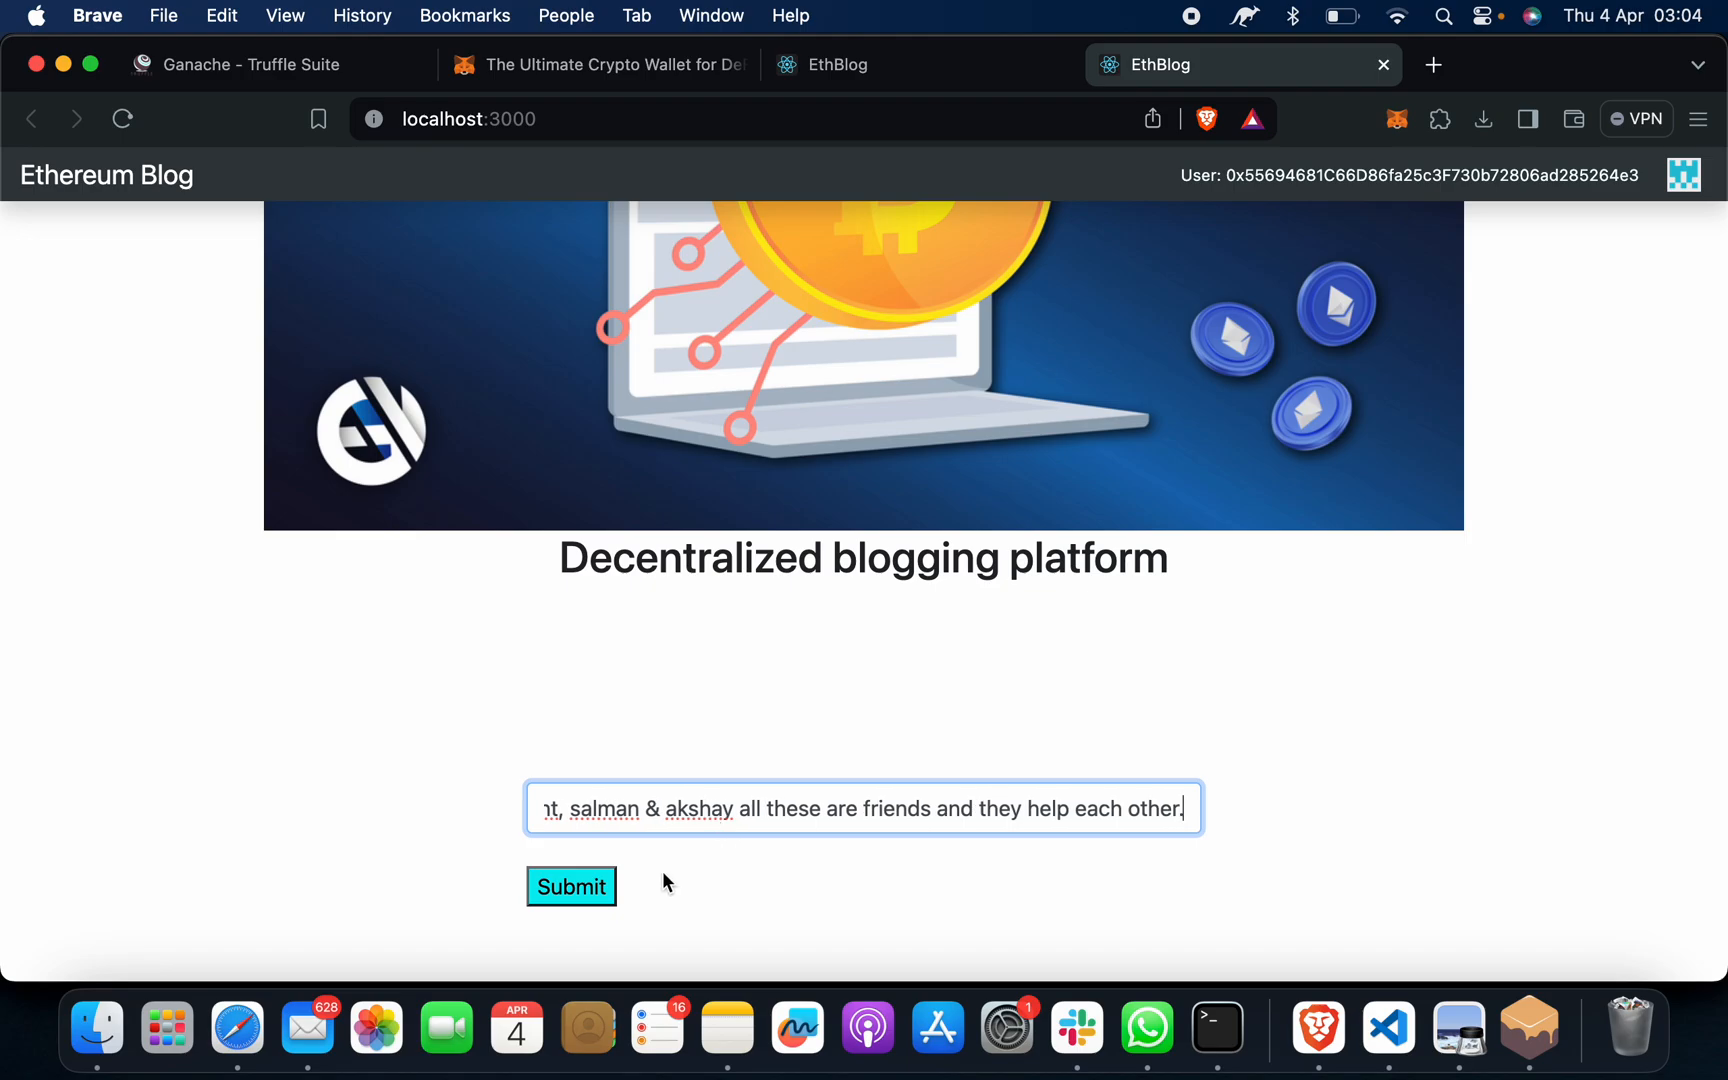
pyautogui.click(571, 886)
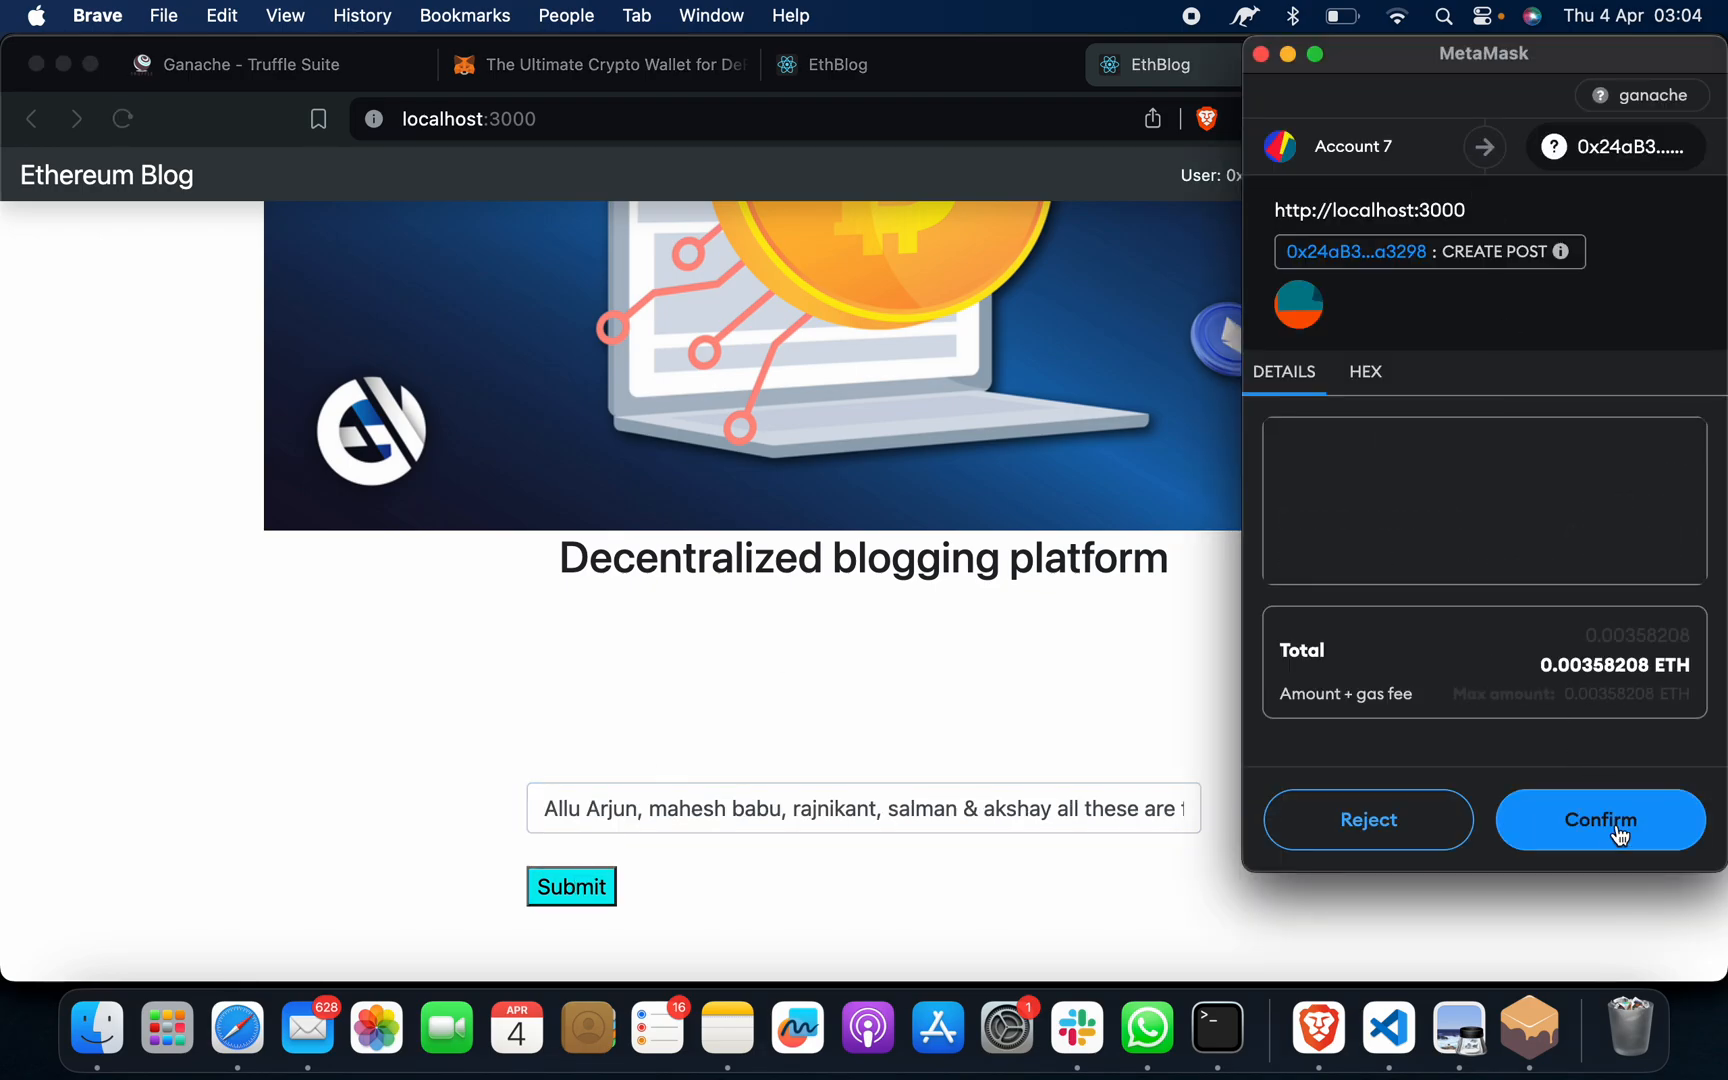
# Confirm the second post's transaction in MetaMask and return to the blog feed
pyautogui.click(1600, 819)
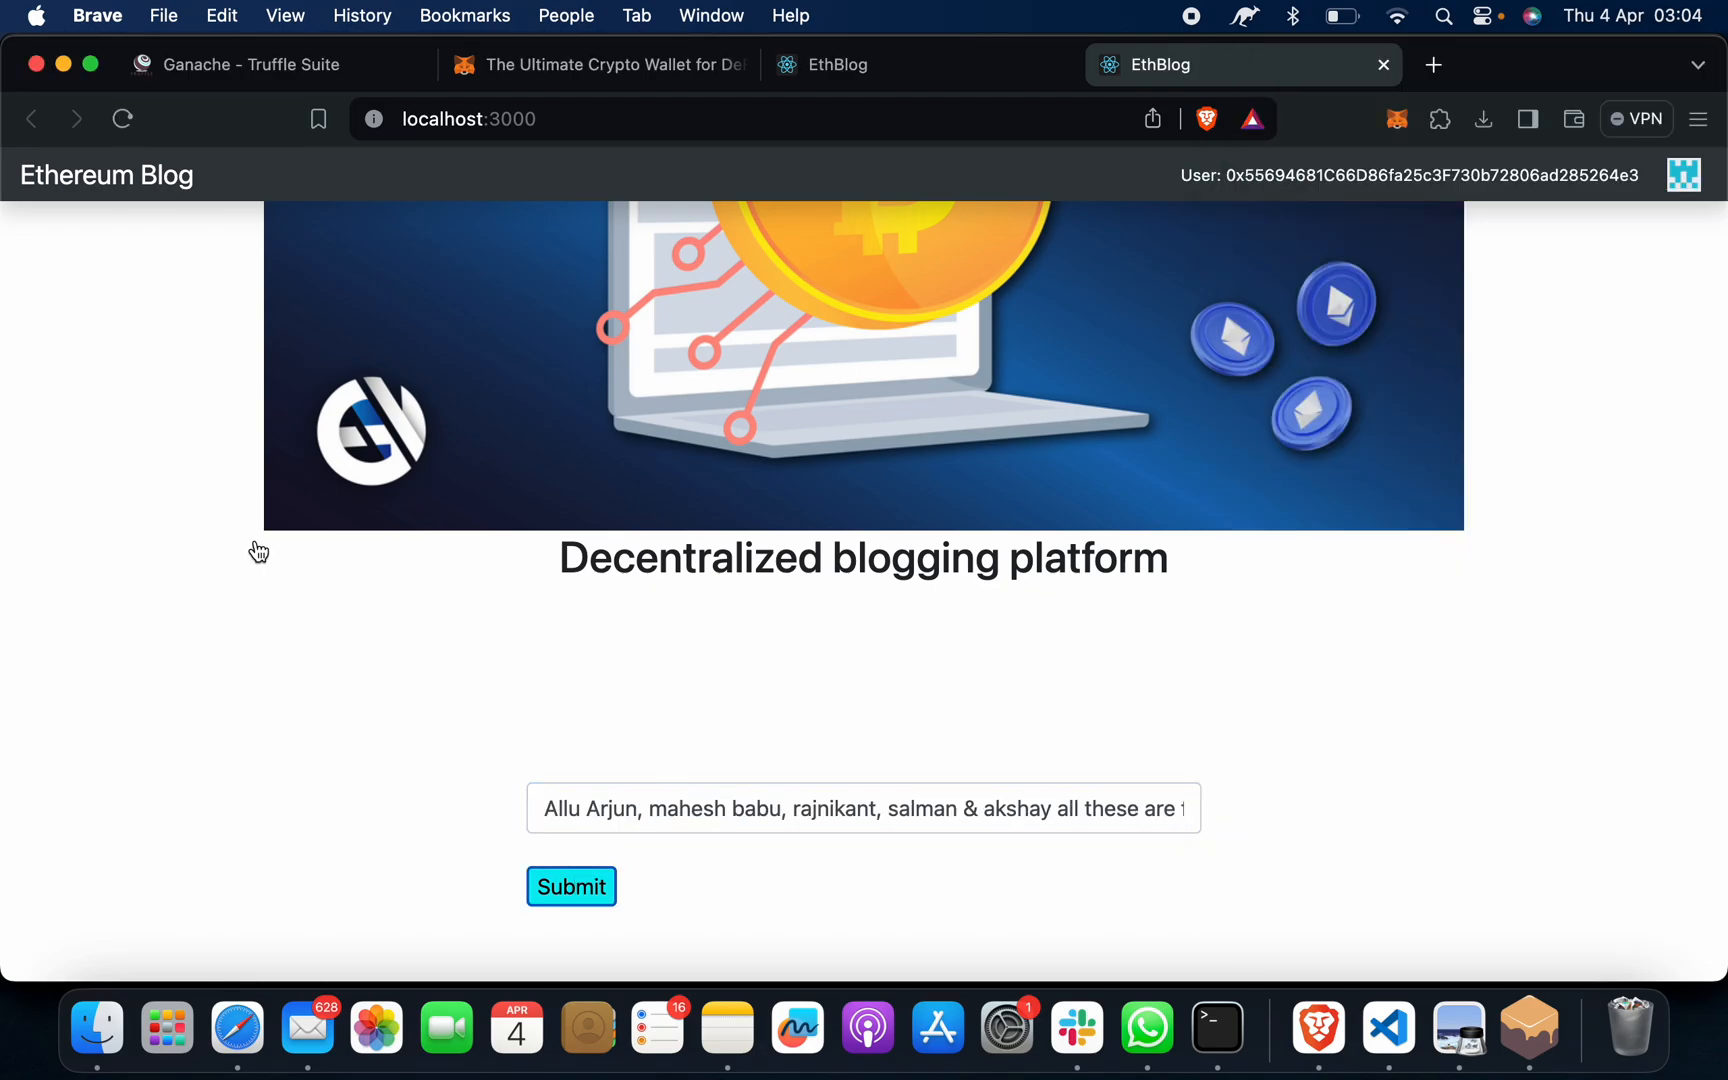
pyautogui.moveTo(113, 180)
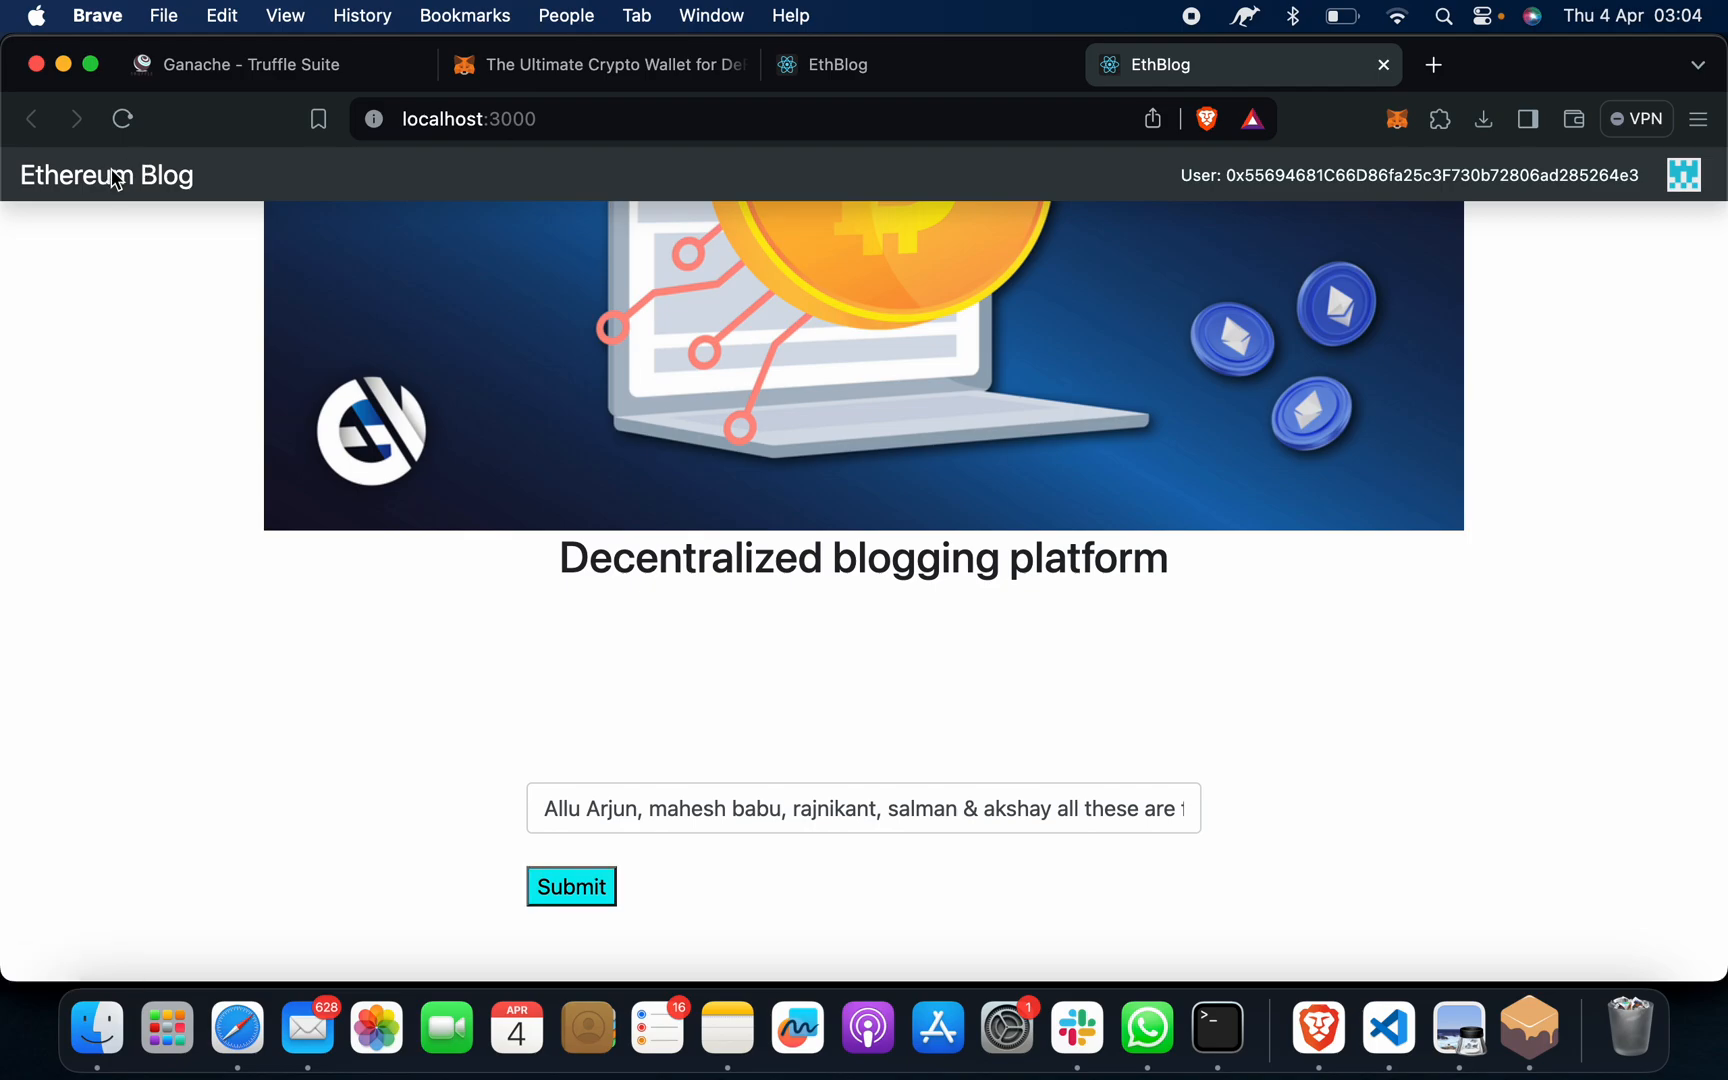
pyautogui.click(571, 886)
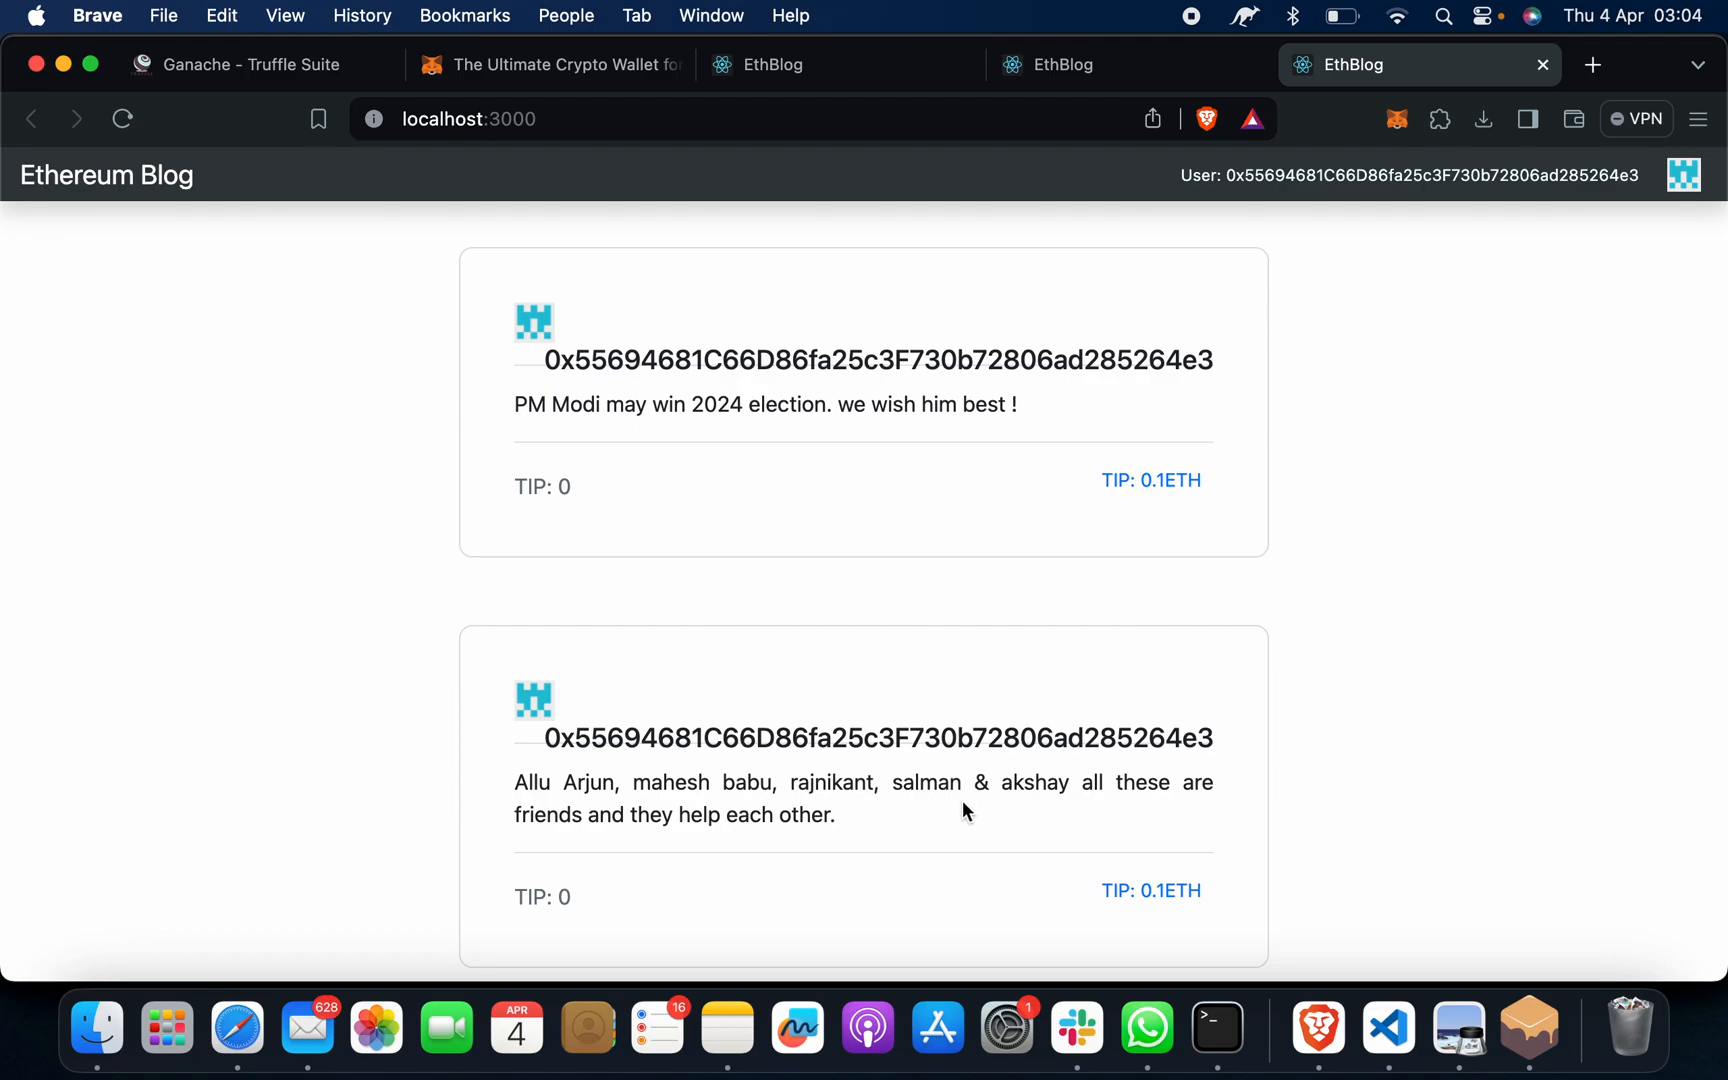
pyautogui.moveTo(738, 656)
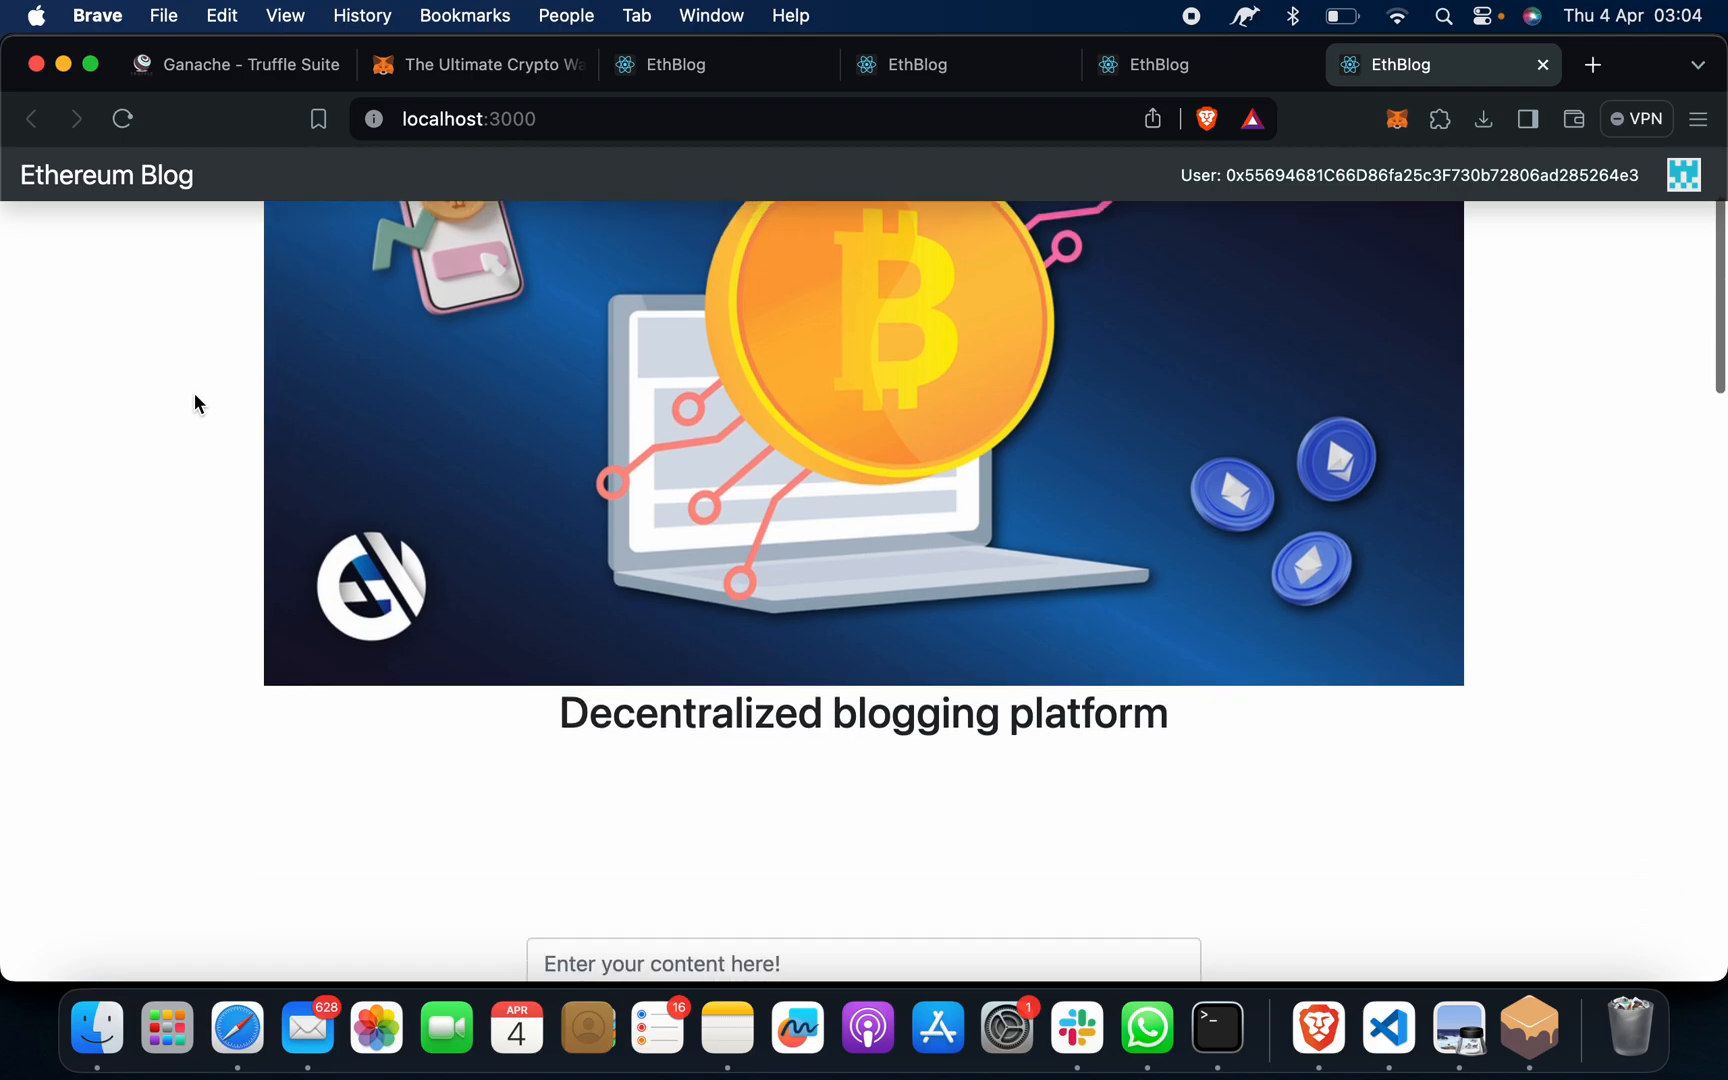
# Scroll the EthBlog feed to find the friends post listed below the PM Modi post
pyautogui.scroll(-3)
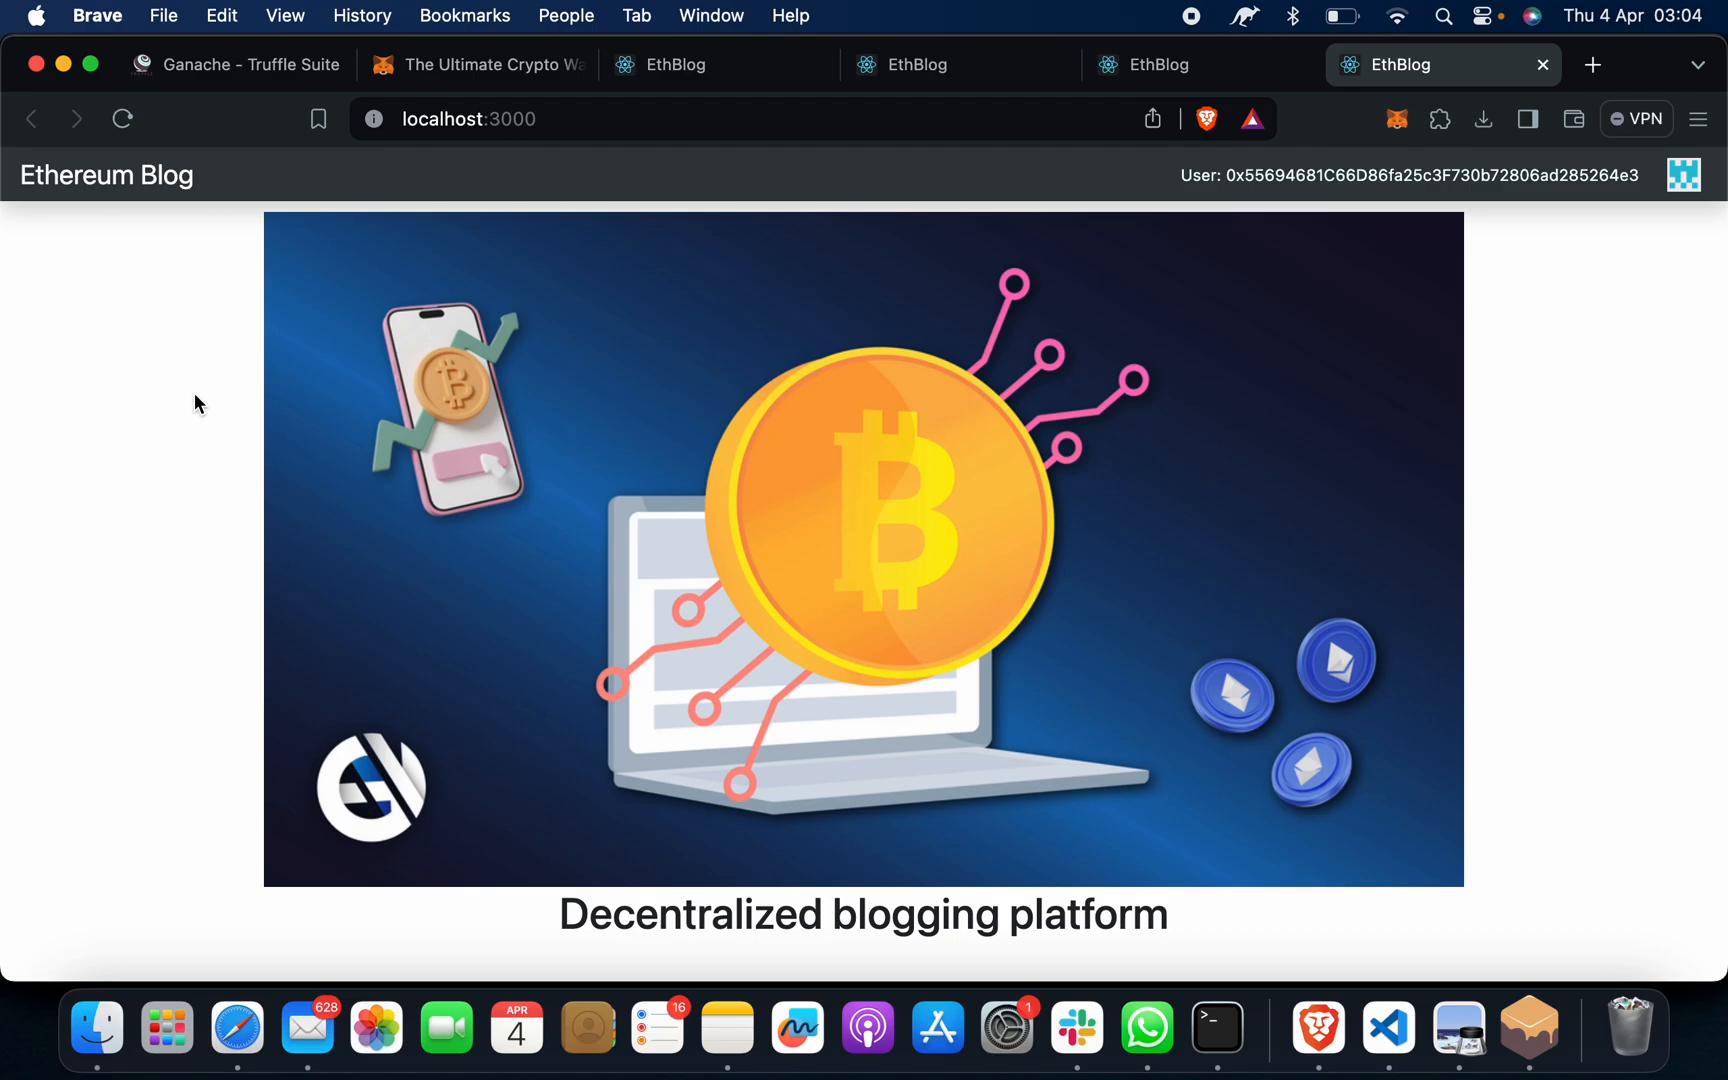
# Load finalproject.in in a new Brave tab and scroll through its homepage sections
pyautogui.click(1590, 64)
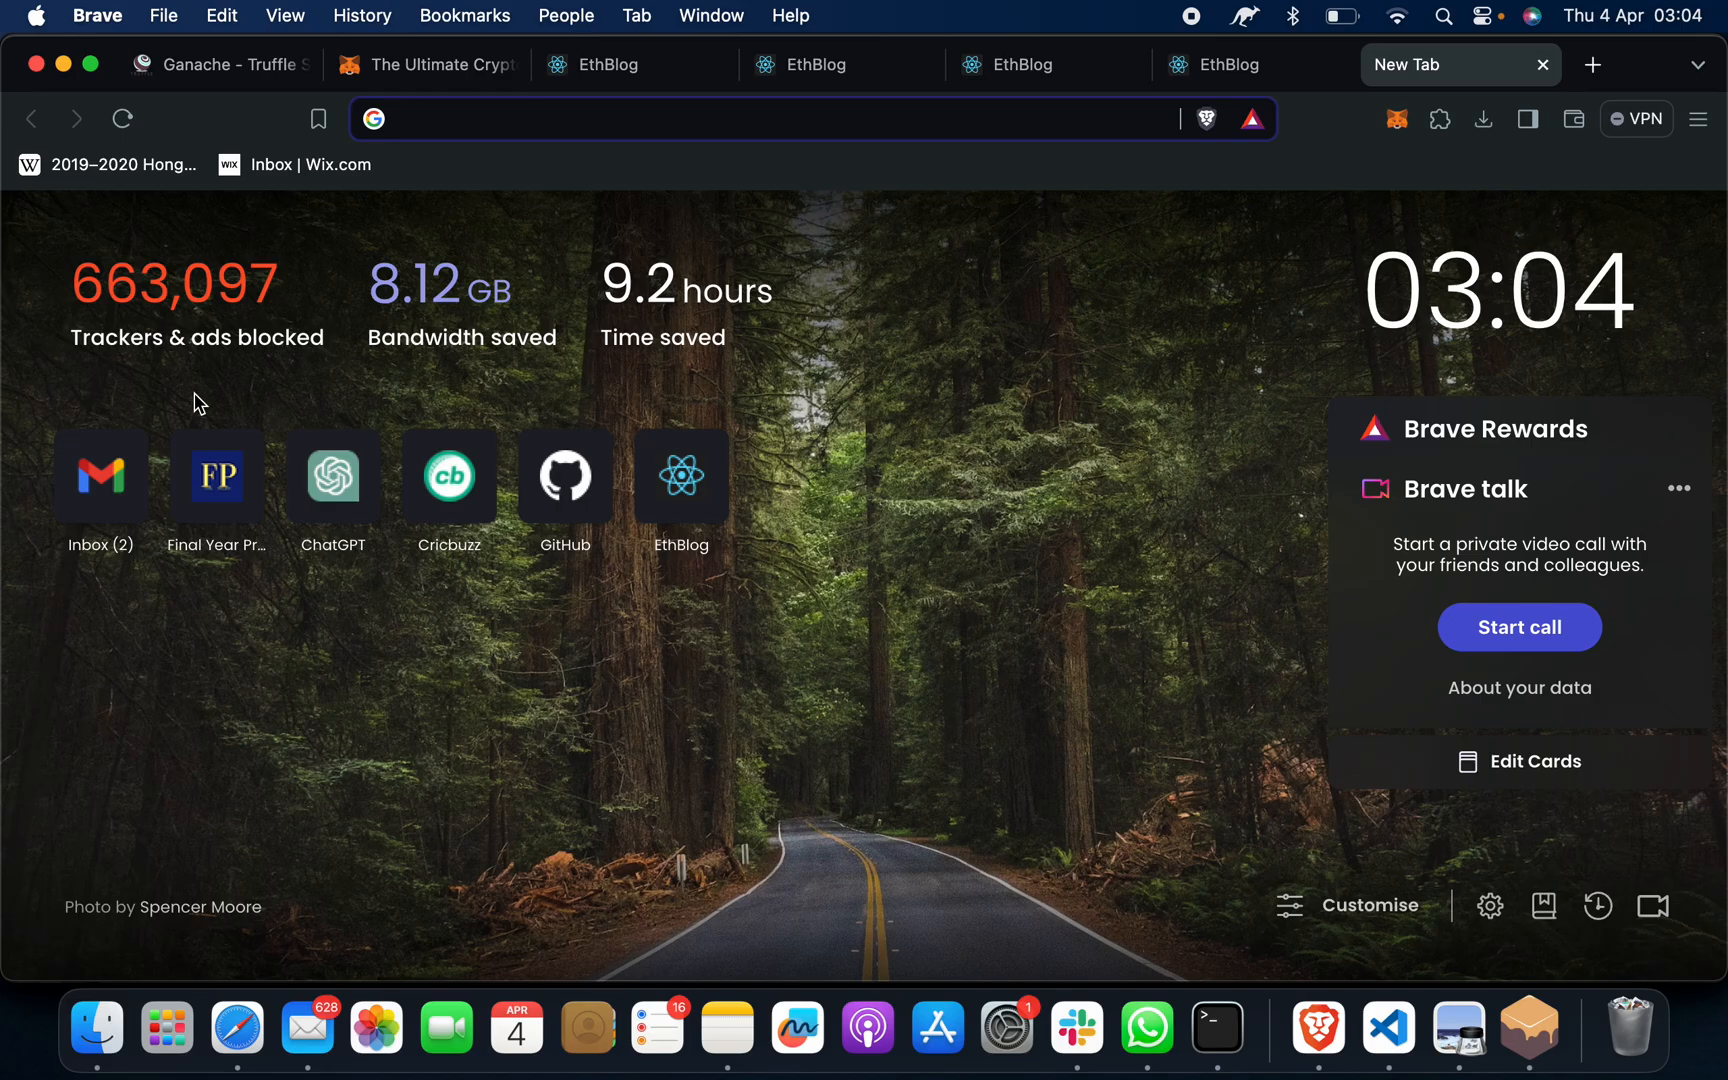
pyautogui.write('finalproject.in')
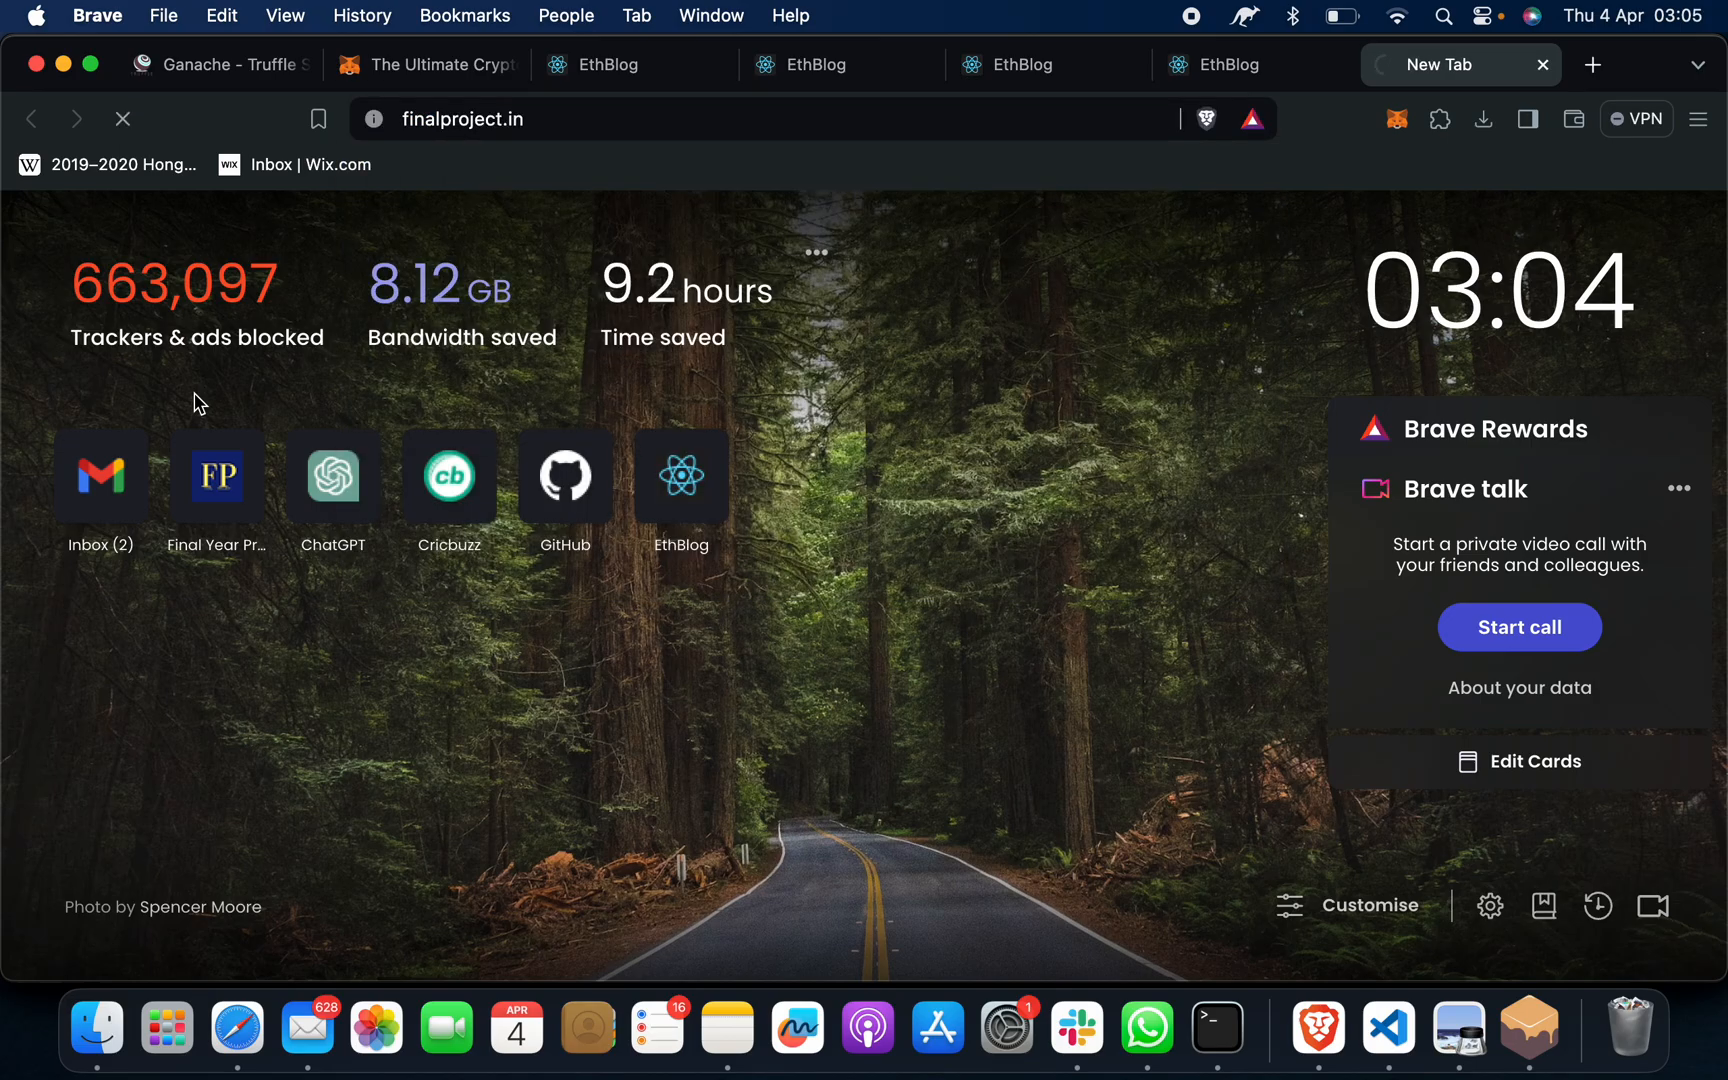
pyautogui.click(216, 476)
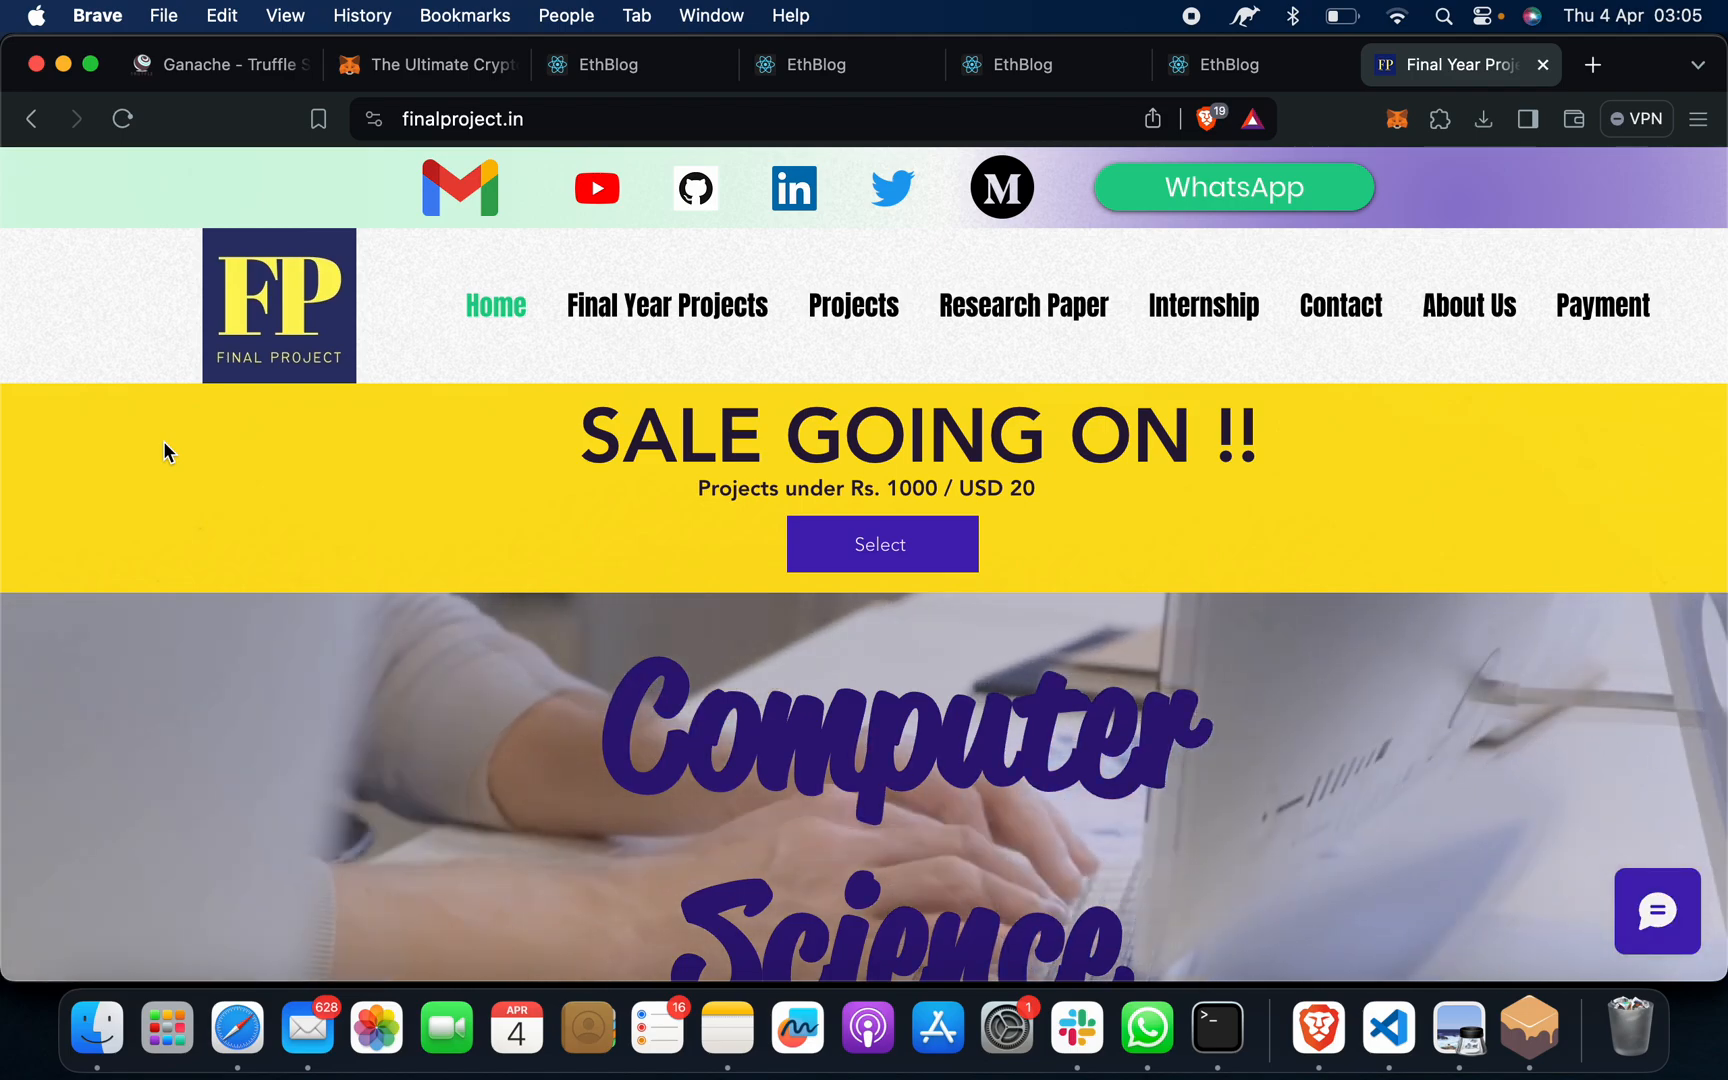
pyautogui.scroll(-3)
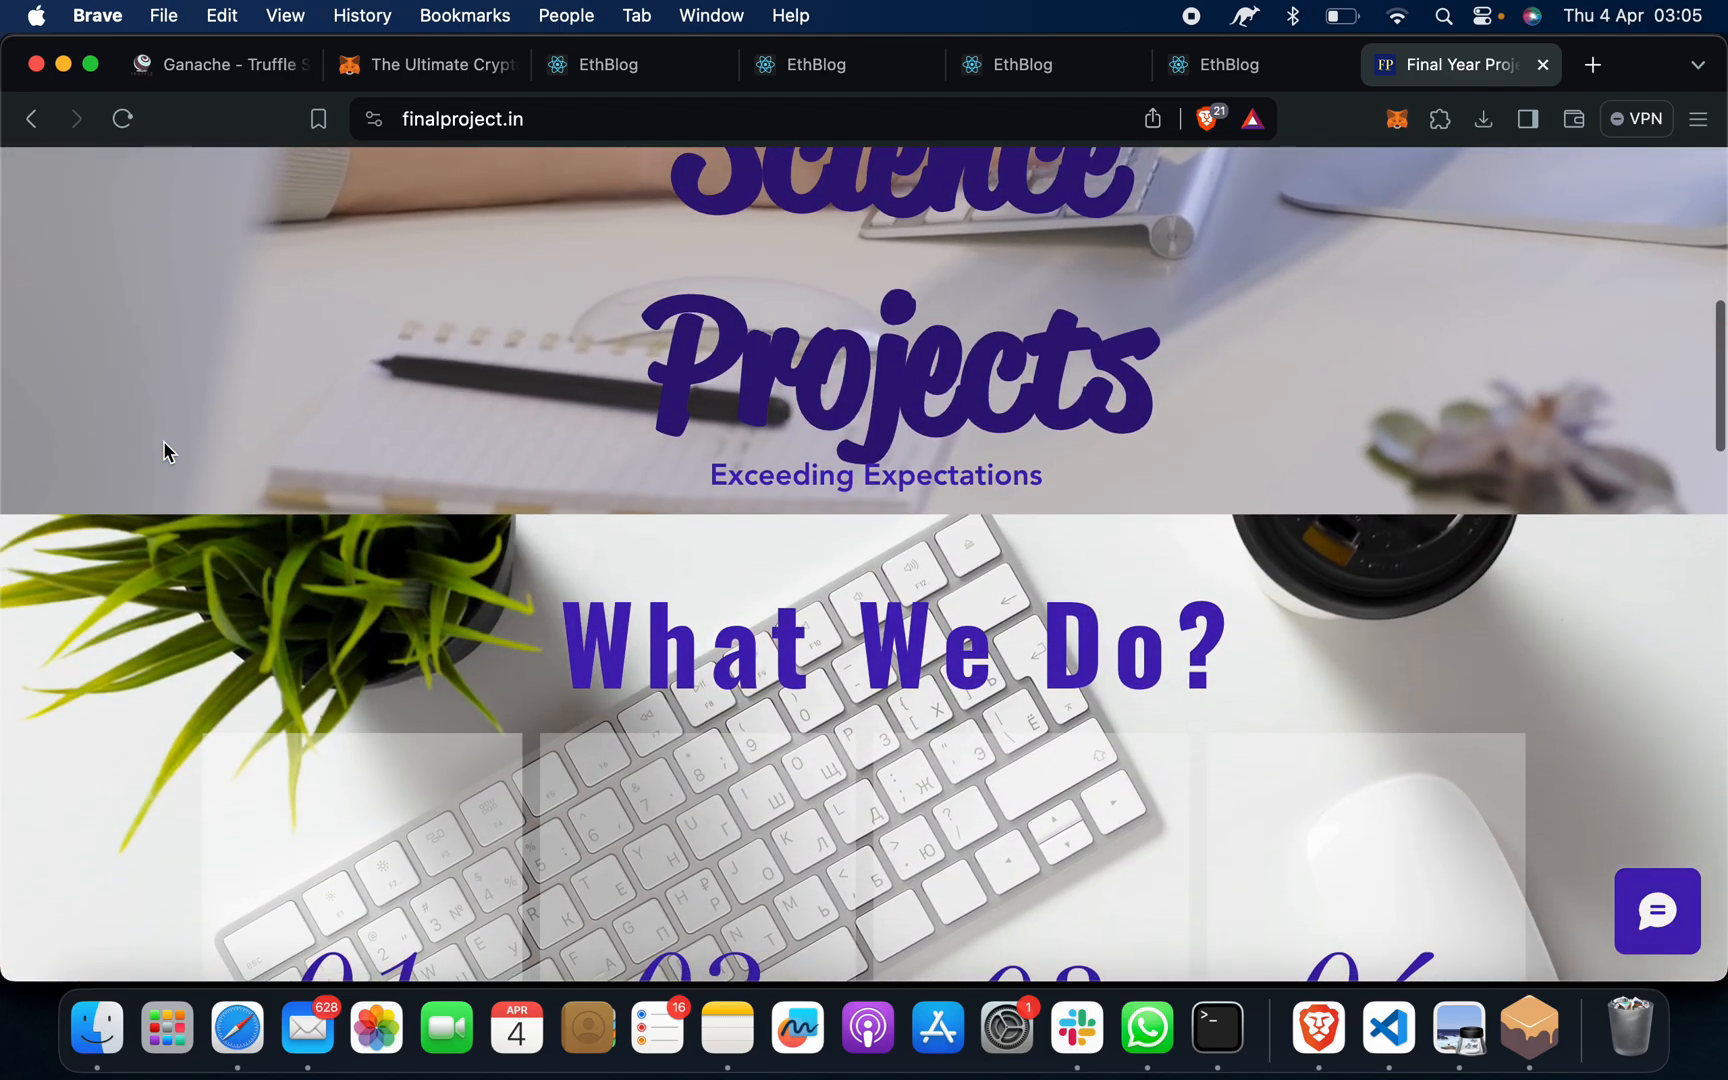
pyautogui.scroll(-3)
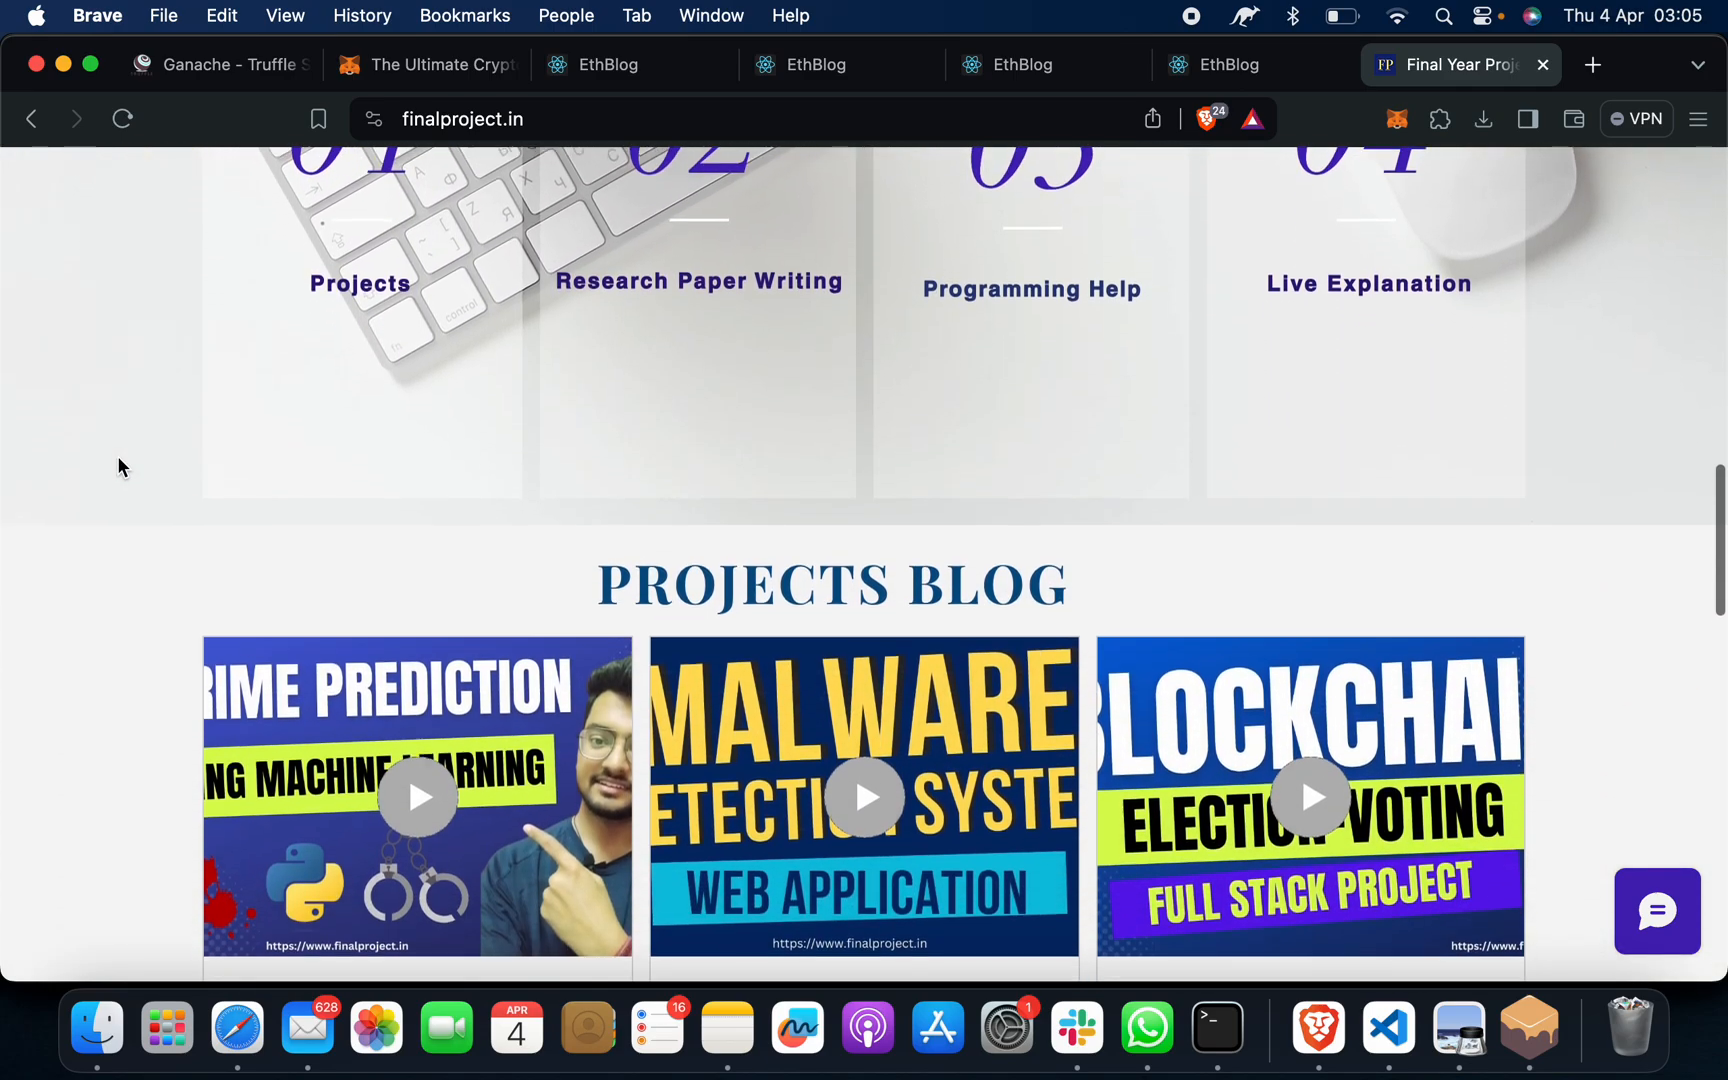
pyautogui.scroll(-3)
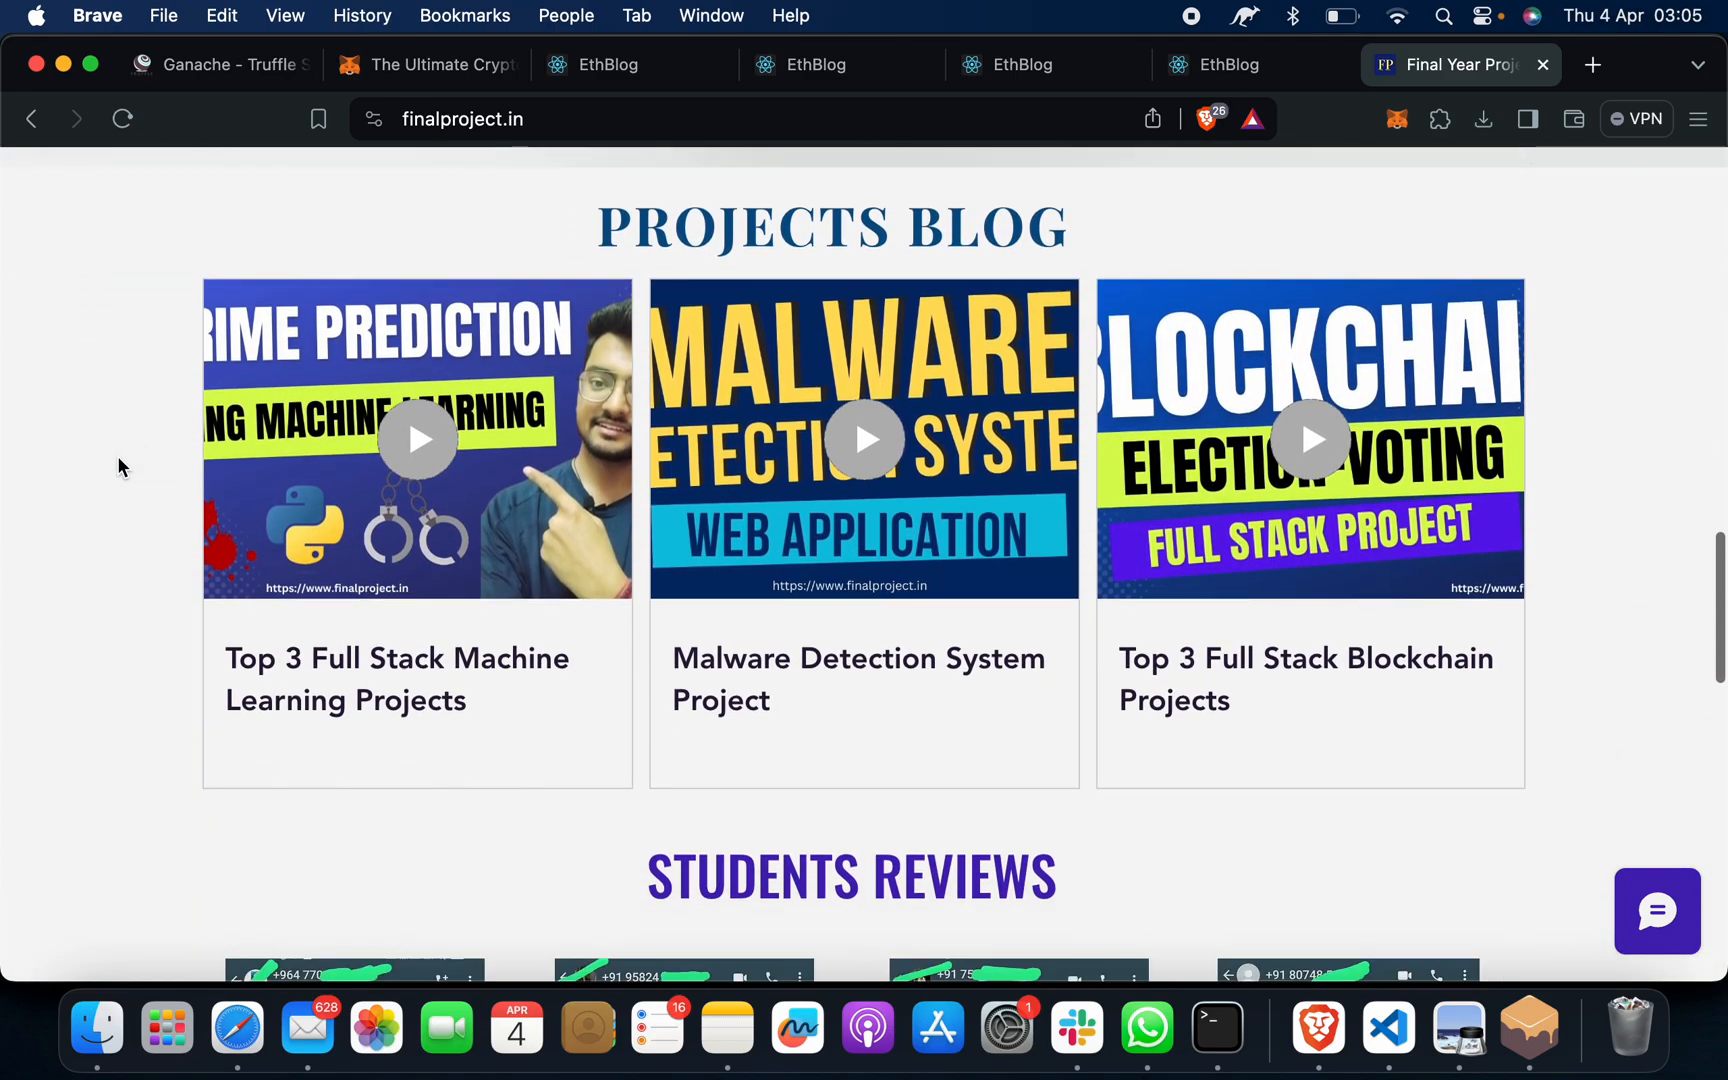
pyautogui.scroll(-3)
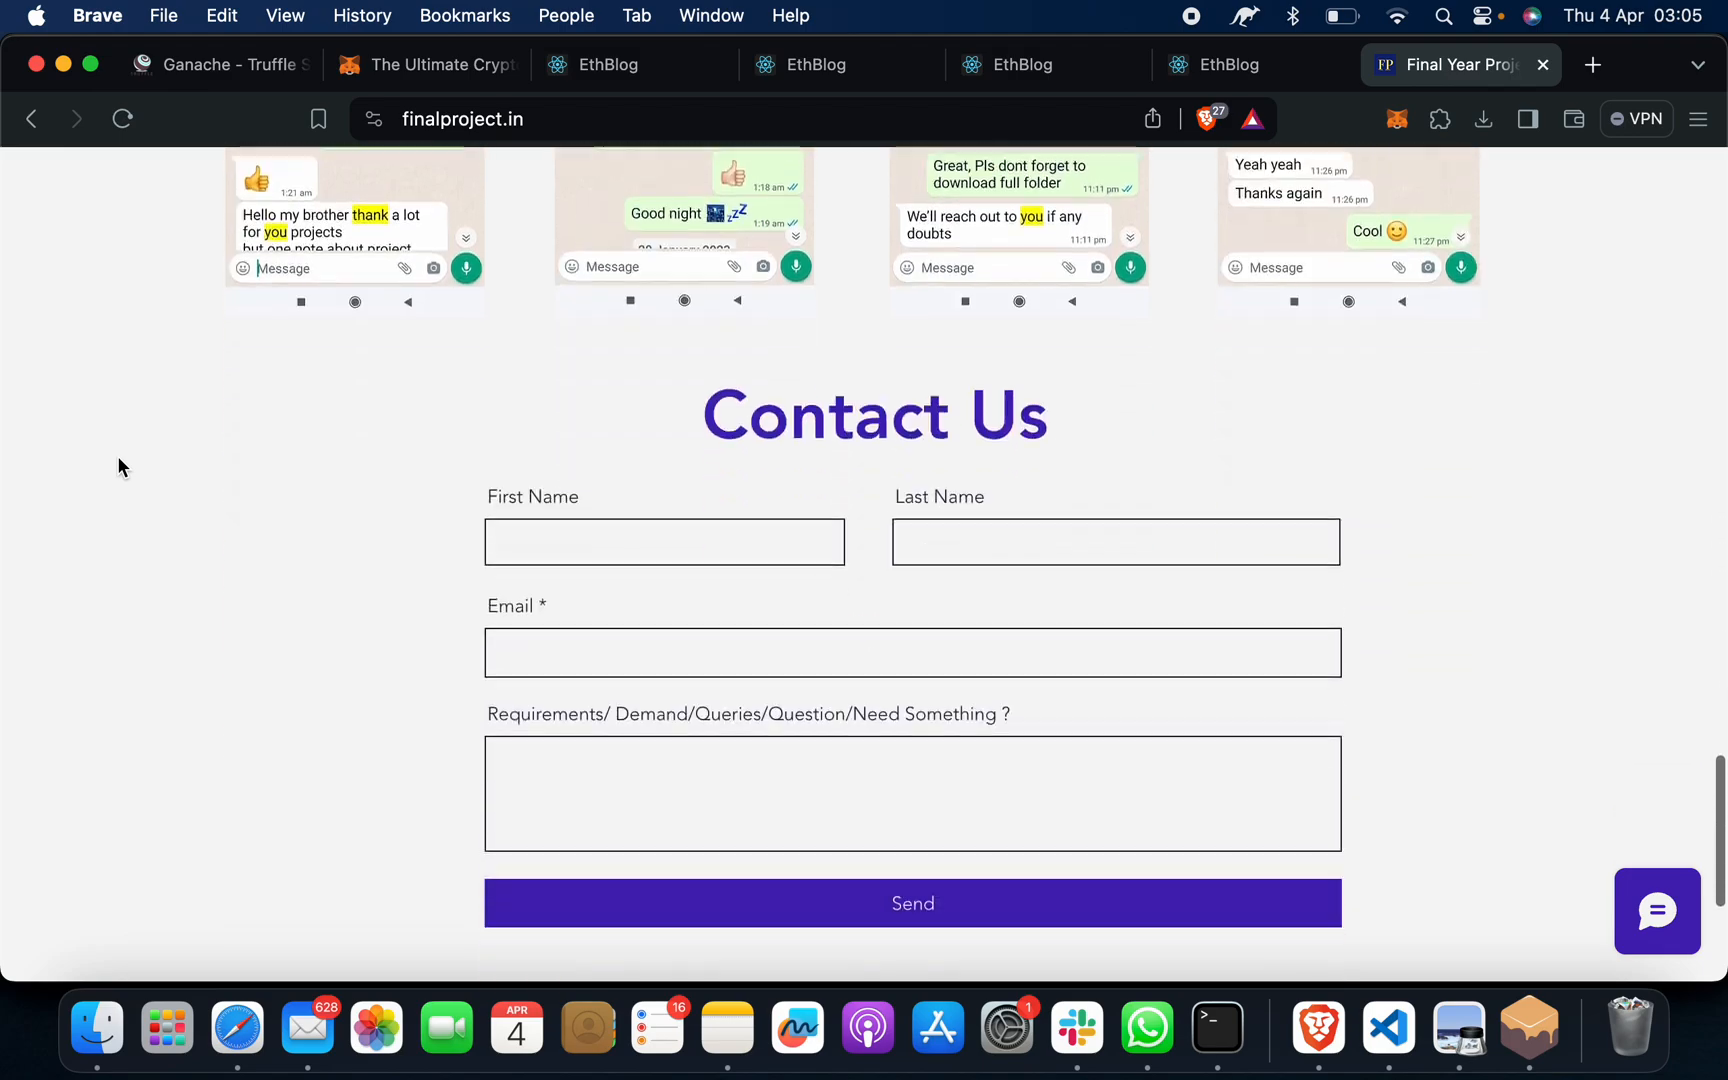
pyautogui.scroll(3)
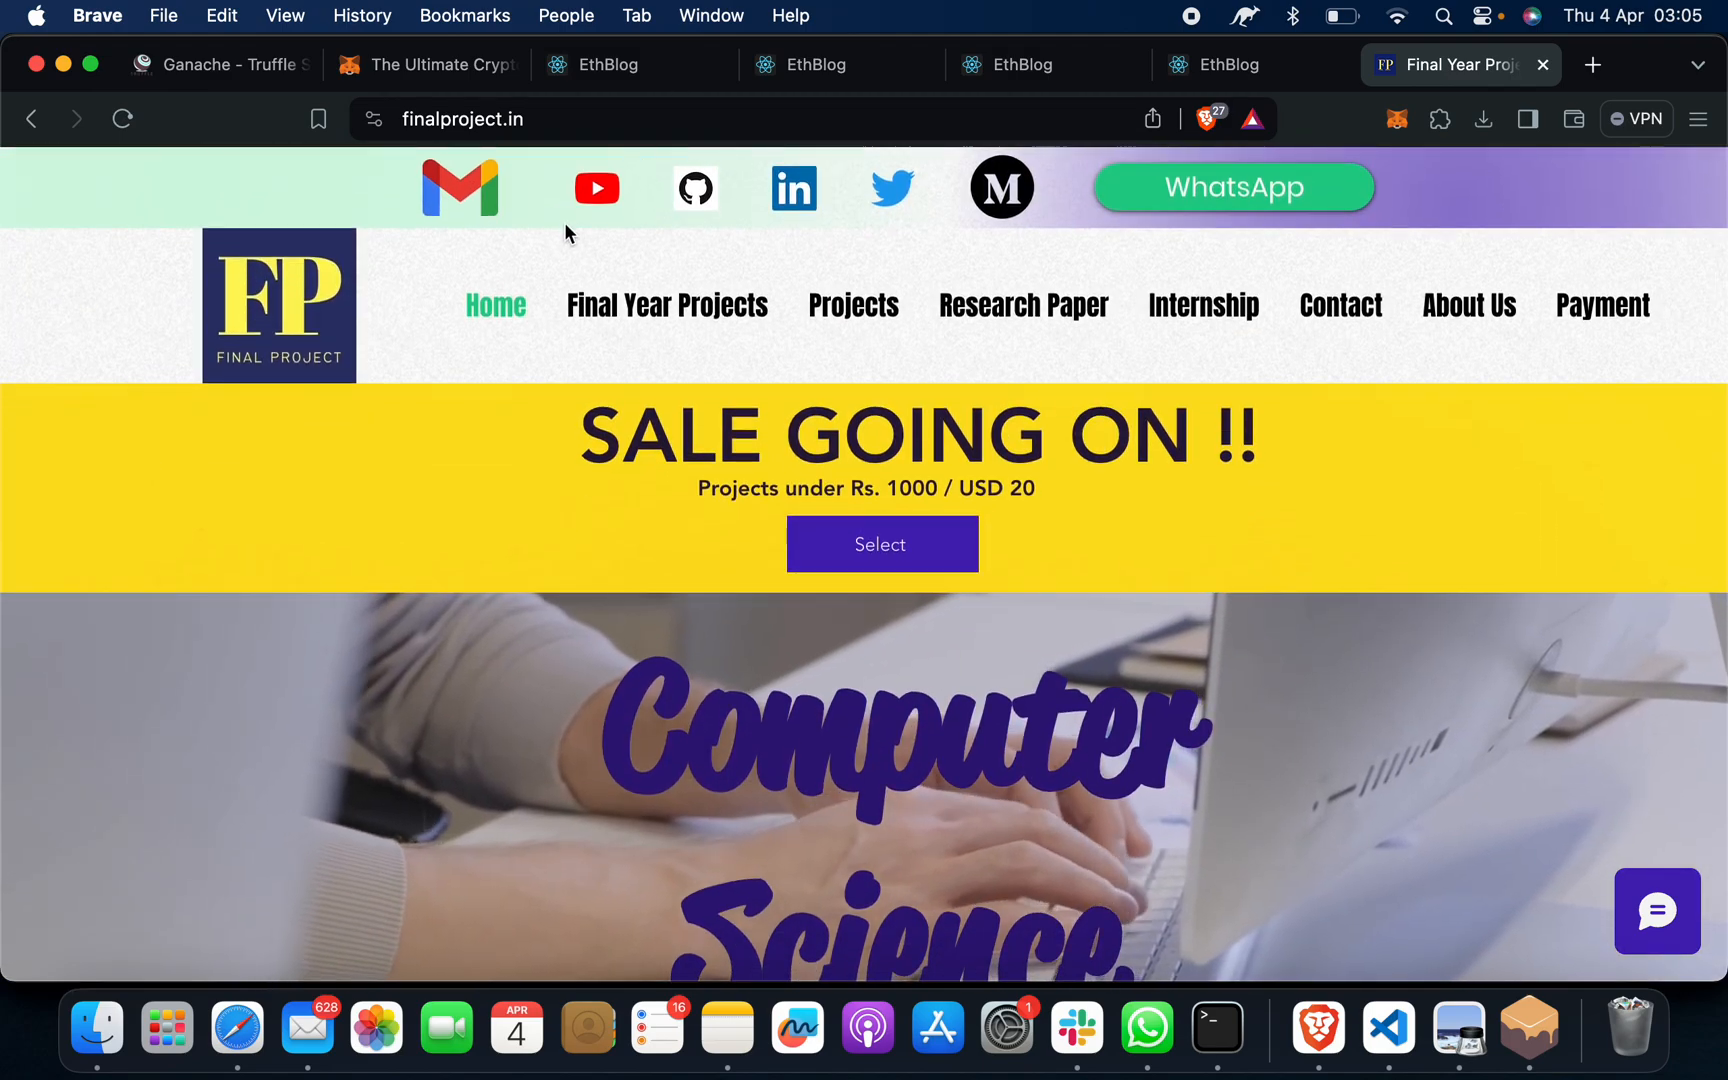
pyautogui.moveTo(599, 196)
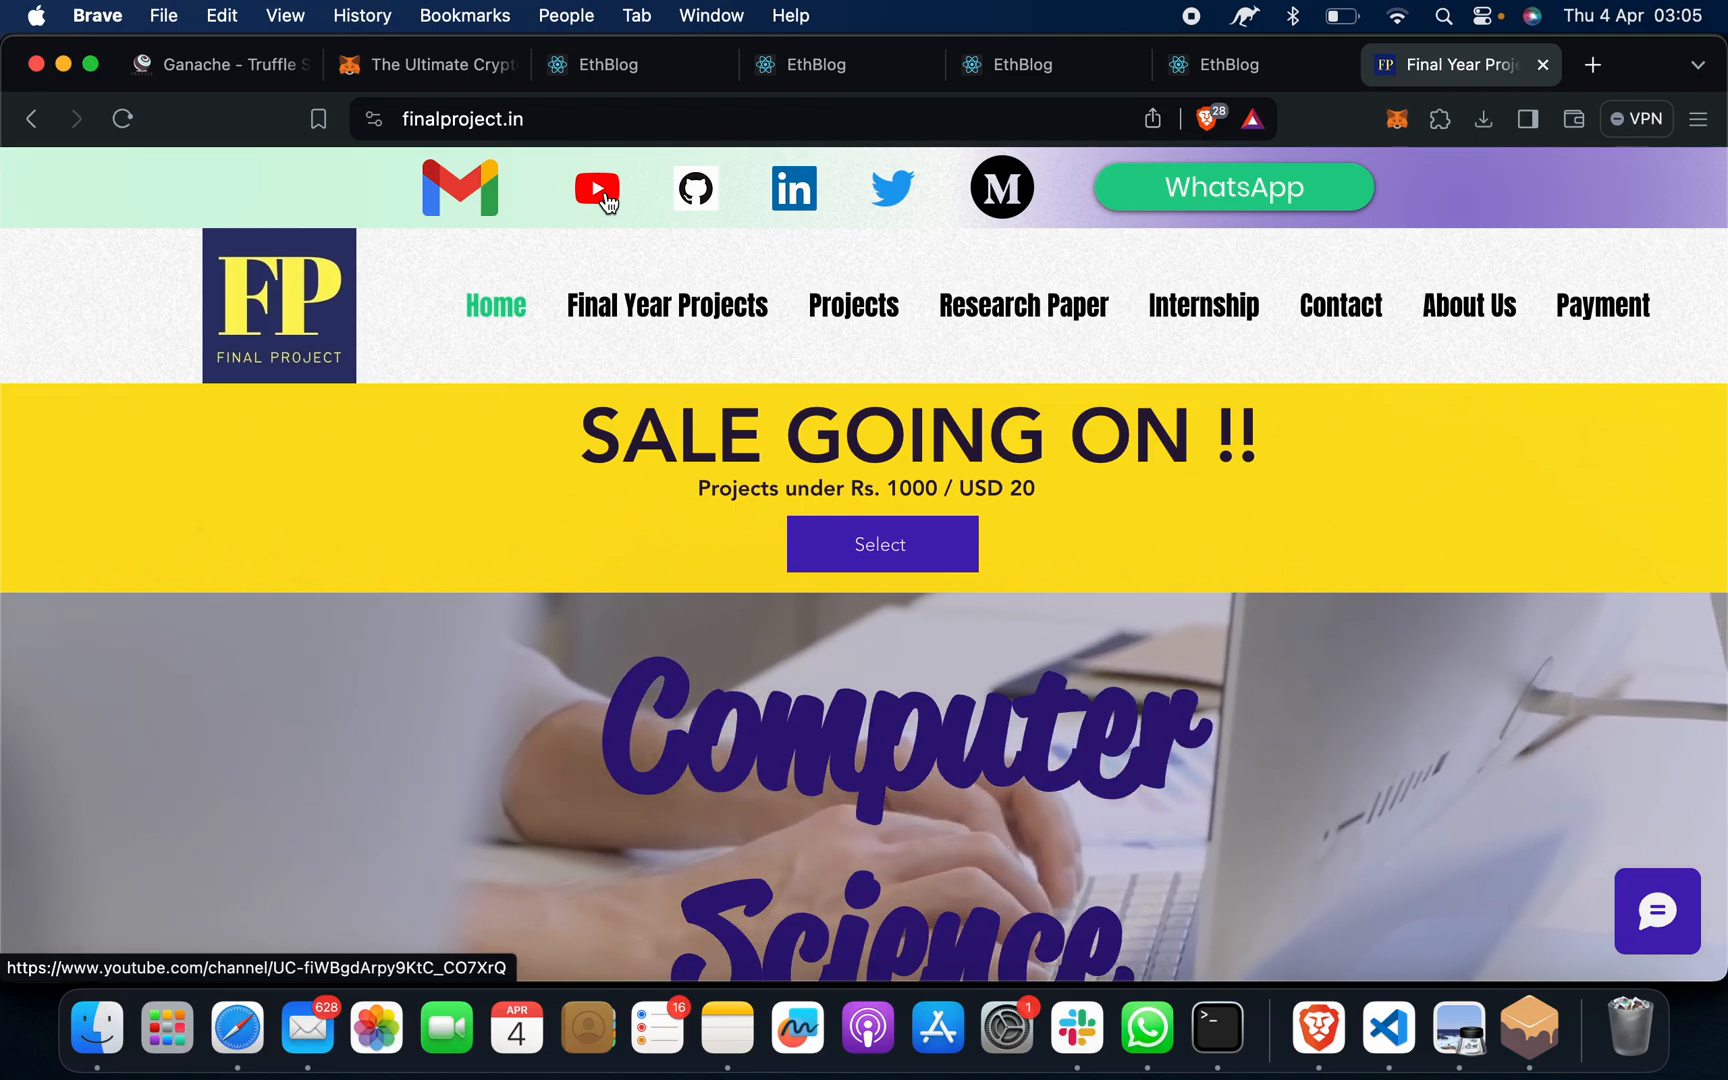
# Open the site's Computer Science Project YouTube channel and scroll its Videos list
pyautogui.click(597, 188)
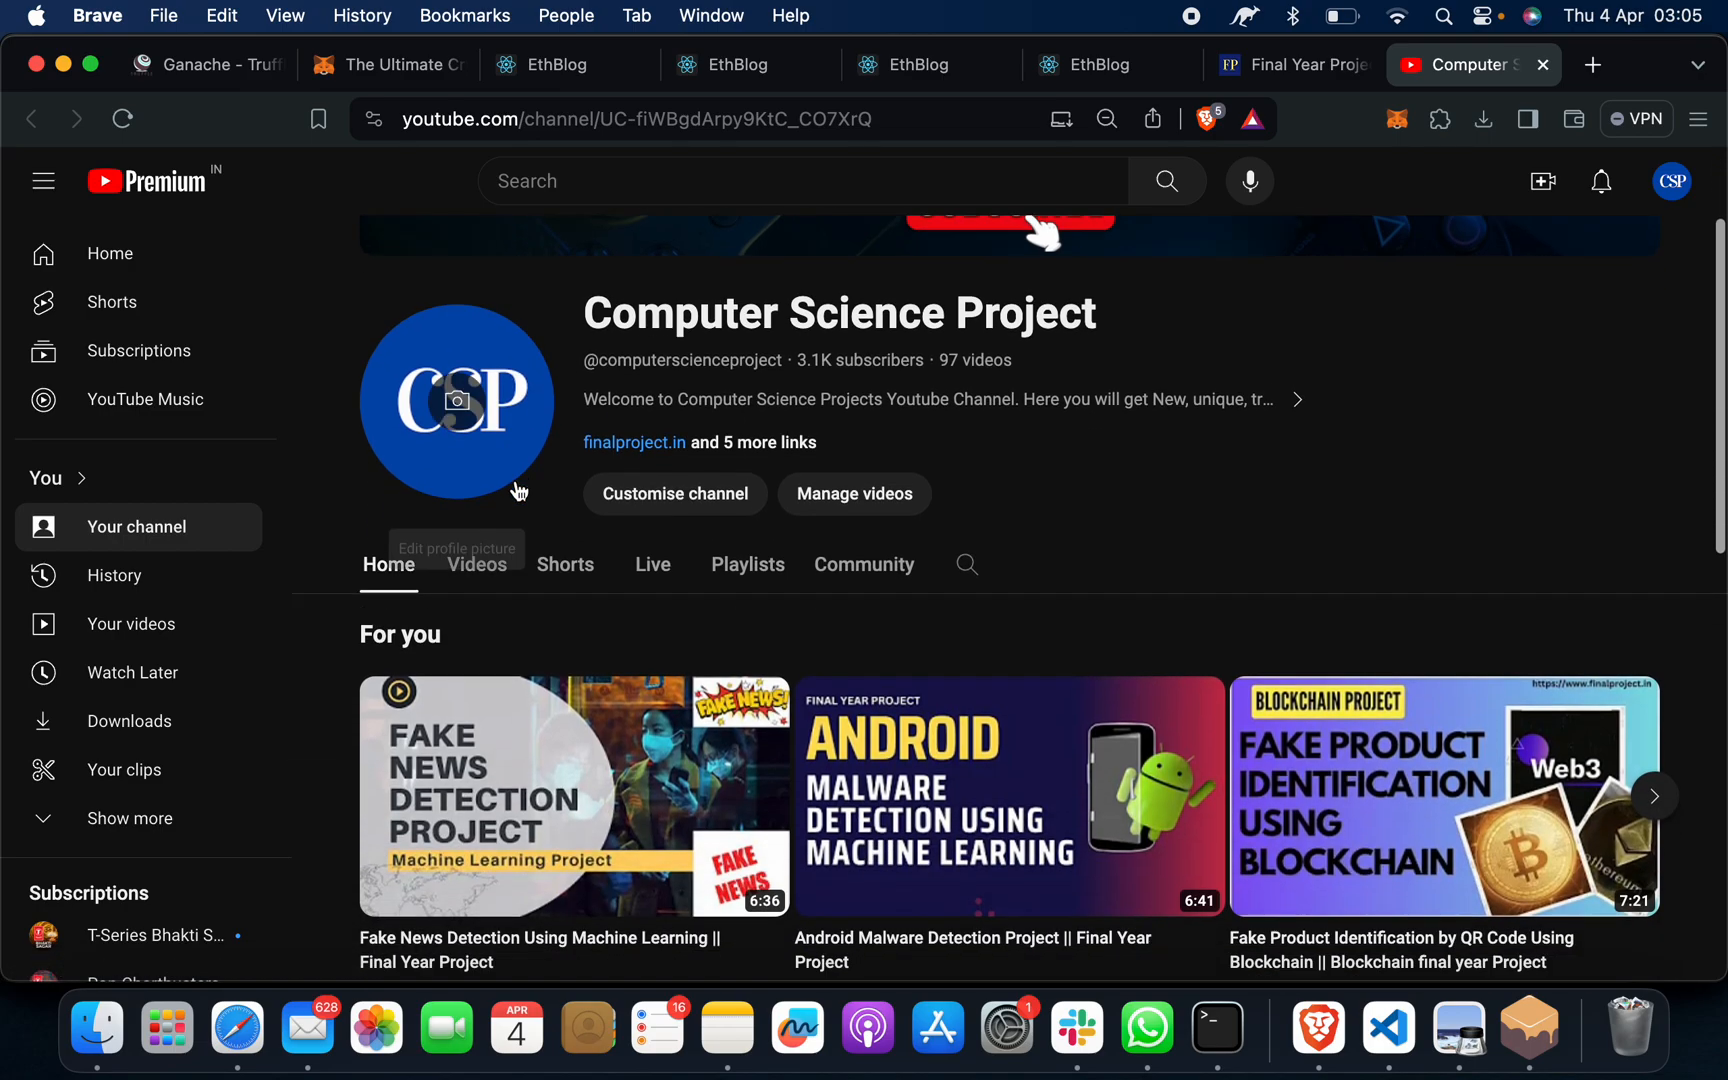
pyautogui.click(476, 564)
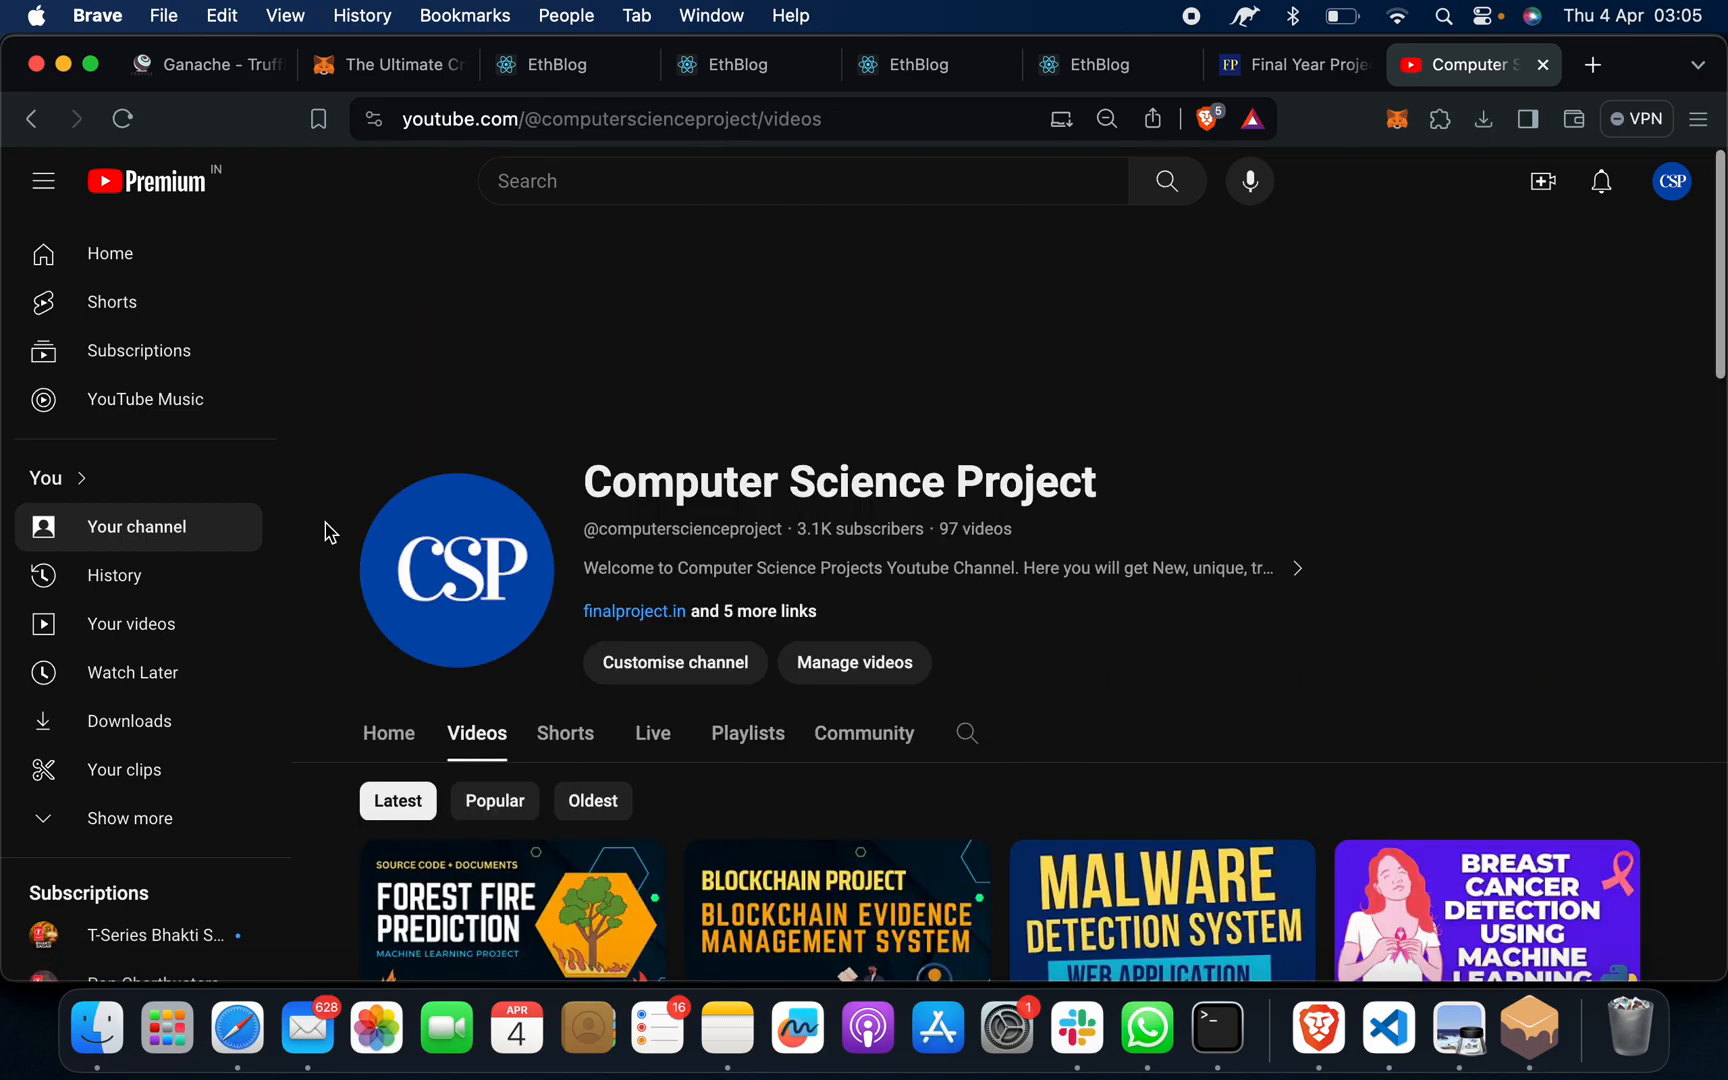
pyautogui.scroll(-3)
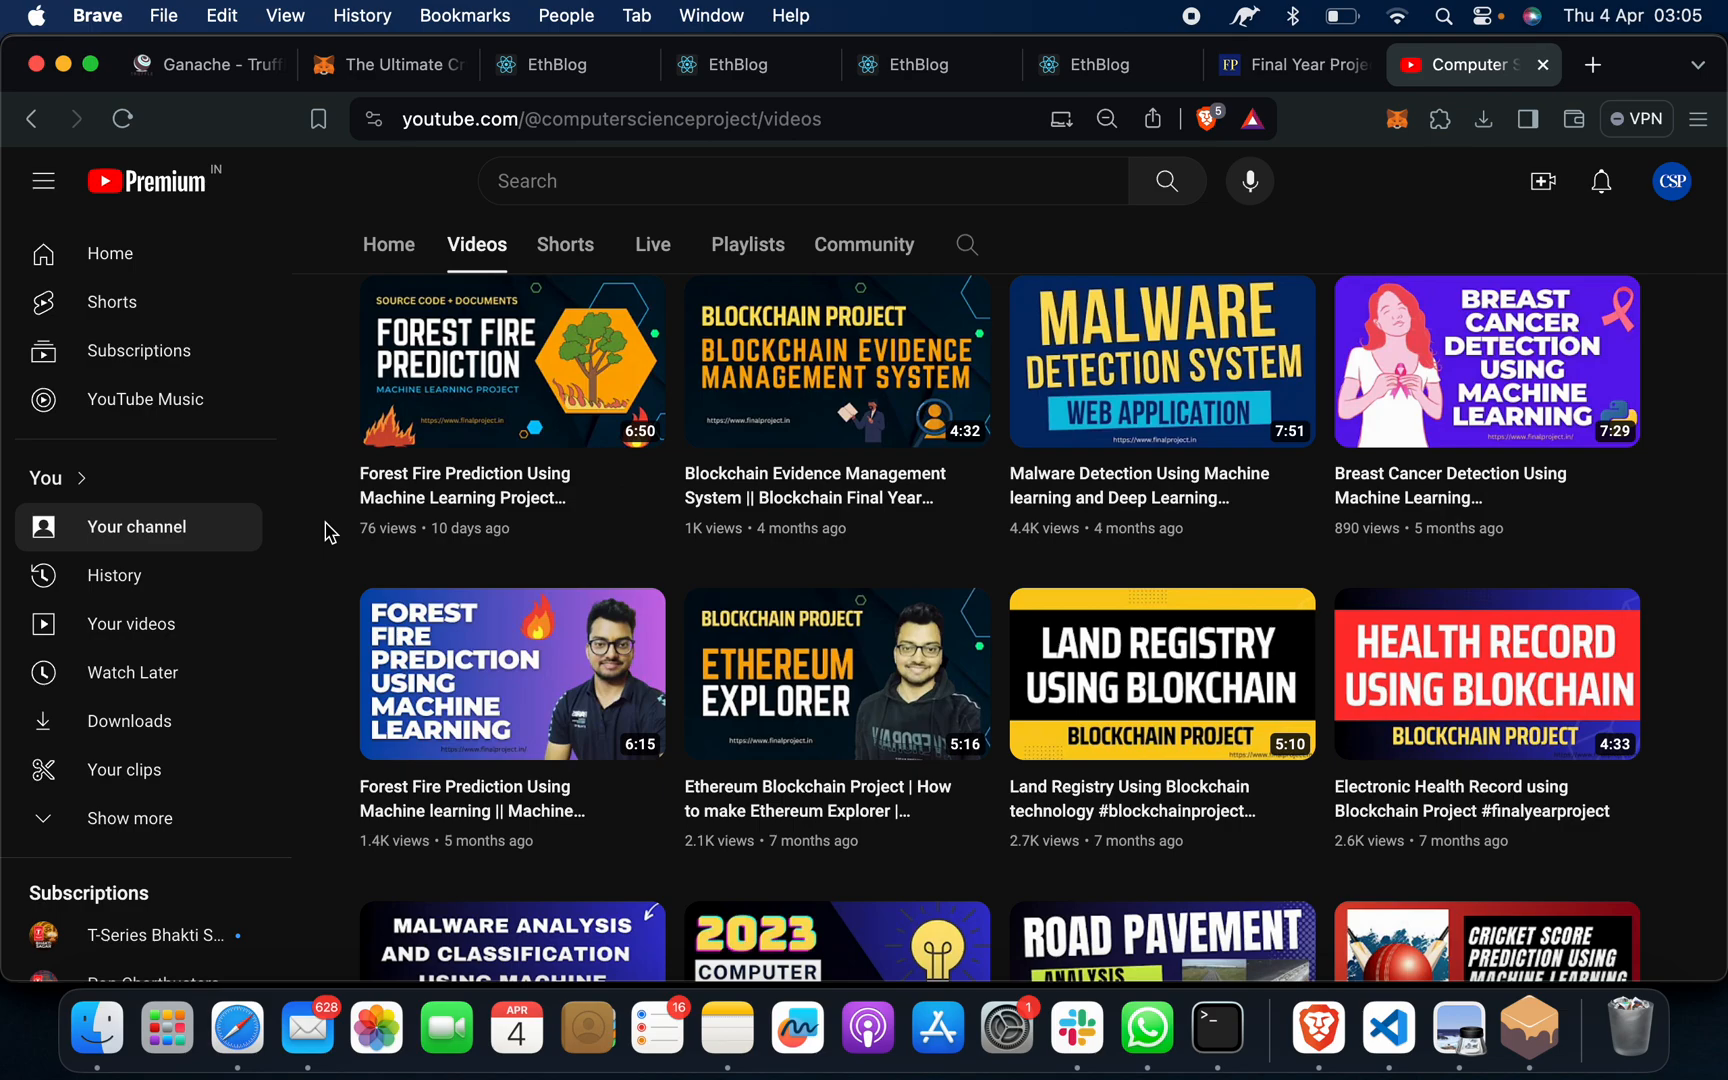
pyautogui.scroll(-3)
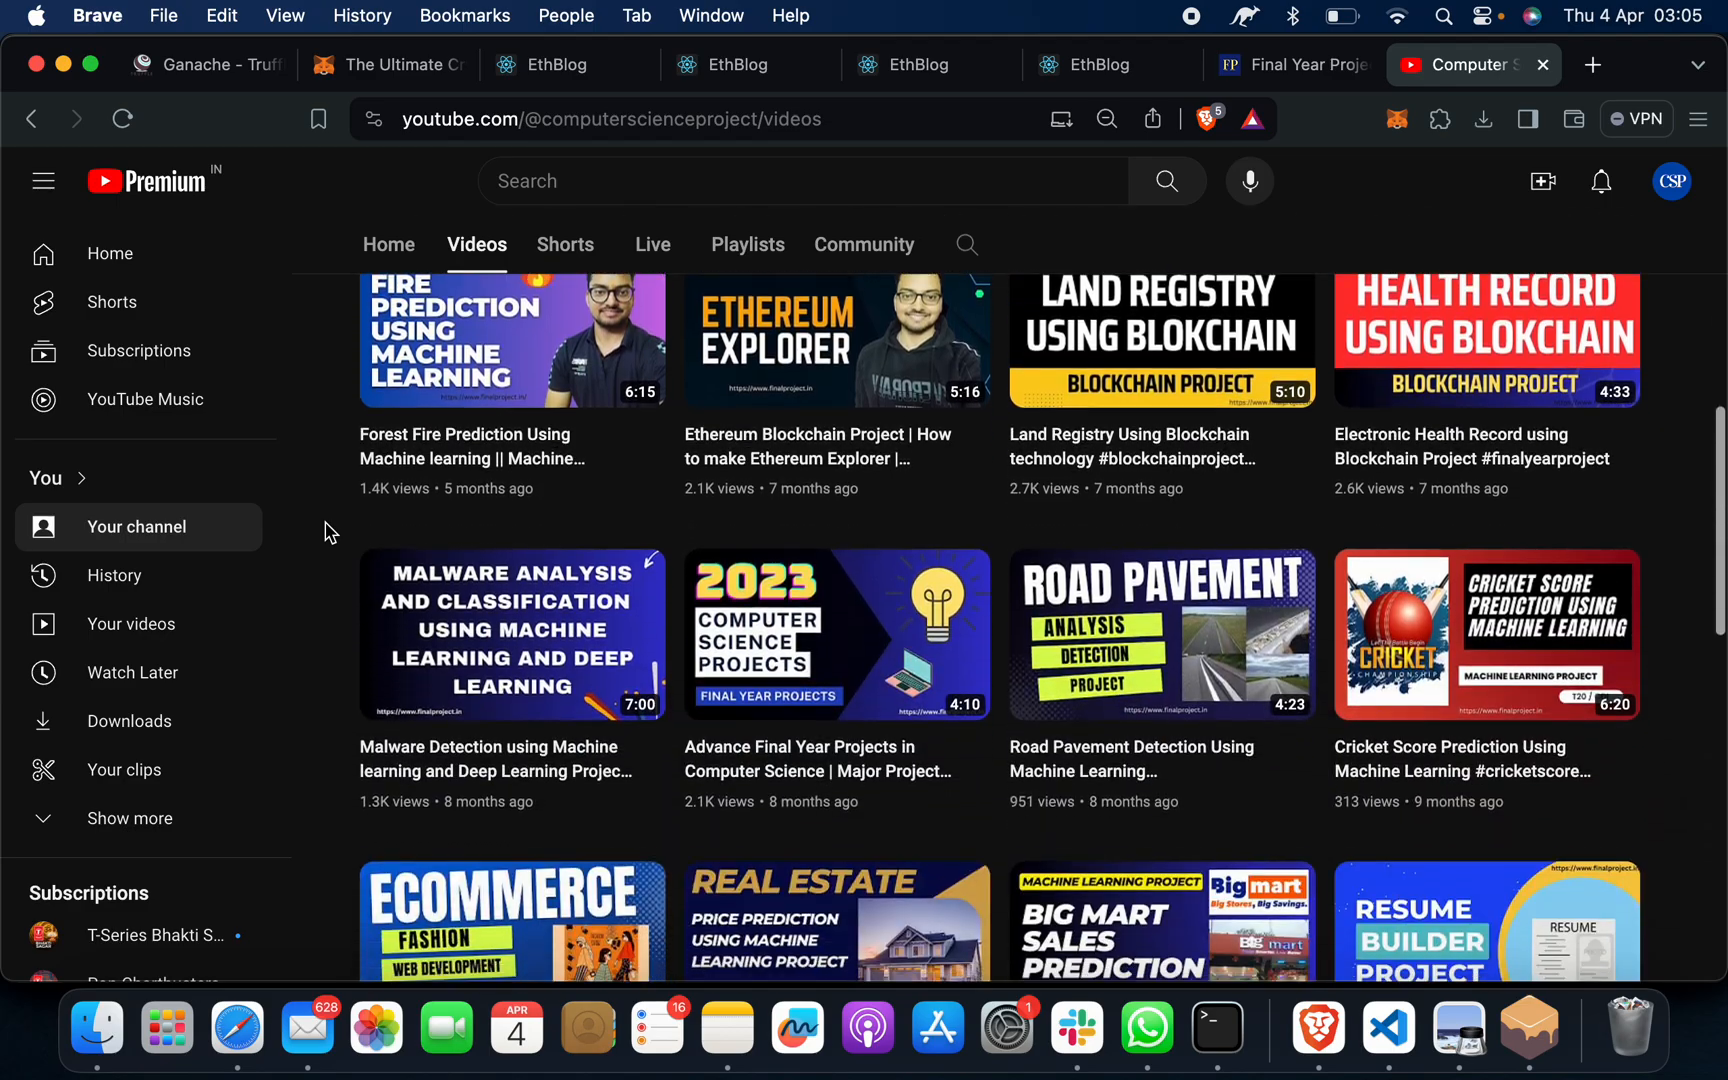
pyautogui.scroll(-3)
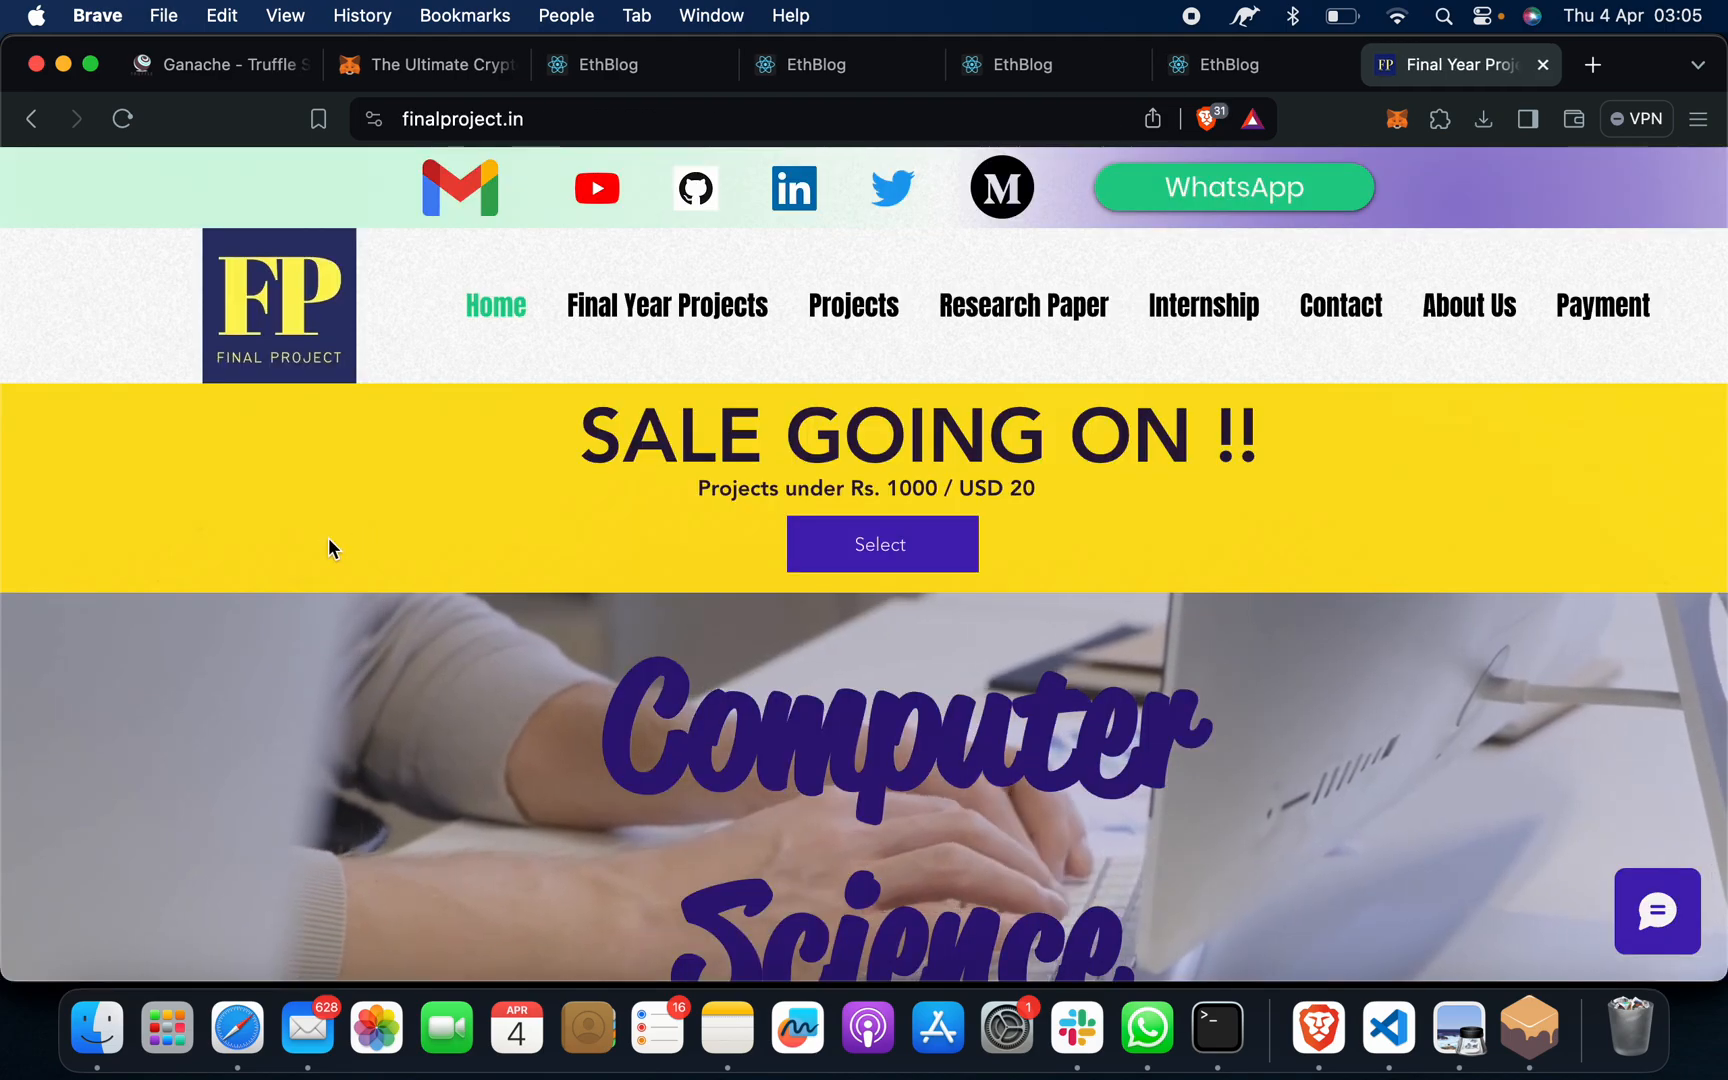
pyautogui.moveTo(262, 560)
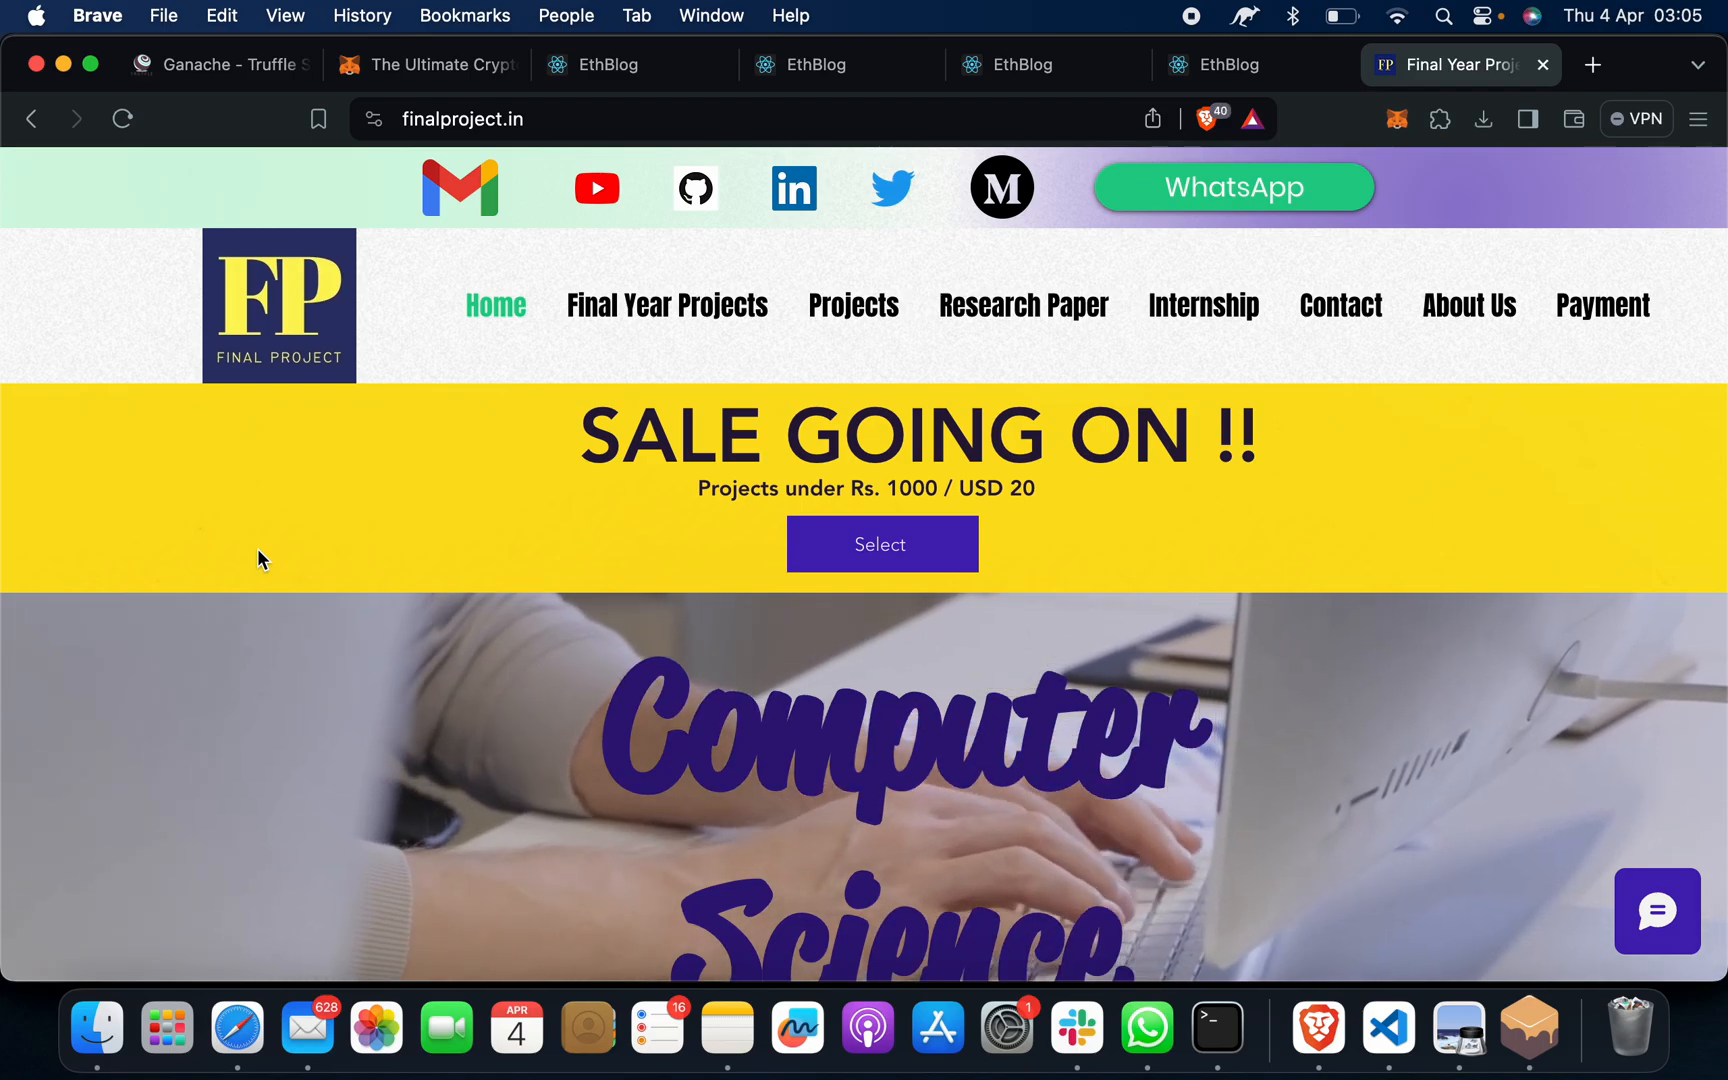
pyautogui.moveTo(363, 517)
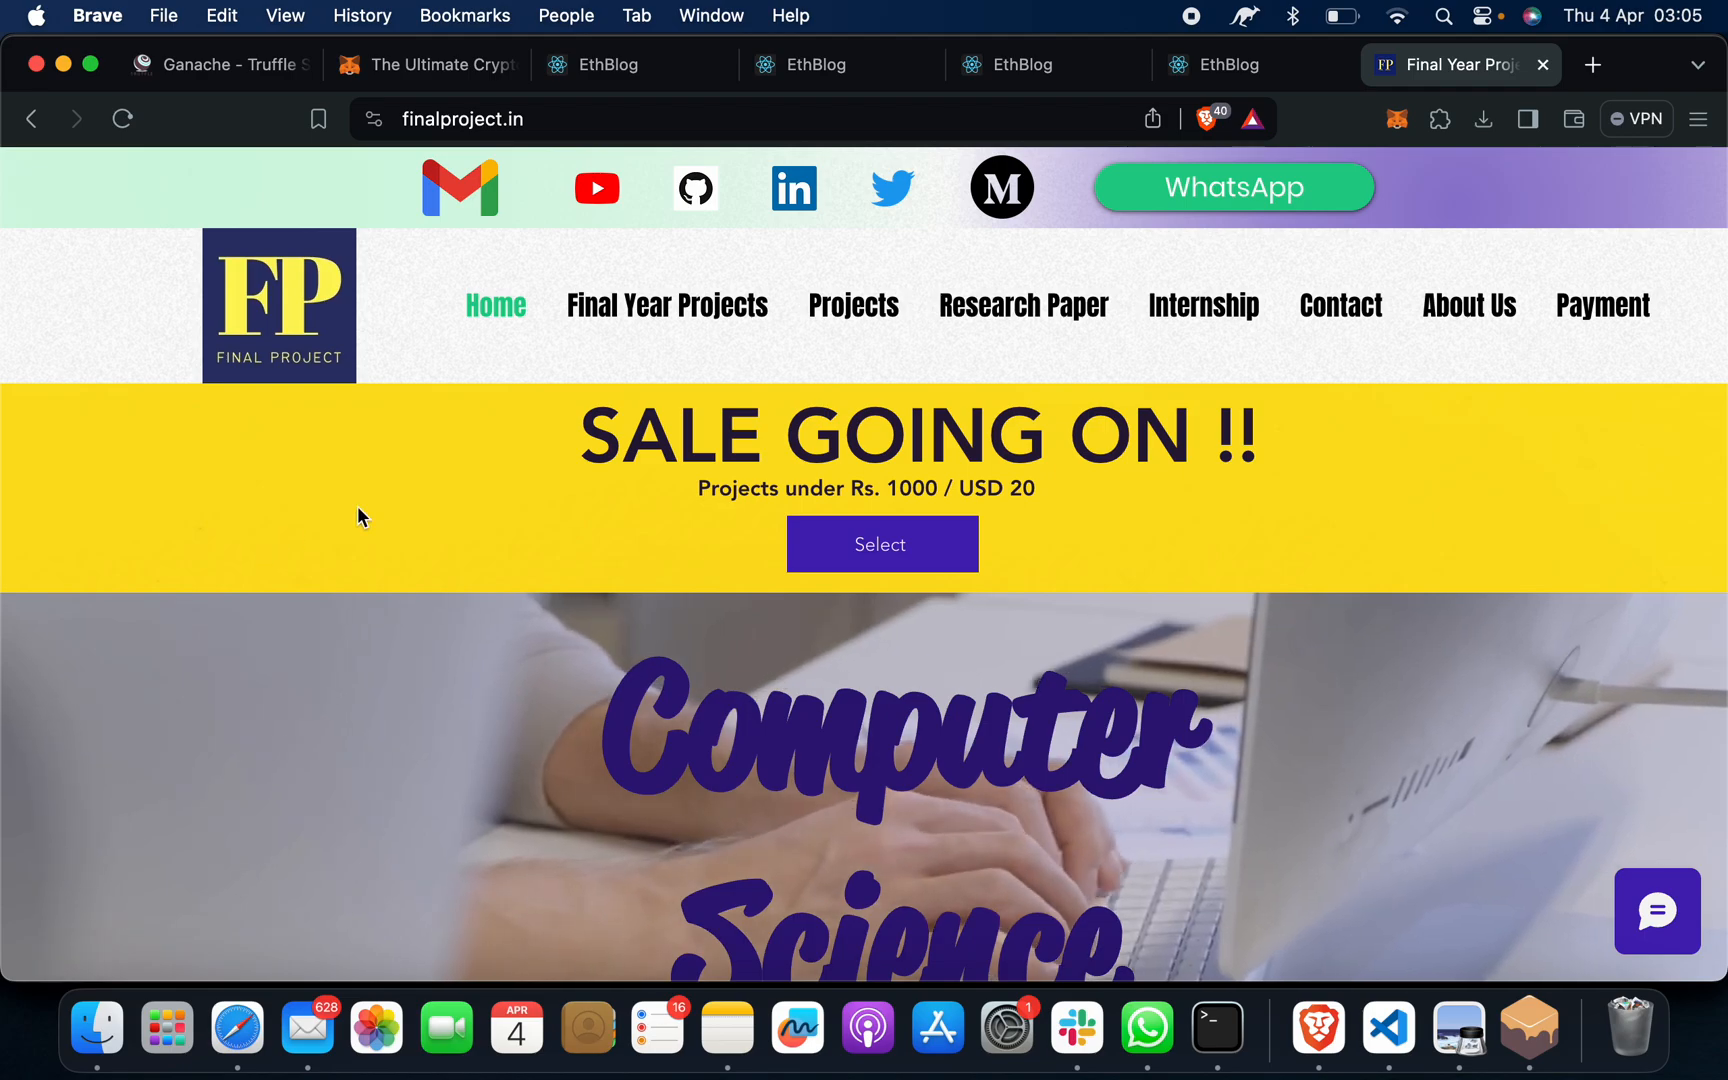
pyautogui.moveTo(860, 522)
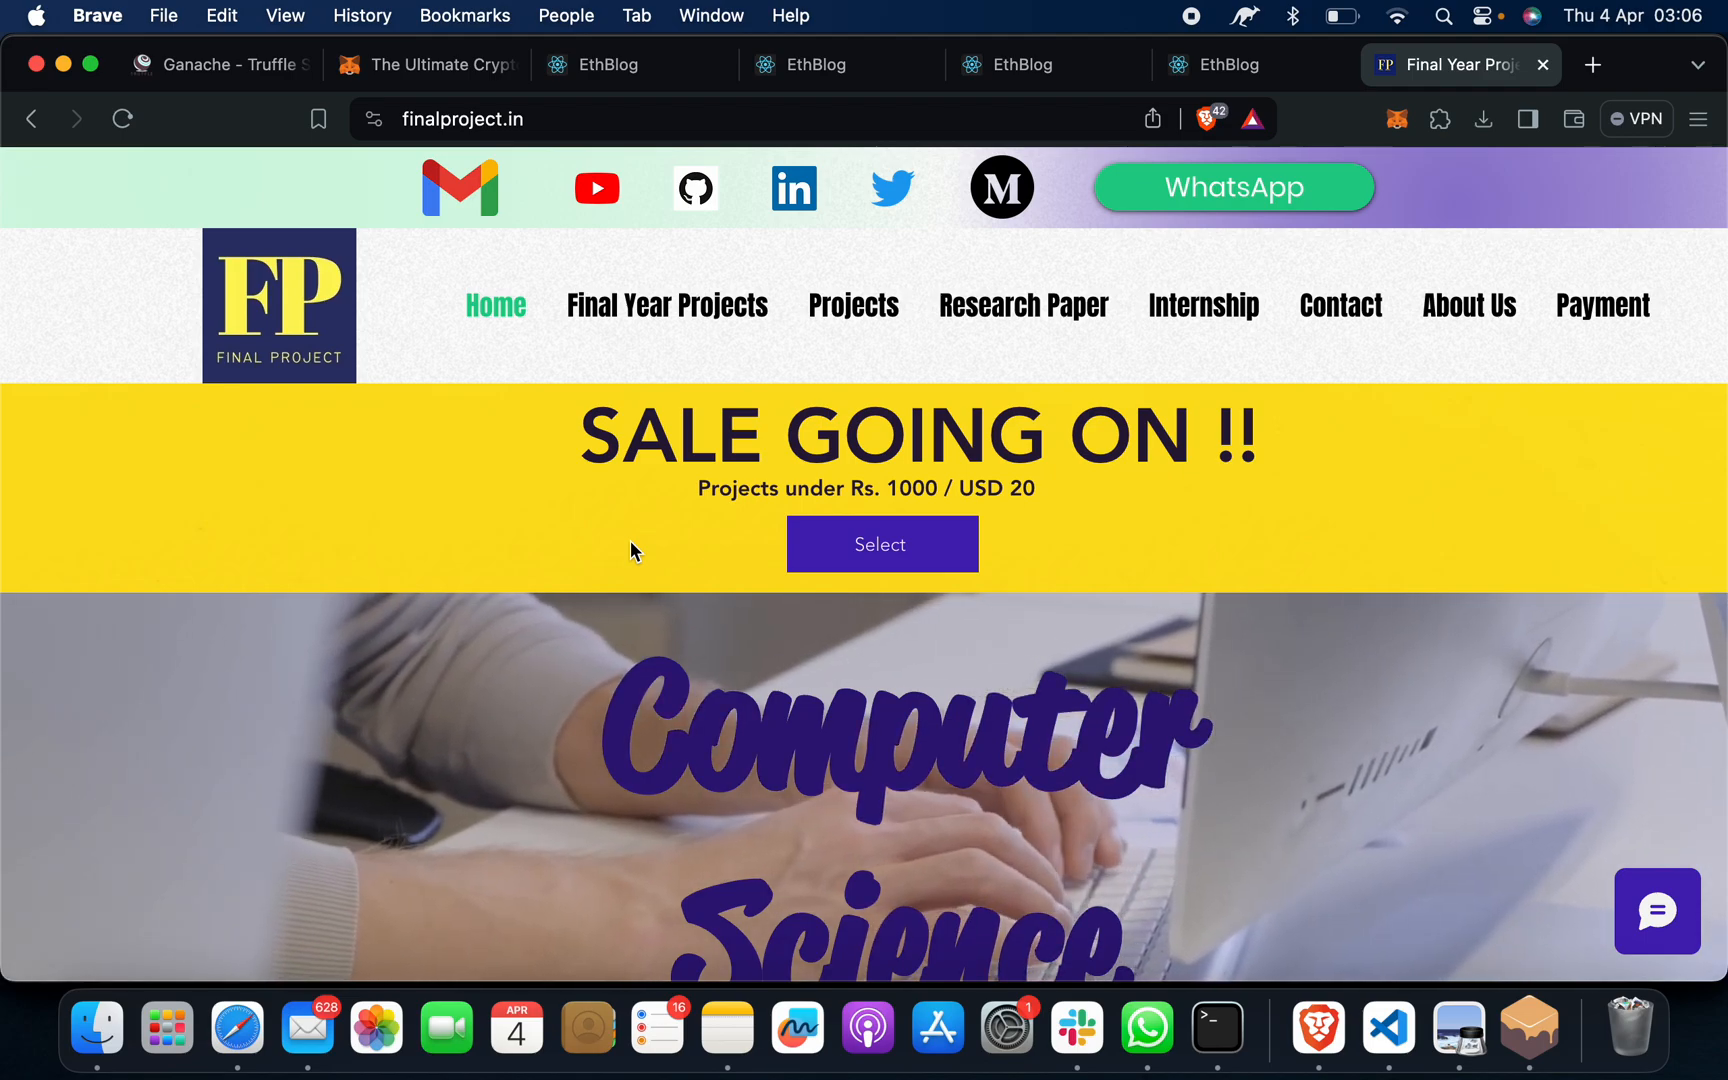
pyautogui.moveTo(851, 328)
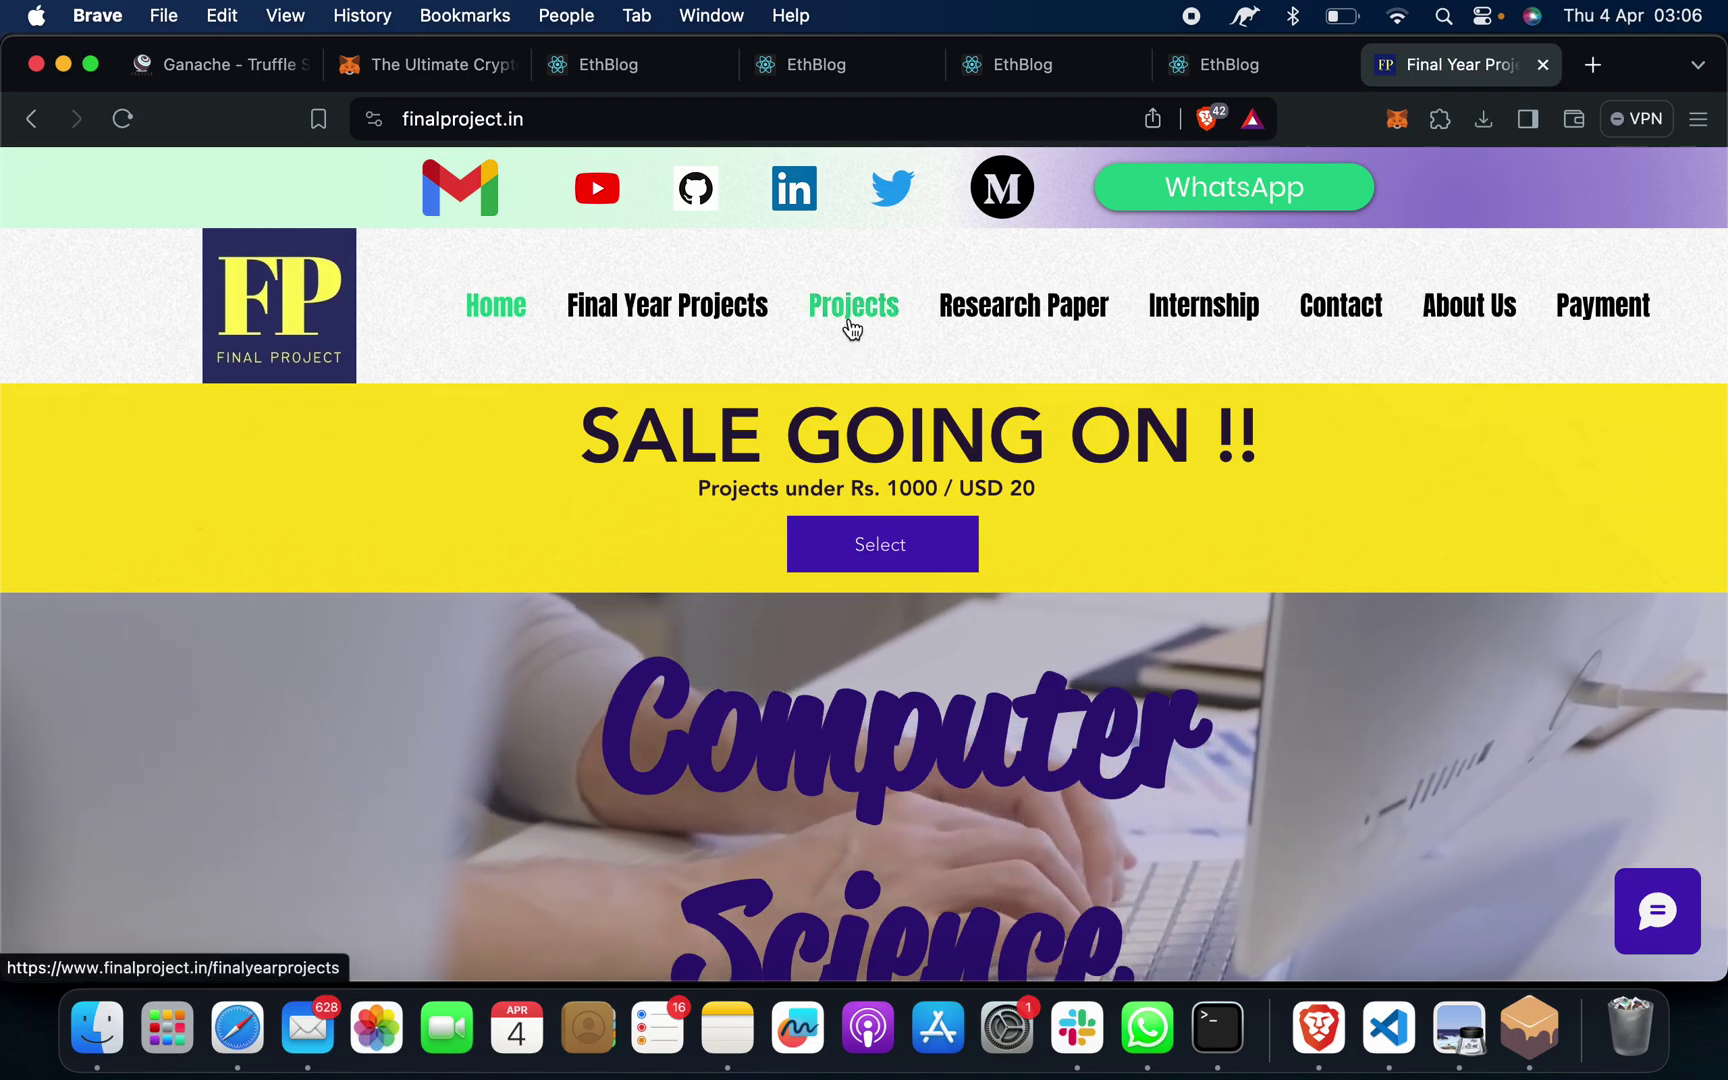
# Open the Computer Science Projects listing page on finalproject.in and scroll its posts
pyautogui.click(853, 305)
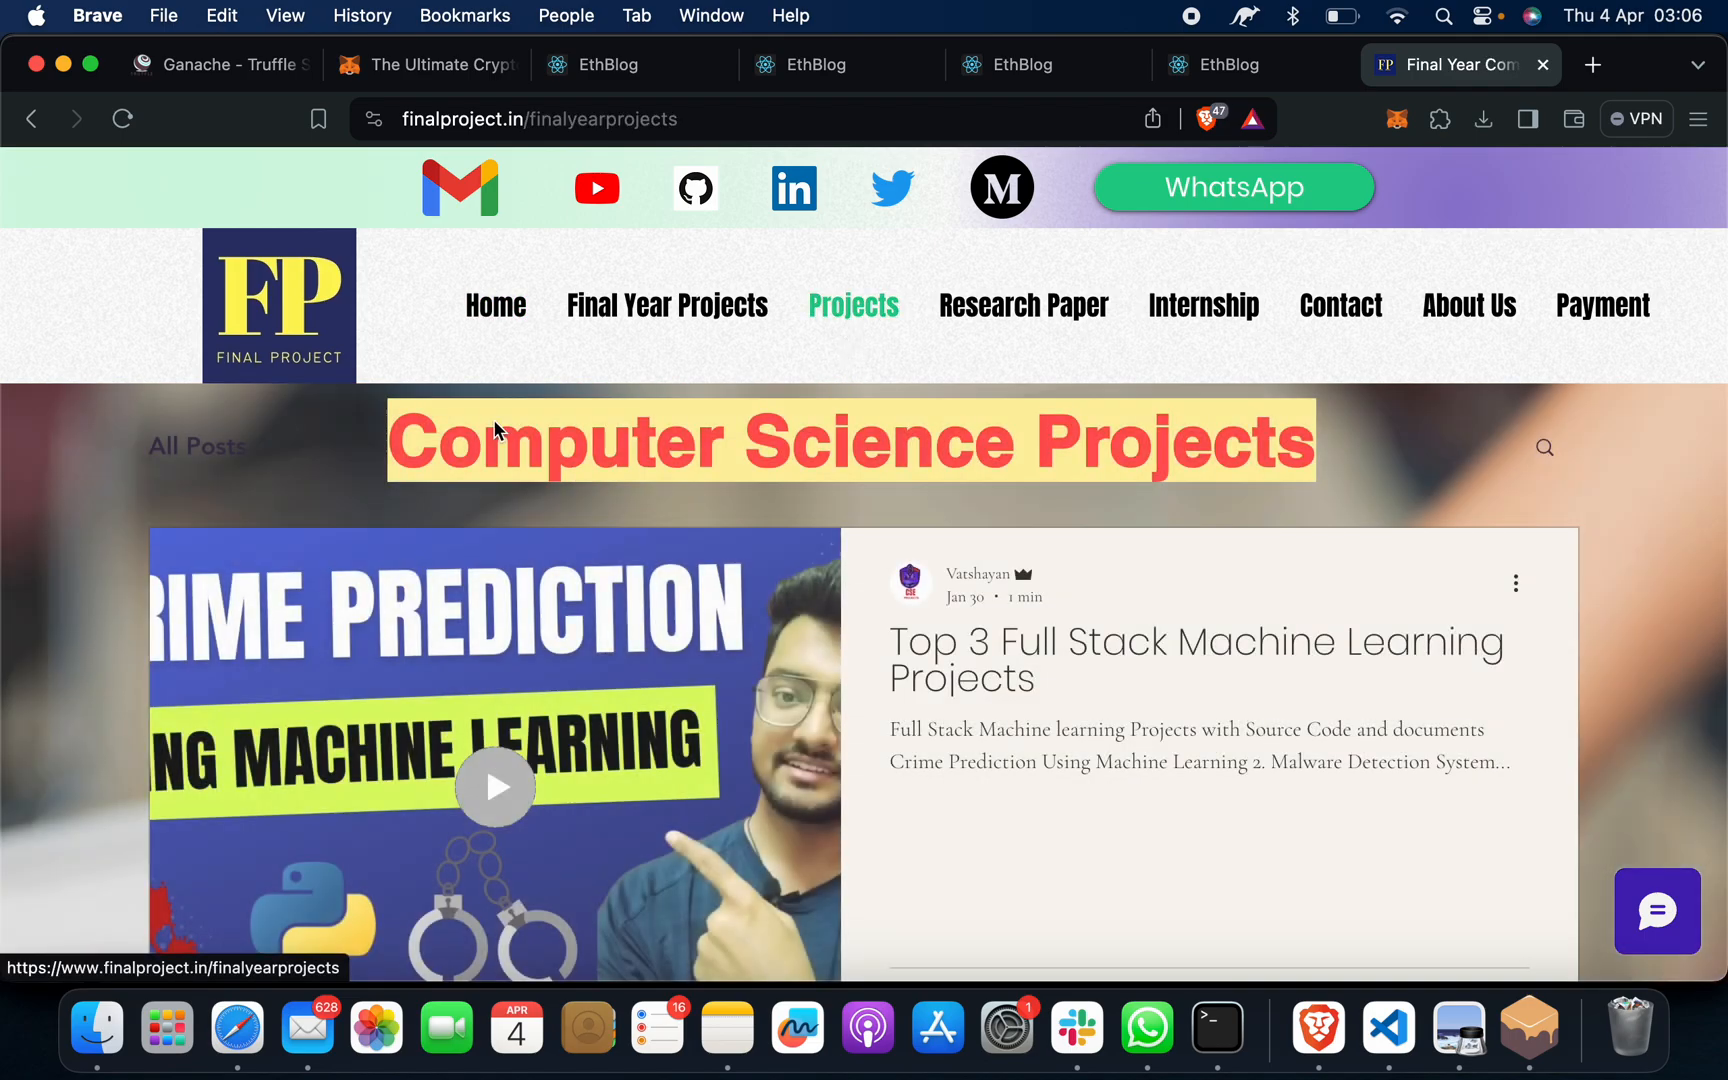
pyautogui.scroll(-3)
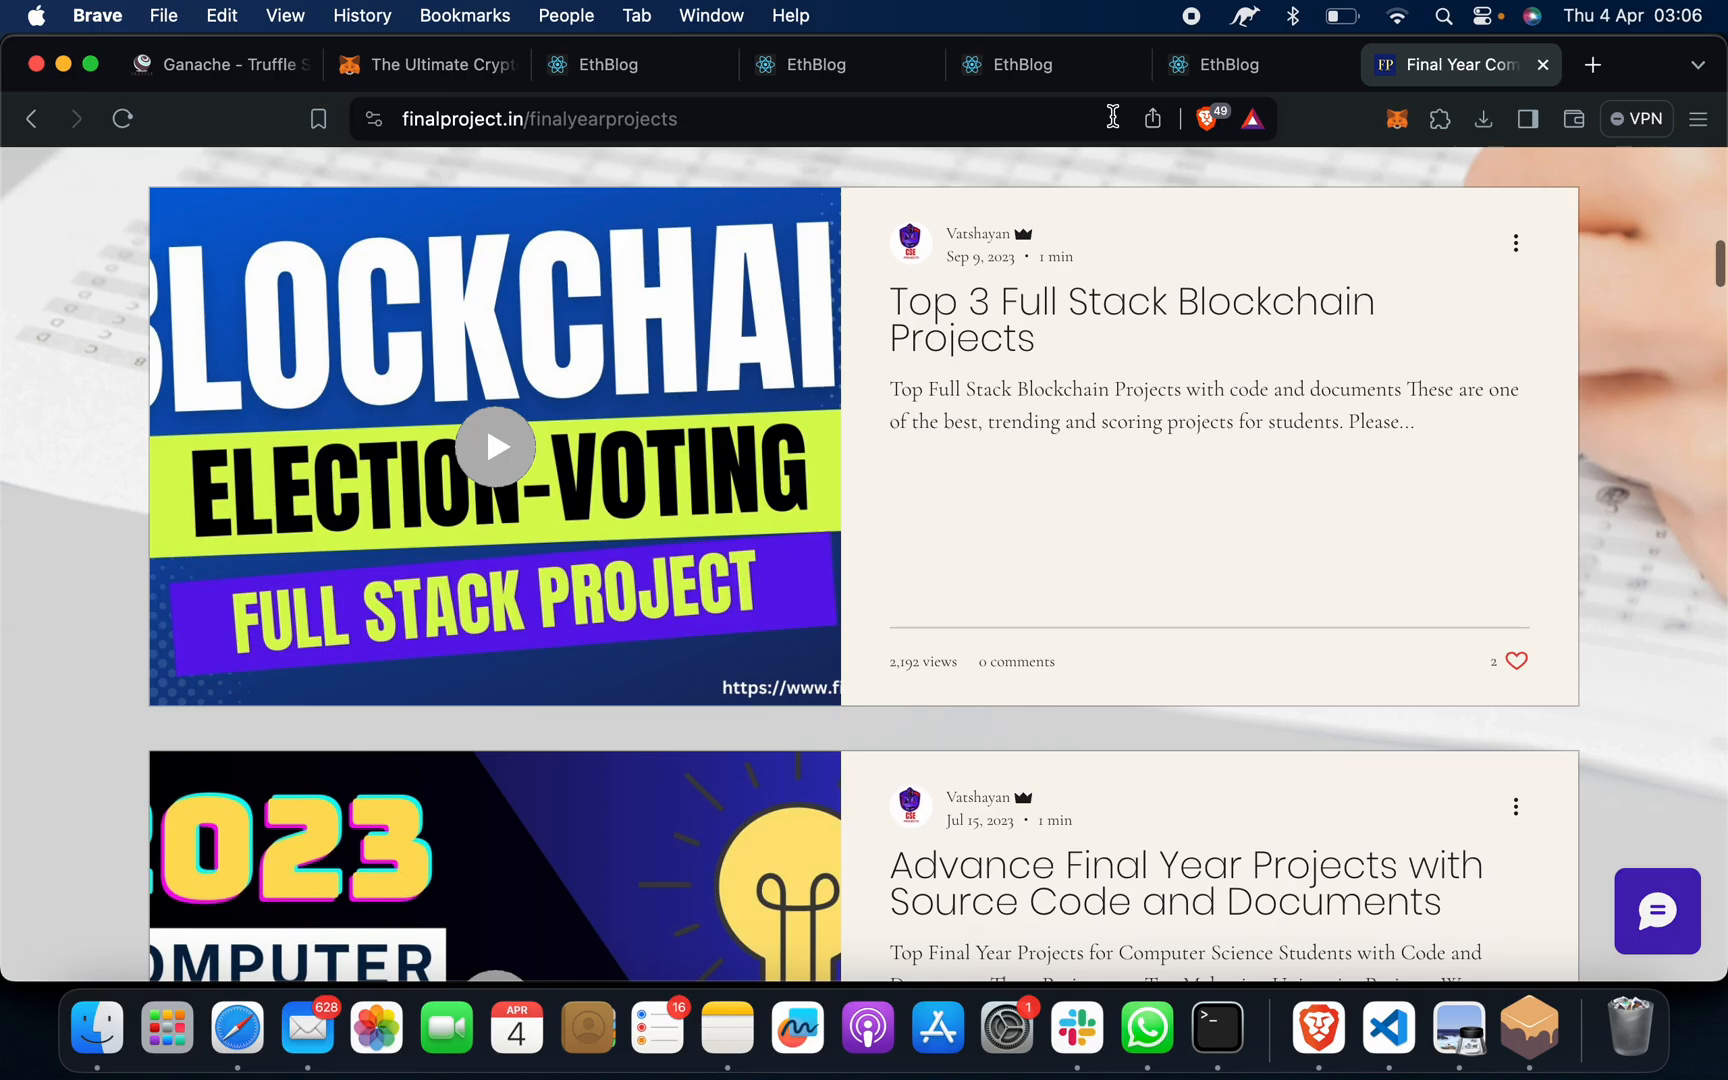